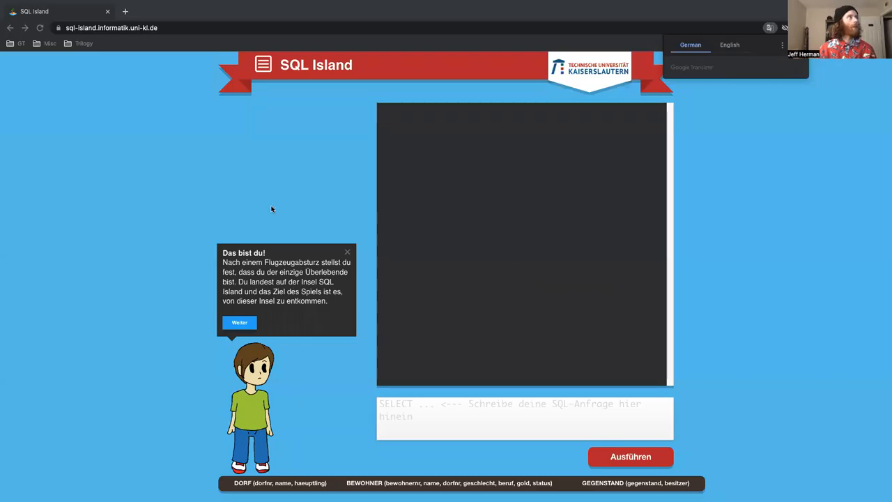
{"action": "mouse_move", "coordinate": [209, 198]}
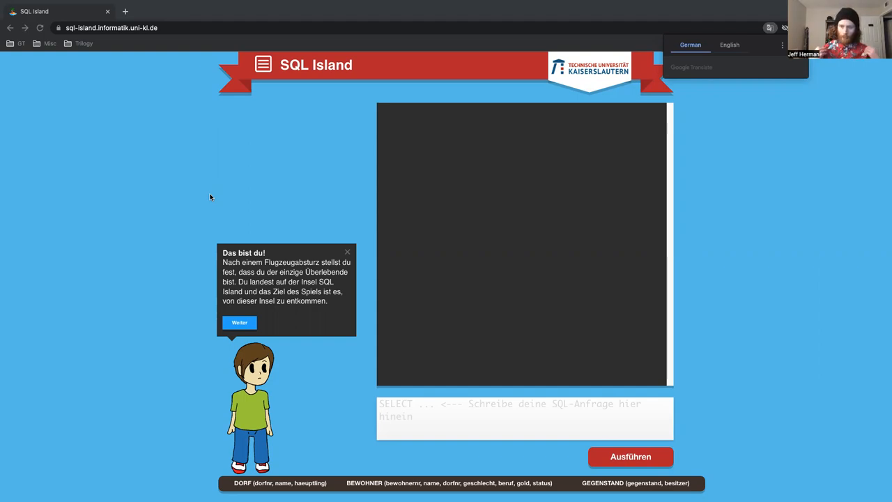
{"action": "mouse_move", "coordinate": [202, 201]}
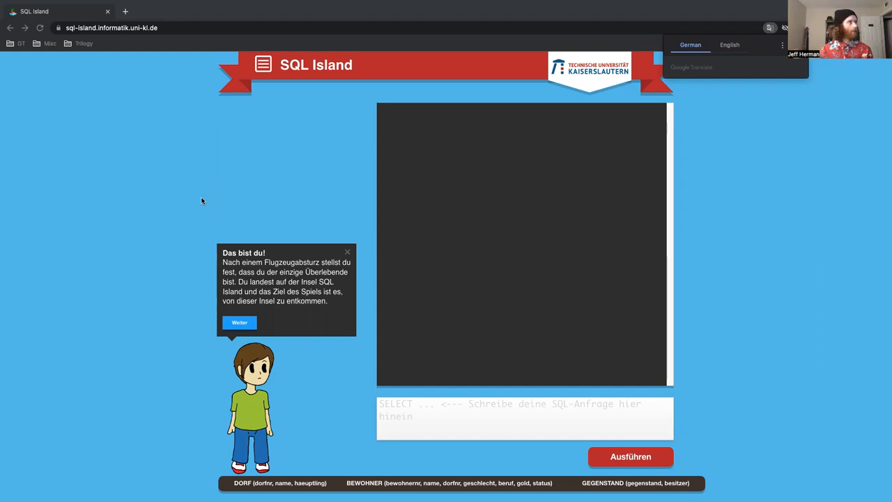
{"action": "mouse_move", "coordinate": [283, 167]}
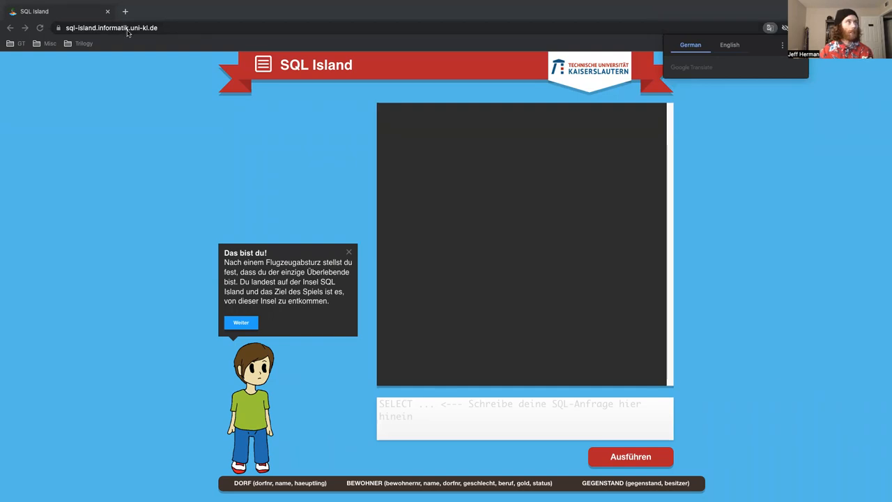
{"action": "mouse_move", "coordinate": [251, 71]}
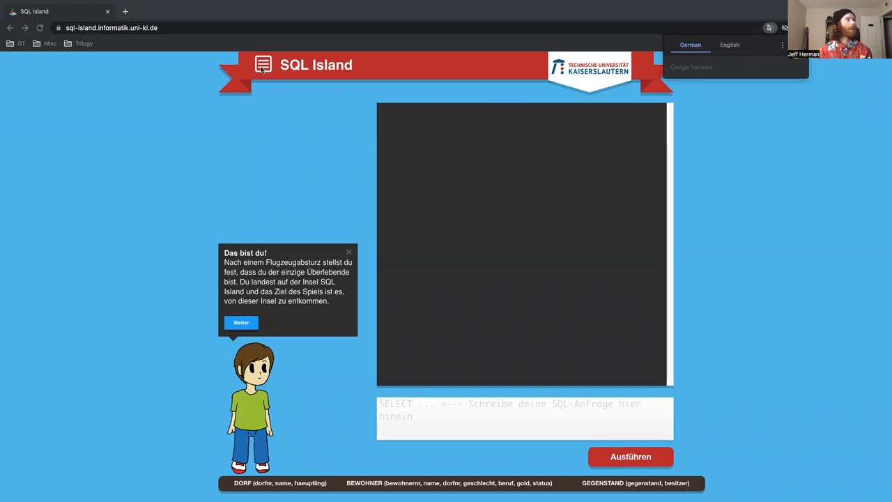
Choose English via 'Sprache wechseln' in the game menu so the story restarts in English
{"action": "left_click", "coordinate": [264, 64]}
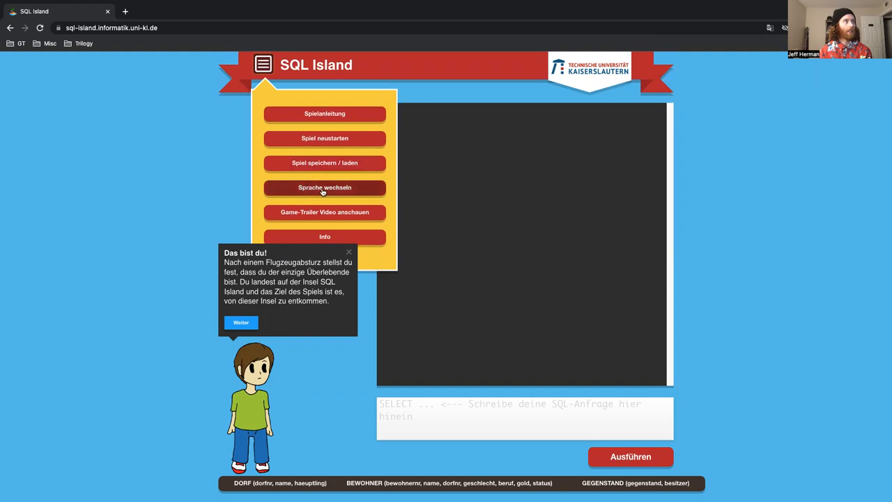
{"action": "mouse_move", "coordinate": [263, 89]}
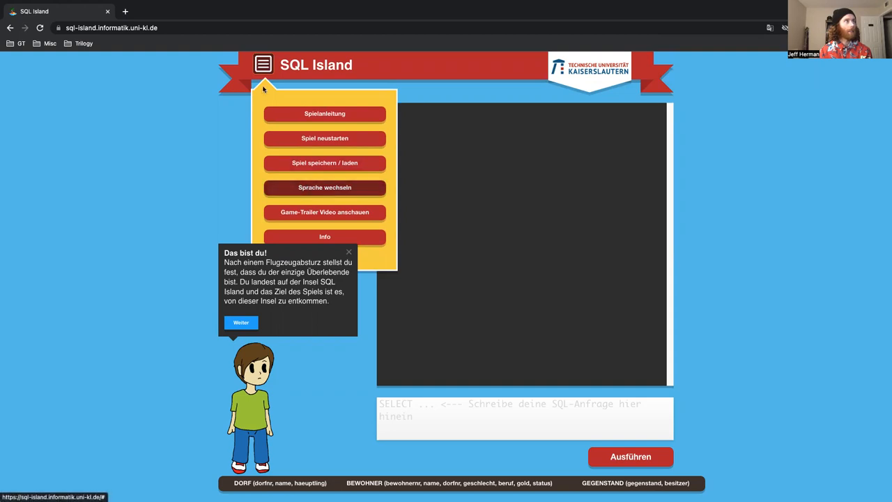
{"action": "mouse_move", "coordinate": [325, 187]}
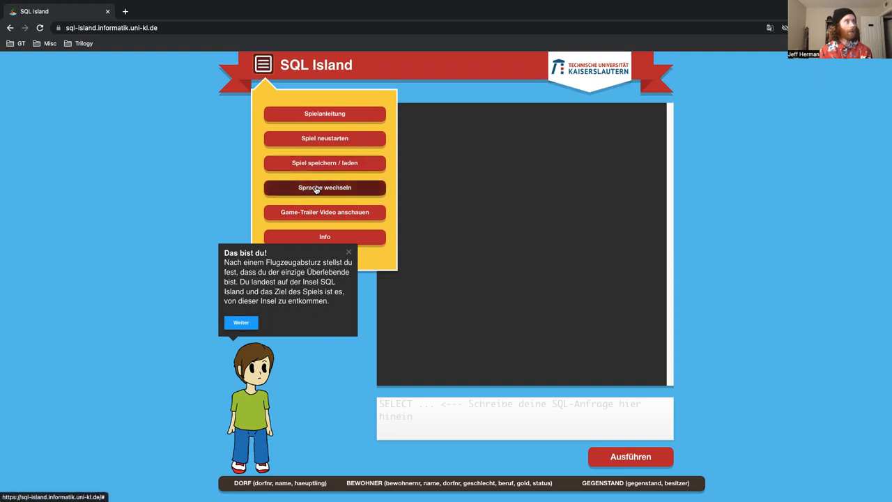
{"action": "mouse_move", "coordinate": [360, 188]}
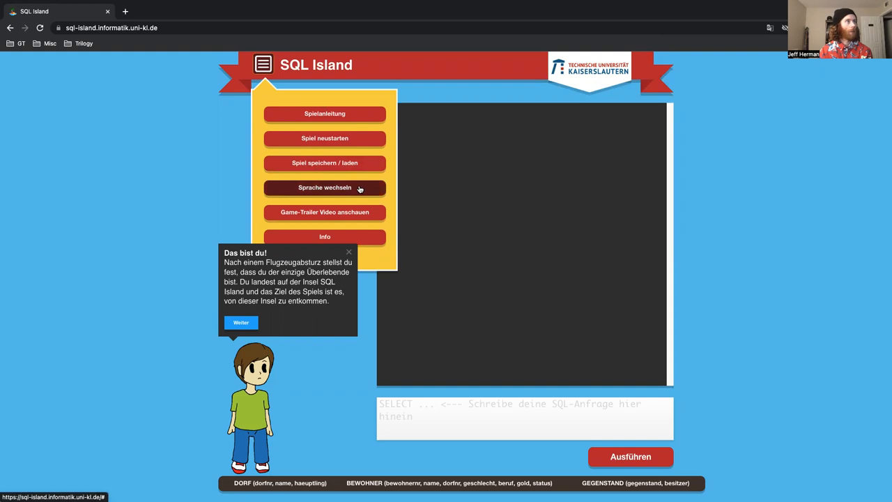
{"action": "left_click", "coordinate": [323, 186]}
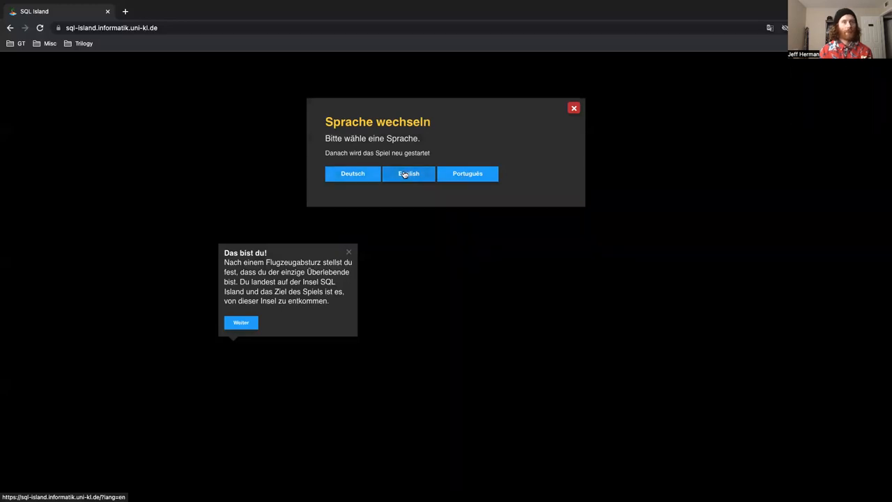
{"action": "left_click", "coordinate": [409, 172]}
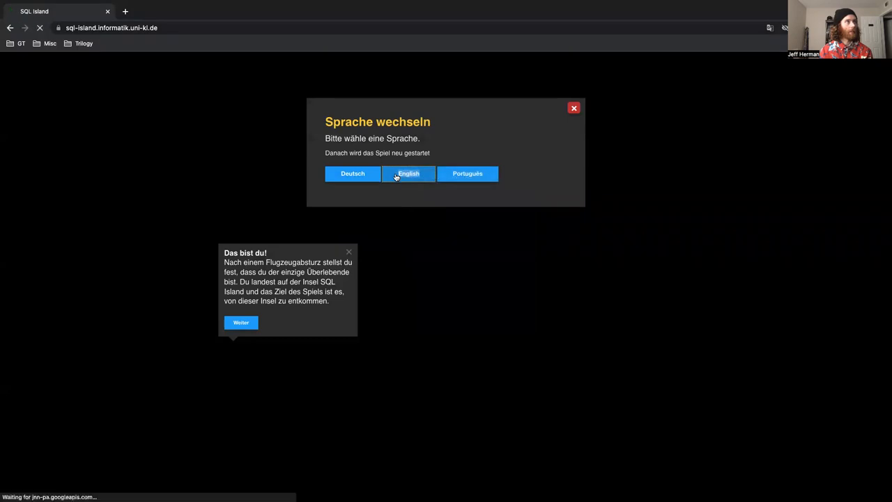
{"action": "left_click", "coordinate": [407, 173]}
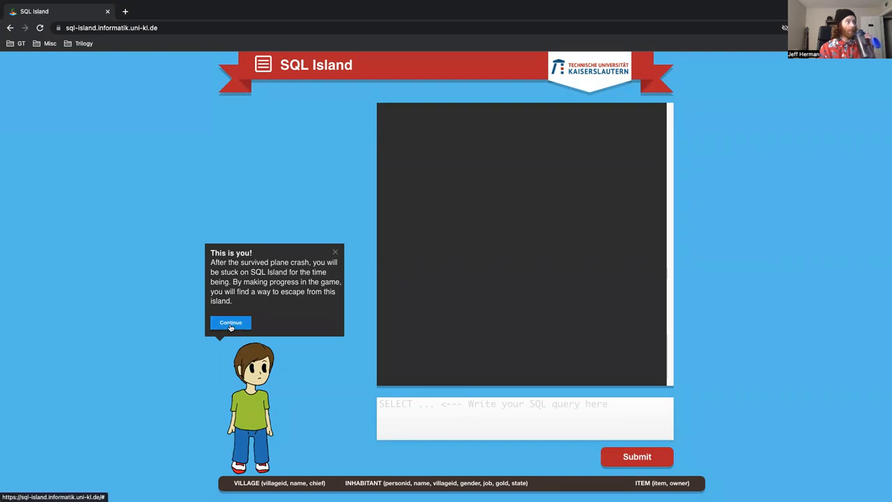
Continue past the intro, query field, SQL help and tables tutorial tips
{"action": "left_click", "coordinate": [230, 322]}
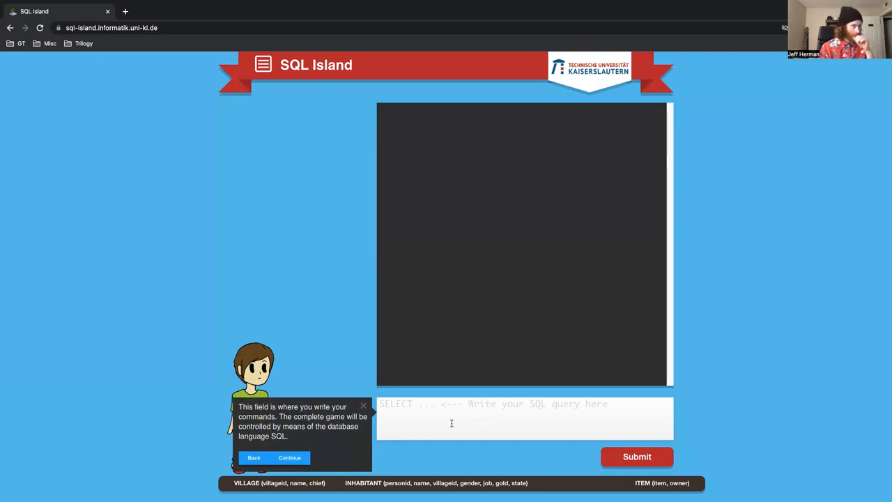
{"action": "left_click", "coordinate": [290, 457]}
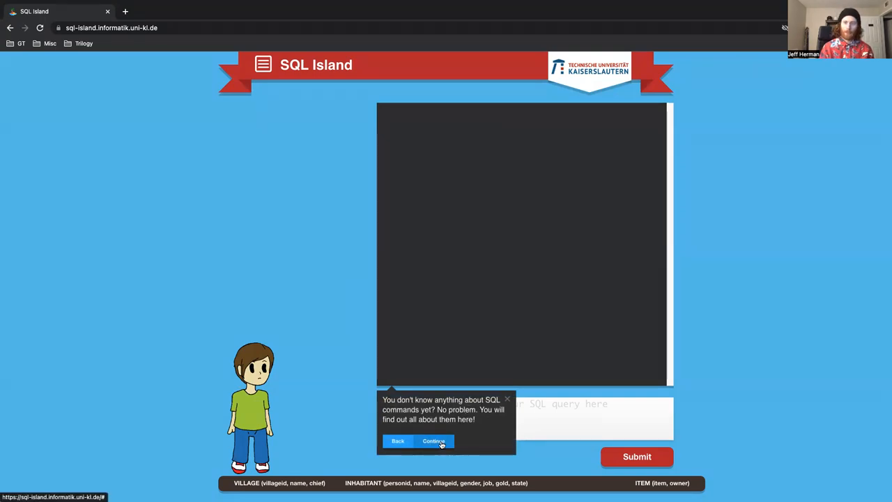
{"action": "left_click", "coordinate": [434, 440]}
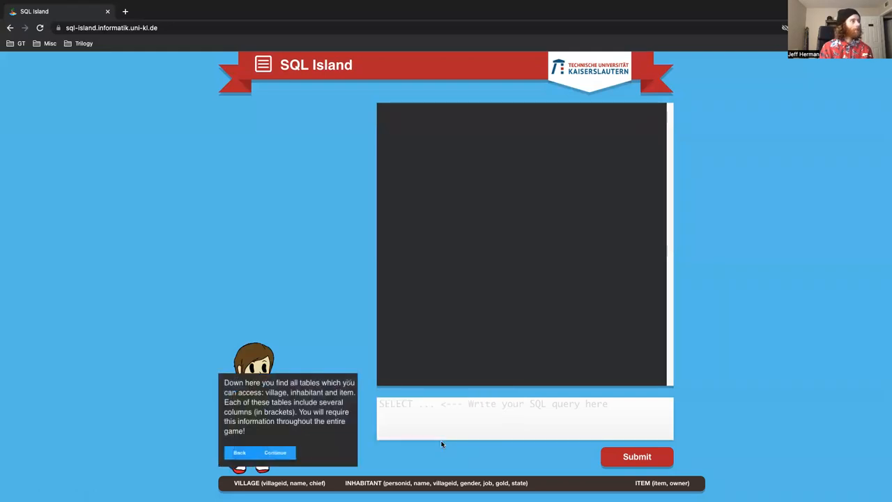
{"action": "mouse_move", "coordinate": [438, 482]}
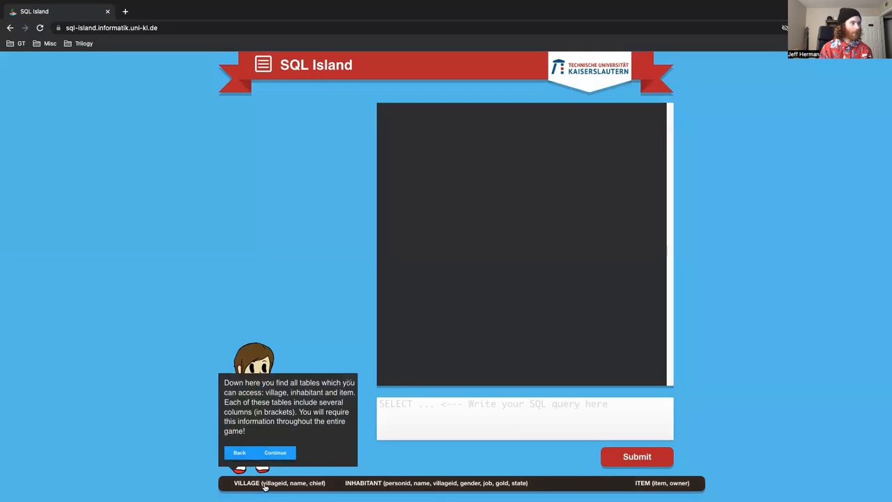
{"action": "mouse_move", "coordinate": [379, 485]}
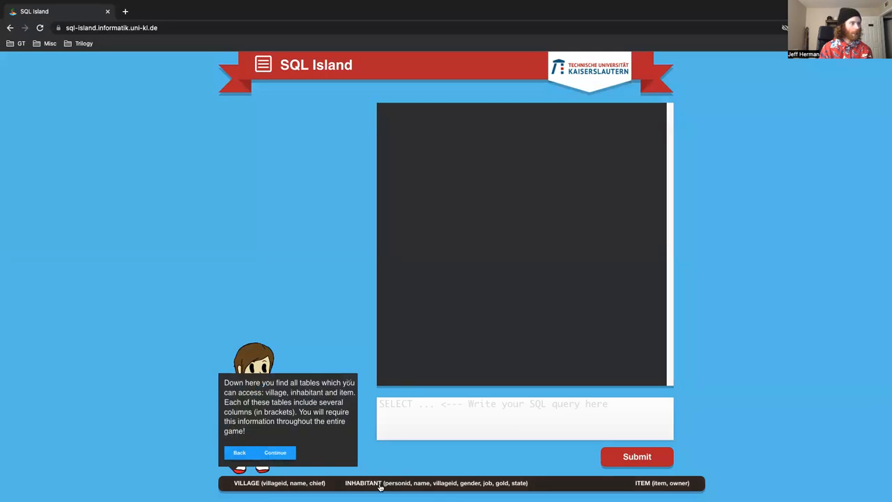
{"action": "mouse_move", "coordinate": [537, 482]}
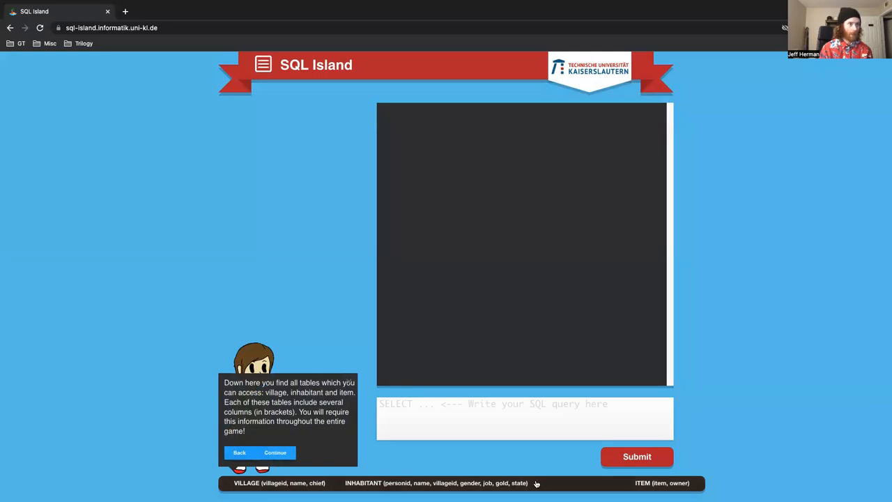
{"action": "mouse_move", "coordinate": [616, 480]}
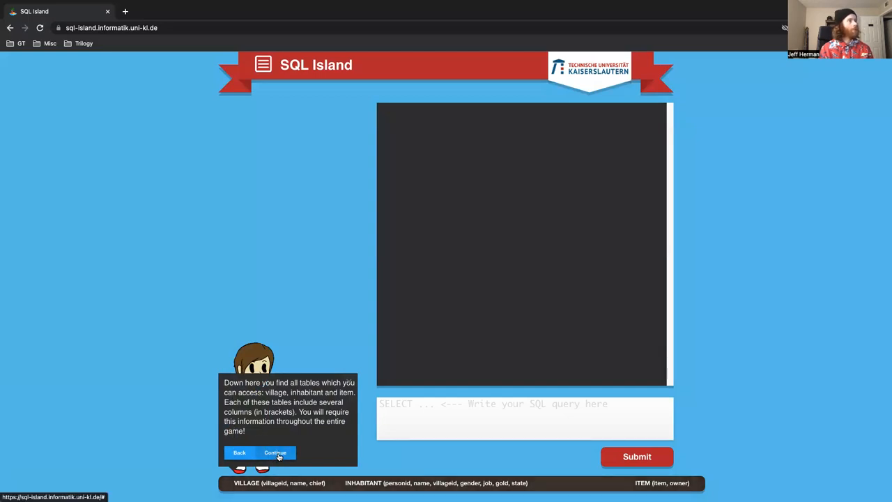
{"action": "left_click", "coordinate": [275, 451]}
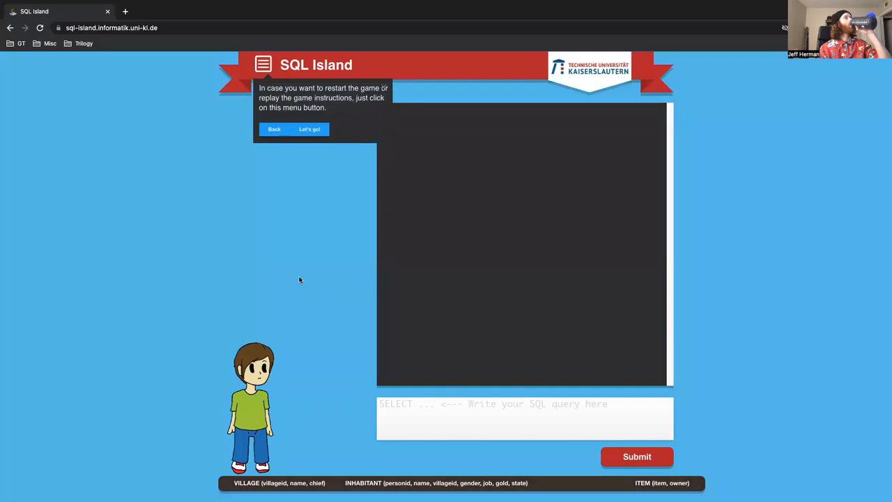
Start the story with 'Let's go!', run the village-listing query and continue to the inhabitants question
{"action": "left_click", "coordinate": [309, 128]}
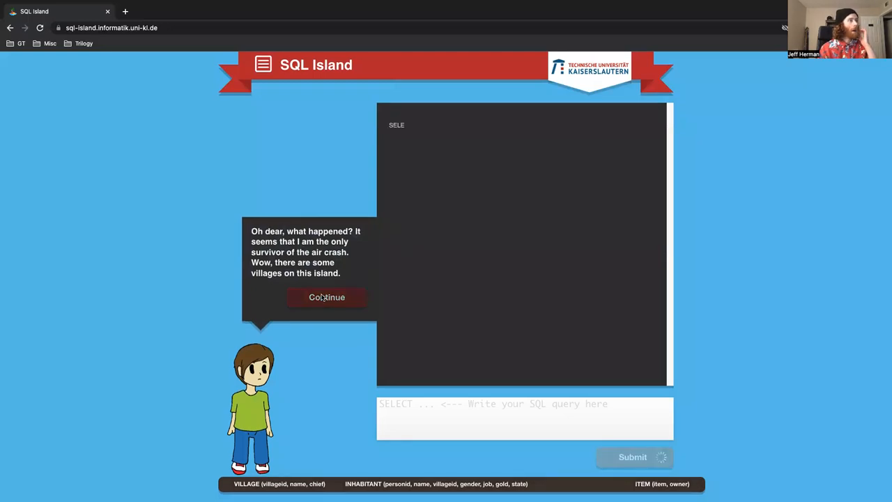
{"action": "left_click", "coordinate": [636, 457]}
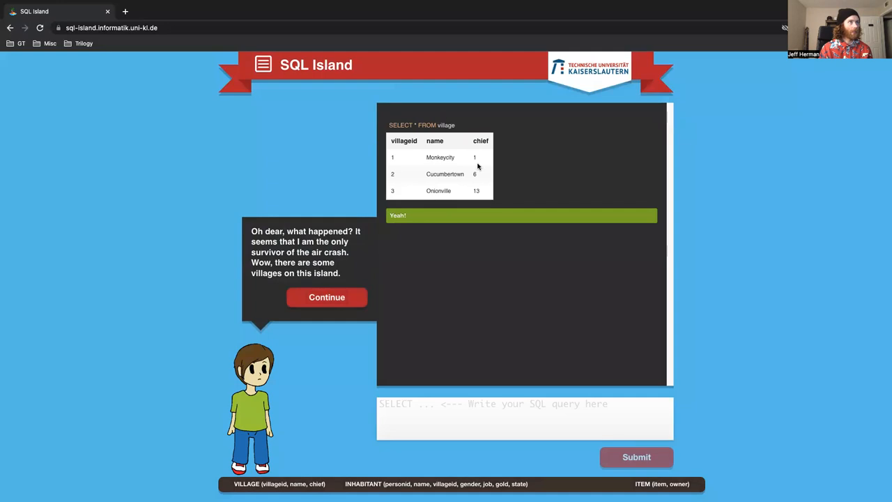
{"action": "mouse_move", "coordinate": [379, 373]}
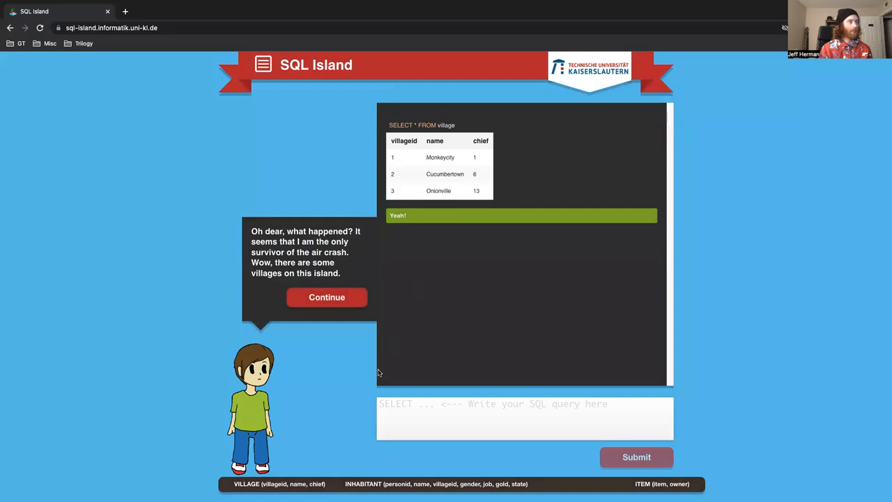
{"action": "mouse_move", "coordinate": [406, 160]}
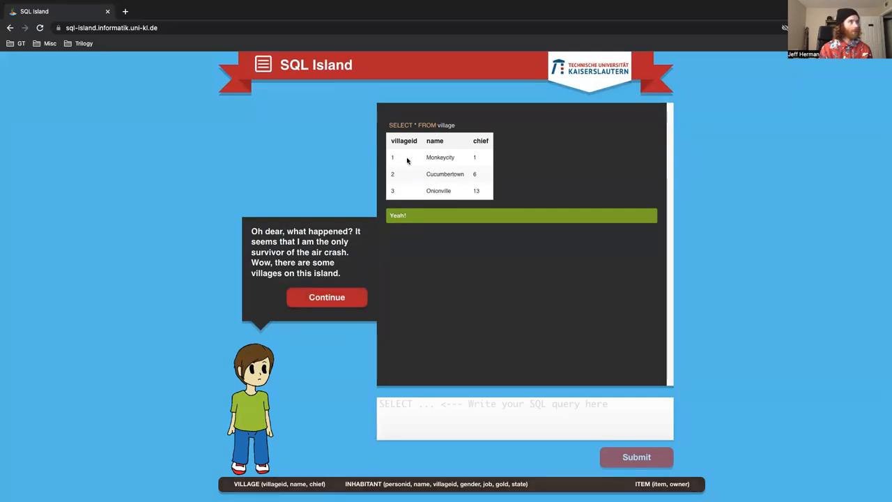
{"action": "mouse_move", "coordinate": [441, 165]}
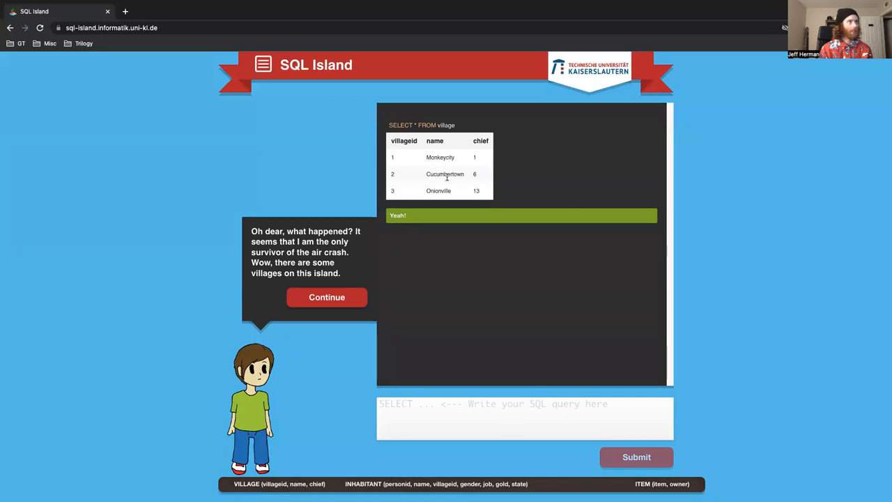
{"action": "mouse_move", "coordinate": [479, 156]}
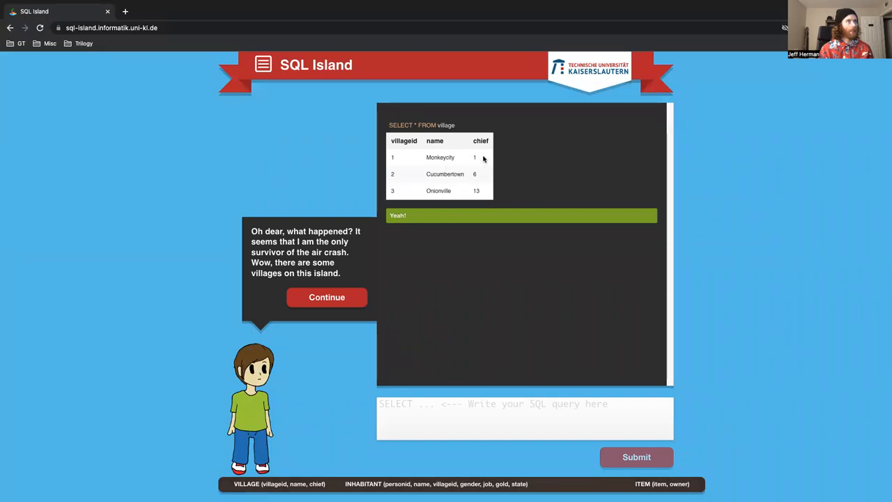
{"action": "mouse_move", "coordinate": [342, 263]}
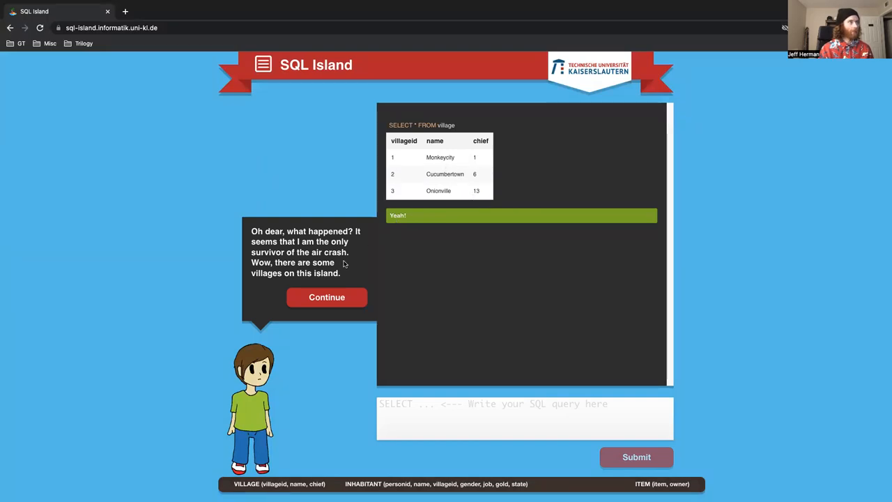
{"action": "left_click", "coordinate": [326, 297]}
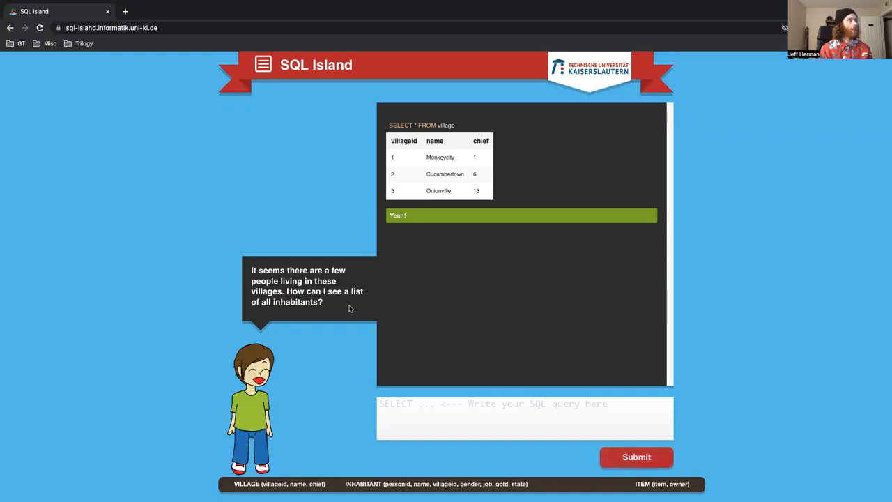
{"action": "mouse_move", "coordinate": [493, 276]}
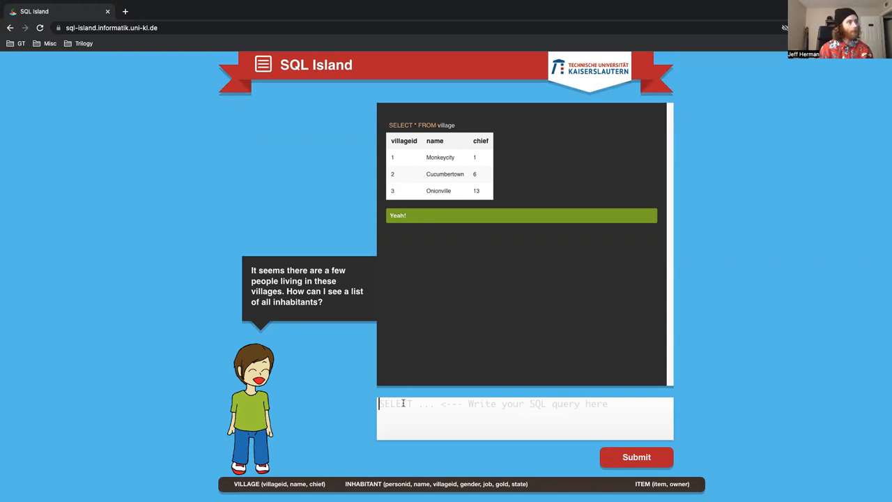
Run SELECT * FROM INHABITANT to list every inhabitant, then continue to the butcher task
{"action": "type", "text": "SELEC"}
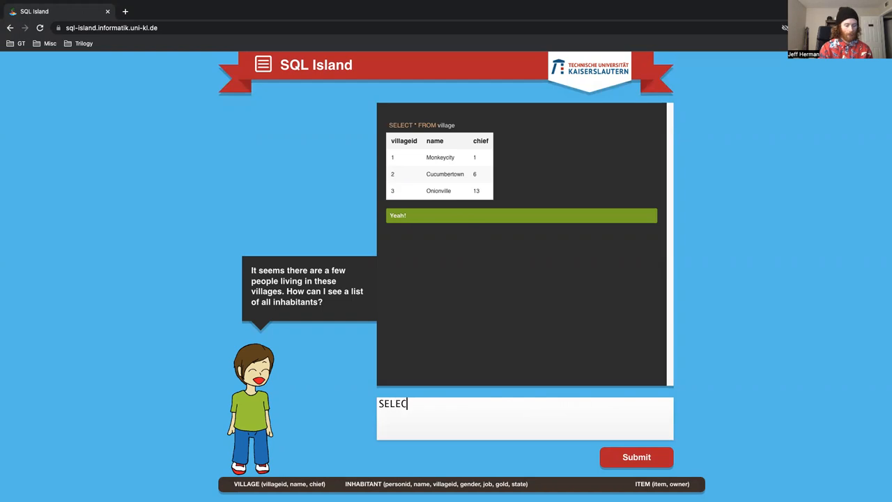
{"action": "type", "text": "T *"}
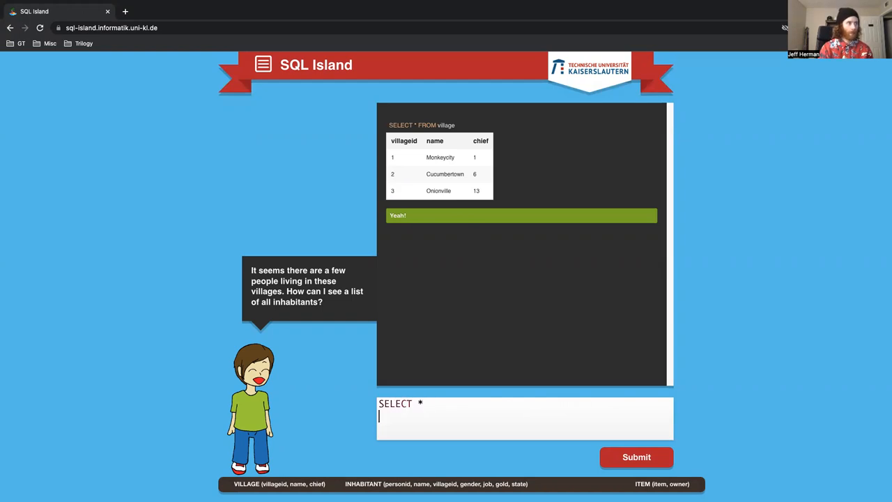
{"action": "type", "text": "FROM IN"}
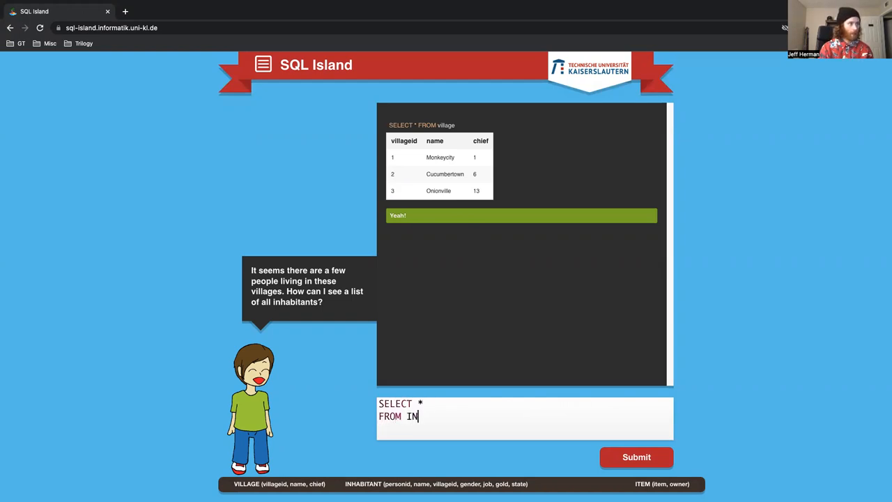
{"action": "type", "text": "HABITANT;"}
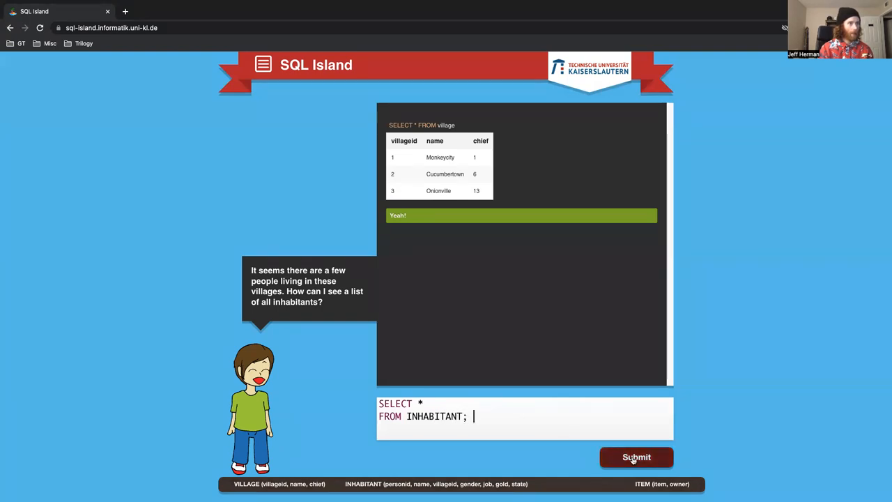
{"action": "left_click", "coordinate": [635, 457]}
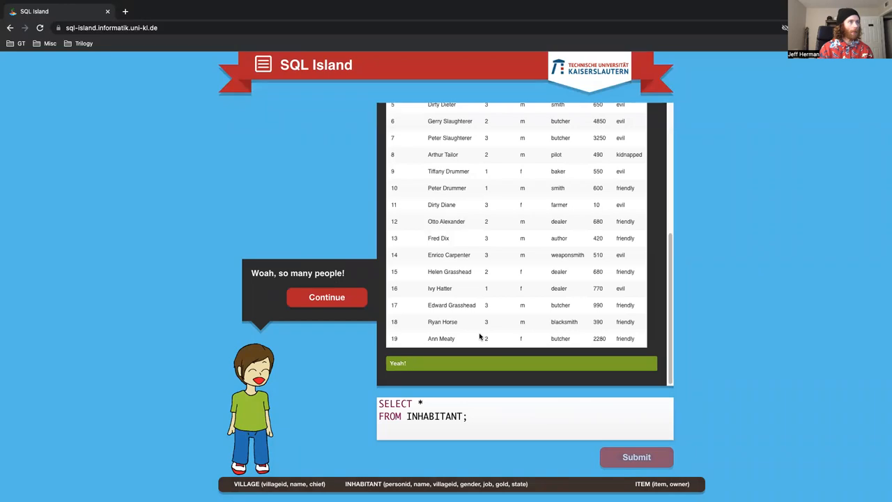
{"action": "scroll", "scroll_direction": "up", "scroll_amount": 3}
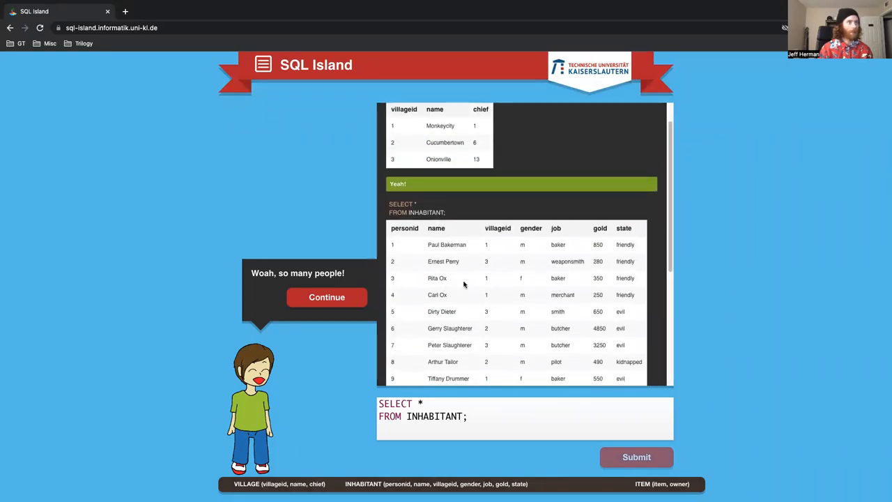
{"action": "left_click", "coordinate": [327, 297]}
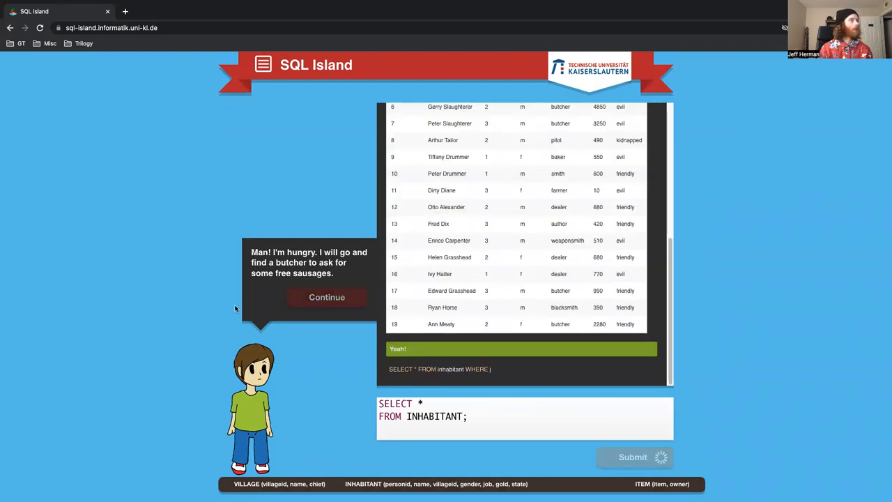
Run the suggested WHERE query returning four butchers and continue past the butcher's warning
{"action": "left_click", "coordinate": [633, 457]}
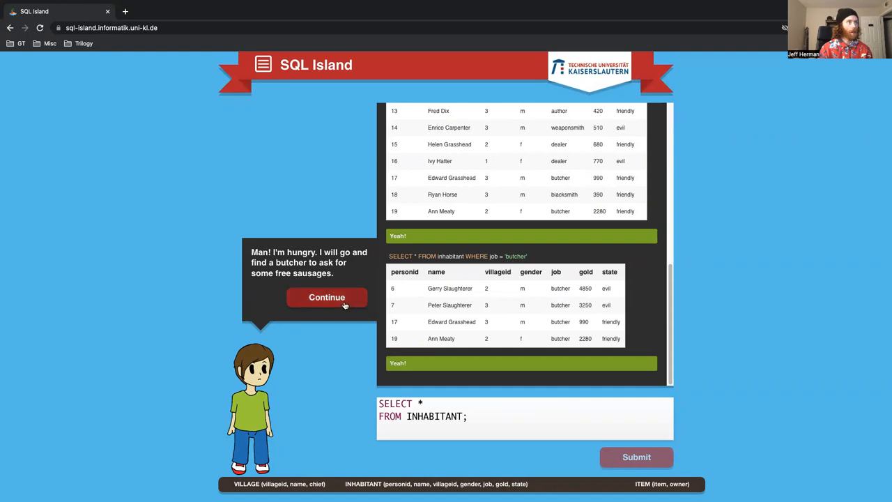
{"action": "left_click", "coordinate": [326, 297]}
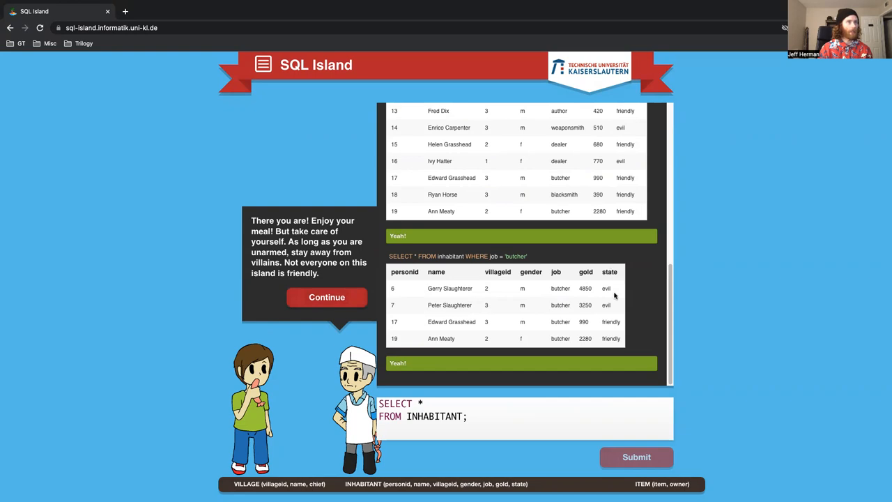
{"action": "mouse_move", "coordinate": [374, 272]}
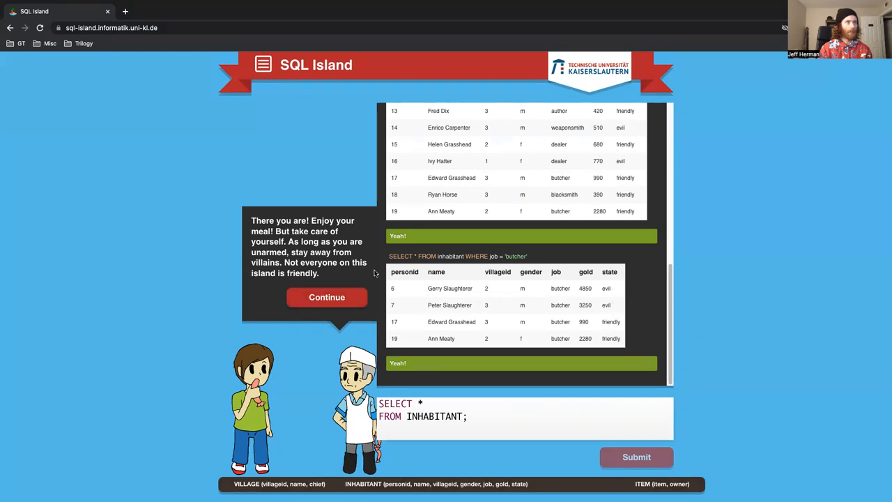
{"action": "left_click", "coordinate": [326, 297]}
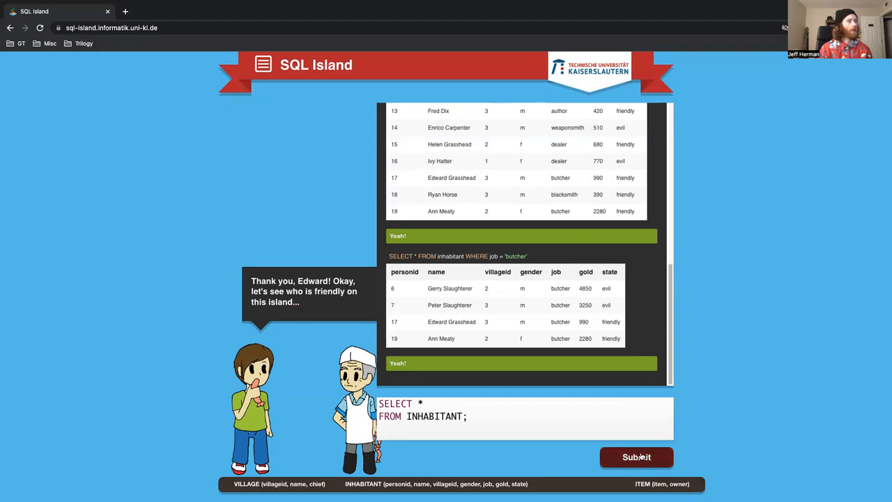
{"action": "mouse_move", "coordinate": [549, 382]}
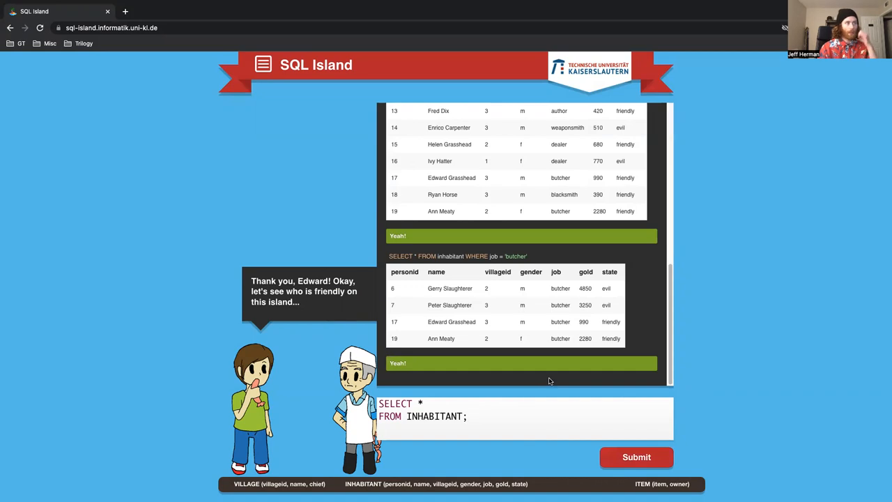
Run SELECT * FROM INHABITANT WHERE state = 'friendly' to list all friendly inhabitants
{"action": "key", "text": "Backspace"}
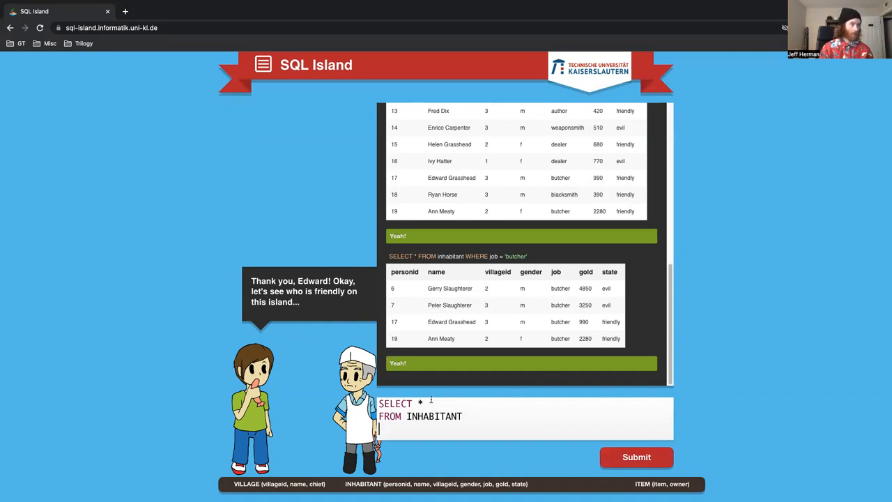
{"action": "mouse_move", "coordinate": [481, 251]}
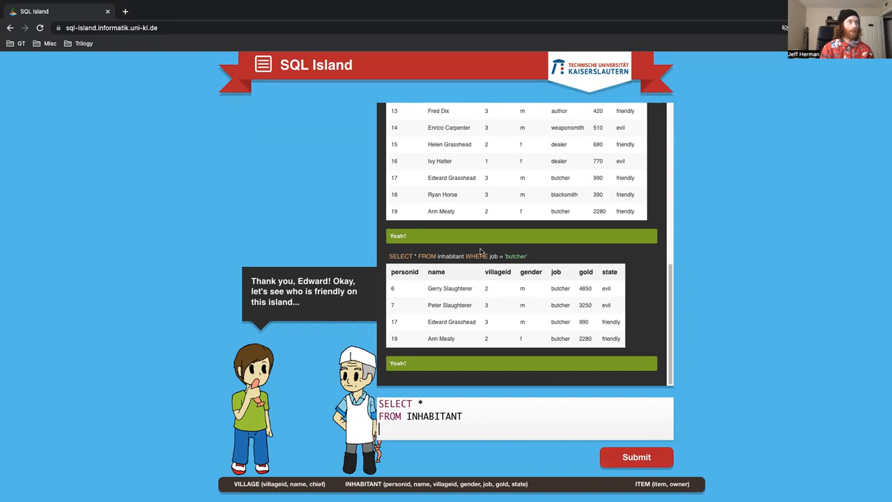
{"action": "type", "text": "WHERE"}
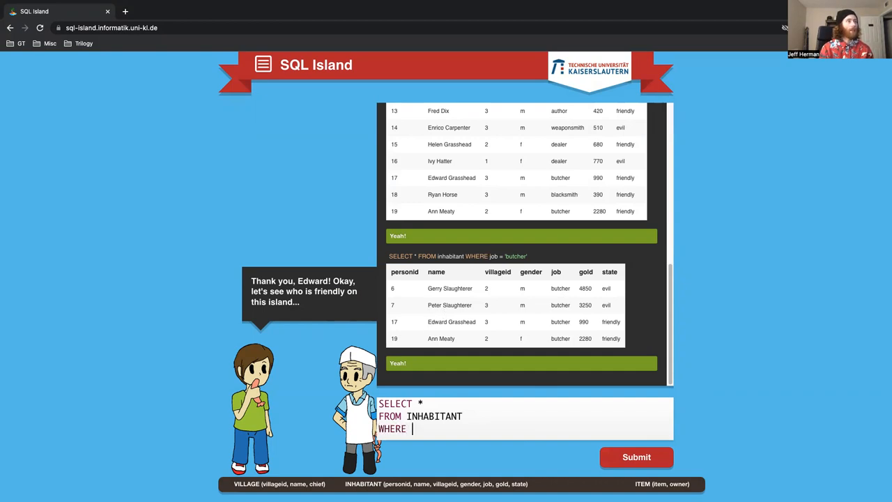
{"action": "type", "text": "state = '"}
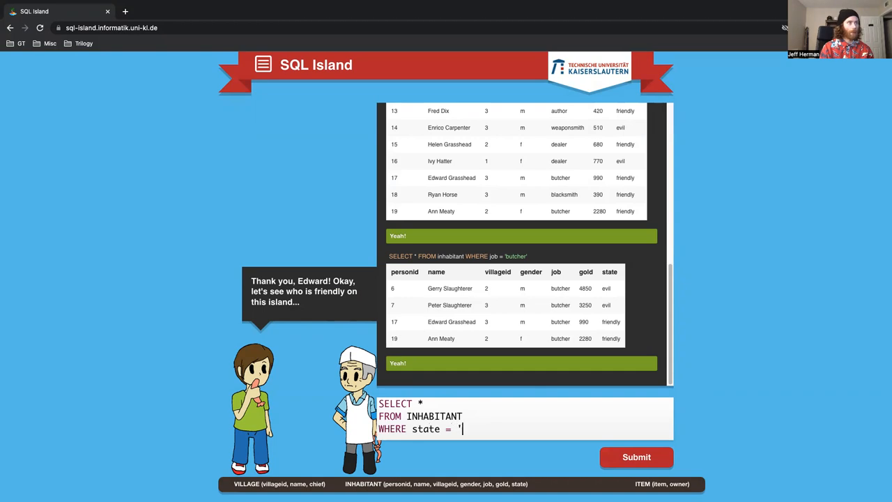
{"action": "type", "text": "friendly'"}
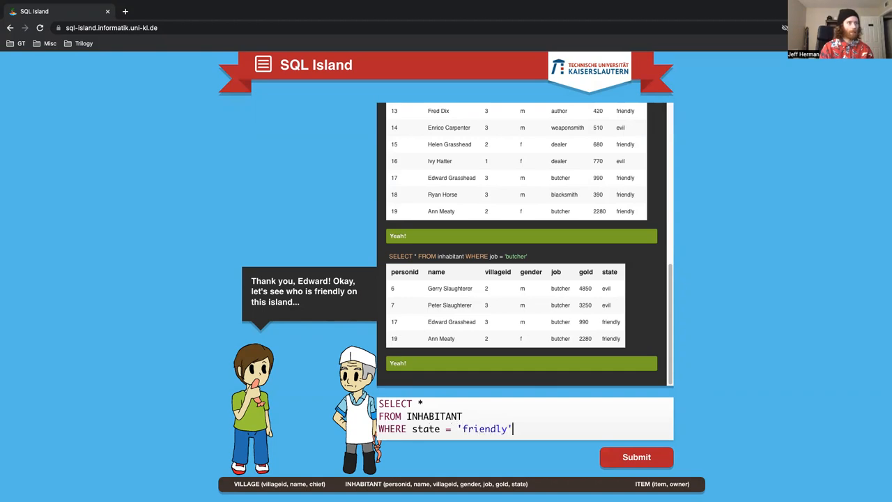
{"action": "type", "text": ";"}
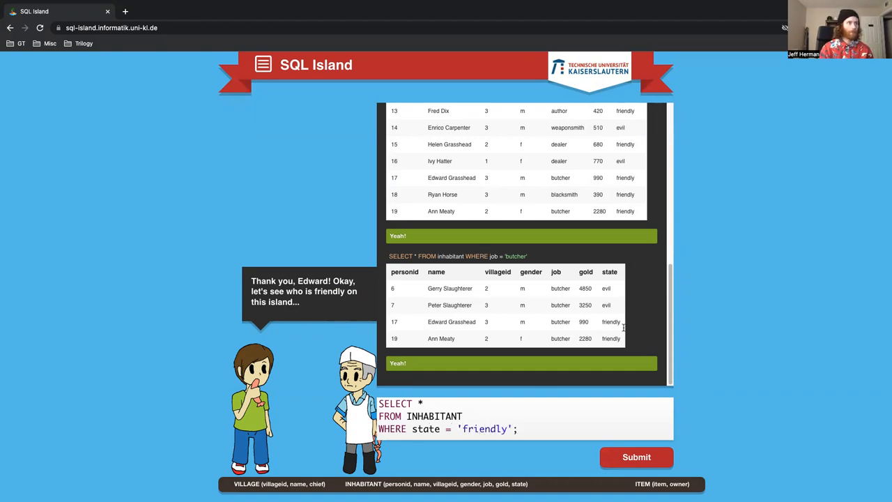
{"action": "left_click", "coordinate": [635, 457]}
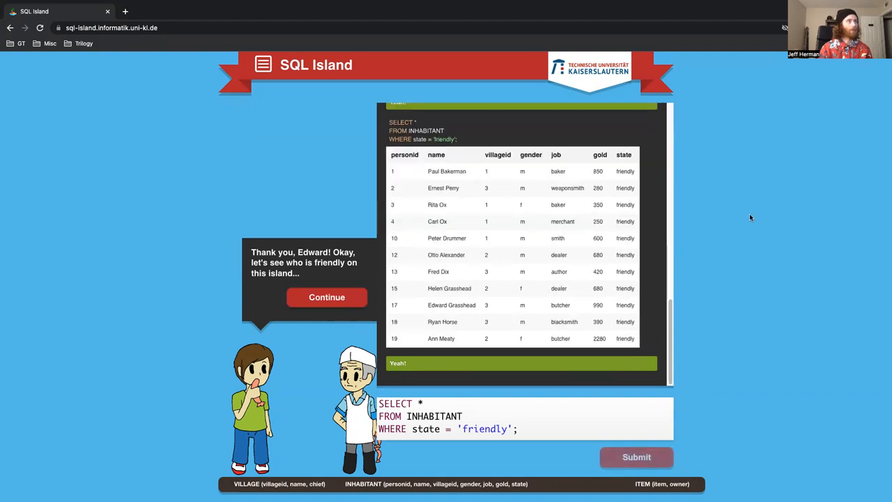
{"action": "mouse_move", "coordinate": [747, 216]}
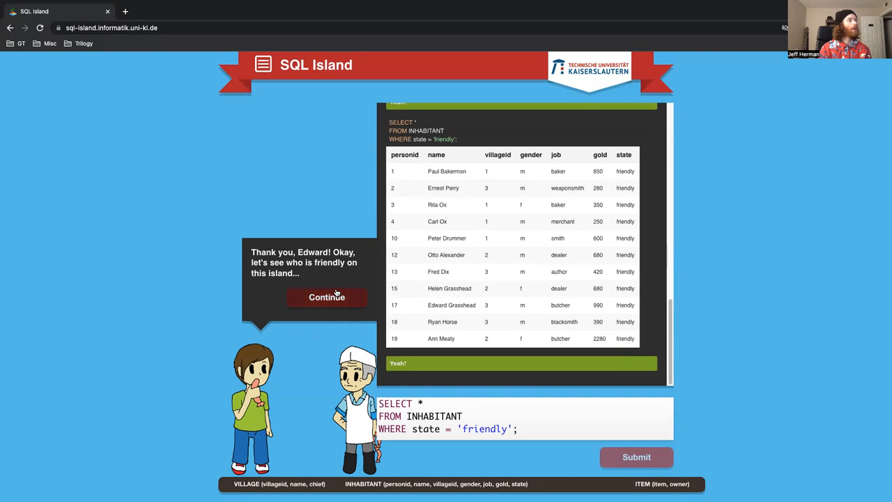
Add AND job = 'weaponsmith' to the friendly query, returning the single match Ernest Perry
{"action": "left_click", "coordinate": [326, 297]}
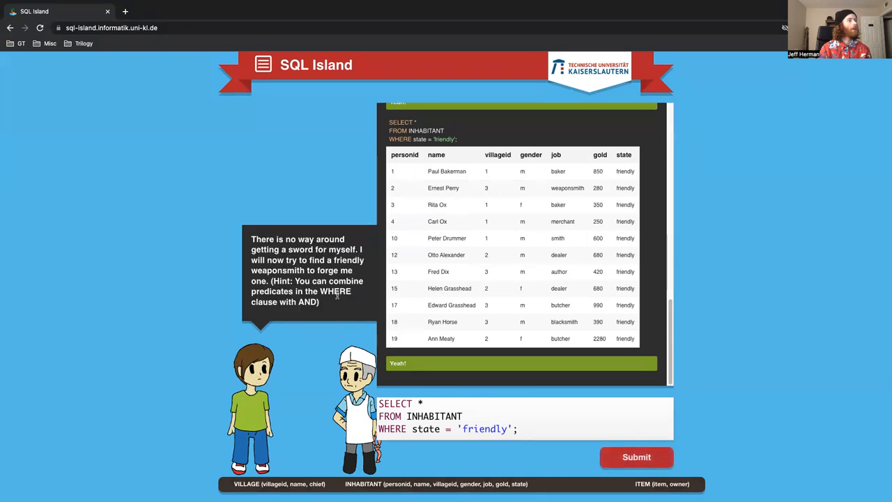
{"action": "mouse_move", "coordinate": [343, 313]}
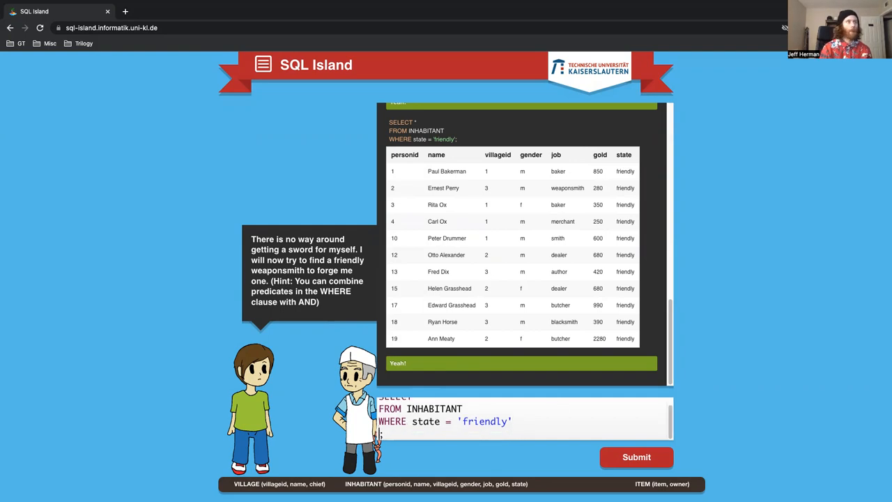
{"action": "type", "text": "AND job;"}
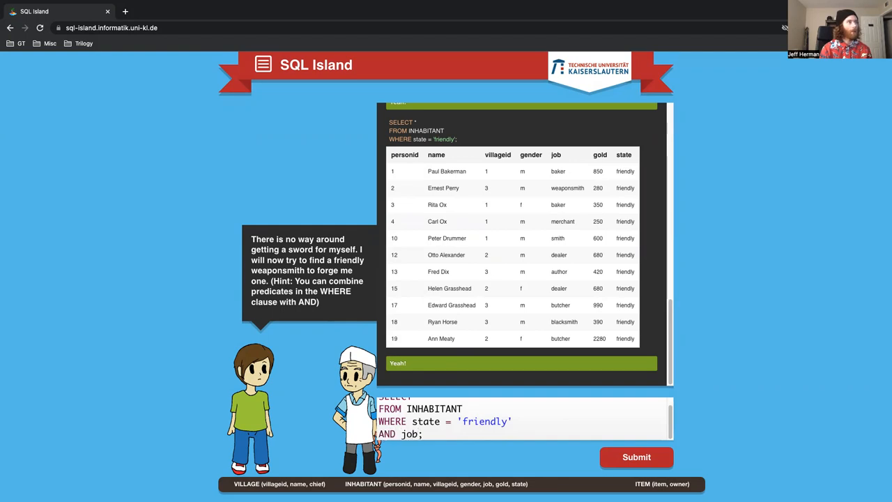
{"action": "type", "text": "= ''"}
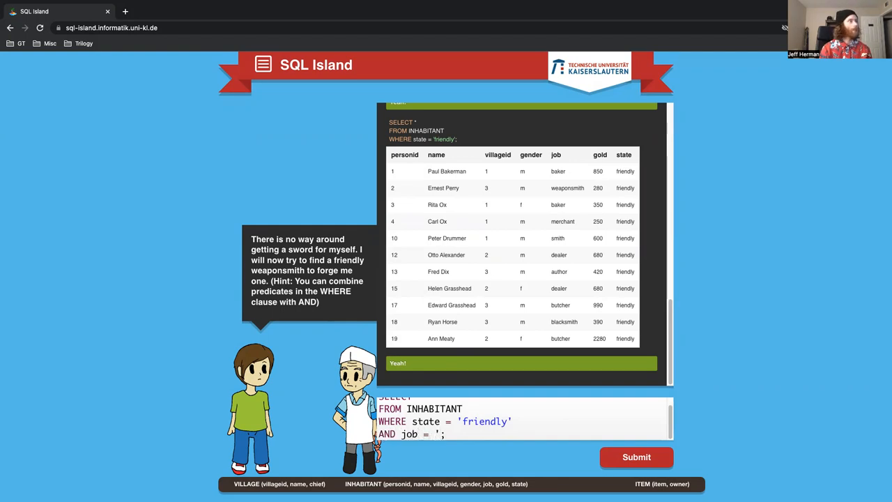
{"action": "mouse_move", "coordinate": [677, 304]}
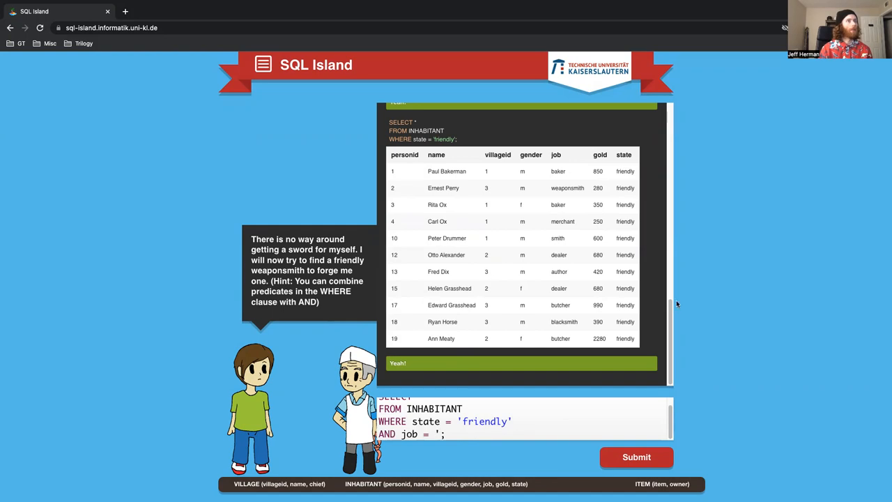
{"action": "type", "text": "we"}
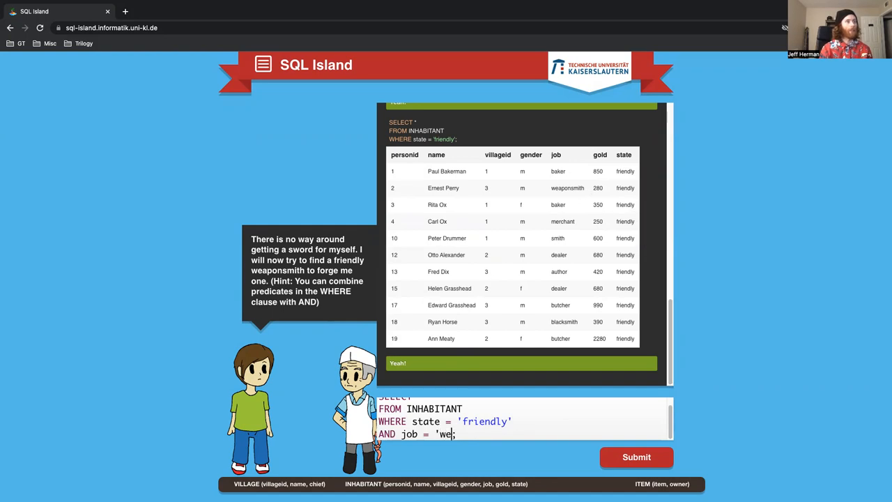
{"action": "type", "text": "apons"}
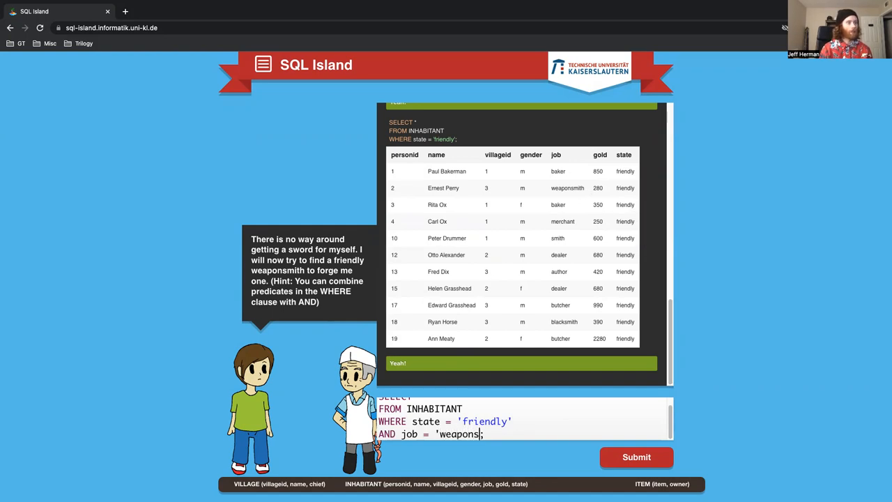
{"action": "type", "text": "mith'"}
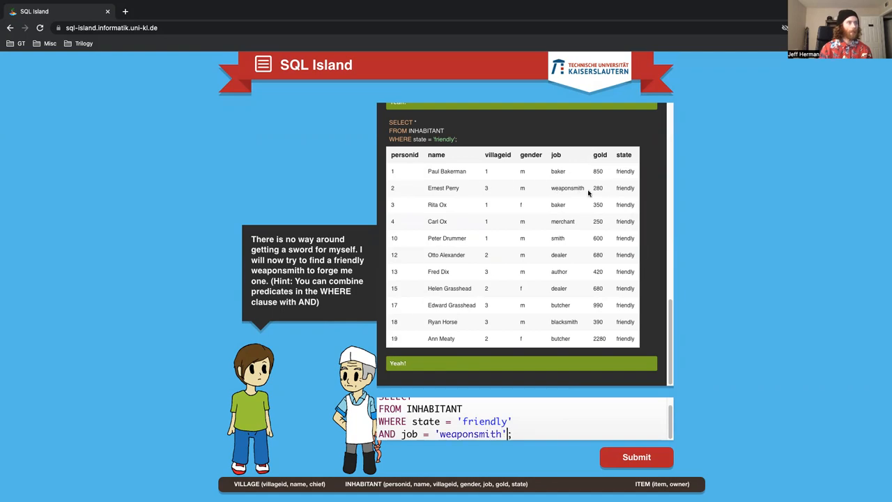
{"action": "left_click", "coordinate": [635, 457]}
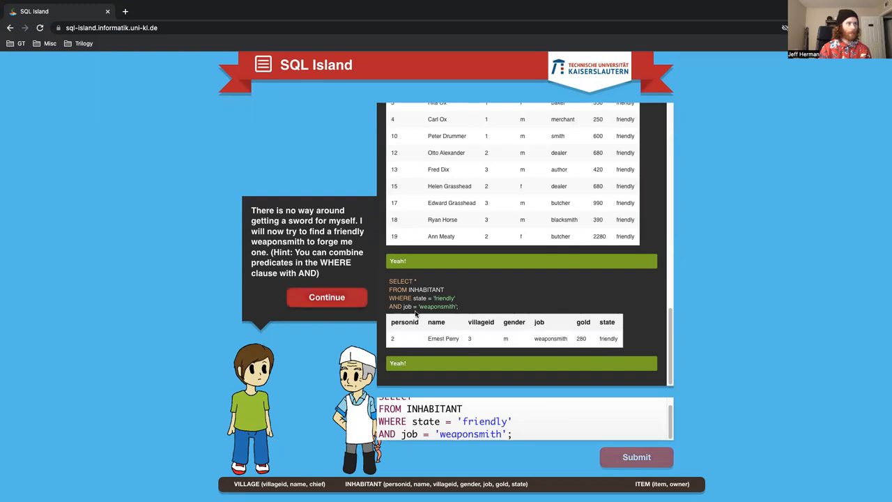
Change the condition to AND job LIKE '%smith' and run it, returning three friendly smiths
{"action": "left_click", "coordinate": [326, 297]}
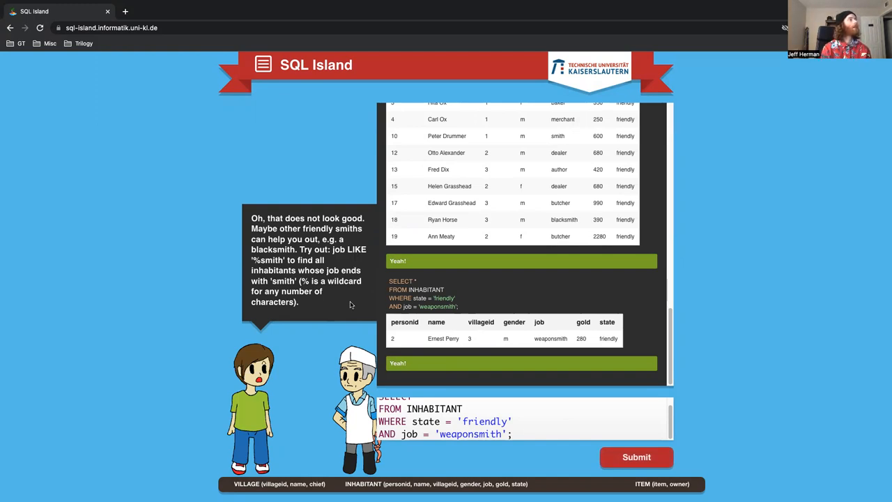
{"action": "mouse_move", "coordinate": [410, 334]}
{"action": "type", "text": "%"}
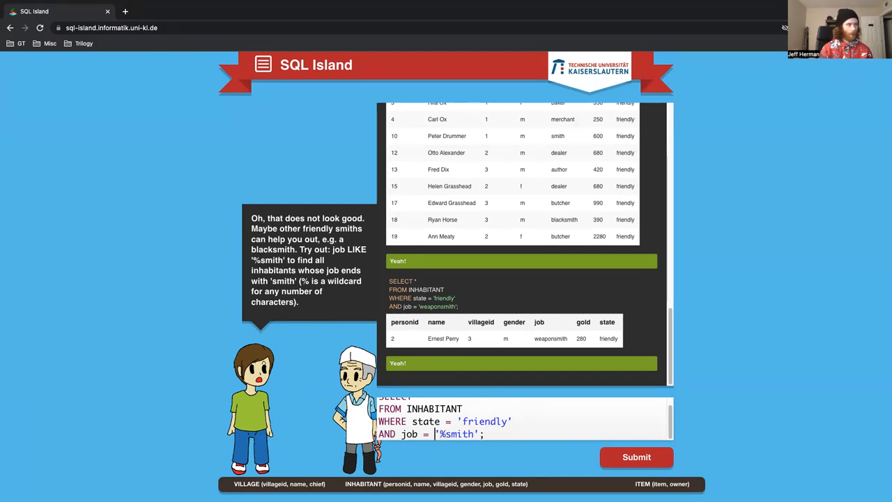
{"action": "type", "text": "LI"}
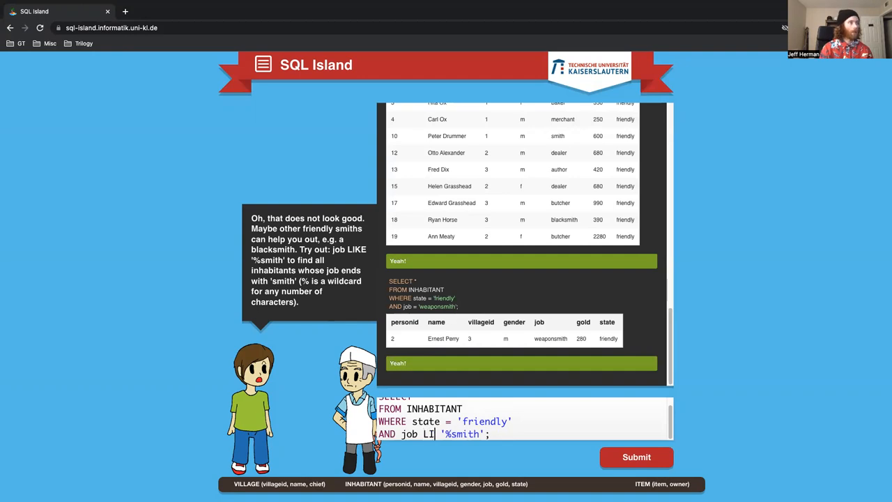
{"action": "type", "text": "KE"}
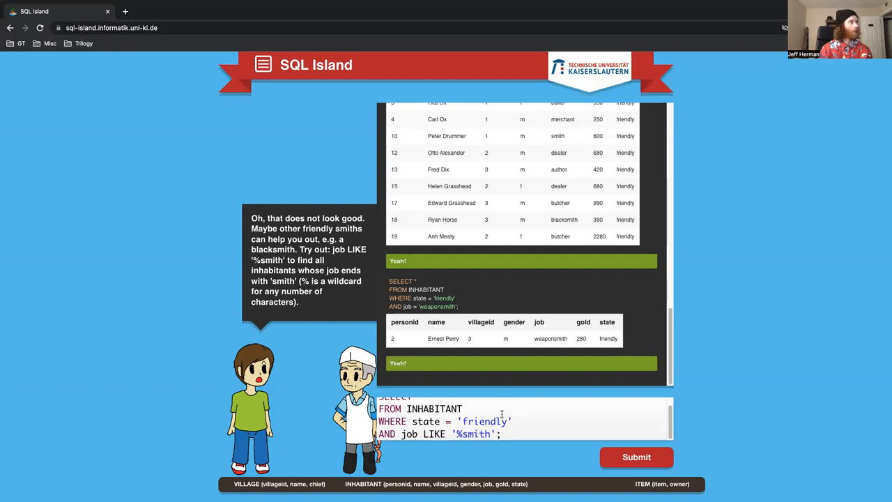
{"action": "left_click", "coordinate": [636, 457]}
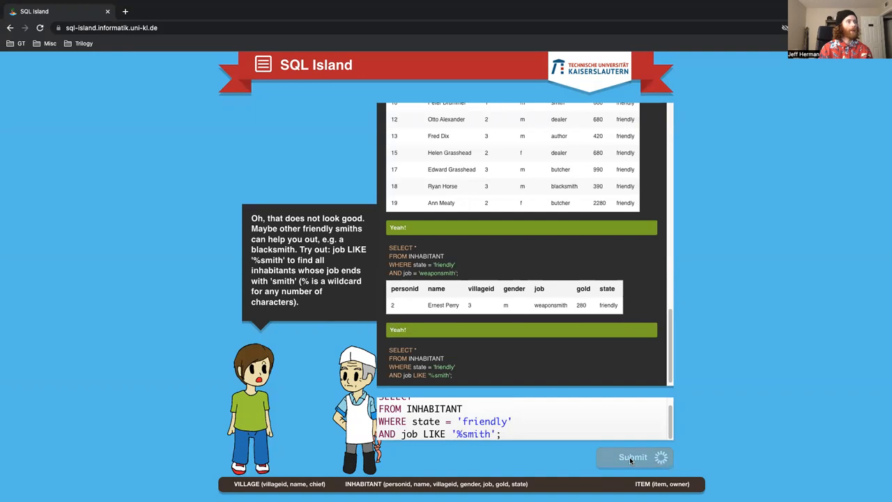
{"action": "left_click", "coordinate": [633, 457]}
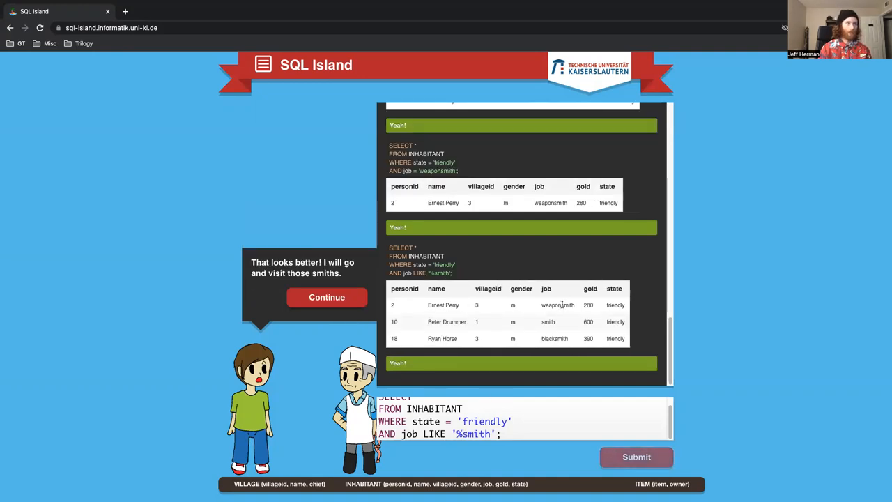
{"action": "mouse_move", "coordinate": [560, 288]}
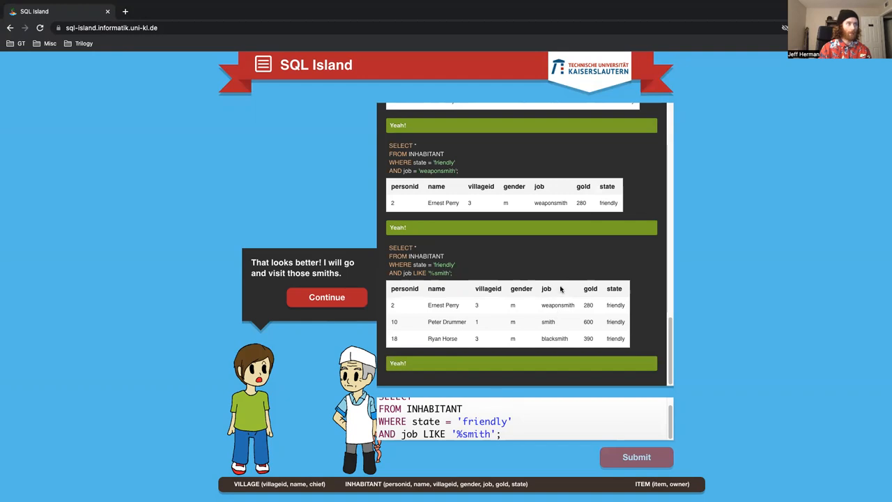
{"action": "mouse_move", "coordinate": [351, 320]}
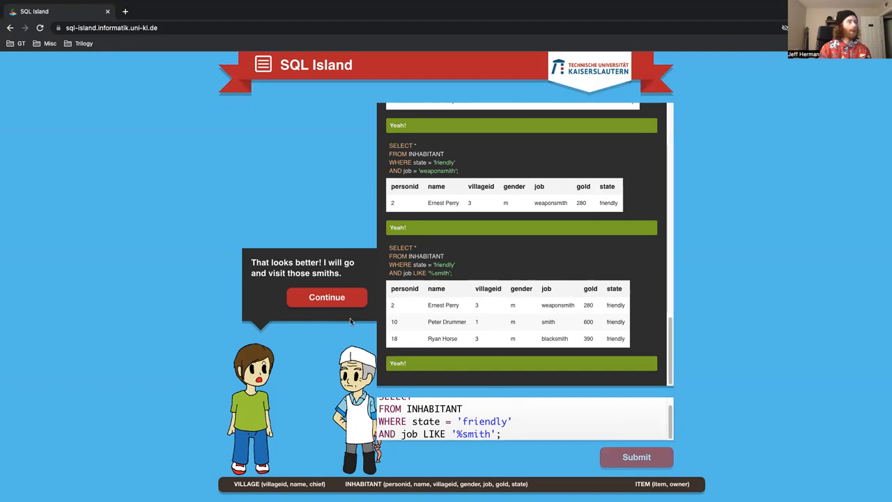
Continue through the mayor's greeting until he registers the player and asks for the personid
{"action": "left_click", "coordinate": [326, 297]}
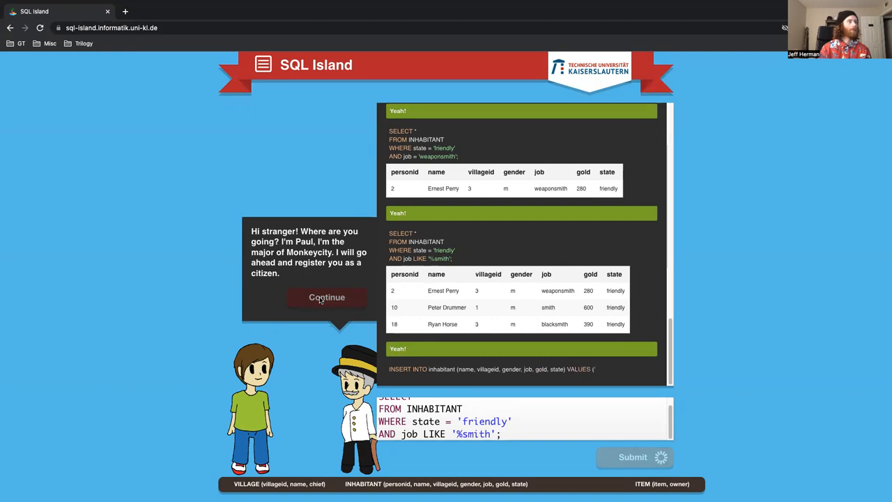
{"action": "left_click", "coordinate": [326, 297]}
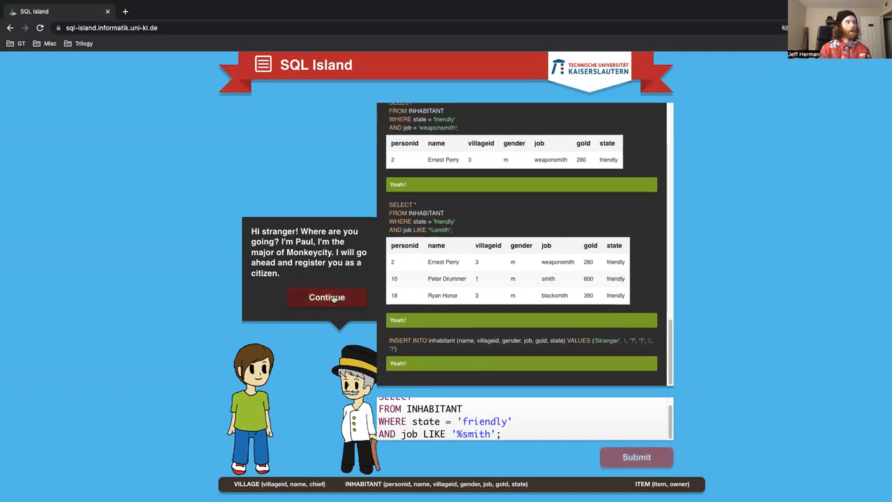
{"action": "left_click", "coordinate": [326, 297]}
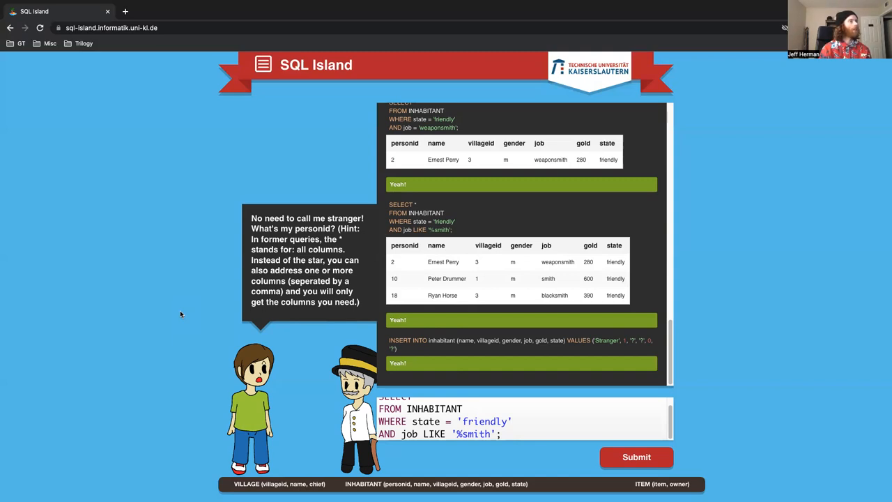
{"action": "mouse_move", "coordinate": [324, 340]}
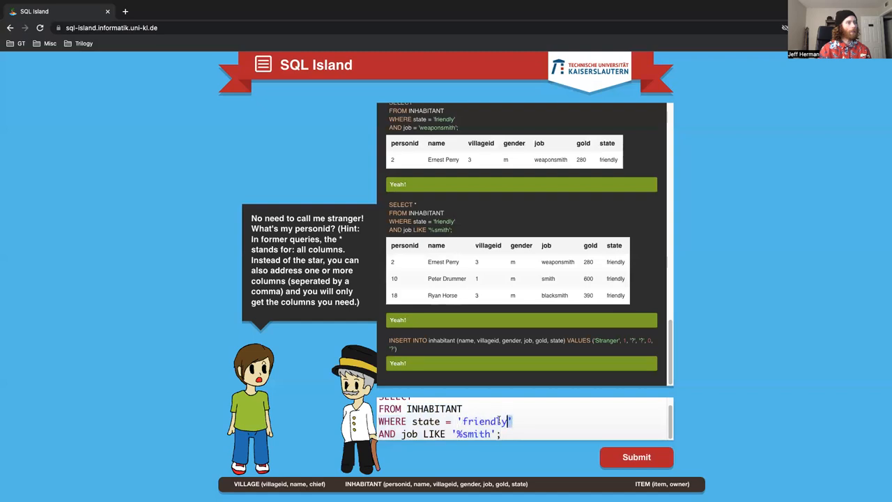
Query the inhabitant row WHERE name = 'Stranger' instead of the friendly-state condition
{"action": "key", "text": "Backspace"}
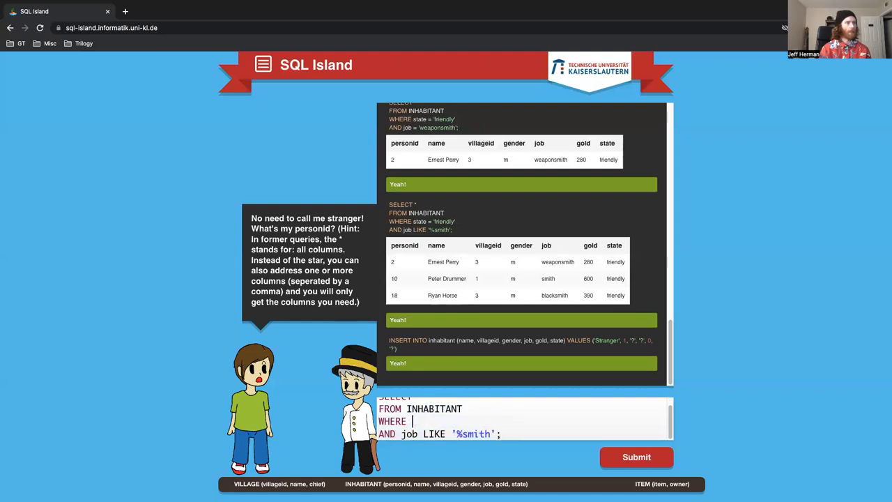
{"action": "type", "text": "name"}
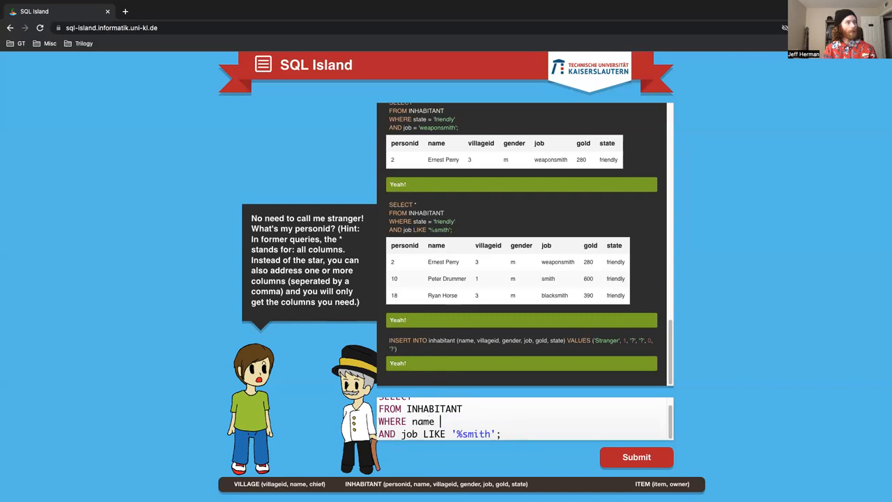
{"action": "type", "text": "= 'St"}
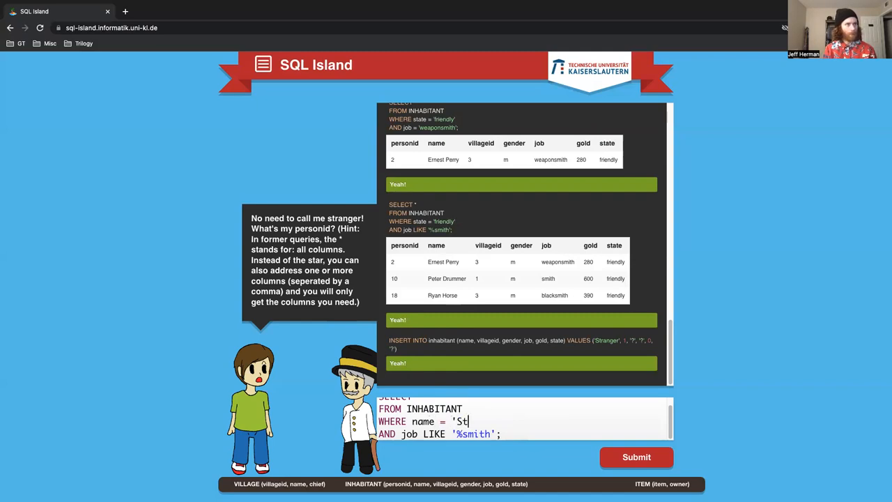
{"action": "type", "text": "ranger'"}
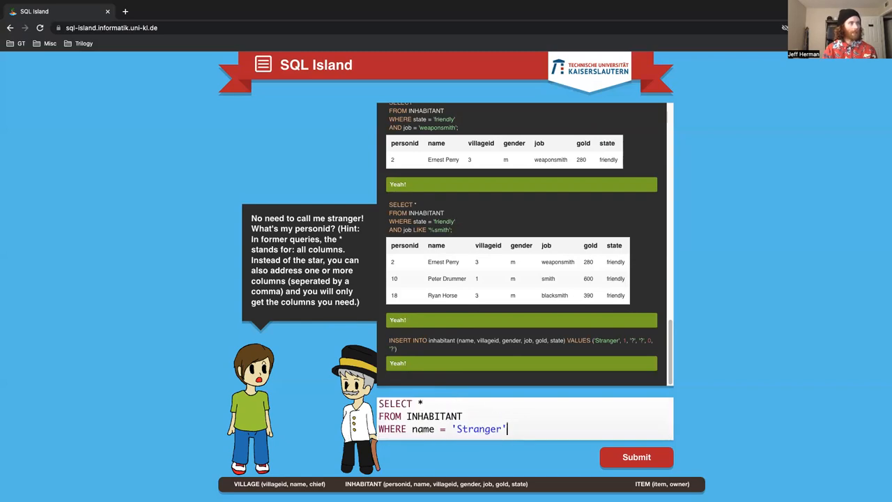
{"action": "type", "text": ";"}
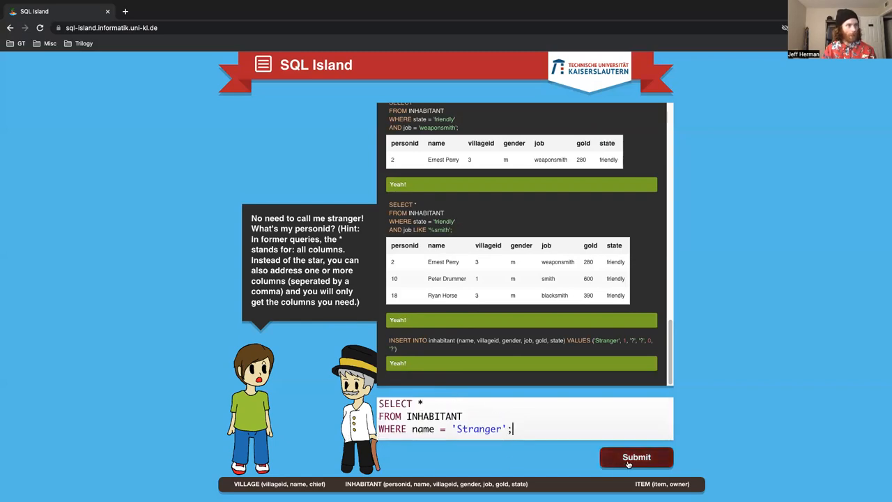
{"action": "left_click", "coordinate": [636, 457]}
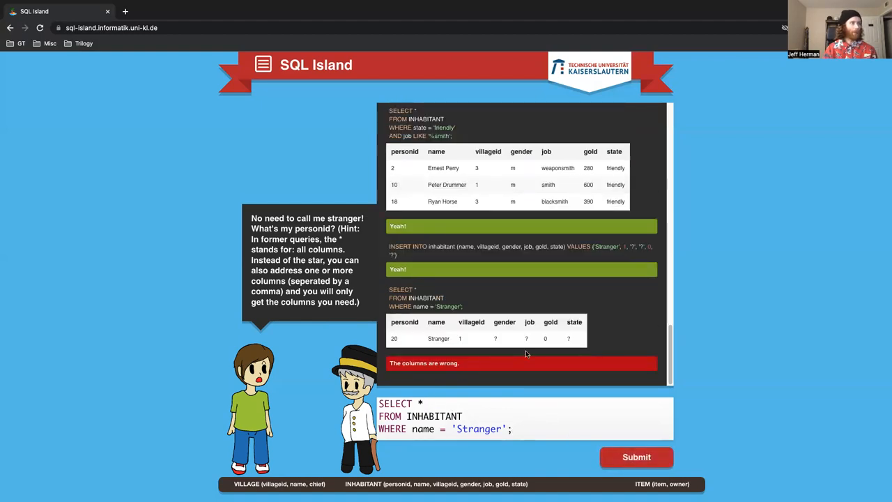
Select only personid for Stranger, returning 20, and continue to the sword question
{"action": "type", "text": "personi"}
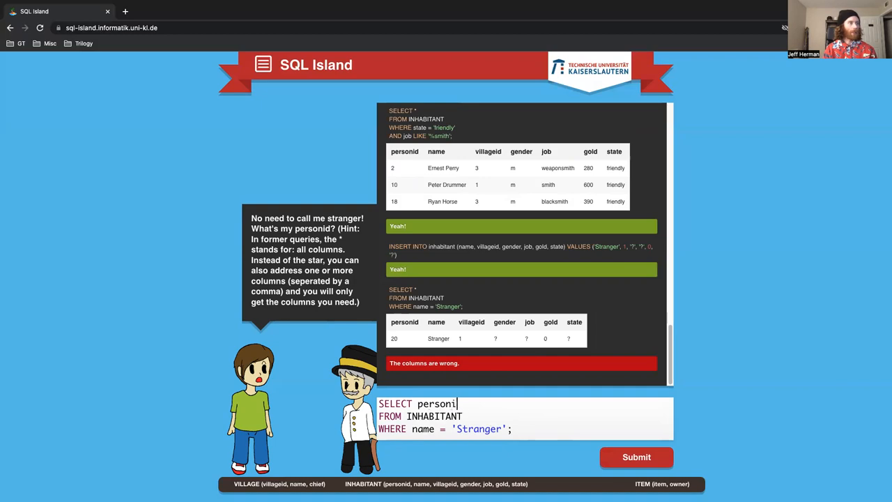
{"action": "left_click", "coordinate": [635, 457]}
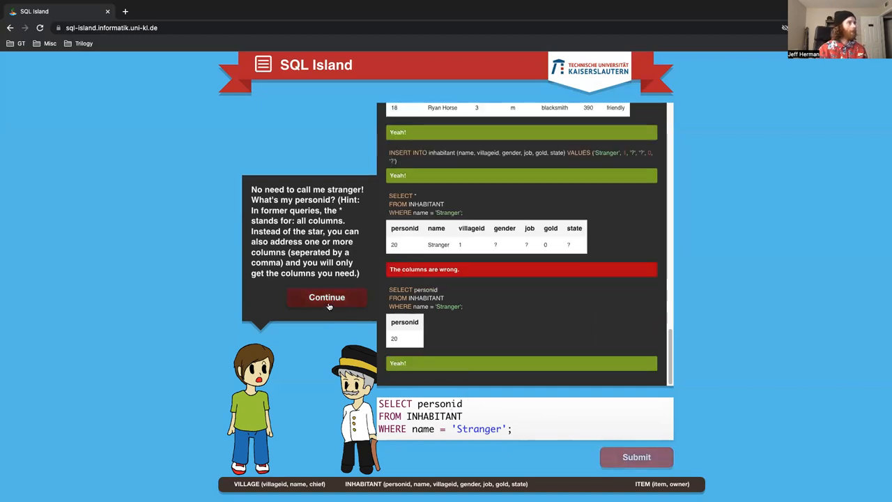
{"action": "left_click", "coordinate": [326, 297]}
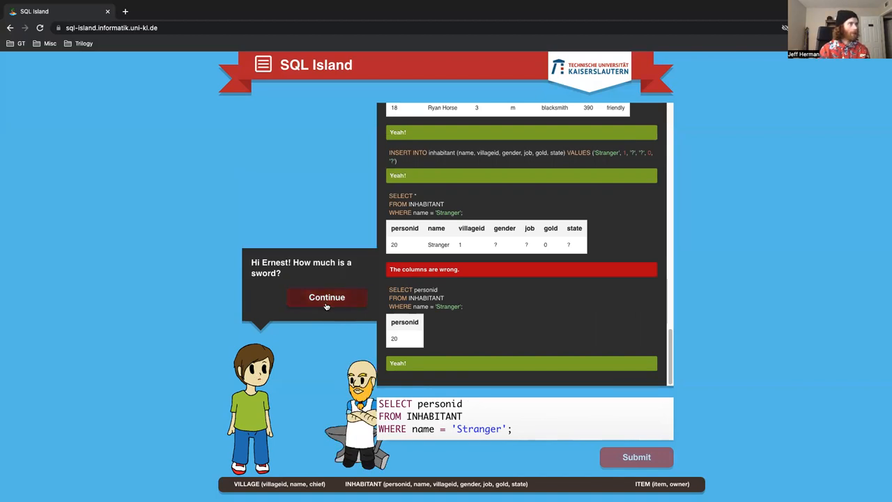
Query the Stranger's gold instead of personid, getting 0, and continue past the smith's offer
{"action": "left_click", "coordinate": [326, 296]}
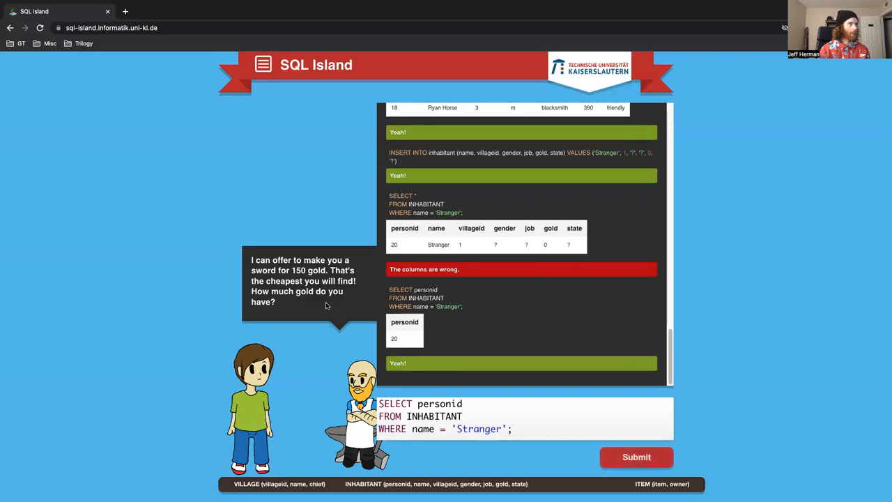
{"action": "mouse_move", "coordinate": [69, 237]}
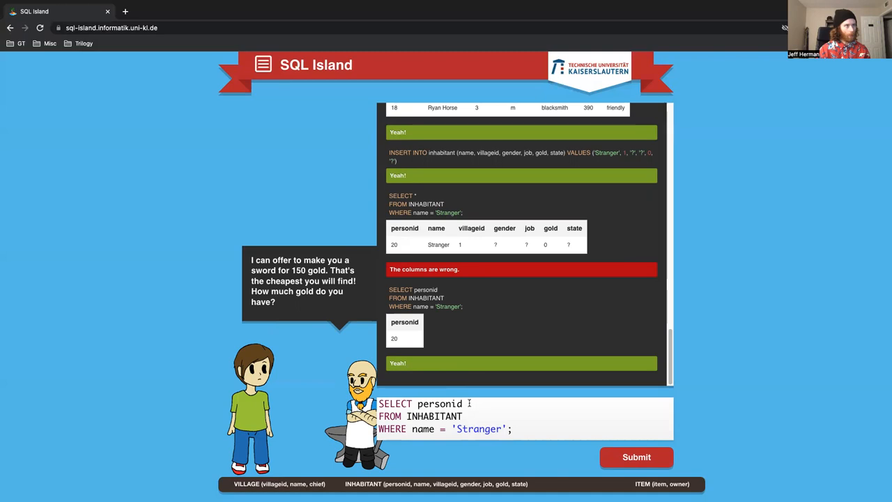
{"action": "double_click", "coordinate": [439, 404]}
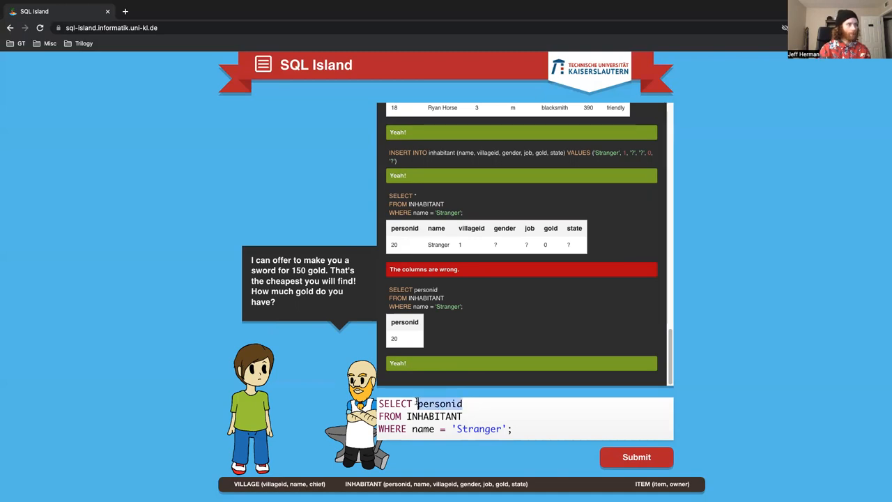
{"action": "type", "text": "gold"}
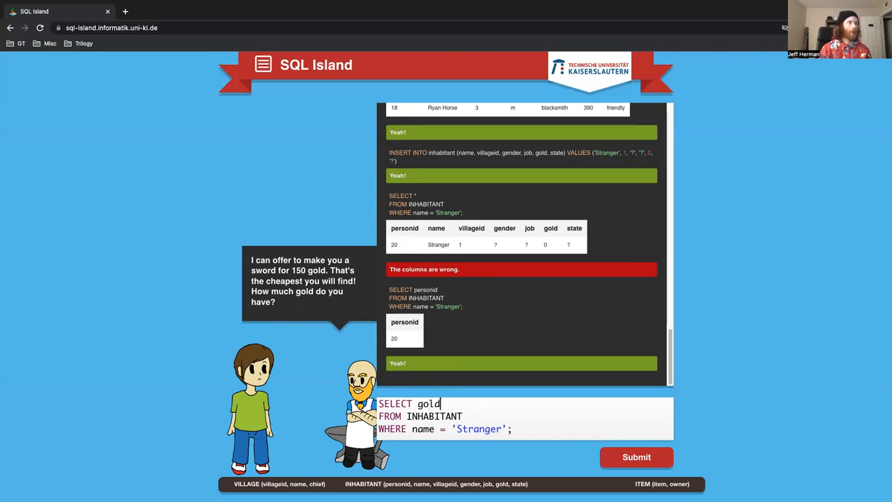
{"action": "left_click", "coordinate": [635, 457]}
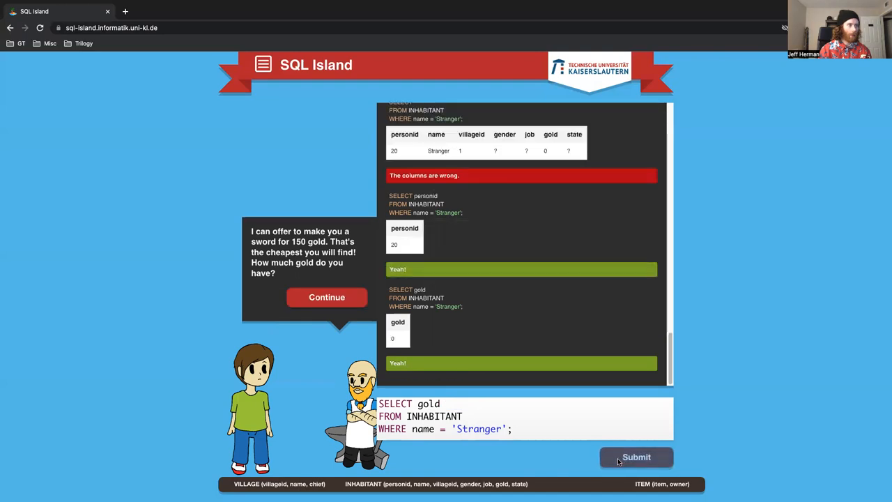
{"action": "left_click", "coordinate": [326, 297]}
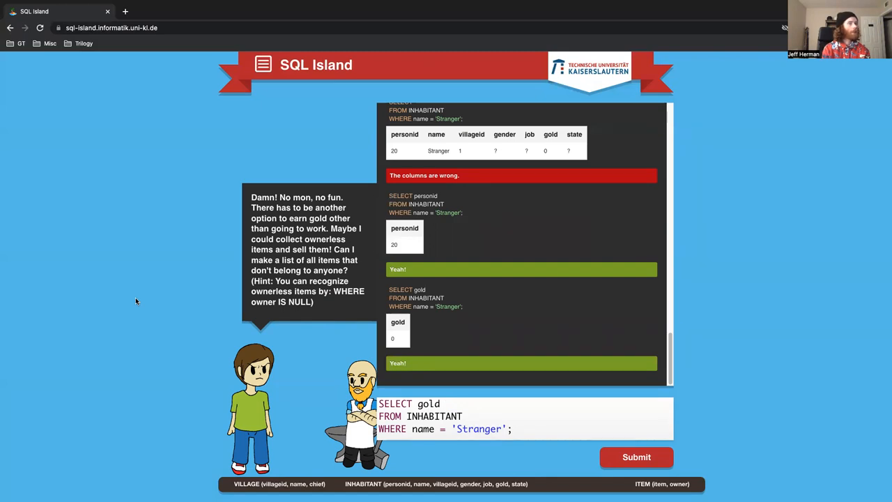
Run SELECT * FROM ITEM WHERE owner IS NULL; returning the six ownerless items
{"action": "left_click", "coordinate": [513, 429]}
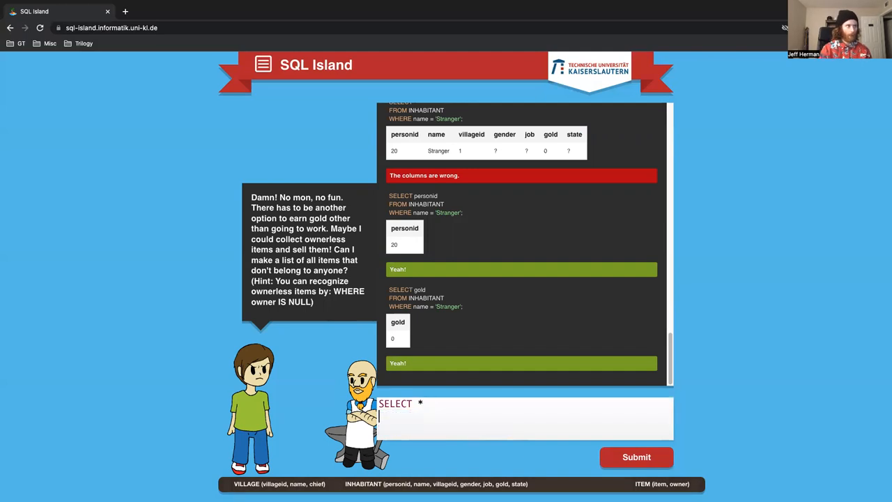
{"action": "type", "text": "FROM I"}
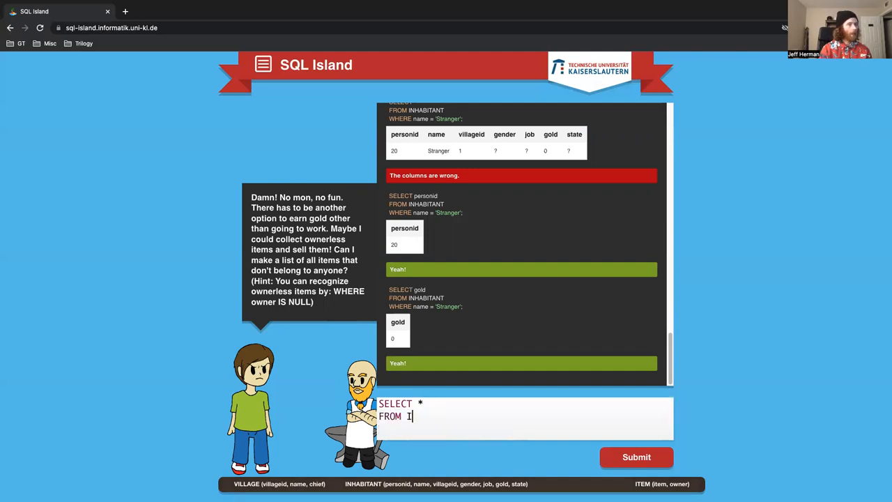
{"action": "type", "text": "TEM"}
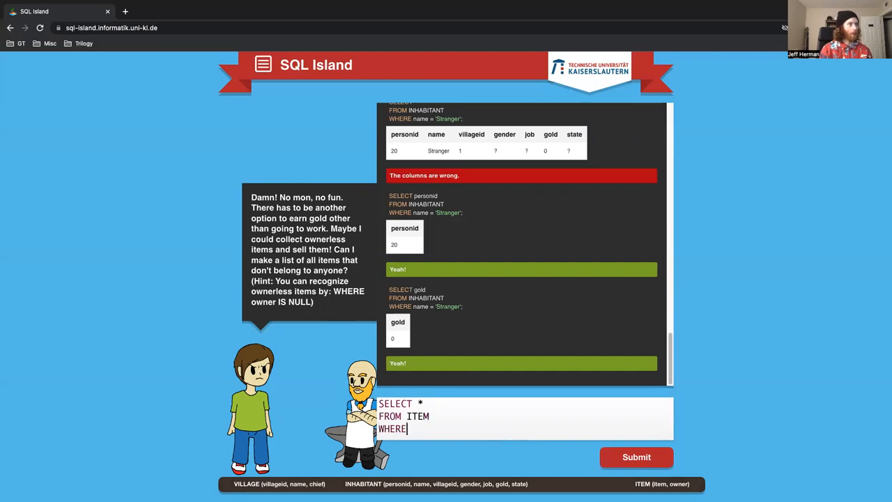
{"action": "type", "text": "ow"}
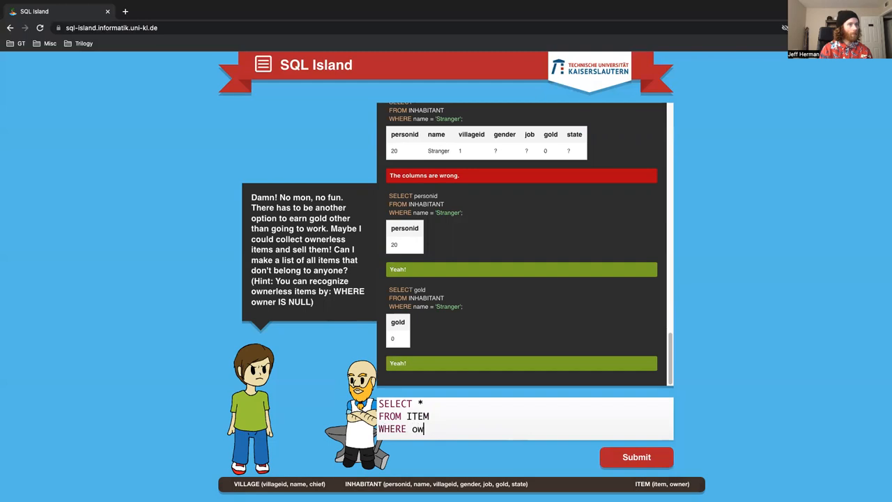
{"action": "type", "text": "ner IS NULL"}
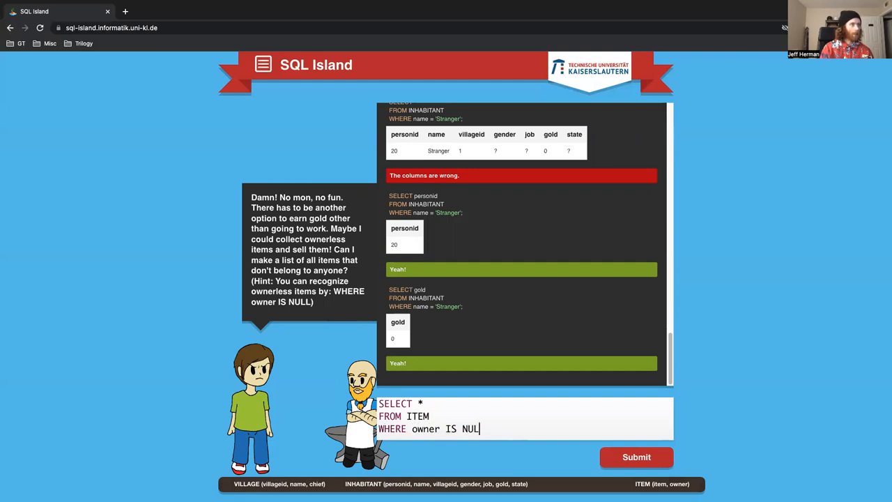
{"action": "type", "text": ";"}
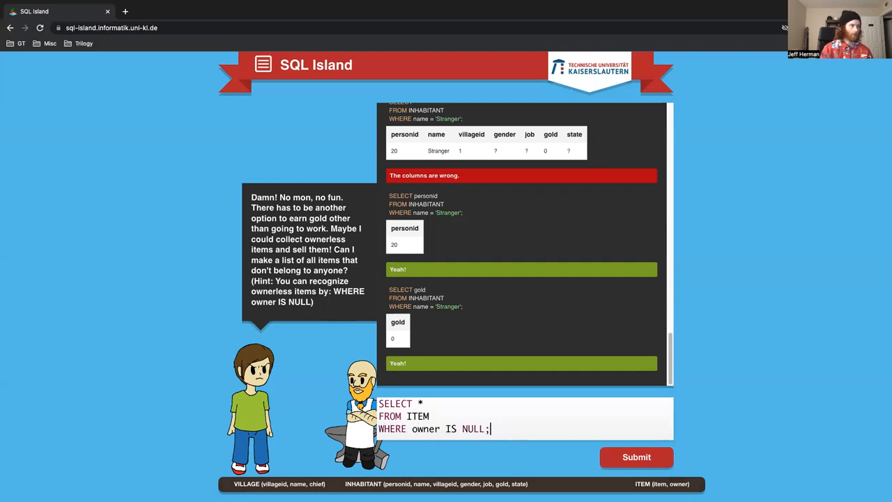
{"action": "left_click", "coordinate": [636, 457]}
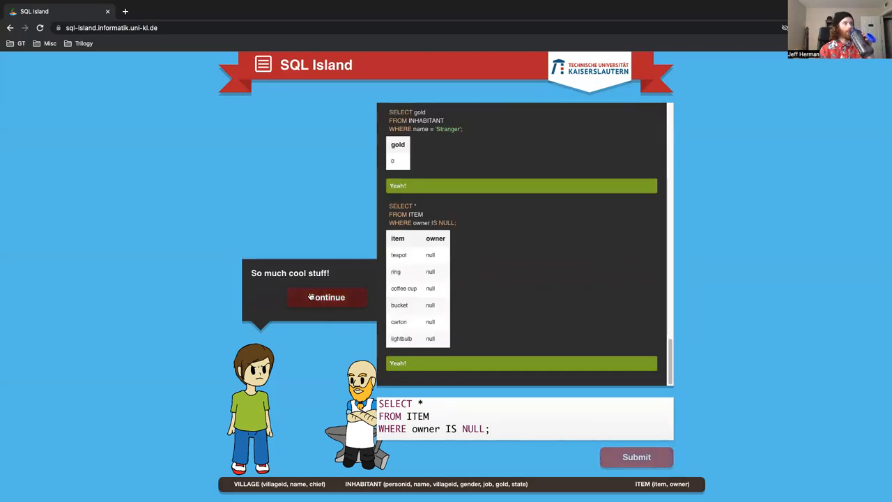
Continue through collecting the coffee cup to the challenge of taking all ownerless items
{"action": "left_click", "coordinate": [326, 297]}
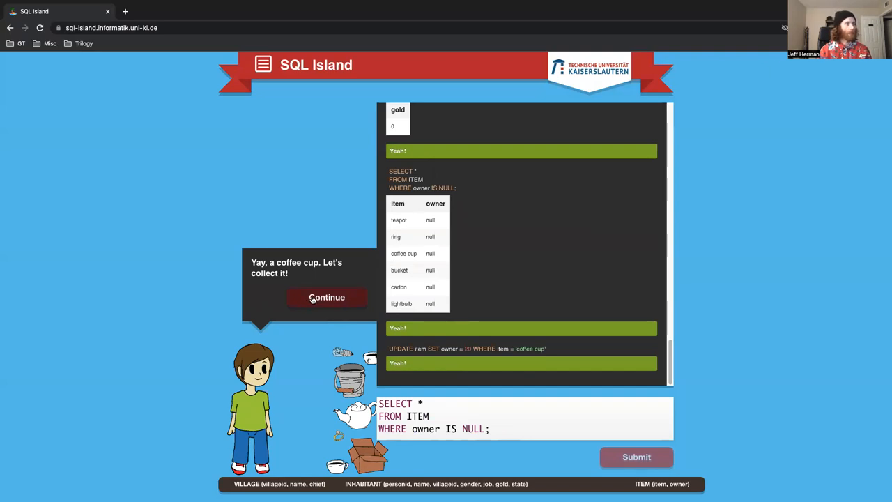
{"action": "mouse_move", "coordinate": [326, 296]}
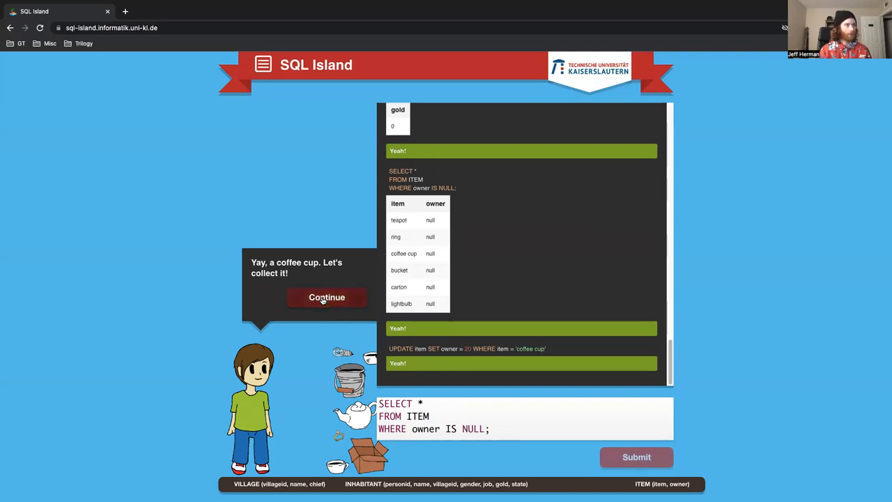
{"action": "left_click", "coordinate": [327, 297]}
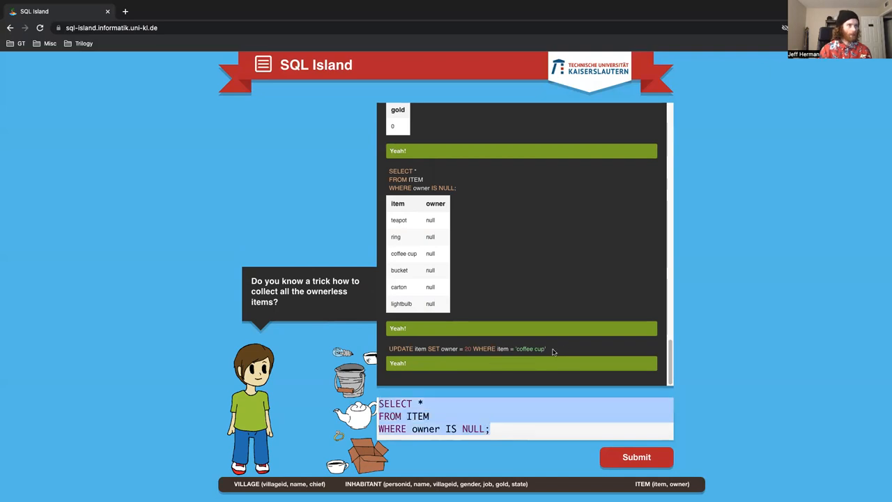
Run UPDATE item SET owner = 20 WHERE owner IS NULL; and continue the story
{"action": "triple_click", "coordinate": [466, 348]}
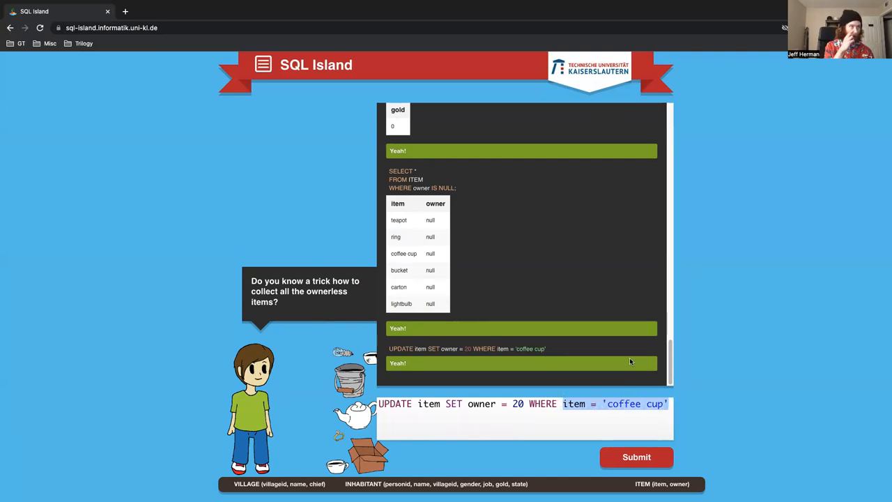
{"action": "key", "text": "Backspace"}
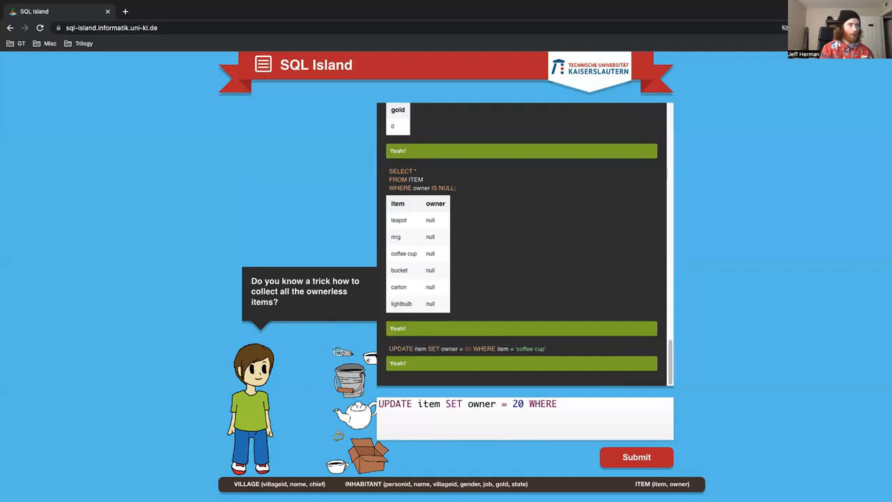
{"action": "type", "text": "owner IS NULL"}
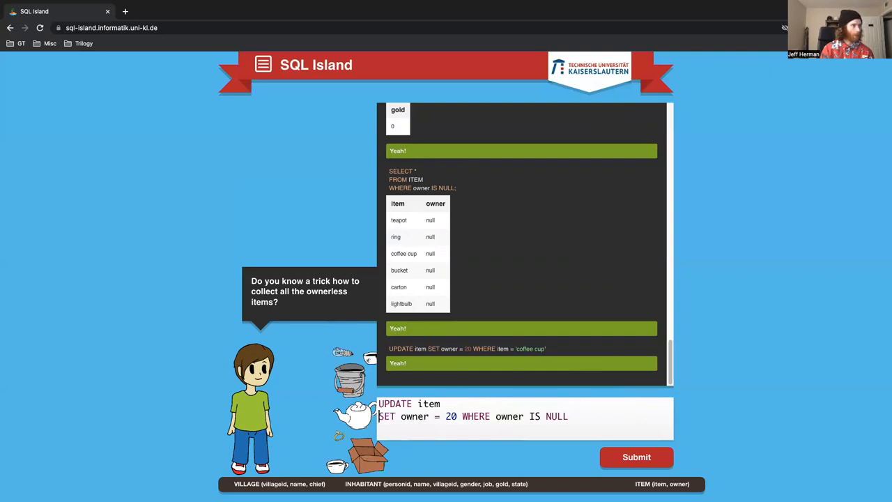
{"action": "mouse_move", "coordinate": [527, 379]}
{"action": "type", "text": ";"}
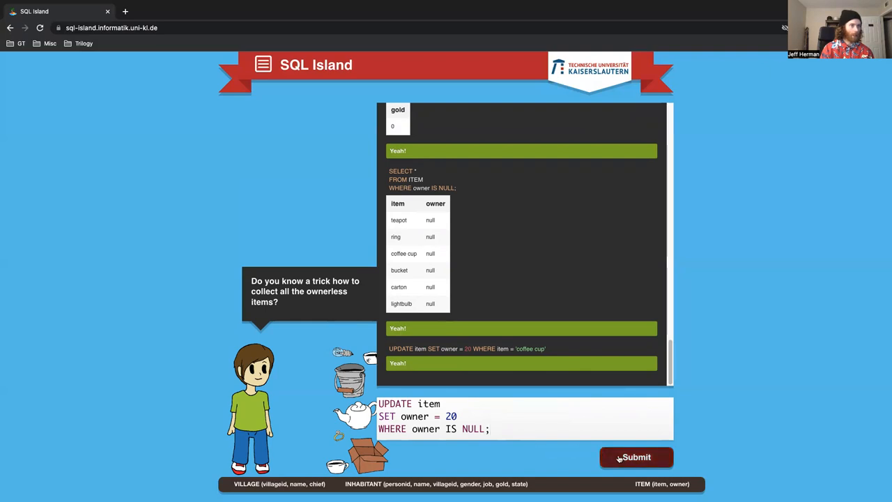
{"action": "left_click", "coordinate": [636, 457]}
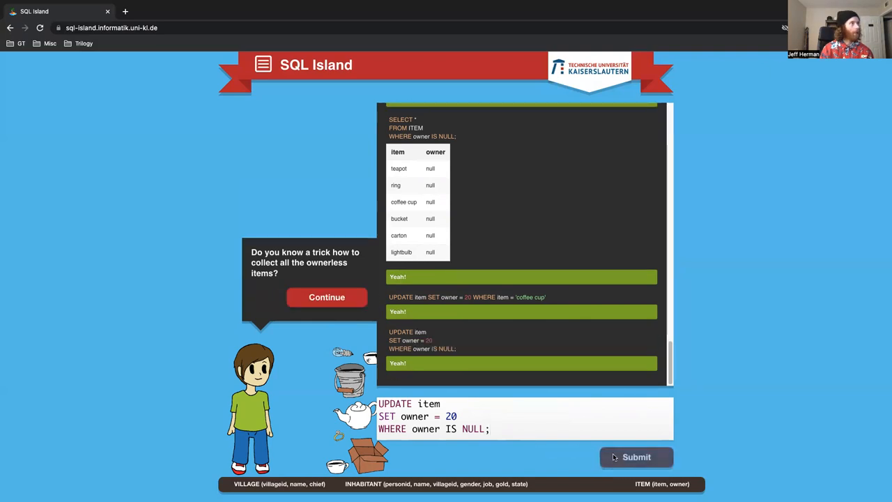
{"action": "left_click", "coordinate": [326, 297]}
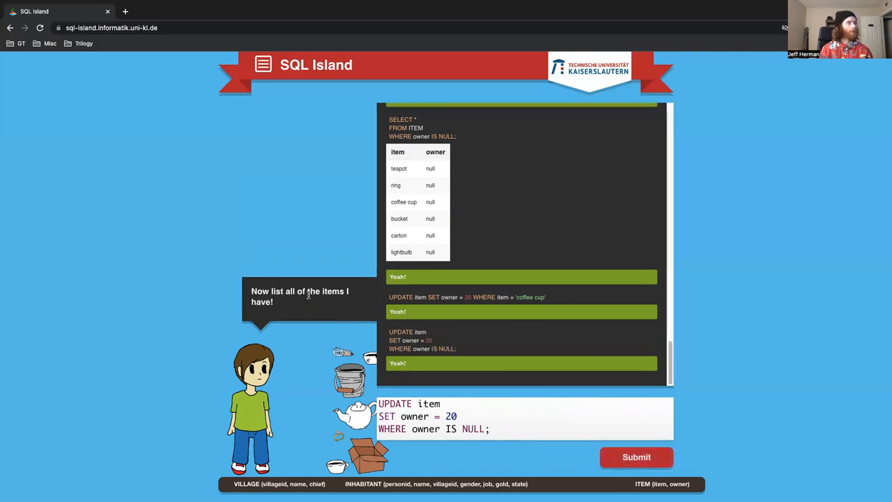
Run SELECT * FROM ITEM WHERE Owner = 20; listing all six items, then continue
{"action": "left_click", "coordinate": [446, 404]}
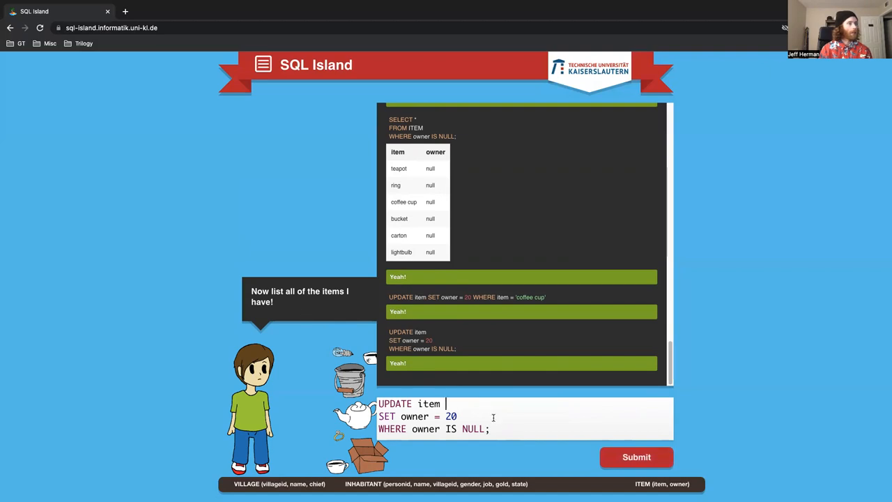
{"action": "key", "text": "ctrl+a"}
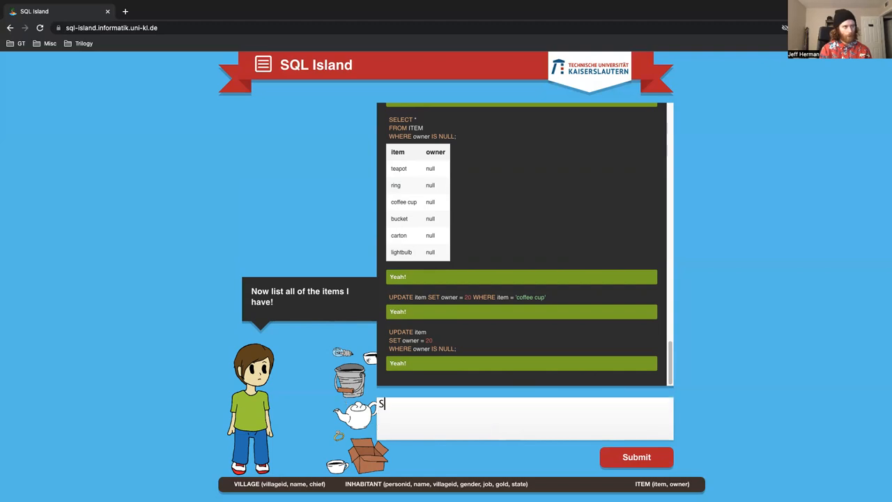
{"action": "type", "text": "ELECT *"}
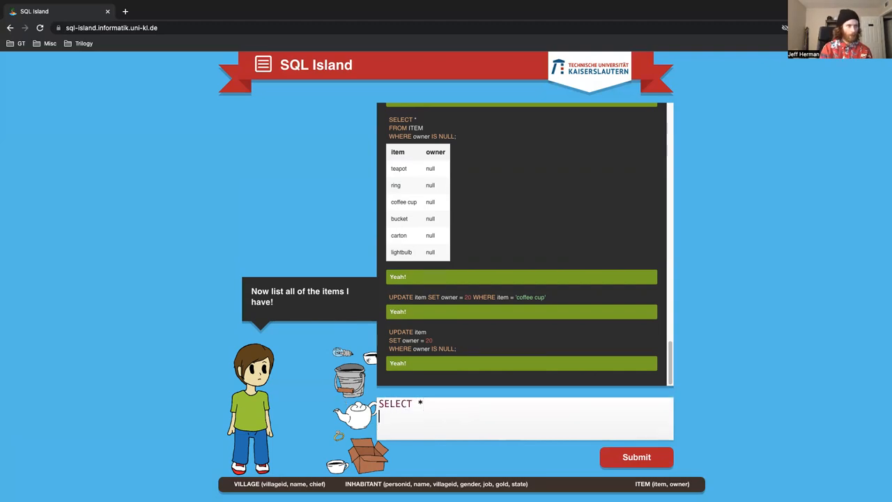
{"action": "type", "text": "FROM ITEM"}
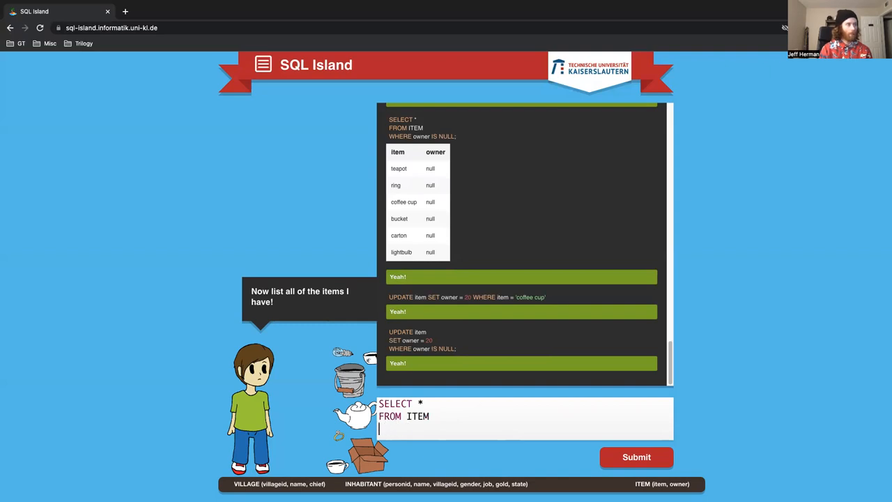
{"action": "type", "text": "WHERE O"}
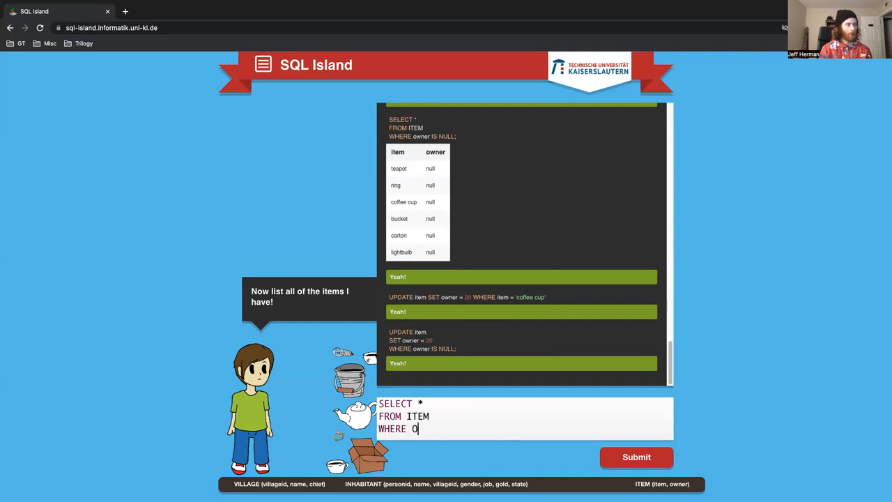
{"action": "type", "text": "wner = 20"}
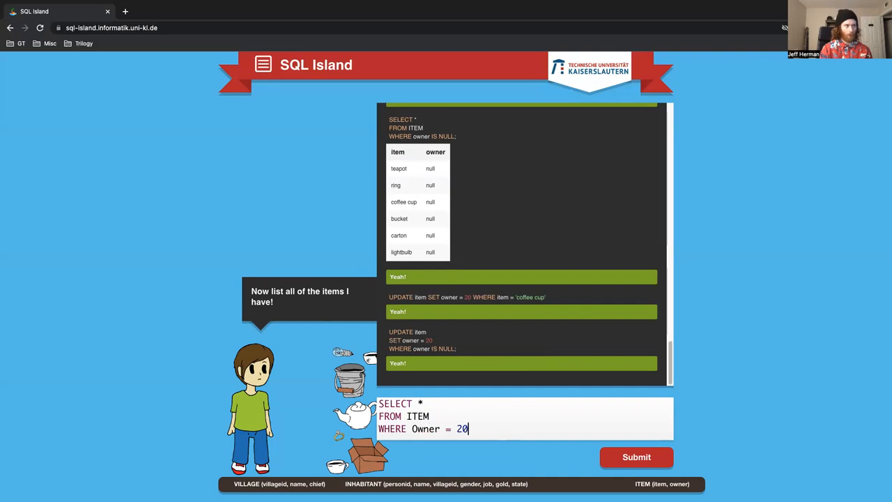
{"action": "left_click", "coordinate": [636, 457]}
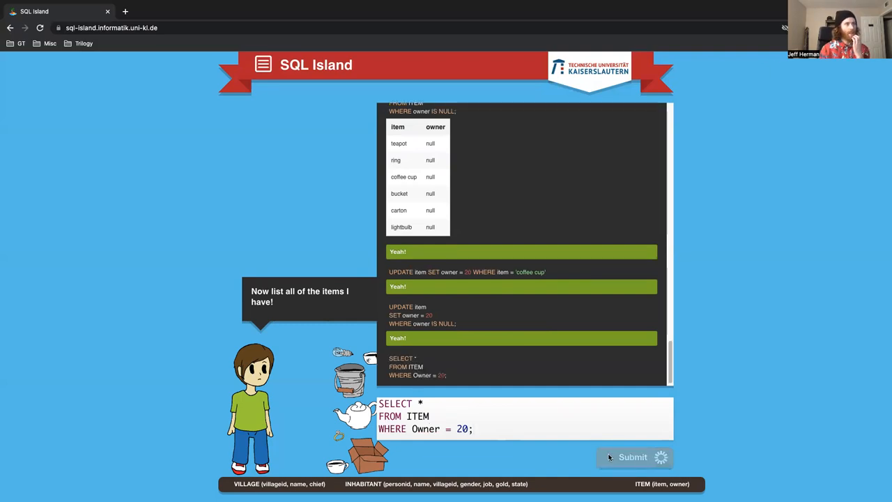
{"action": "left_click", "coordinate": [633, 457]}
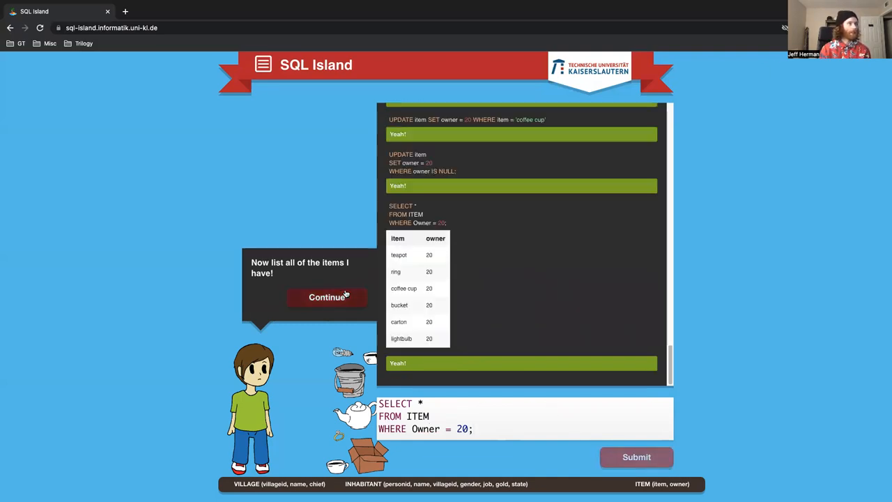
{"action": "left_click", "coordinate": [327, 297]}
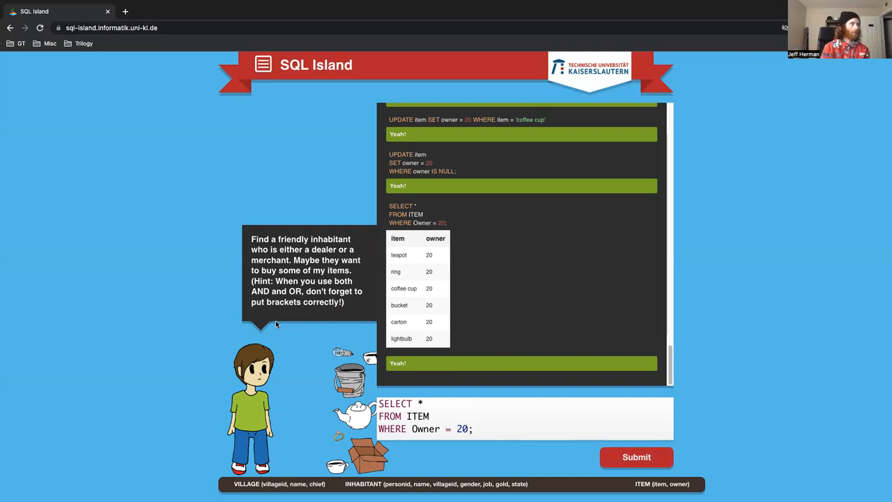
{"action": "mouse_move", "coordinate": [417, 398]}
{"action": "type", "text": "FRO"}
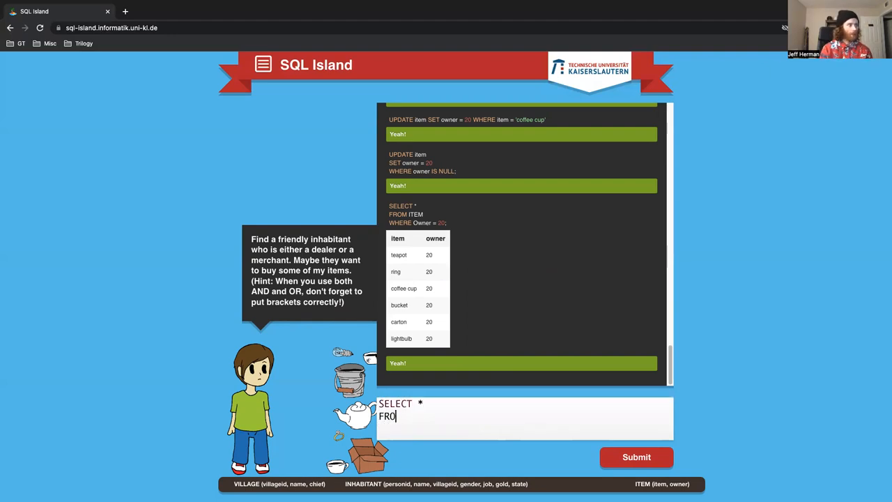
Run SELECT * FROM INHABITANT LIMIT 5; previewing jobs, gold and states
{"action": "type", "text": "M INHAB"}
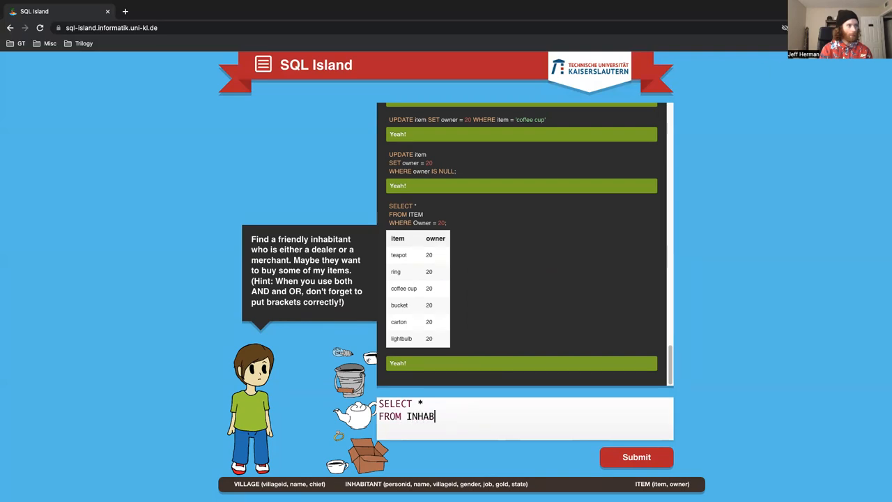
{"action": "type", "text": "ITANT"}
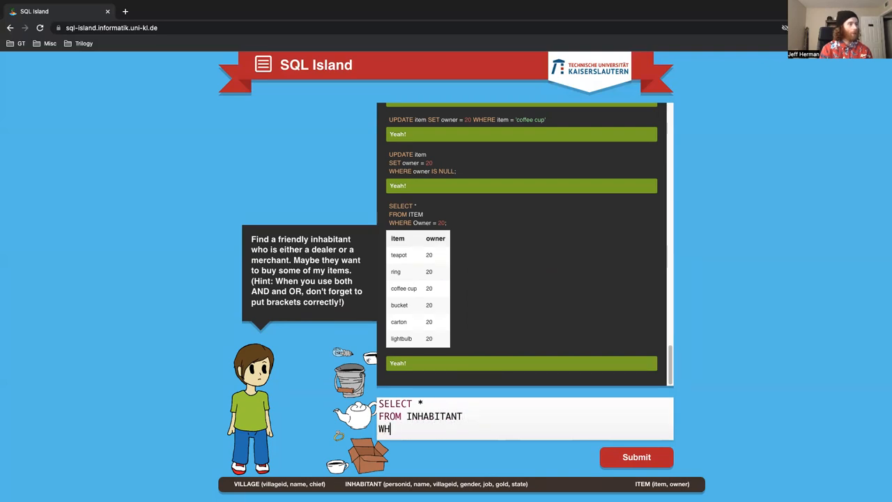
{"action": "type", "text": "ERE"}
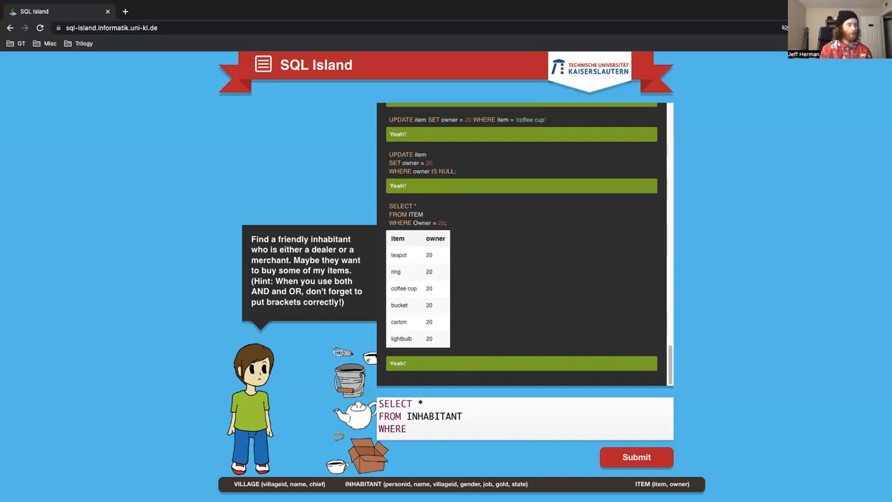
{"action": "type", "text": "stat"}
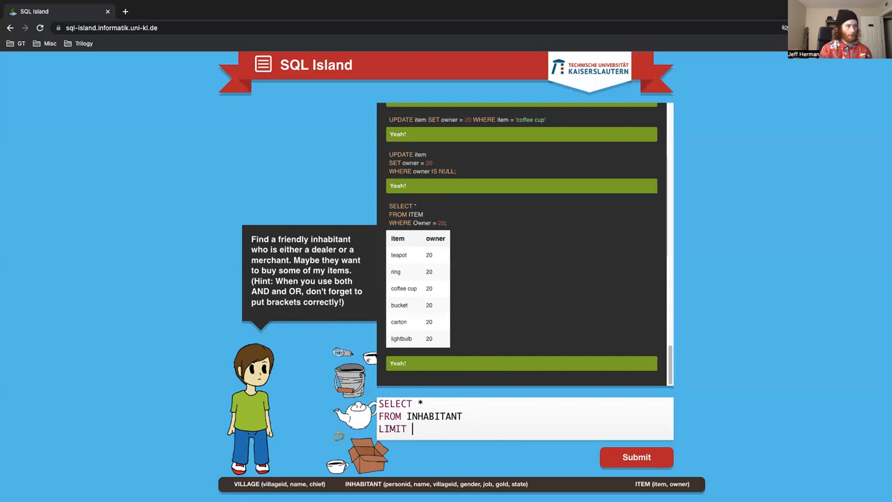
{"action": "type", "text": "5;"}
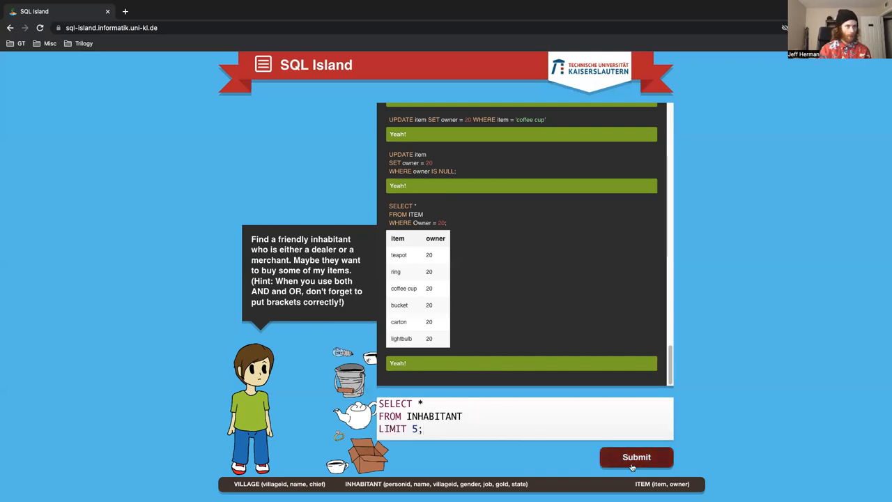
{"action": "left_click", "coordinate": [635, 457]}
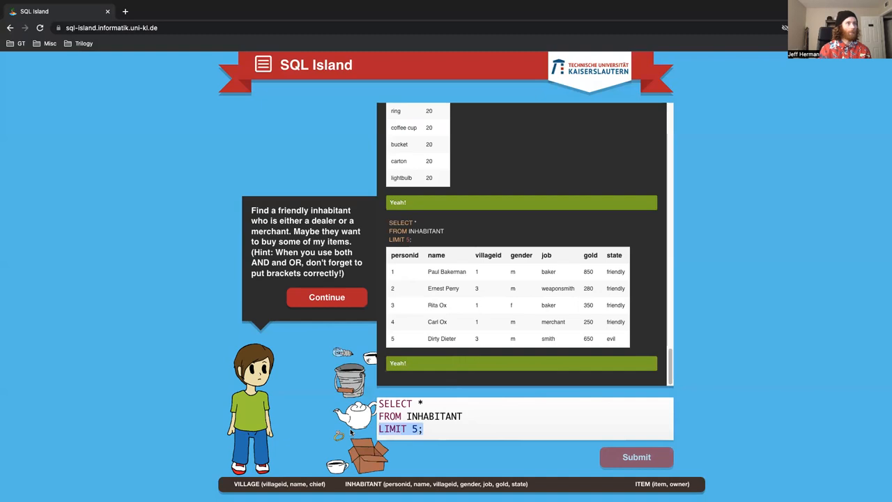
Draft a query for inhabitants with state = 'friendly' AND (job = 'dealer' OR job = 'merchant')
{"action": "key", "text": "Backspace"}
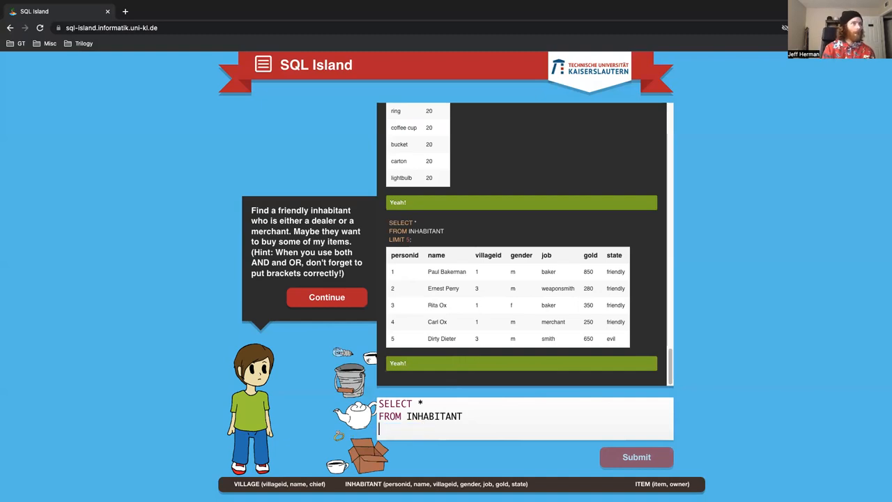
{"action": "type", "text": "WHERE state = 'fr"}
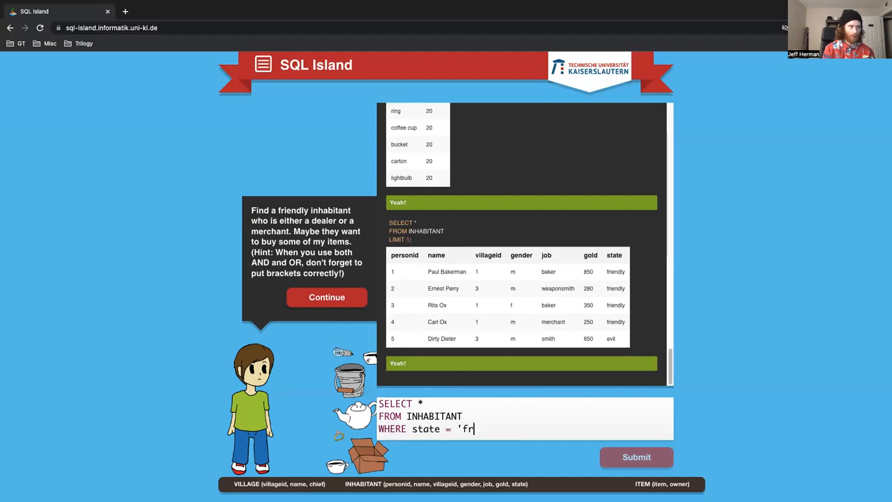
{"action": "type", "text": "iendly'"}
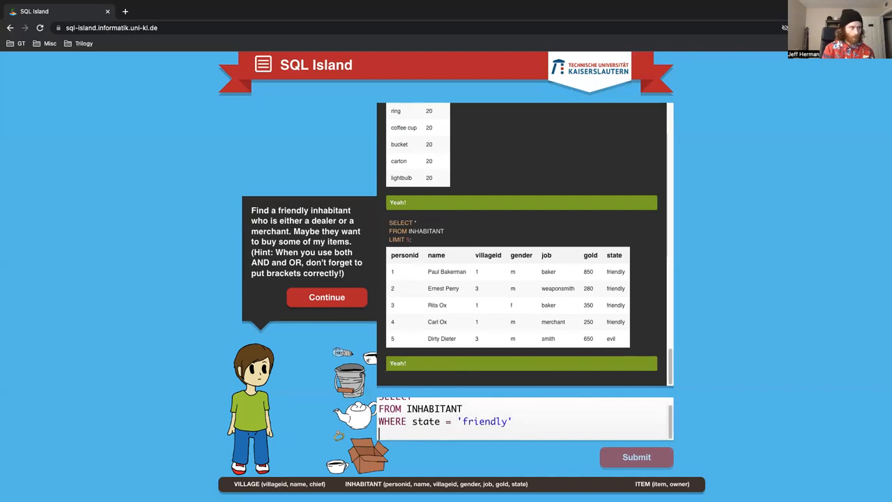
{"action": "type", "text": "AND"}
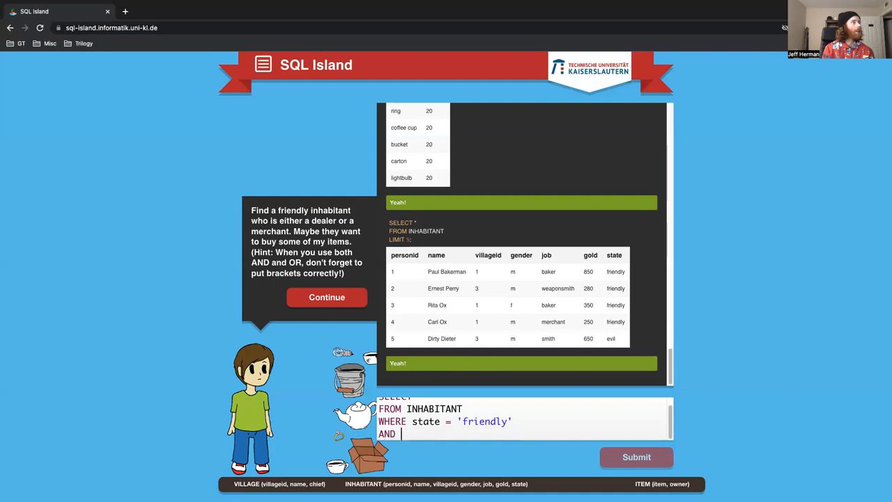
{"action": "type", "text": "("}
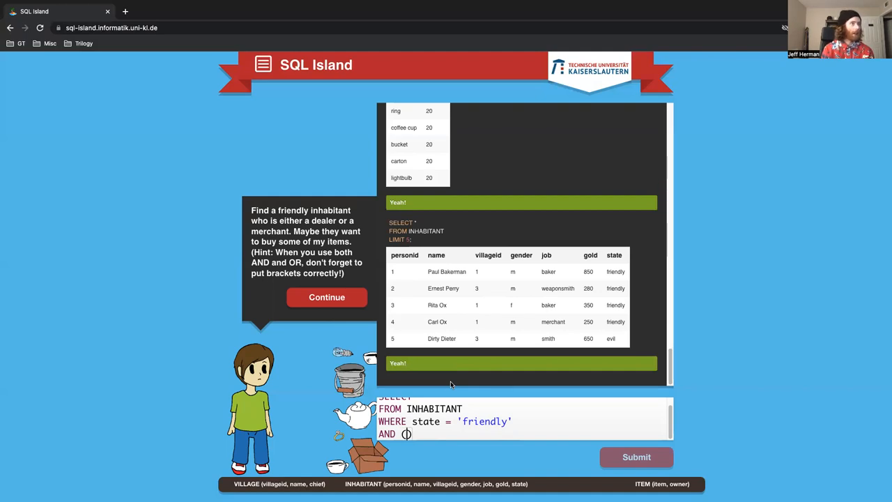
{"action": "type", "text": "job = 'dealer'"}
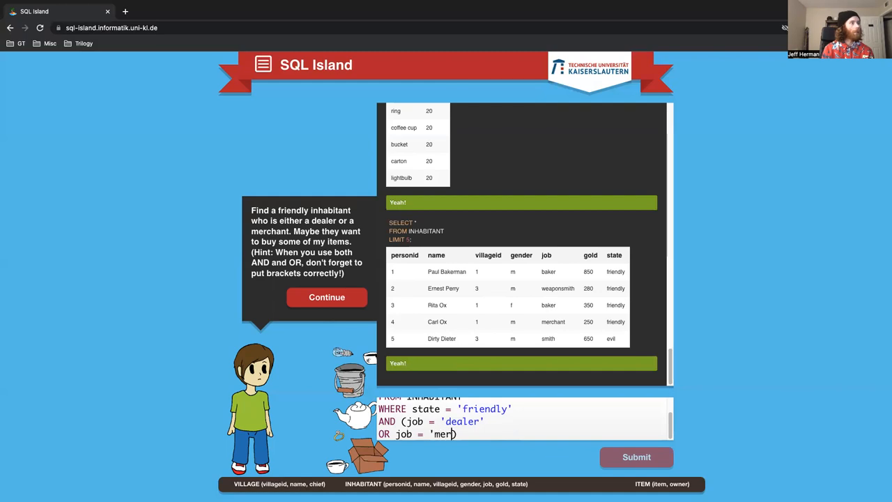
{"action": "type", "text": "chant"}
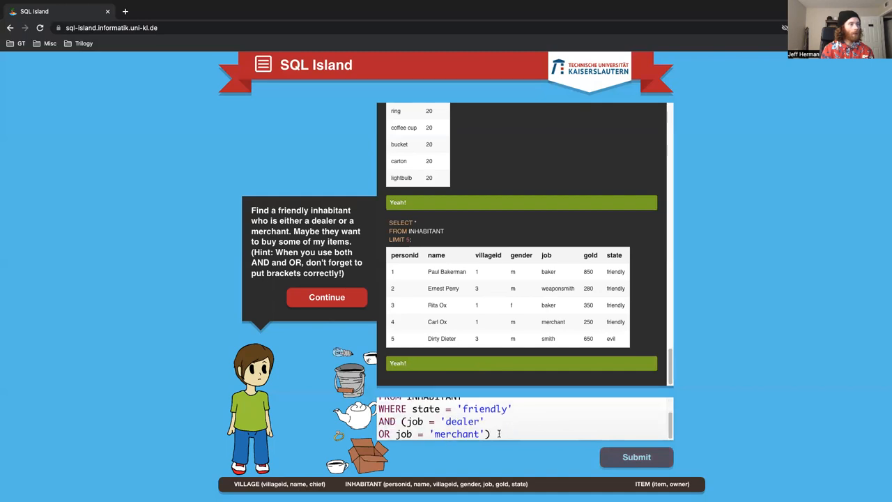
{"action": "type", "text": ";"}
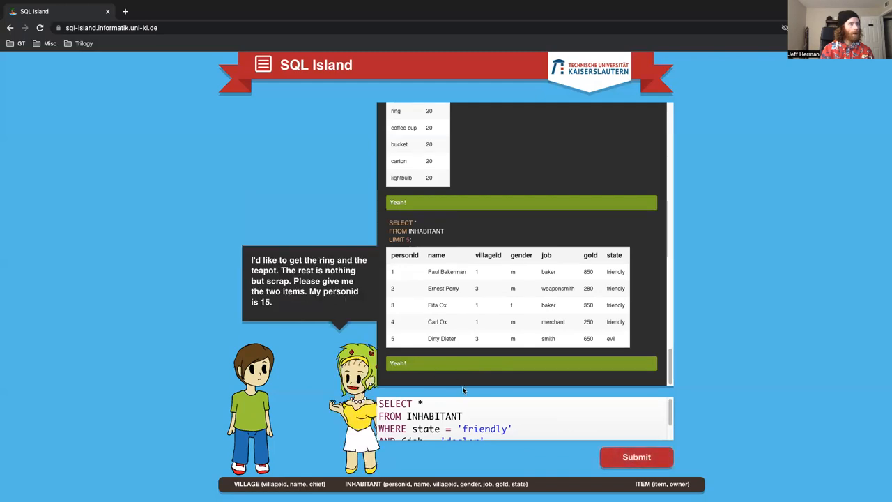
Run the friendly dealer/merchant query and start a fresh SELECT * FROM ITEM
{"action": "left_click", "coordinate": [635, 457]}
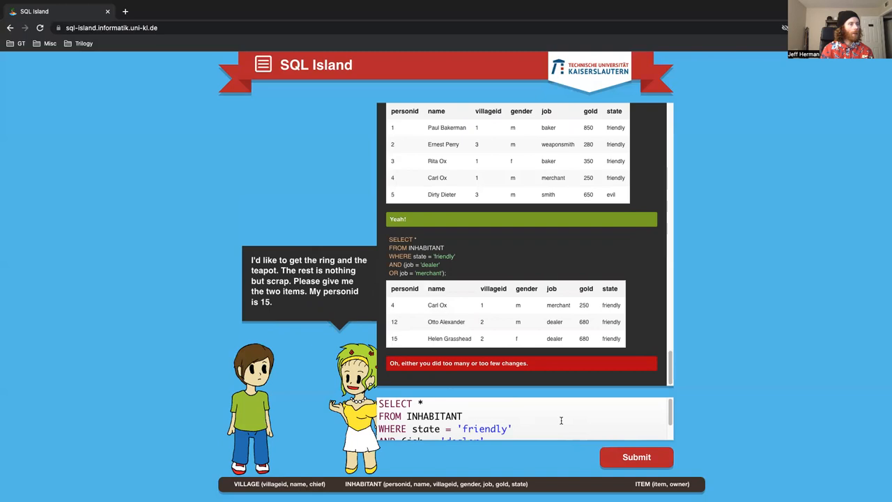
{"action": "mouse_move", "coordinate": [478, 401]}
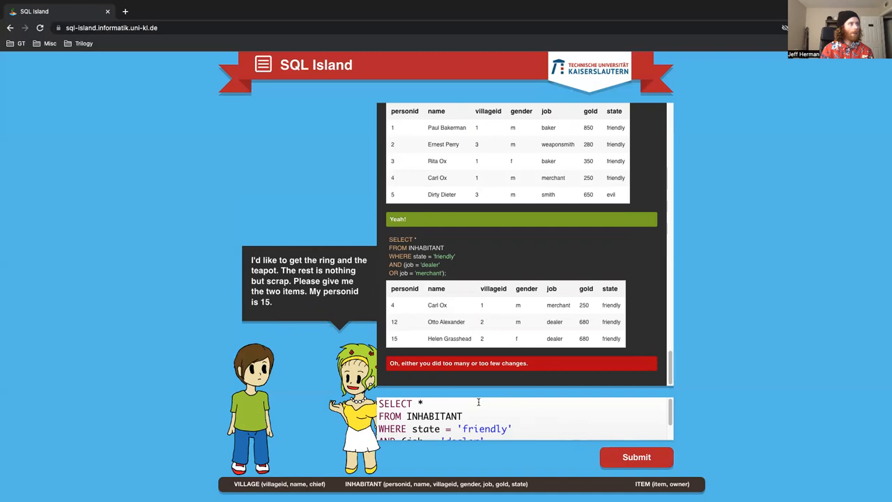
{"action": "mouse_move", "coordinate": [453, 329]}
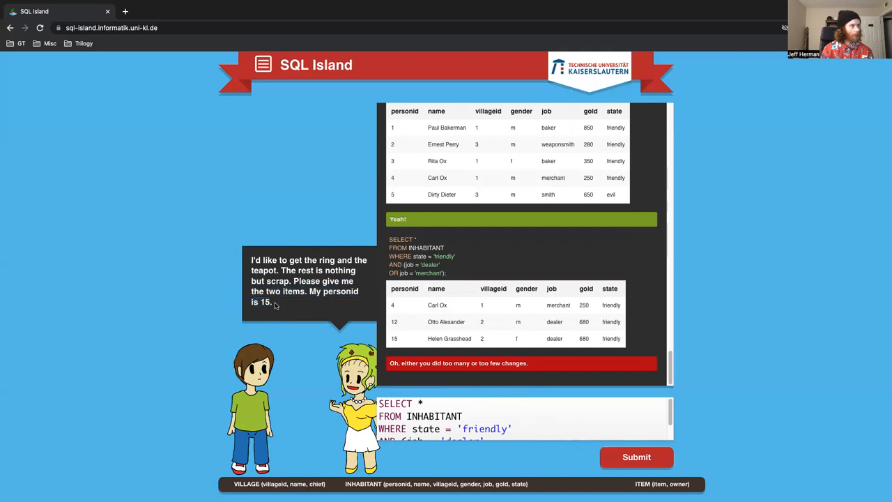
{"action": "mouse_move", "coordinate": [248, 279]}
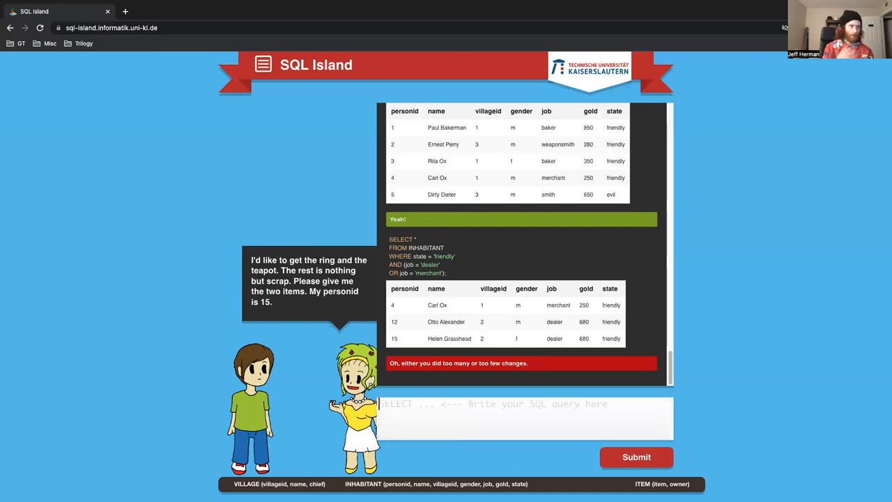
{"action": "type", "text": "SEE"}
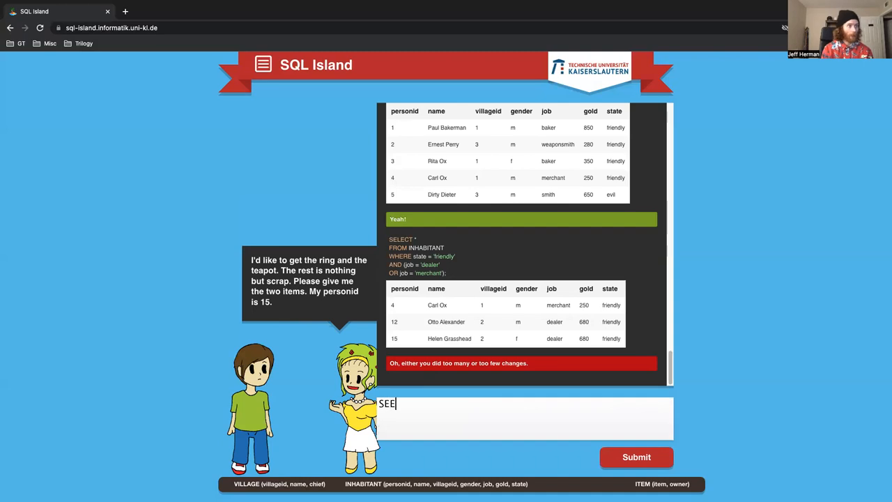
{"action": "type", "text": "SELECT"}
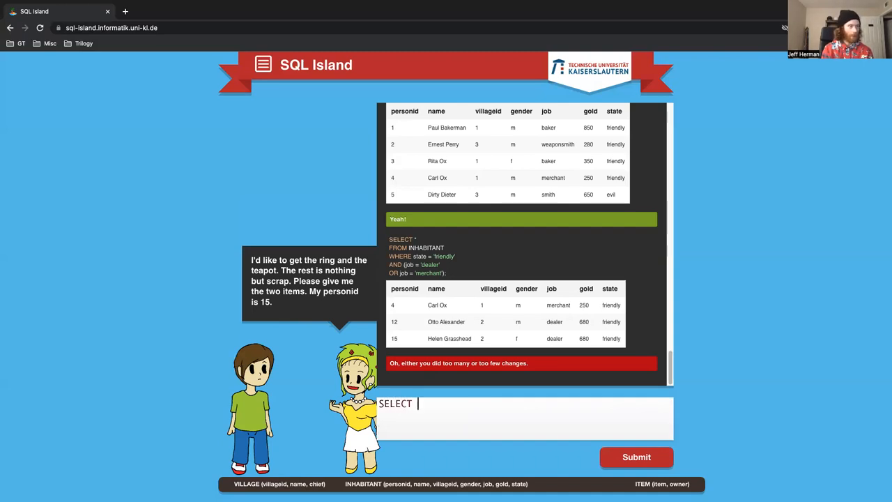
{"action": "type", "text": "*"}
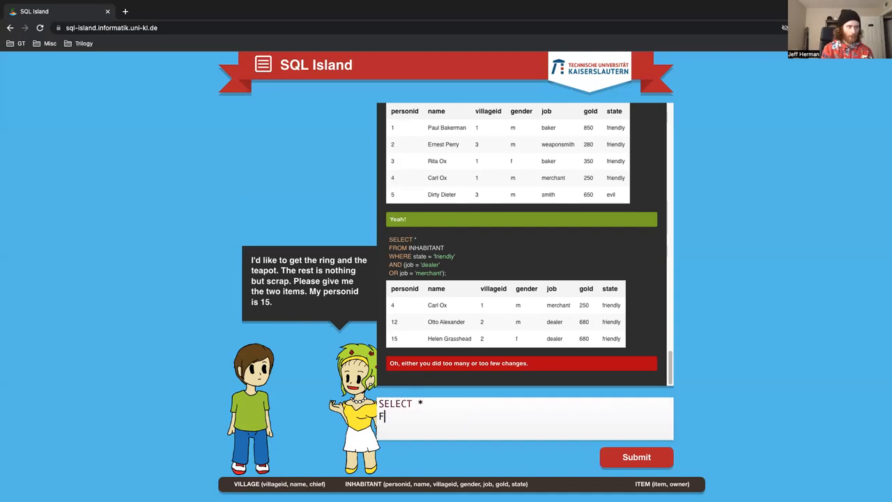
{"action": "type", "text": "FROM ITEM"}
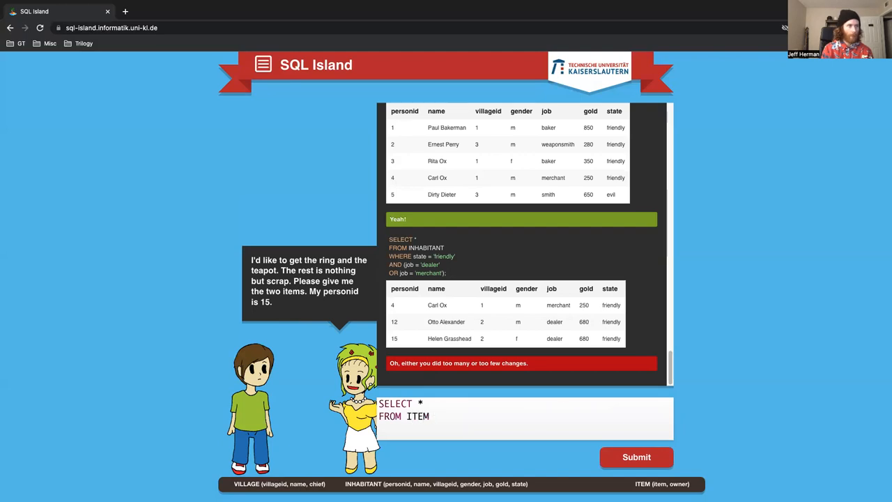
Finish with WHERE owner = 20; and run it, listing the player's six items
{"action": "type", "text": "WHERE own"}
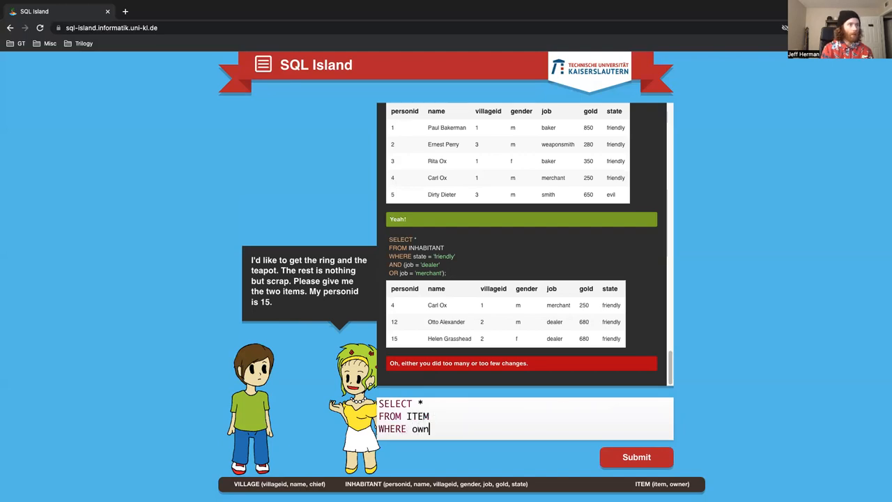
{"action": "type", "text": "er = 20;"}
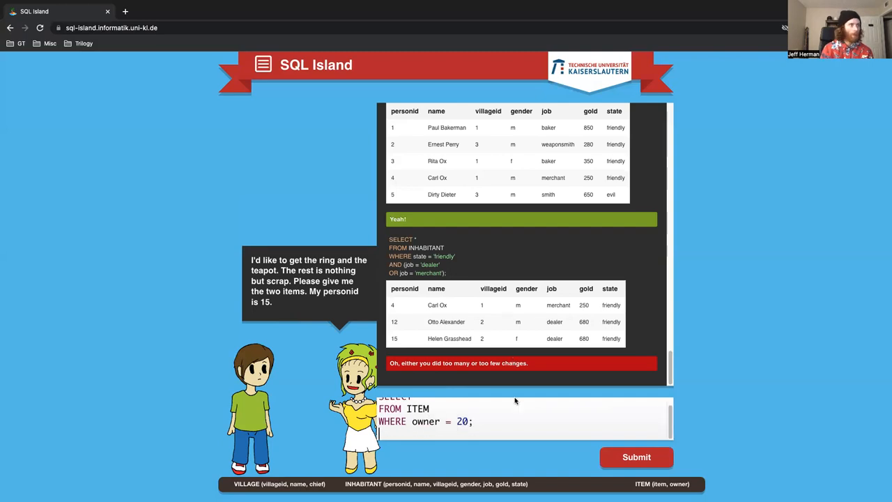
{"action": "left_click", "coordinate": [636, 457]}
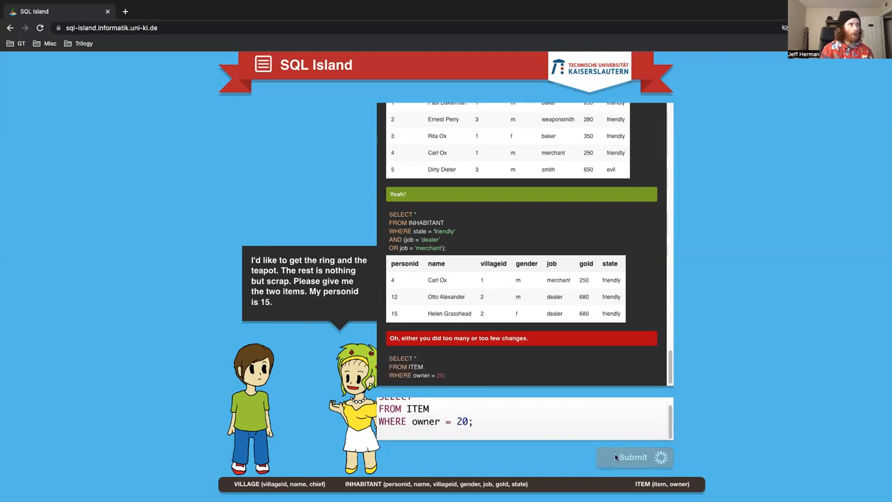
{"action": "left_click", "coordinate": [632, 457]}
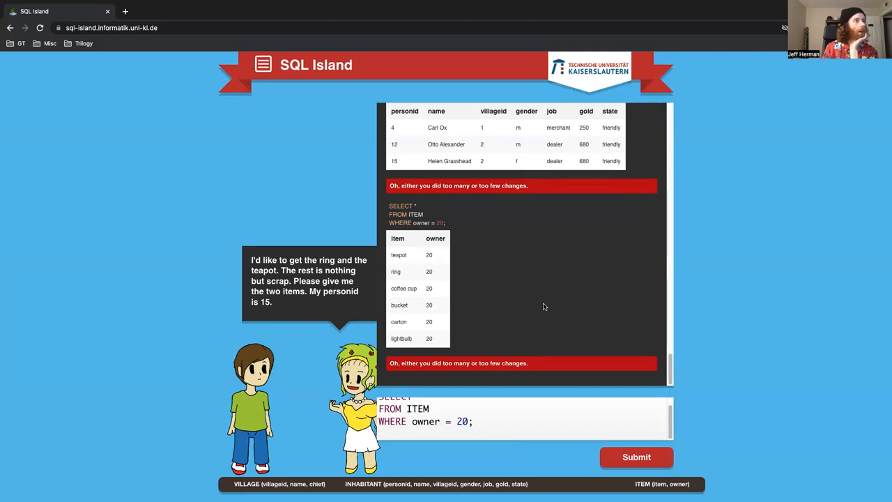
{"action": "mouse_move", "coordinate": [490, 365]}
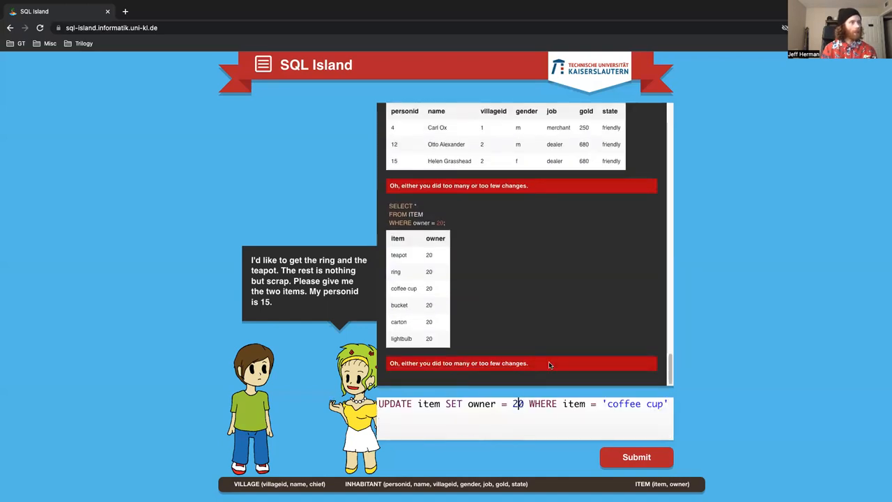
Run UPDATE item SET owner = 15 WHERE item = 'ring' to hand over the ring
{"action": "type", "text": "1"}
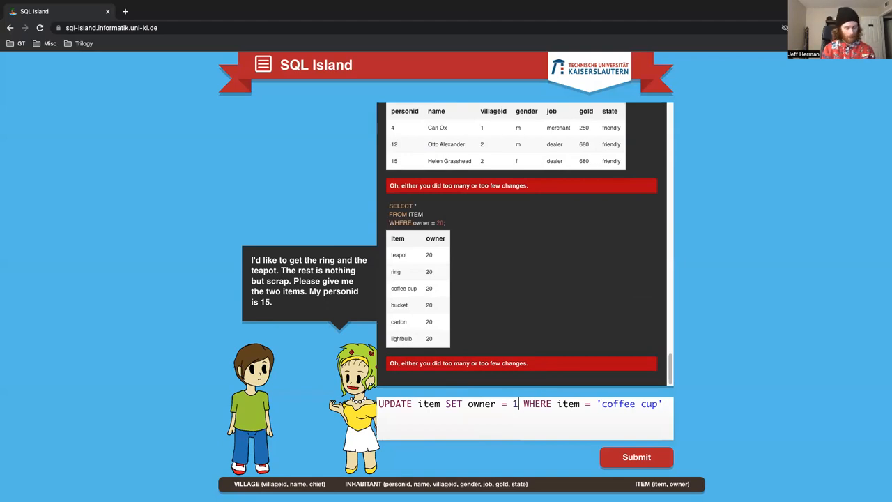
{"action": "type", "text": "5"}
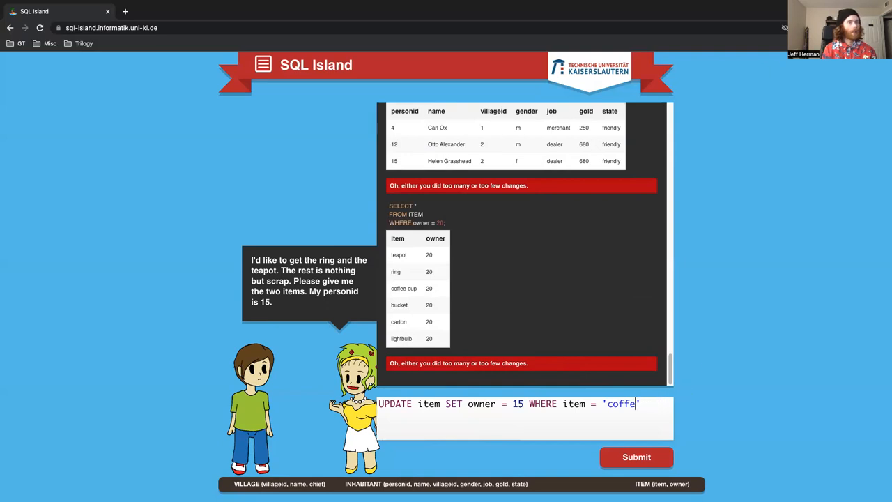
{"action": "type", "text": "ring"}
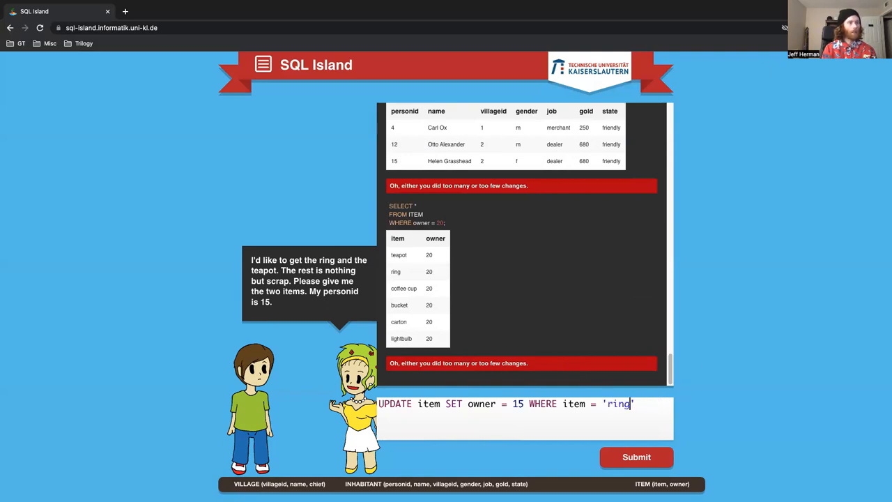
{"action": "left_click", "coordinate": [636, 457]}
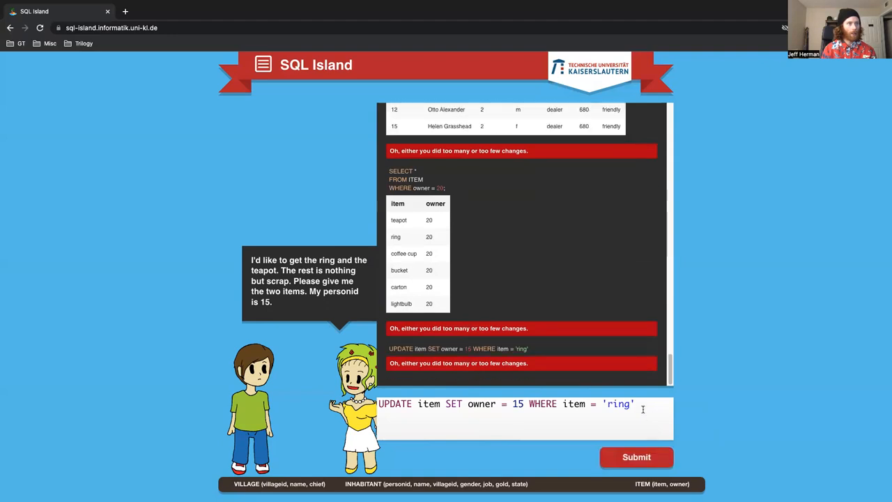
Change 'ring' to 'teapot' and run the update again, earning gold from the merchant
{"action": "key", "text": "Backspace"}
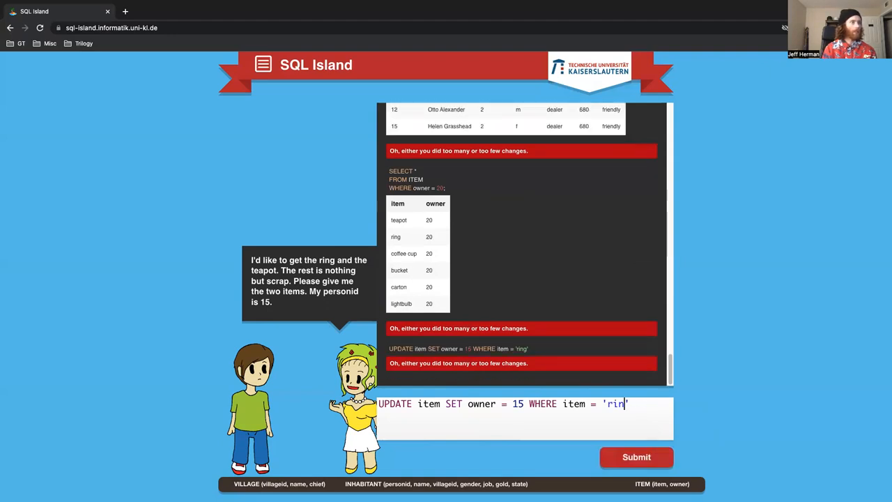
{"action": "type", "text": "te"}
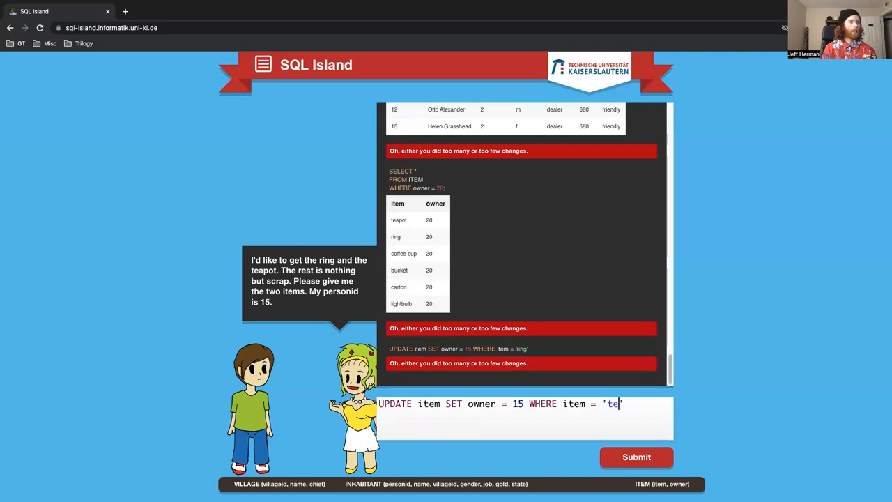
{"action": "left_click", "coordinate": [635, 457]}
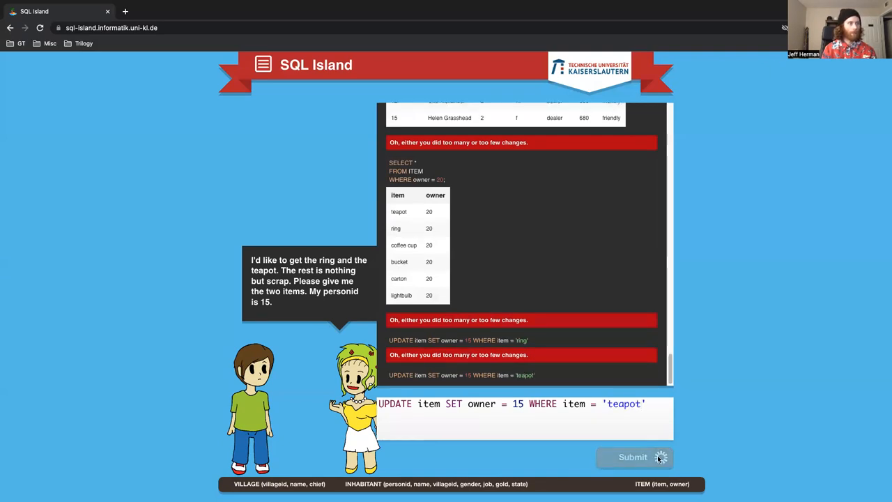
{"action": "left_click", "coordinate": [633, 457]}
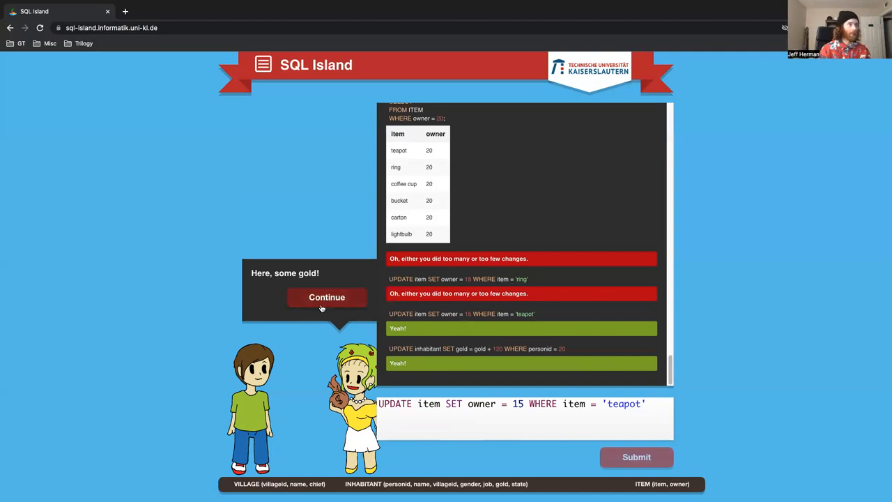
Continue after receiving gold and begin an UPDATE inhabitant SET name query
{"action": "left_click", "coordinate": [326, 297]}
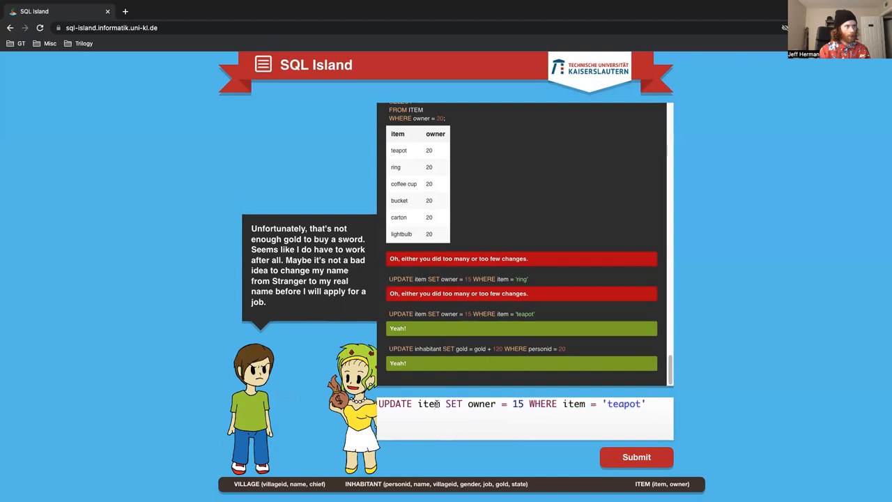
{"action": "triple_click", "coordinate": [513, 404]}
{"action": "type", "text": "UPDATE"}
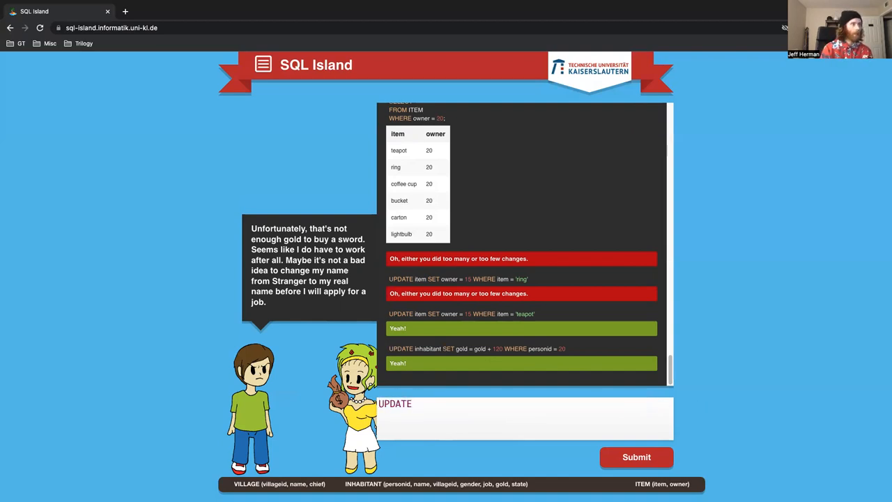
{"action": "type", "text": "IN"}
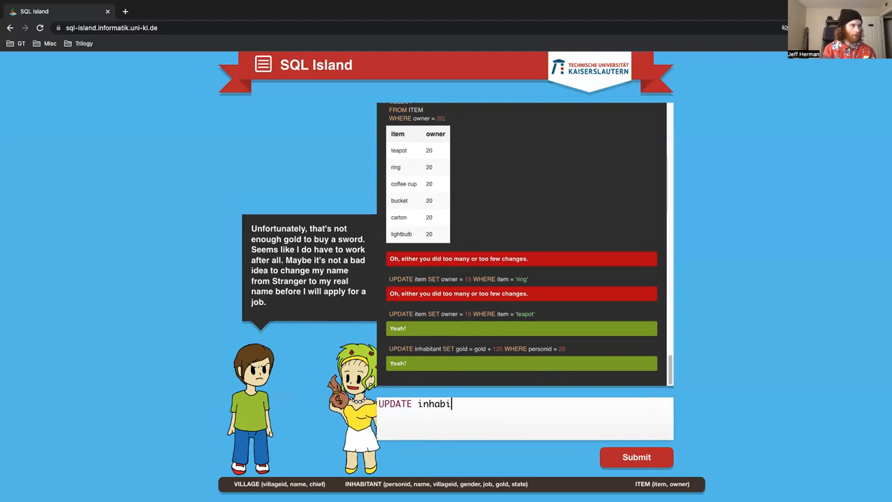
{"action": "type", "text": "tant"}
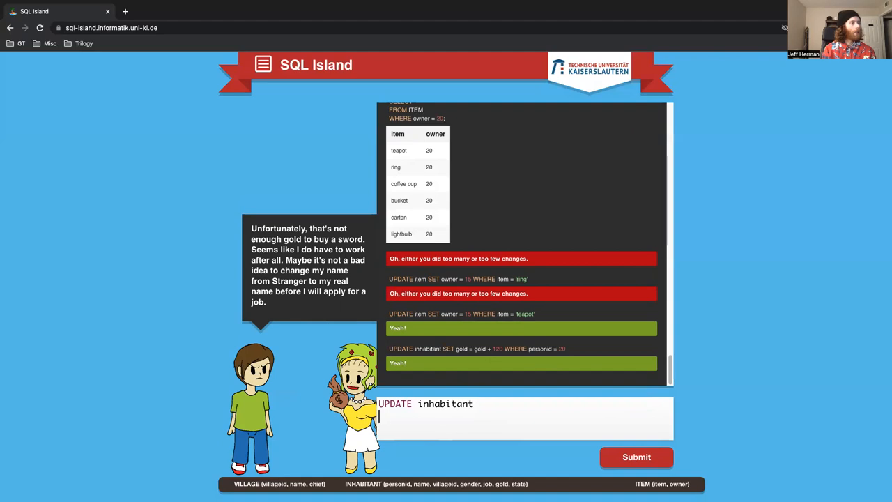
{"action": "type", "text": "SET name"}
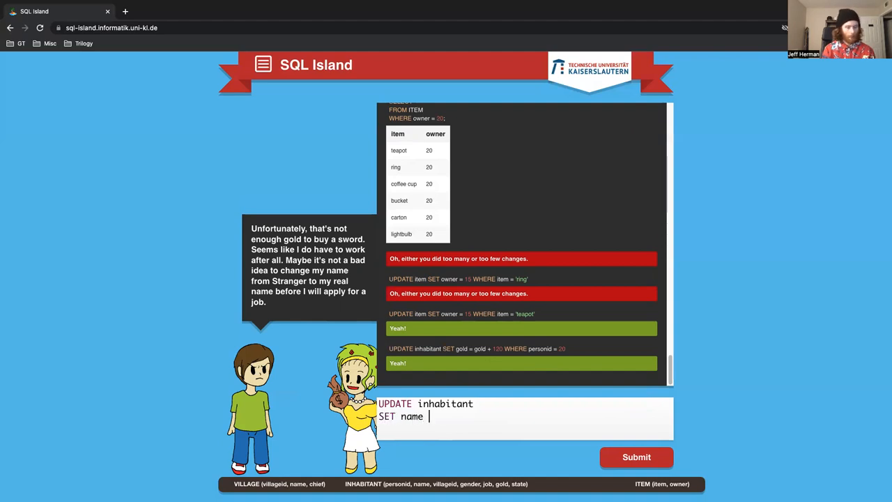
Complete it as name = 'Jeff' WHERE personid = 20; and run the rename
{"action": "type", "text": "= 'JE"}
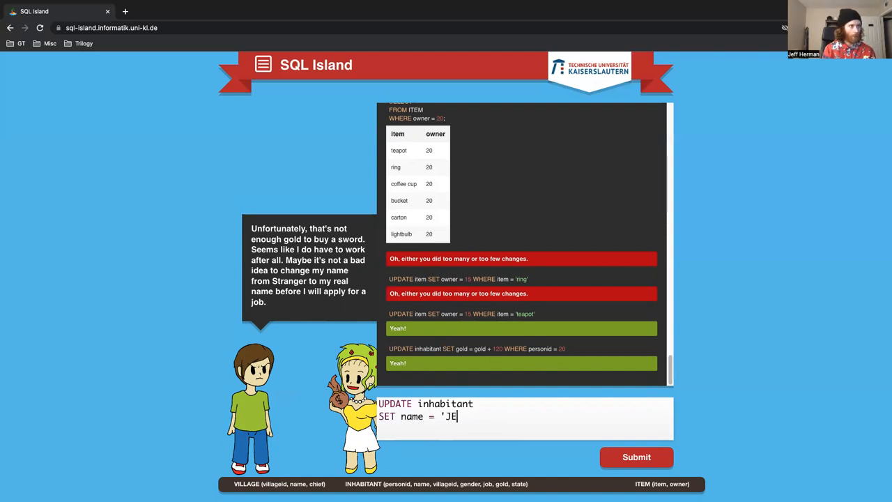
{"action": "type", "text": "eff'"}
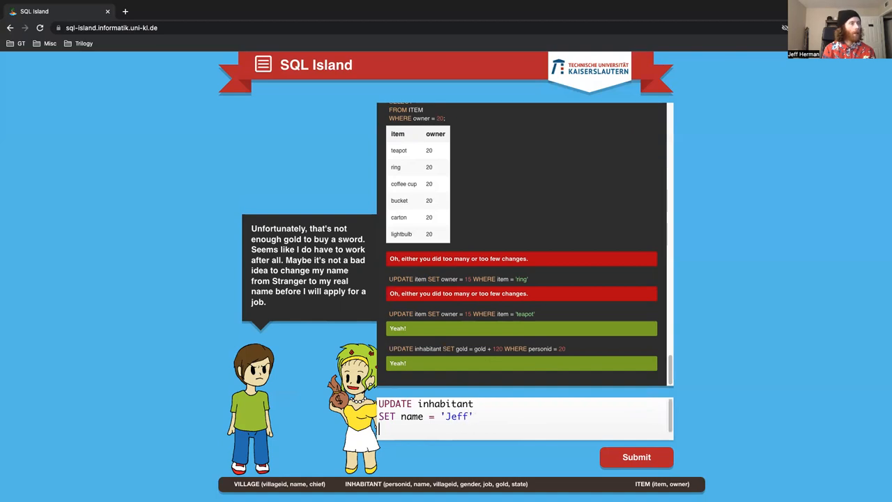
{"action": "type", "text": "WHERE"}
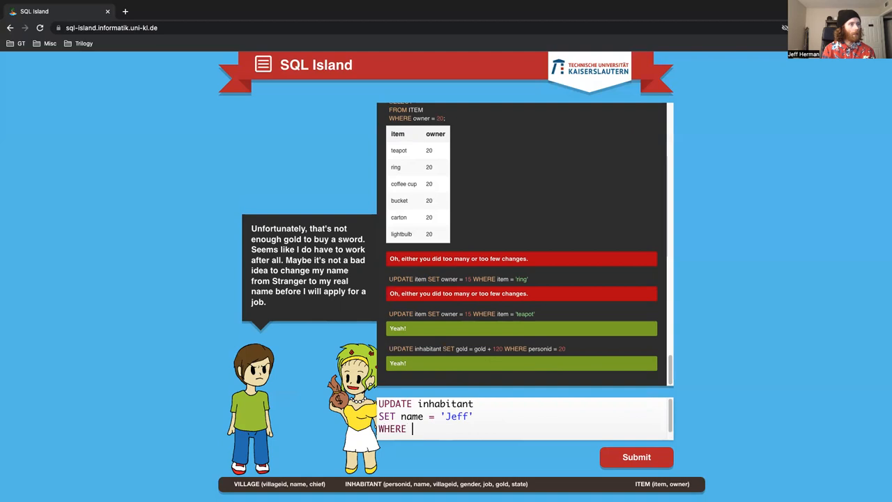
{"action": "type", "text": "personid"}
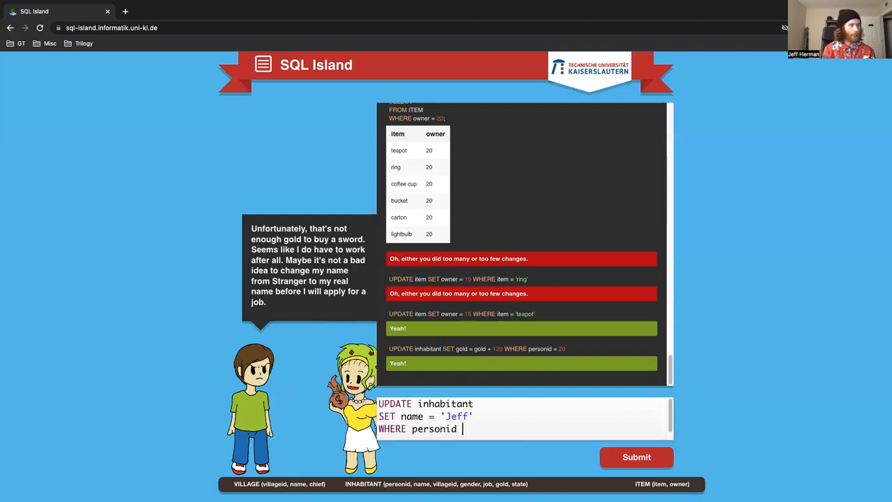
{"action": "type", "text": "= 20;"}
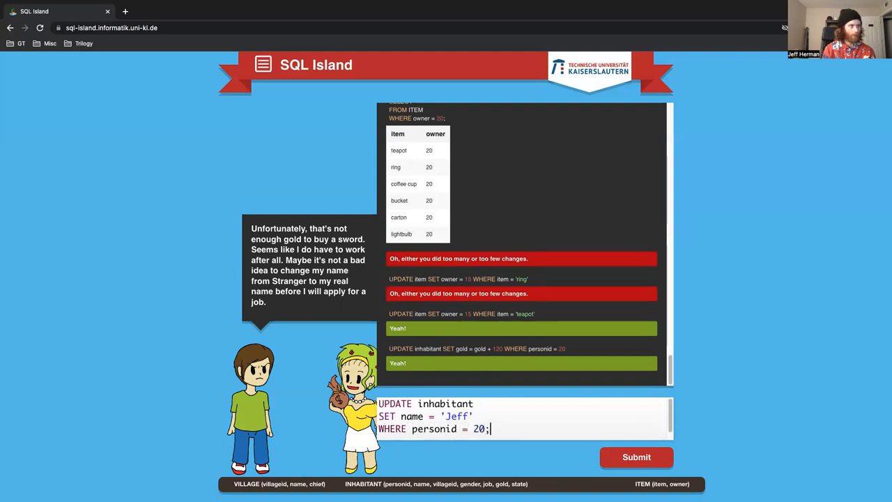
{"action": "left_click", "coordinate": [636, 457]}
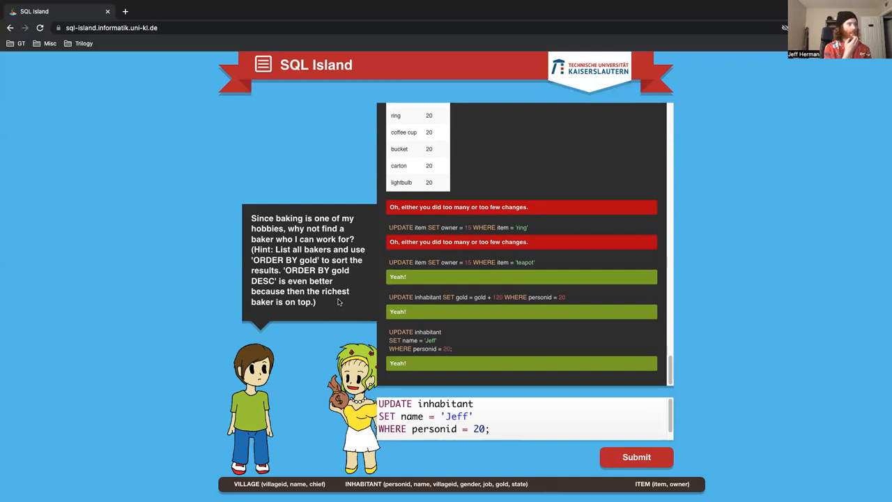
Run SELECT * FROM INHABITANT WHERE job = 'baker' ORDER BY gold DESC, showing Paul Bakerman richest
{"action": "triple_click", "coordinate": [425, 404]}
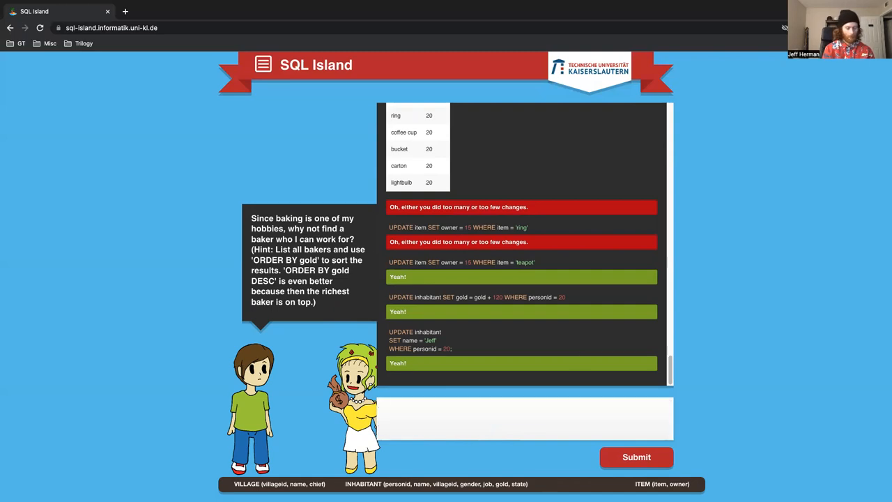
{"action": "type", "text": "SELECT"}
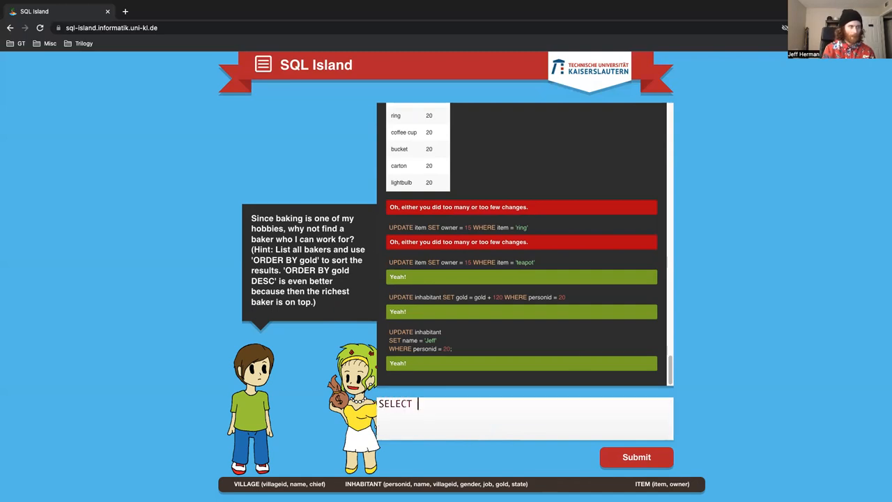
{"action": "type", "text": "* FROM IN"}
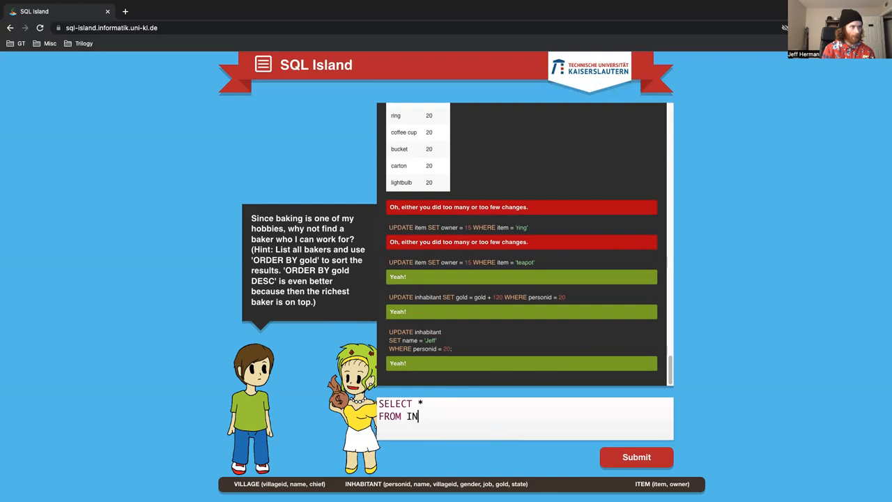
{"action": "type", "text": "HABITANT"}
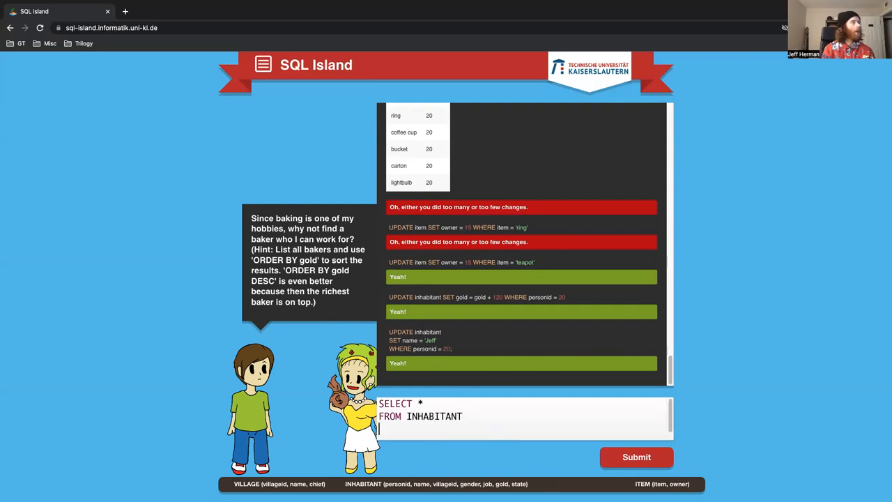
{"action": "type", "text": "WHERE"}
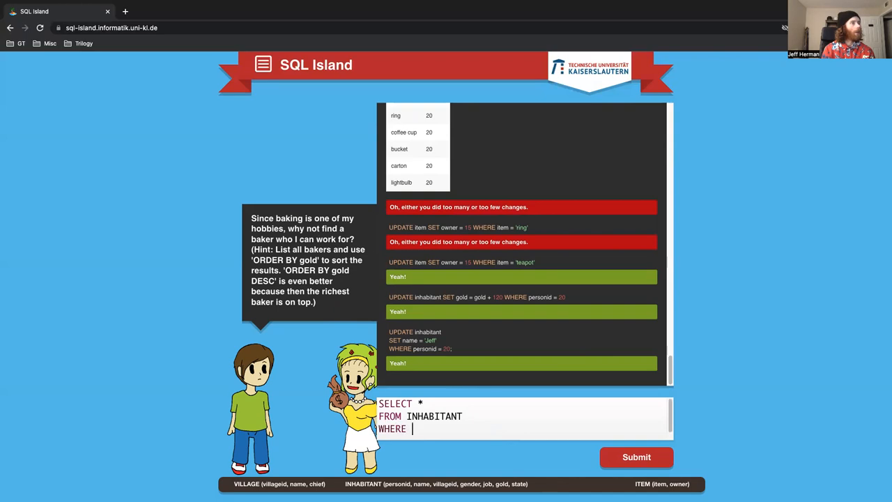
{"action": "type", "text": "job"}
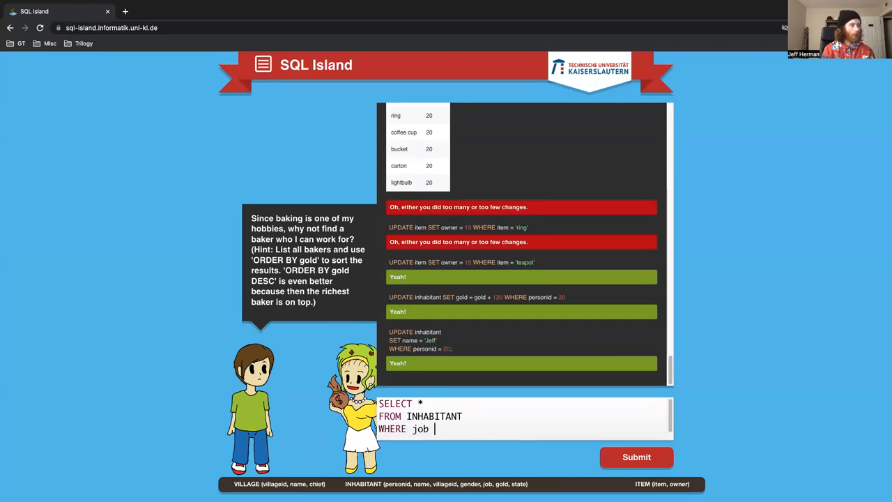
{"action": "type", "text": "="}
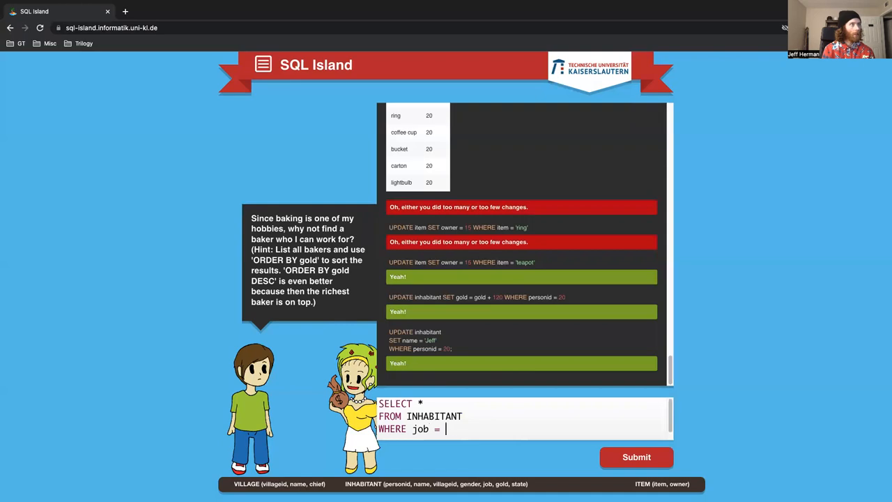
{"action": "type", "text": "'bak"}
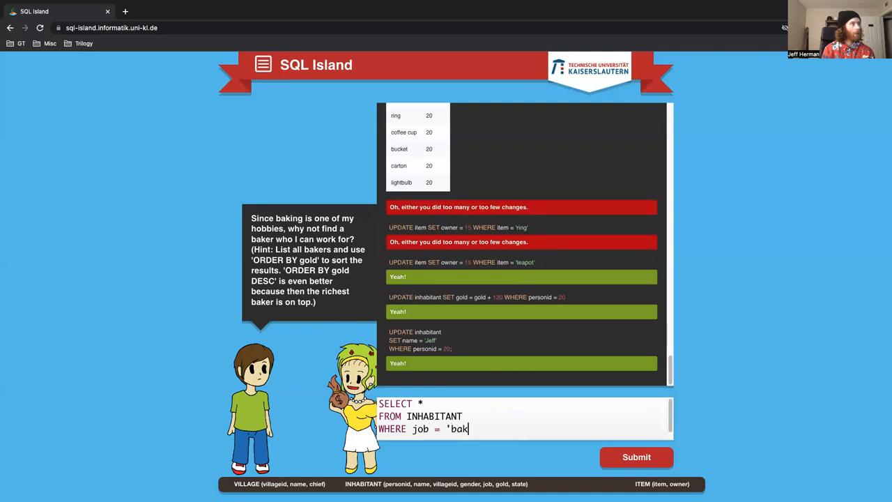
{"action": "type", "text": "er'"}
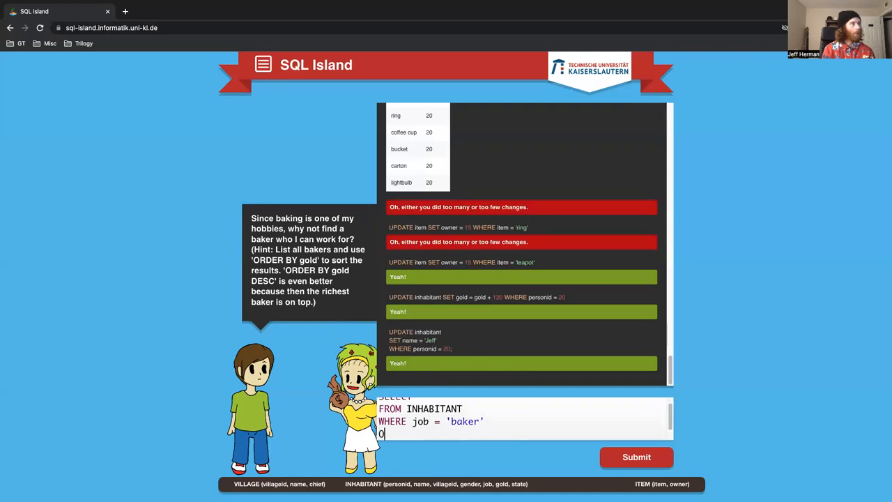
{"action": "type", "text": "RDER BY"}
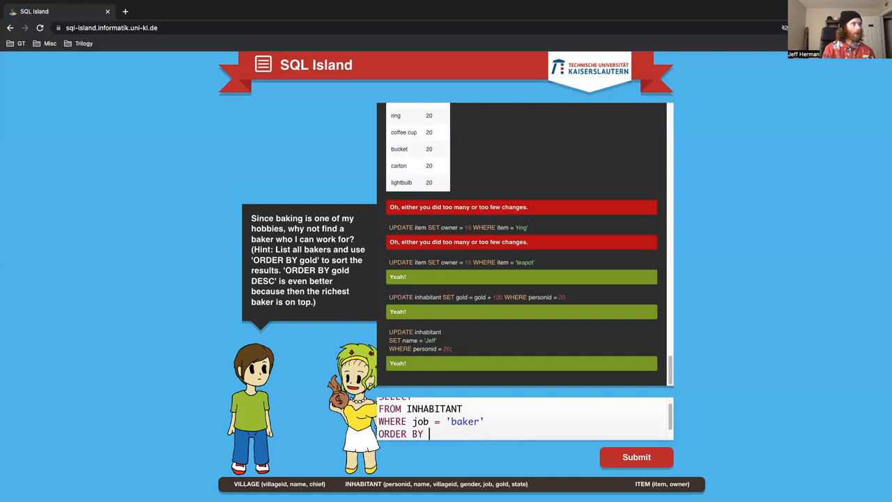
{"action": "type", "text": "'gold D"}
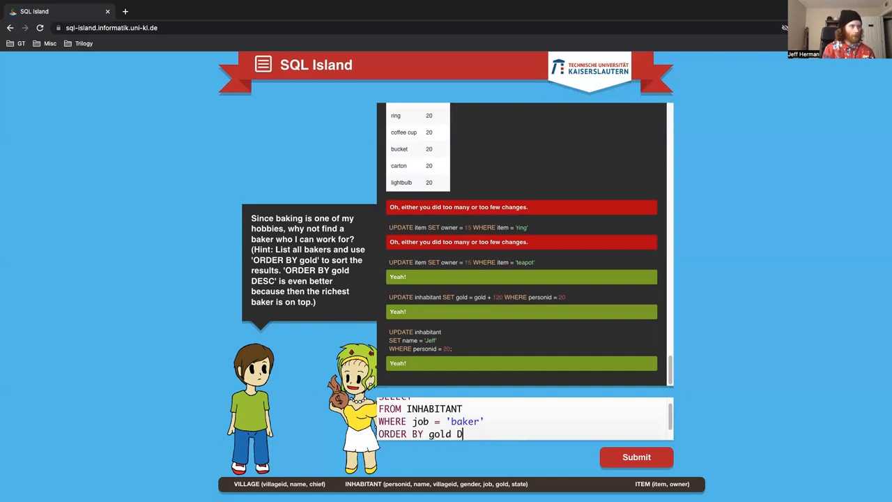
{"action": "type", "text": "ESC;"}
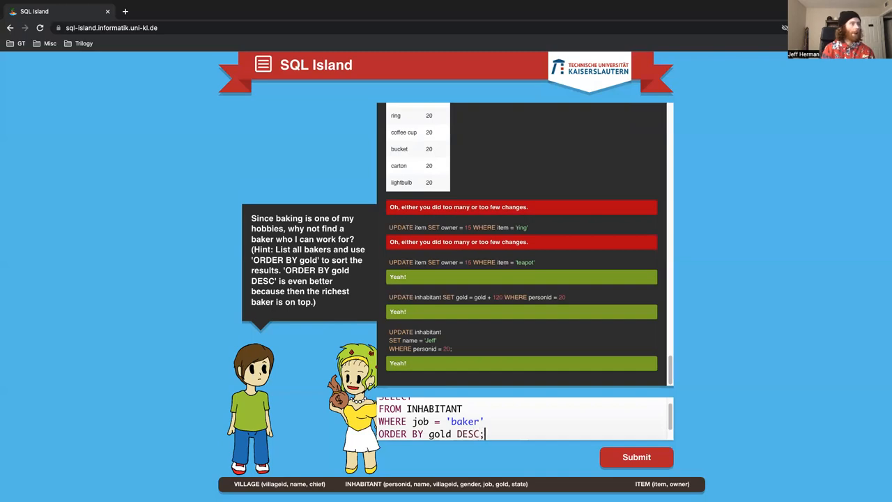
{"action": "left_click", "coordinate": [635, 457]}
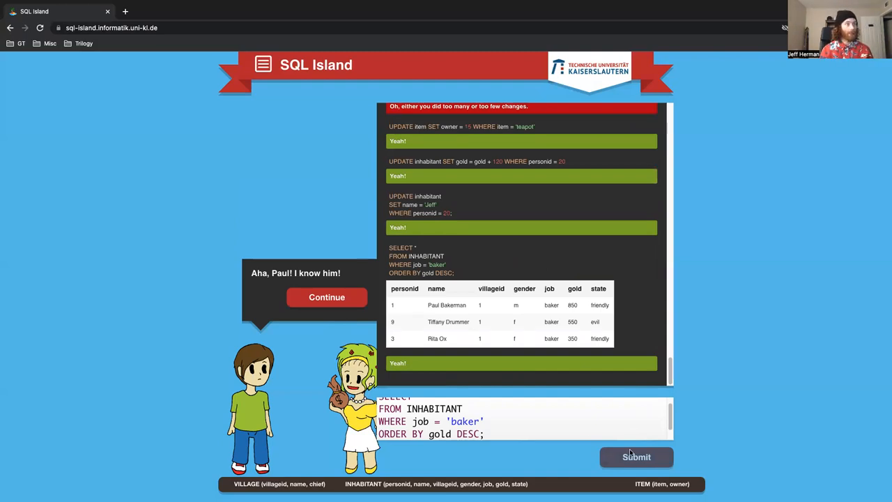
Continue through Paul's dialogue: take the baker job, earn gold and buy the sword
{"action": "left_click", "coordinate": [326, 297]}
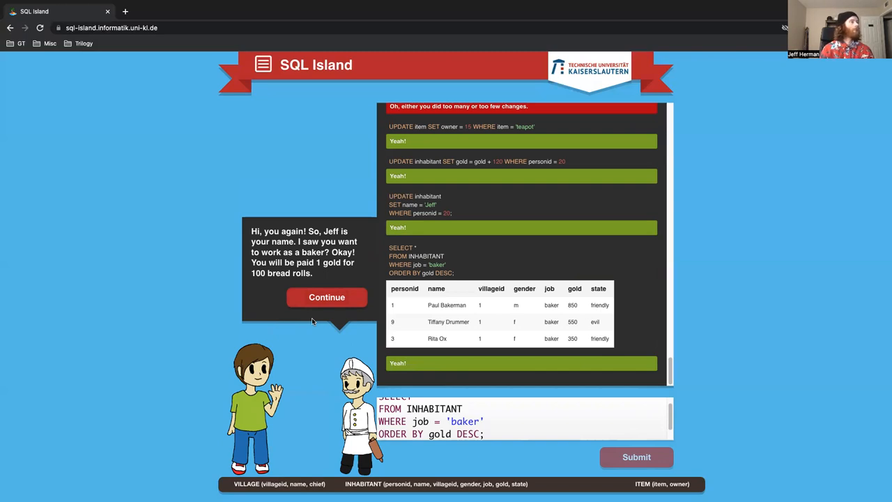
{"action": "mouse_move", "coordinate": [315, 284]}
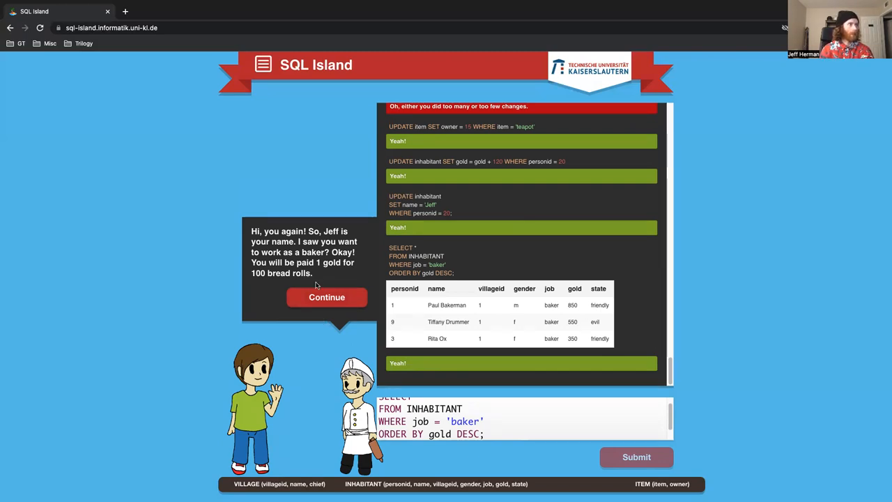
{"action": "left_click", "coordinate": [326, 297]}
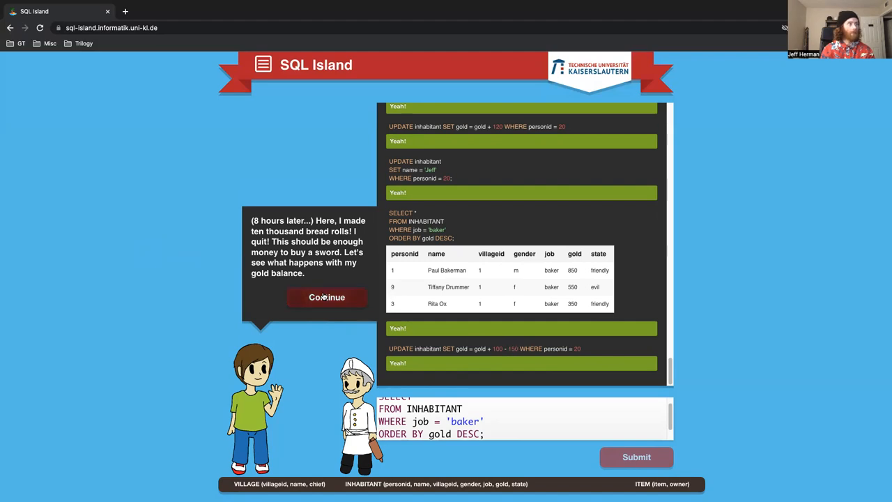
{"action": "left_click", "coordinate": [326, 297]}
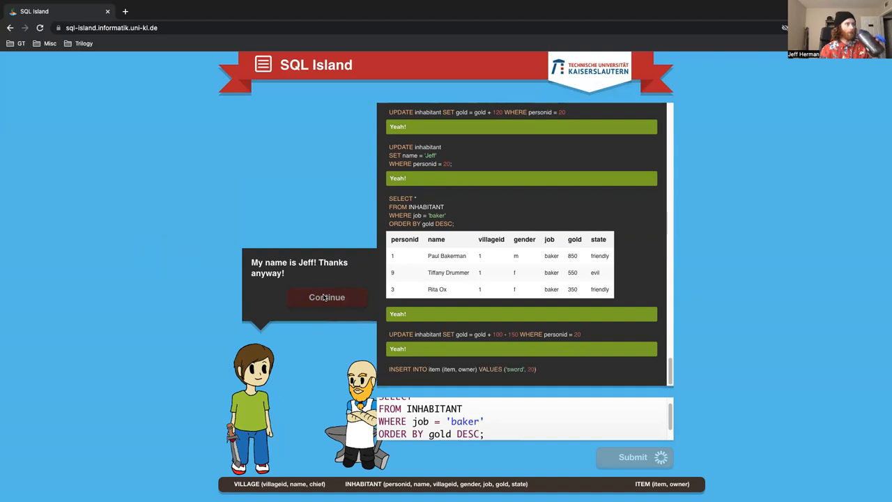
{"action": "left_click", "coordinate": [326, 297]}
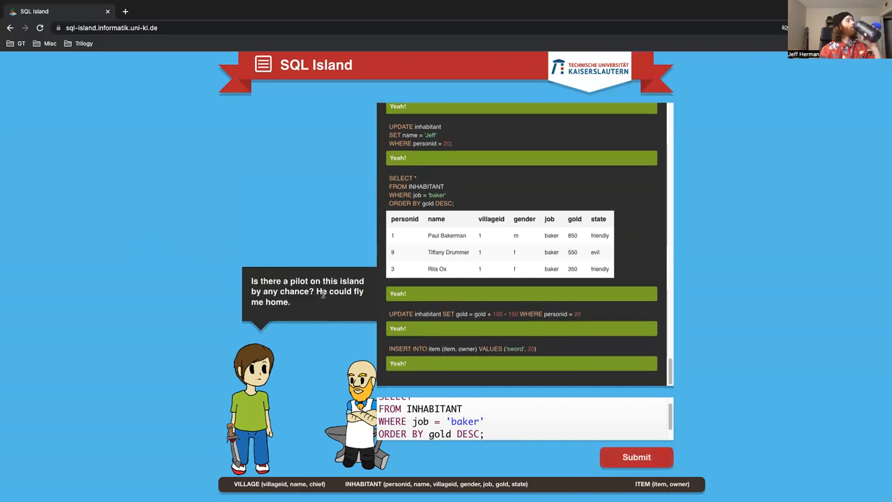
{"action": "mouse_move", "coordinate": [329, 323]}
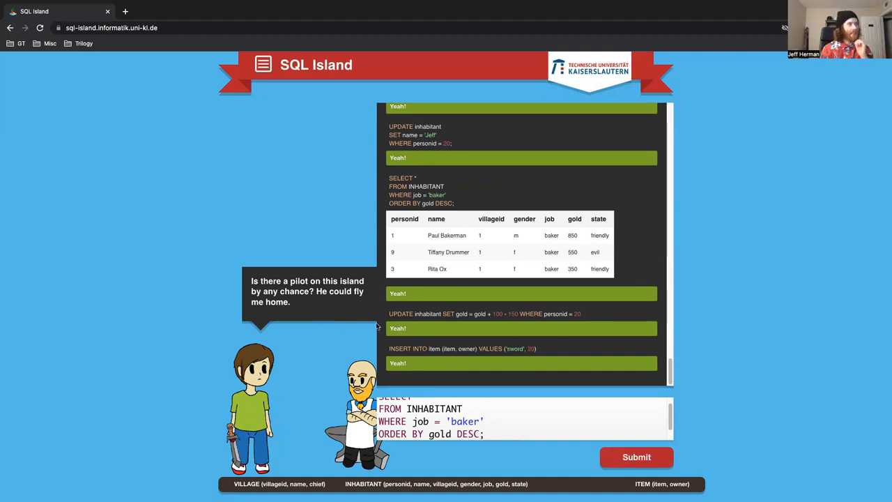
Change the condition to job = 'pilot' and run it, finding Arthur Taylor kidnapped
{"action": "left_click", "coordinate": [481, 433]}
{"action": "type", "text": "pi"}
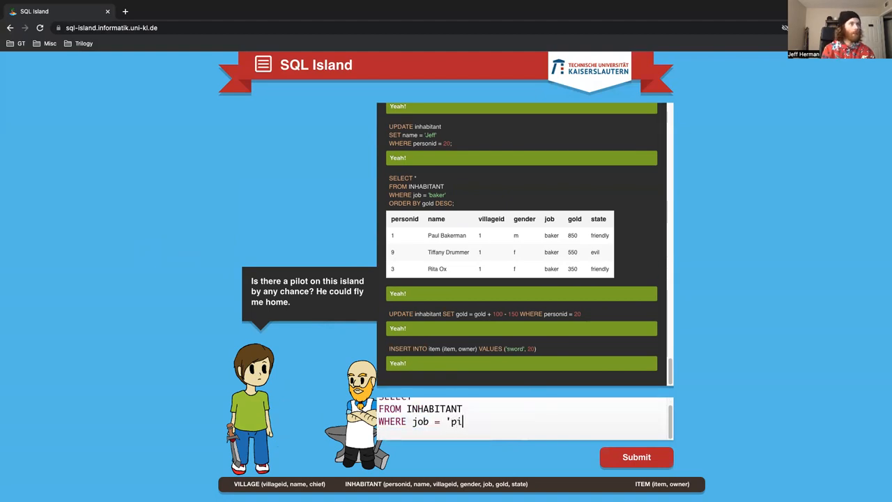
{"action": "type", "text": "lot'"}
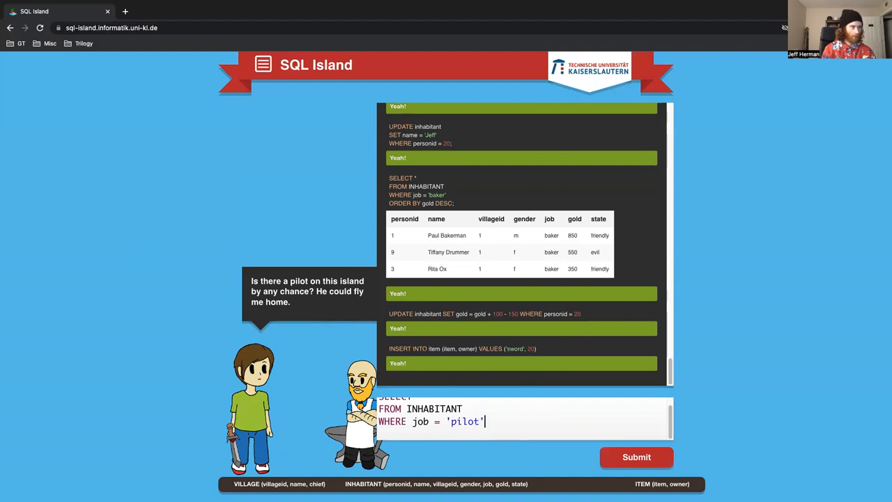
{"action": "type", "text": ";"}
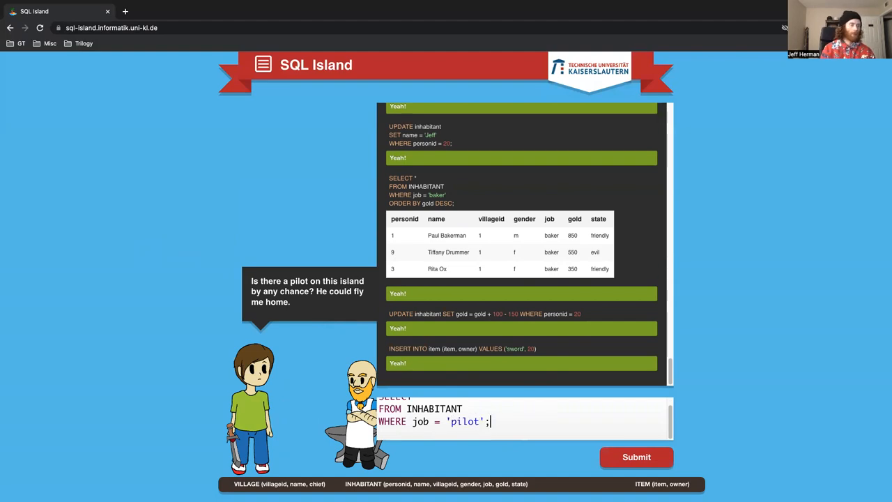
{"action": "left_click", "coordinate": [635, 457]}
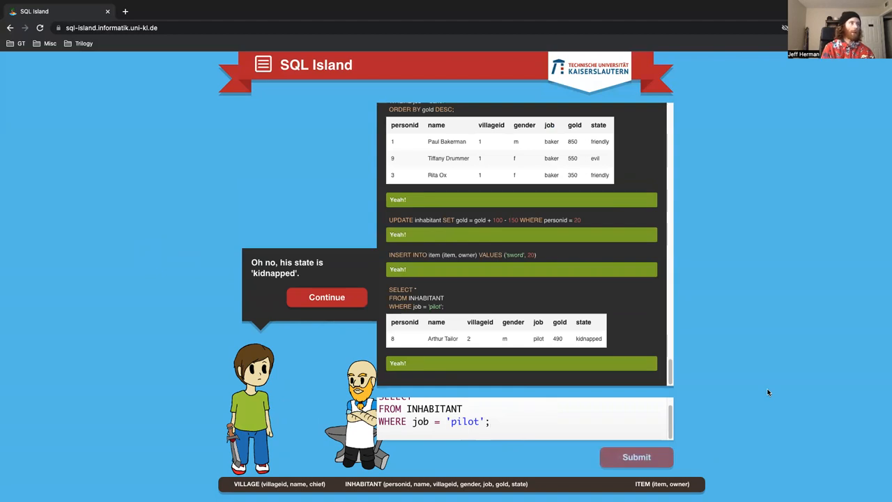
{"action": "mouse_move", "coordinate": [574, 340]}
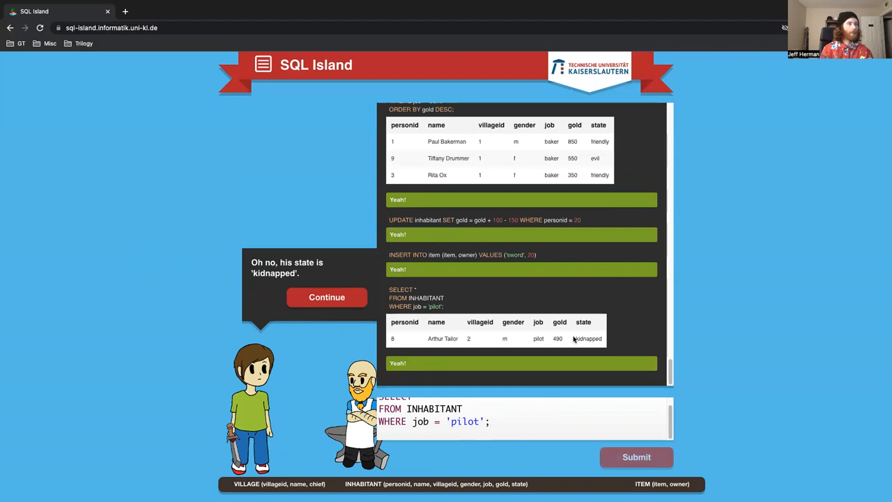
{"action": "double_click", "coordinate": [588, 338]}
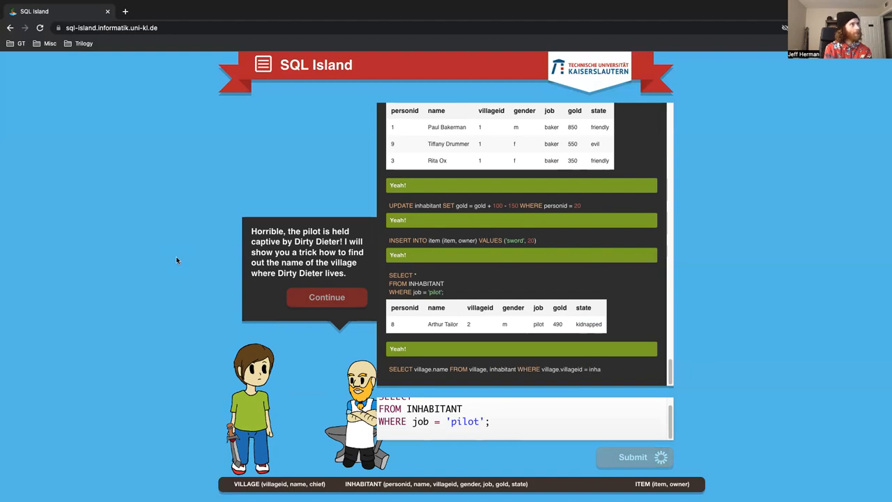
Continue to the joins explanation and place the caret in the query box
{"action": "scroll", "scroll_direction": "up", "scroll_amount": 3}
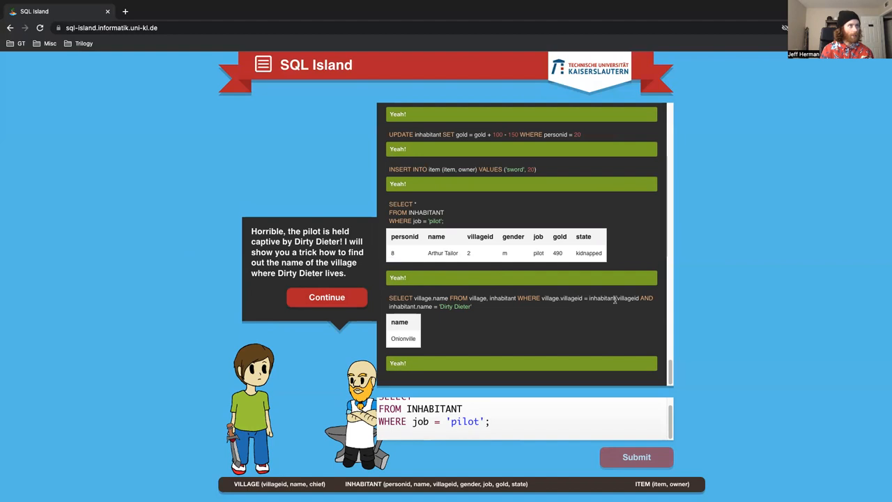
{"action": "mouse_move", "coordinate": [441, 305]}
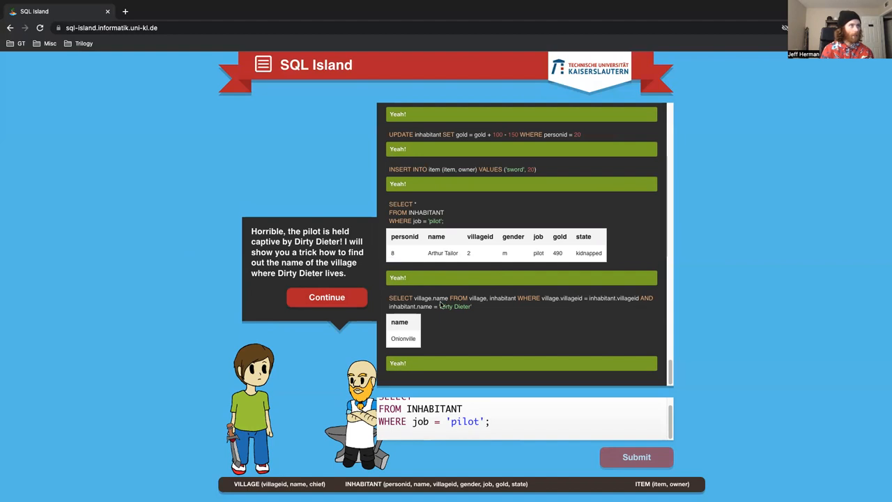
{"action": "mouse_move", "coordinate": [479, 311]}
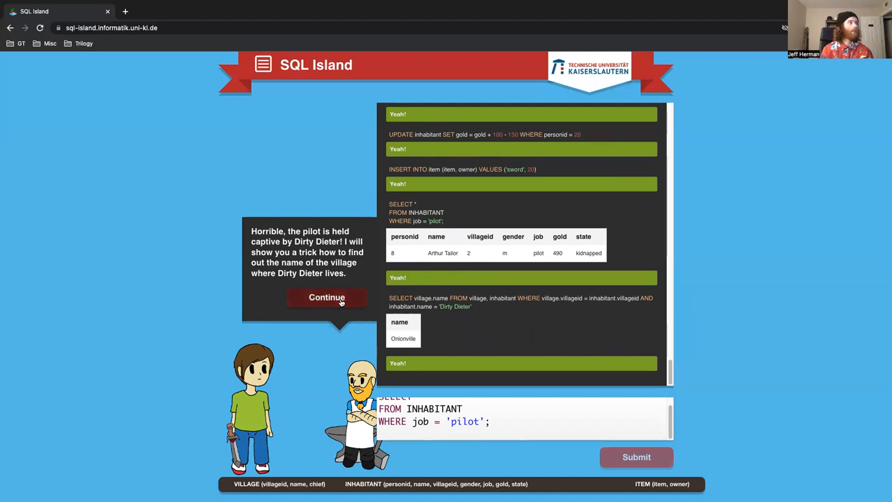
{"action": "left_click", "coordinate": [326, 298]}
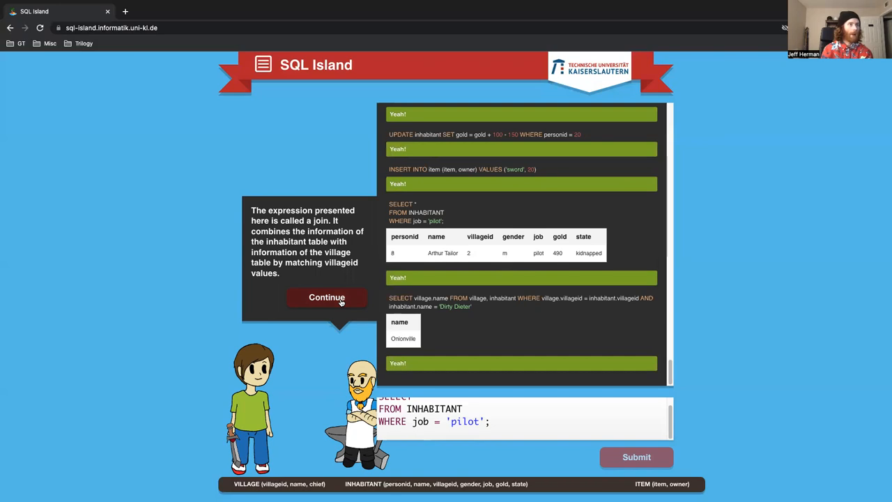
{"action": "left_click", "coordinate": [326, 298]}
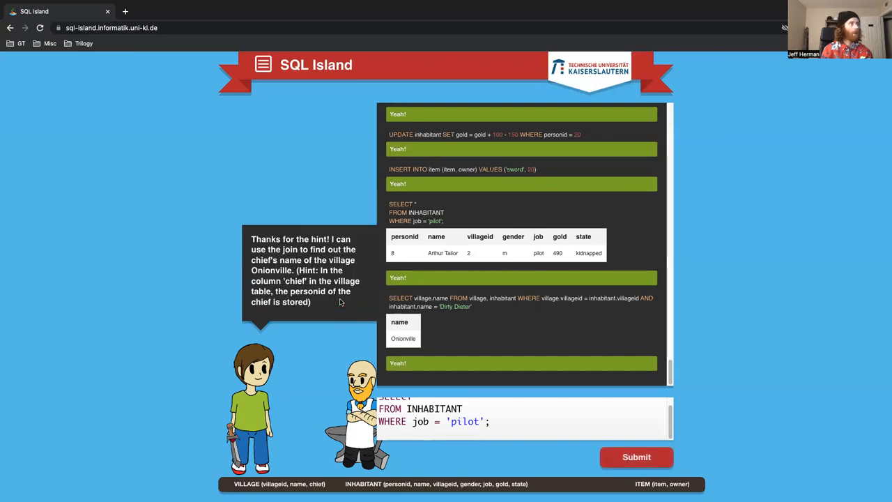
{"action": "mouse_move", "coordinate": [340, 308]}
{"action": "type", "text": "S"}
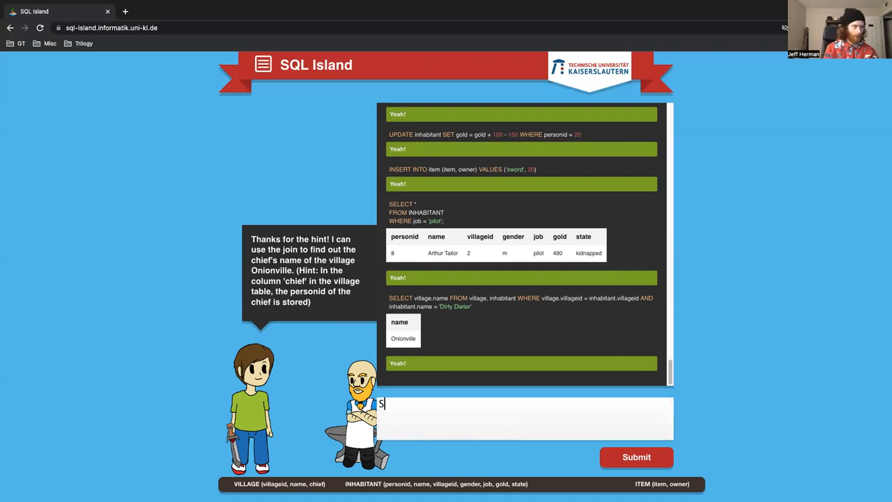
Run SELECT * FROM VILLAGE to list all villages with their chiefs
{"action": "type", "text": "ELECT"}
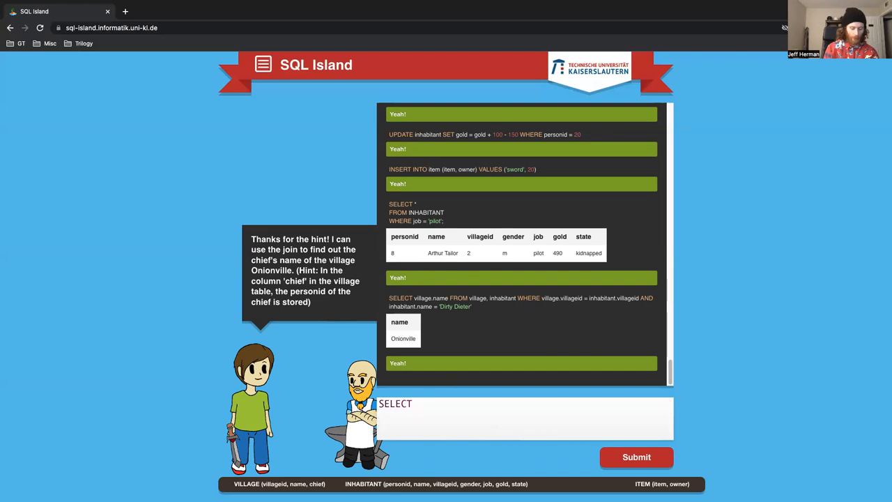
{"action": "type", "text": "*"}
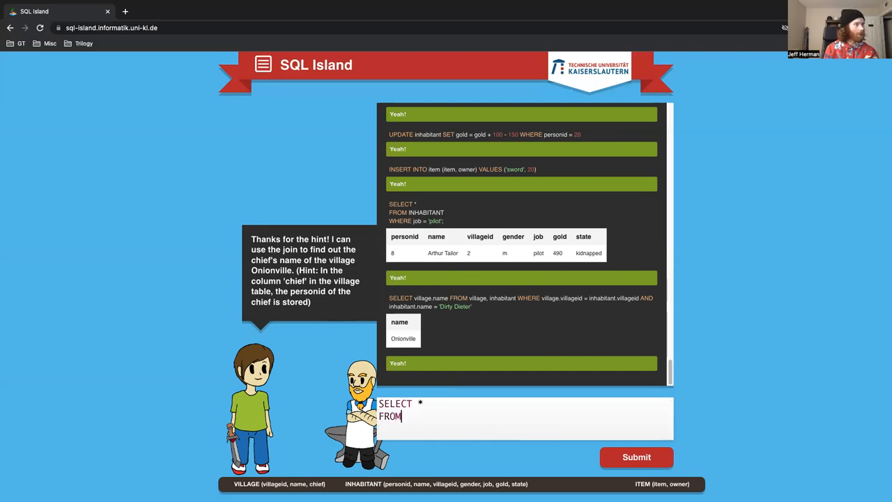
{"action": "type", "text": "VIL"}
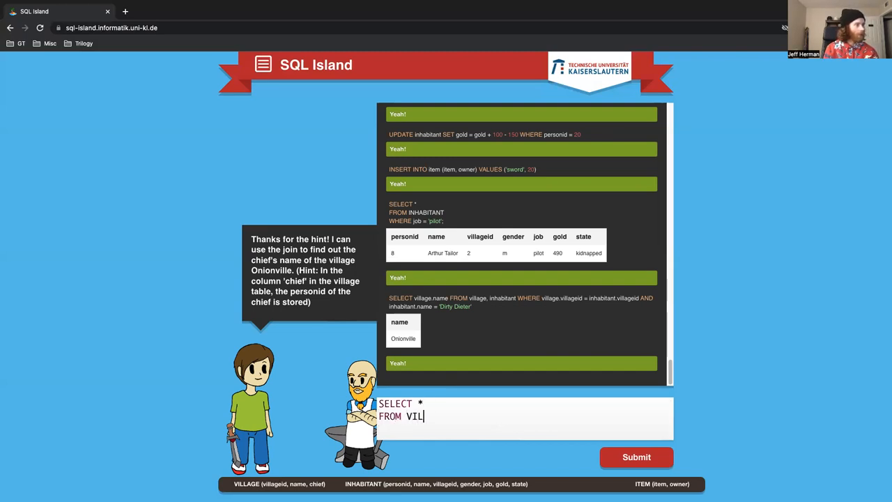
{"action": "type", "text": "LAGE"}
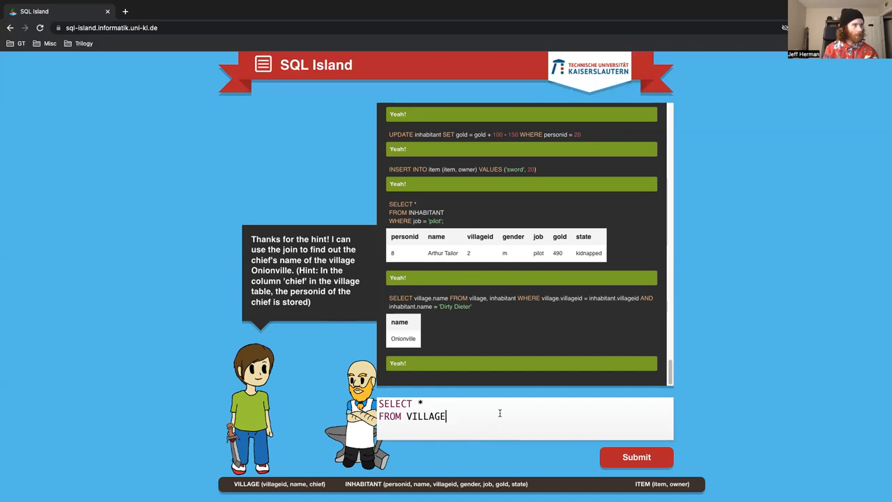
{"action": "left_click", "coordinate": [636, 458]}
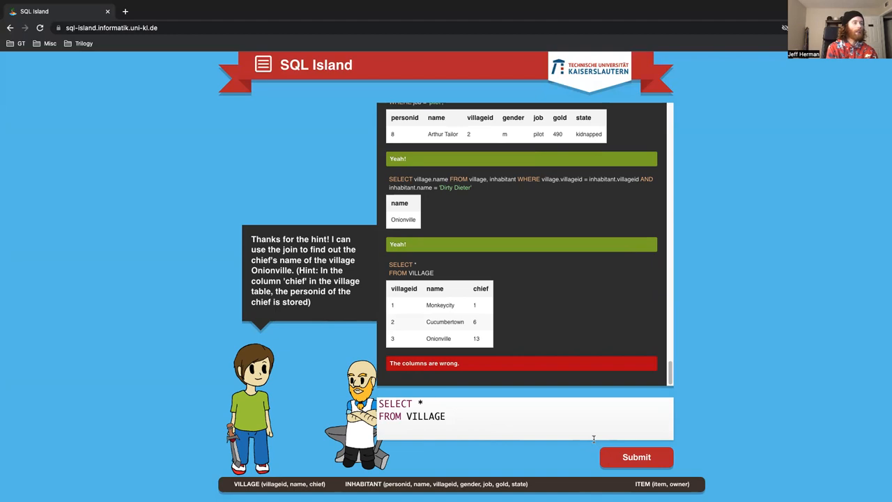
{"action": "mouse_move", "coordinate": [569, 399]}
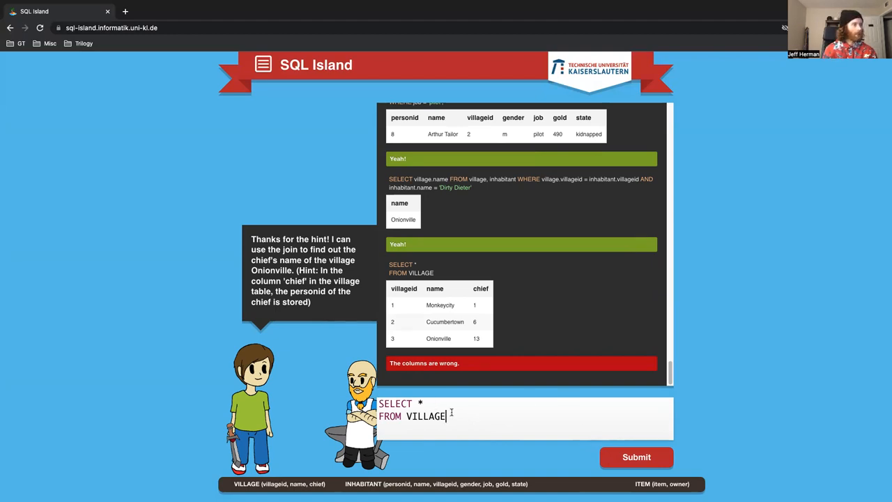
Rewrite the query as FROM inhabitant, village WHERE village.villageid = inhabitant.villageid
{"action": "key", "text": "Backspace"}
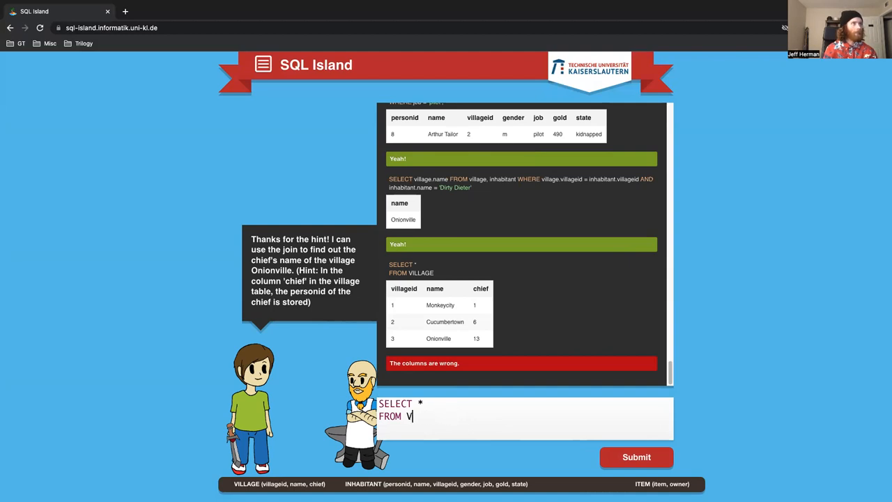
{"action": "key", "text": "Backspace"}
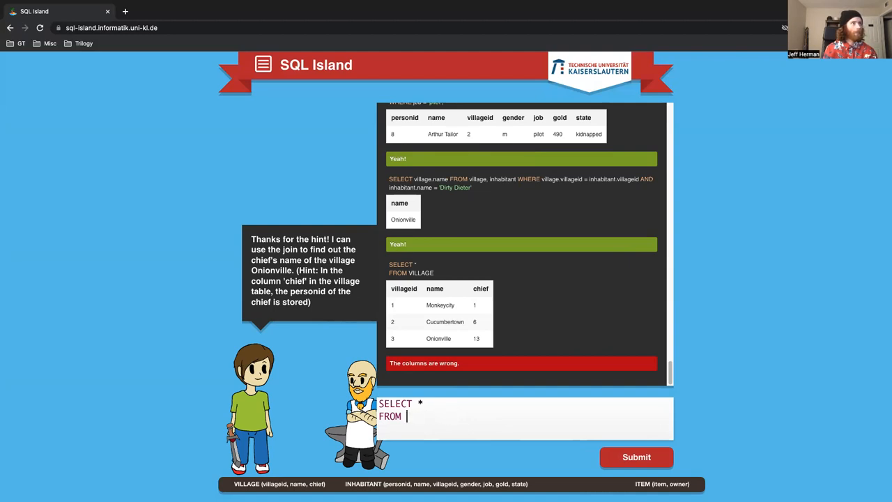
{"action": "type", "text": "INHAB"}
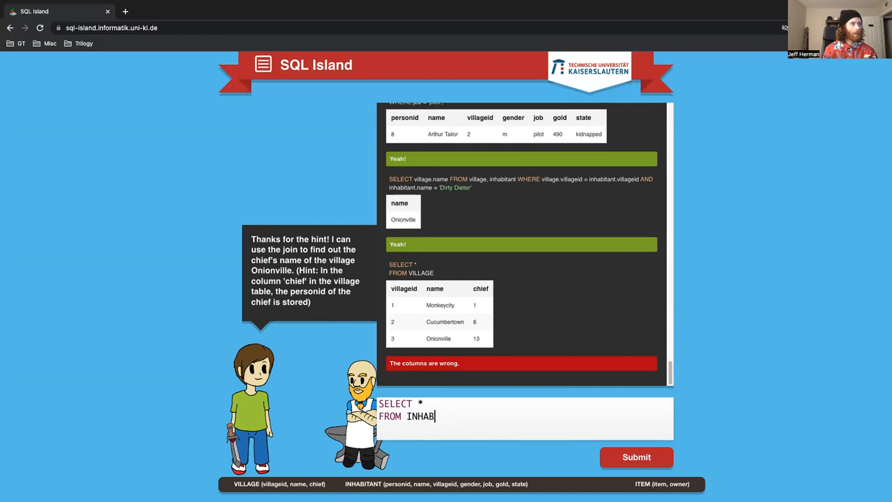
{"action": "type", "text": "inhabi"}
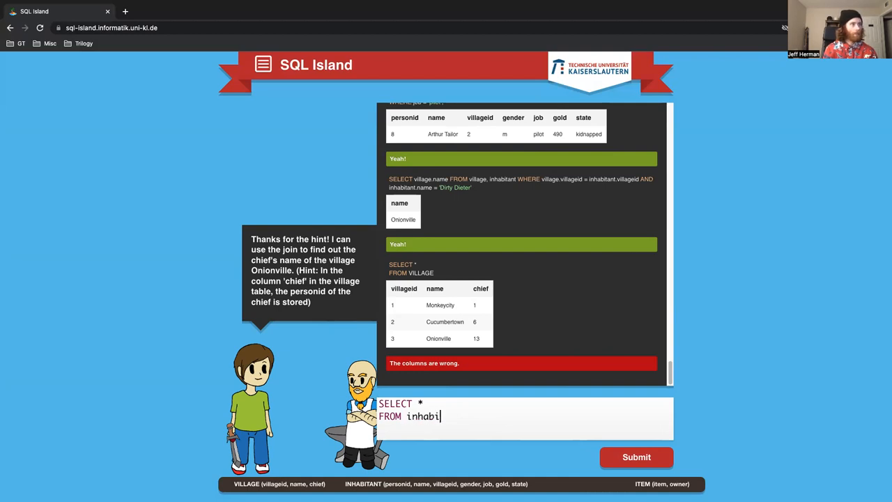
{"action": "type", "text": "tant, vill"}
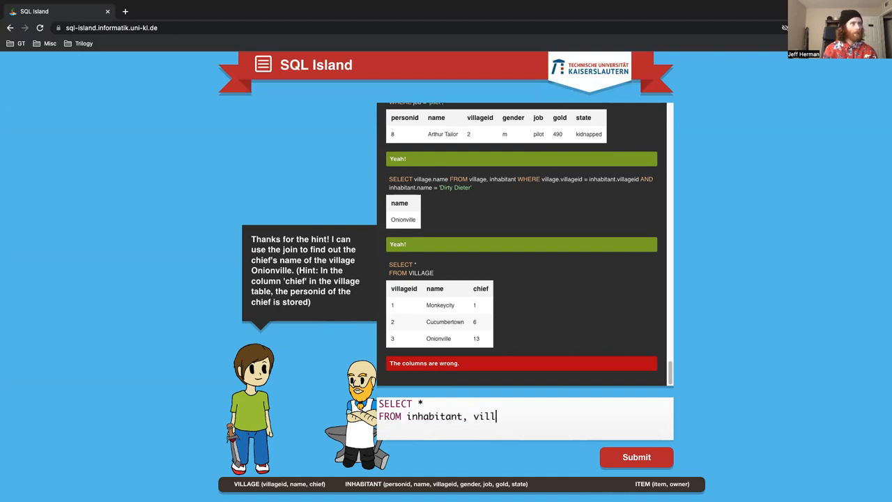
{"action": "type", "text": "age"}
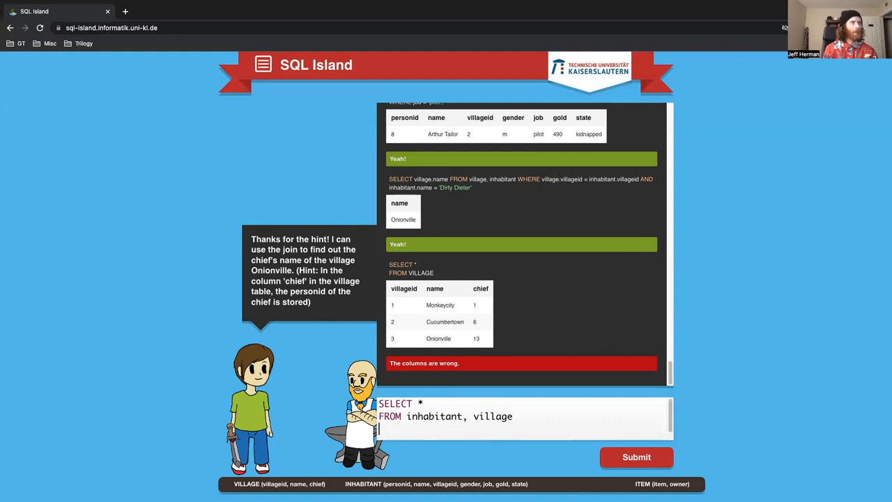
{"action": "type", "text": "WHERE"}
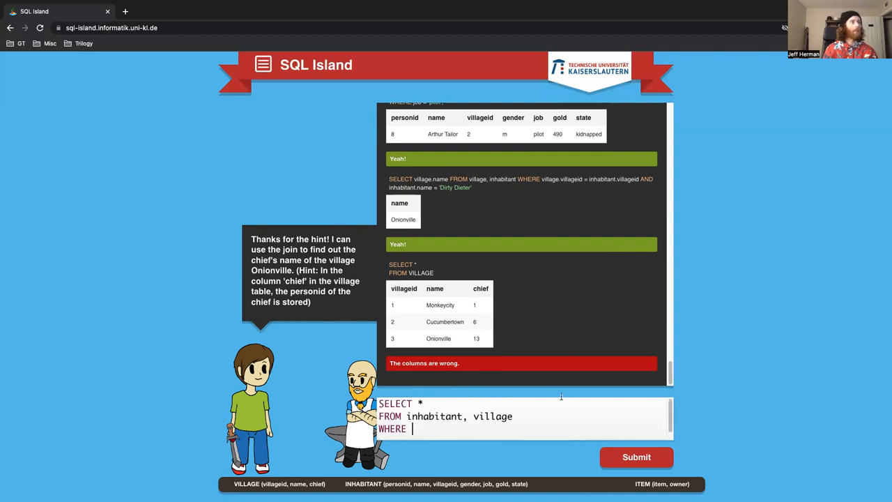
{"action": "type", "text": "village.v"}
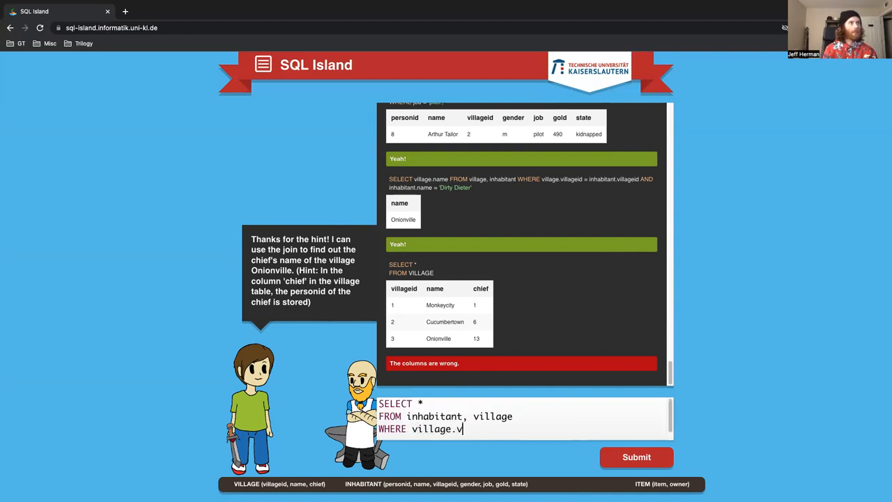
{"action": "type", "text": "illageid = in"}
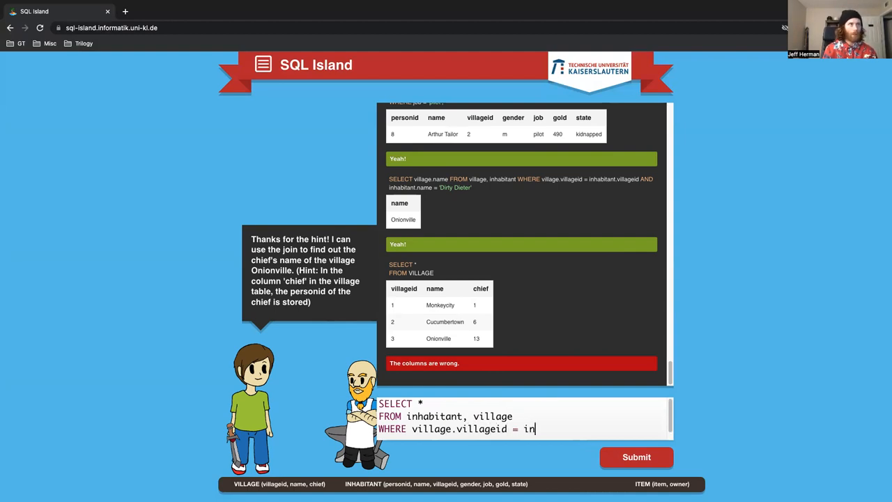
{"action": "type", "text": "habitant"}
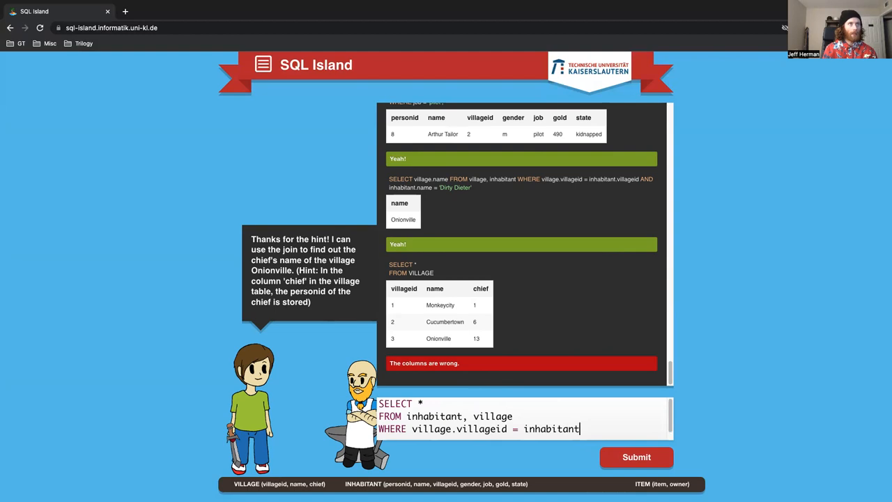
{"action": "type", "text": ".villageid"}
{"action": "type", "text": "AND"}
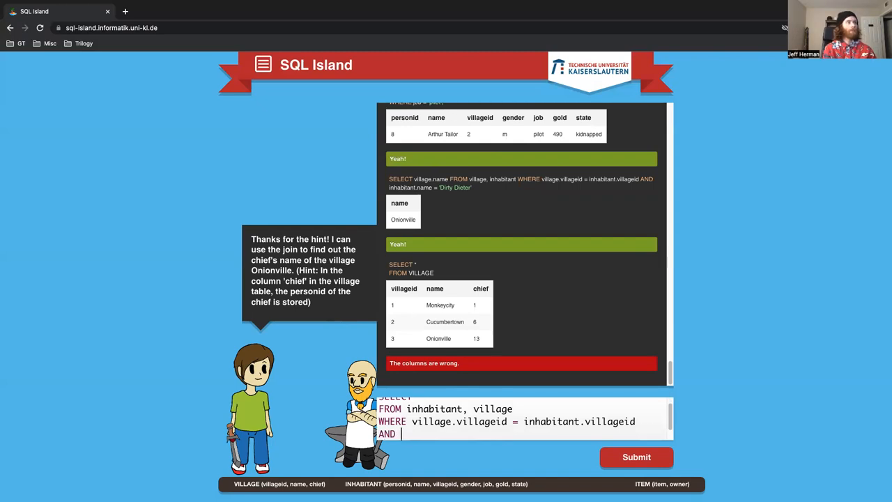
Add the filter AND inhabitant.id = 13 to the join query
{"action": "type", "text": "in"}
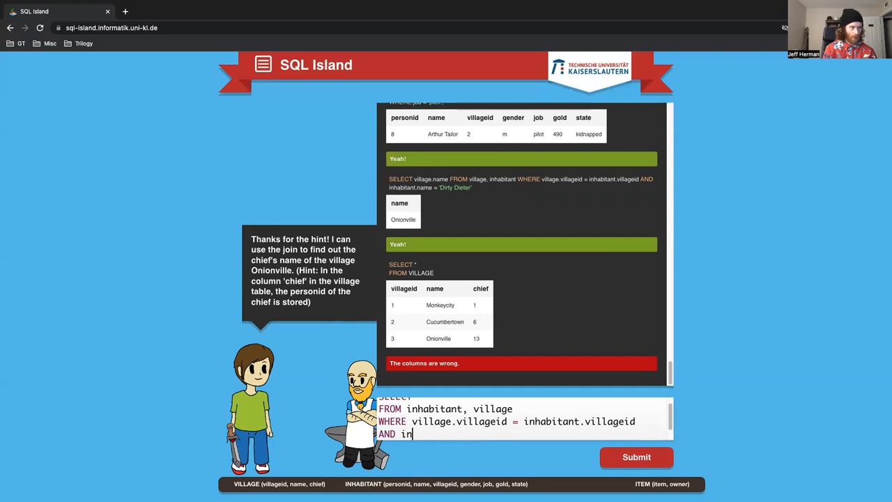
{"action": "type", "text": "habitant"}
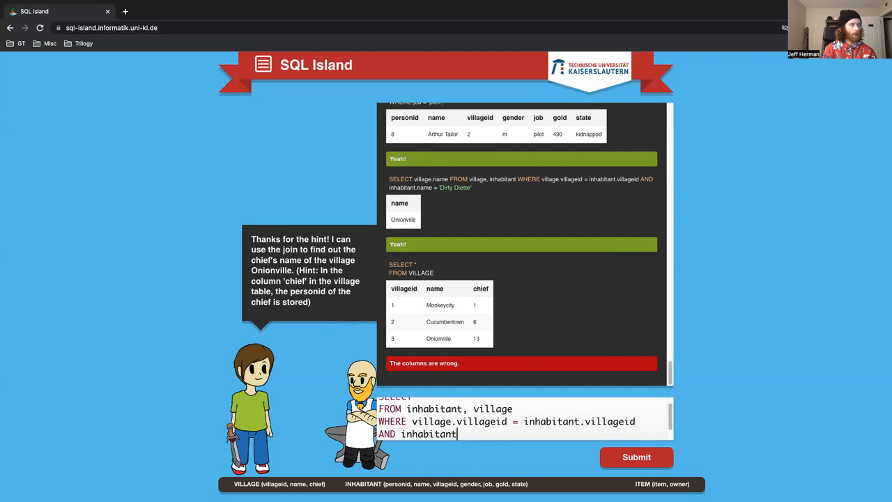
{"action": "type", "text": "."}
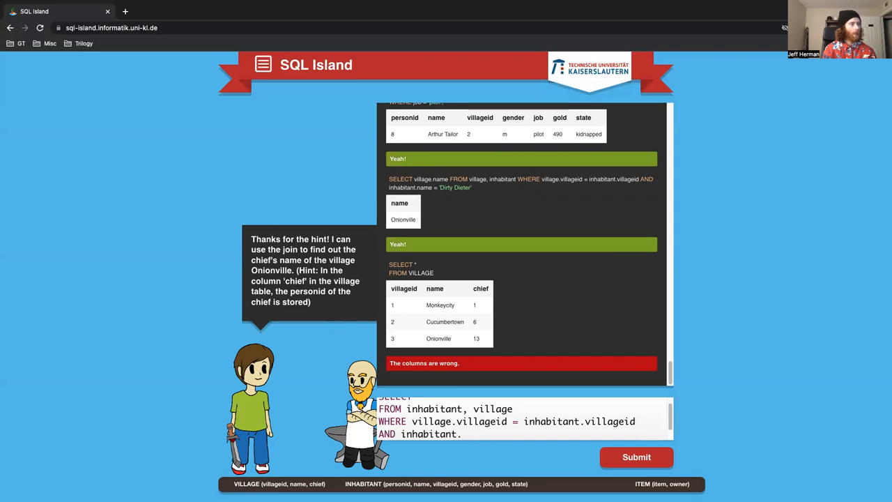
{"action": "type", "text": "id"}
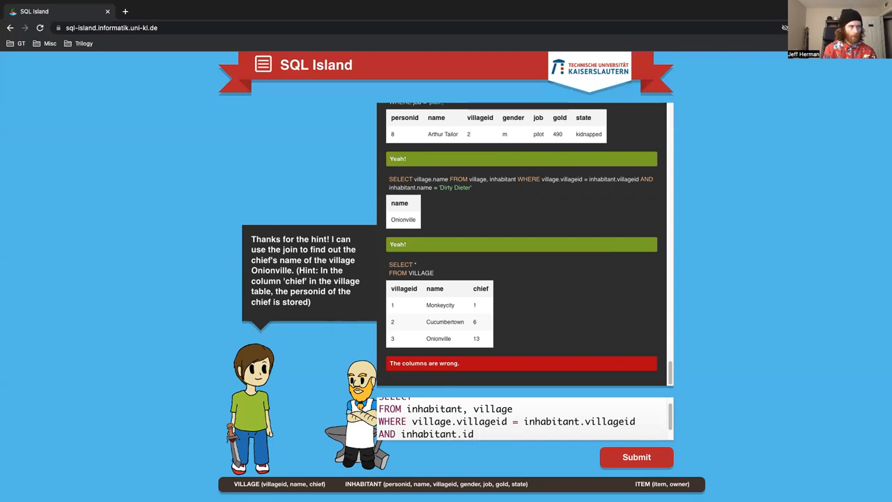
{"action": "type", "text": "="}
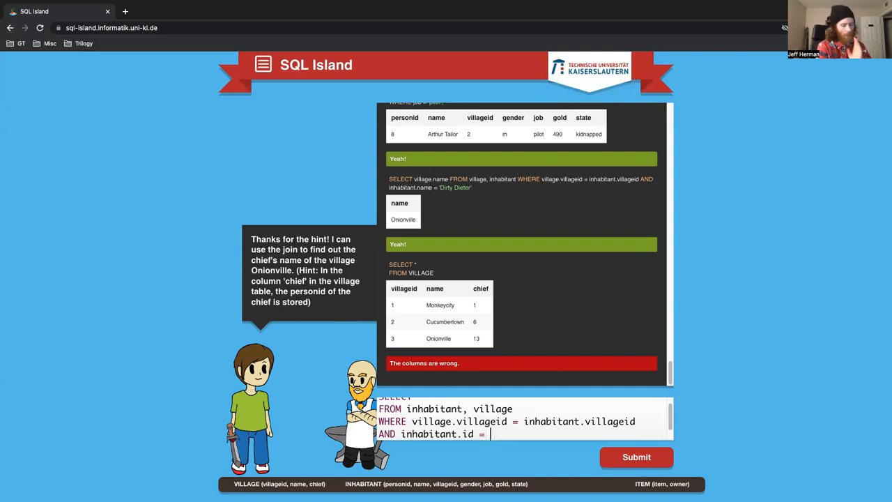
{"action": "type", "text": "13;"}
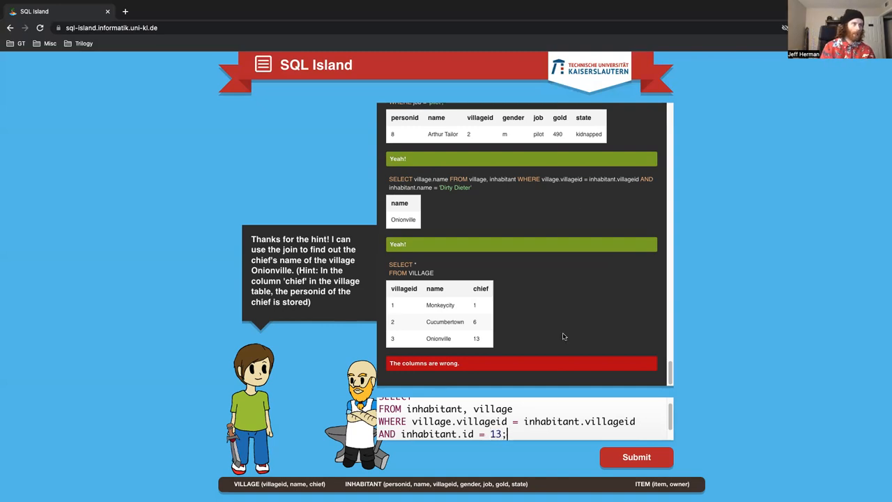
{"action": "mouse_move", "coordinate": [473, 114]}
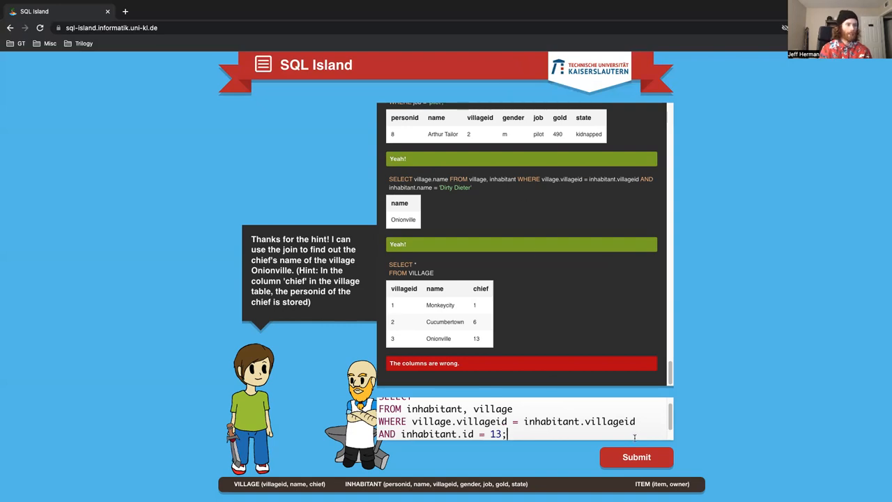
Run the join query attempts, then start a WHERE condition on the village id
{"action": "left_click", "coordinate": [636, 457]}
{"action": "type", "text": "village"}
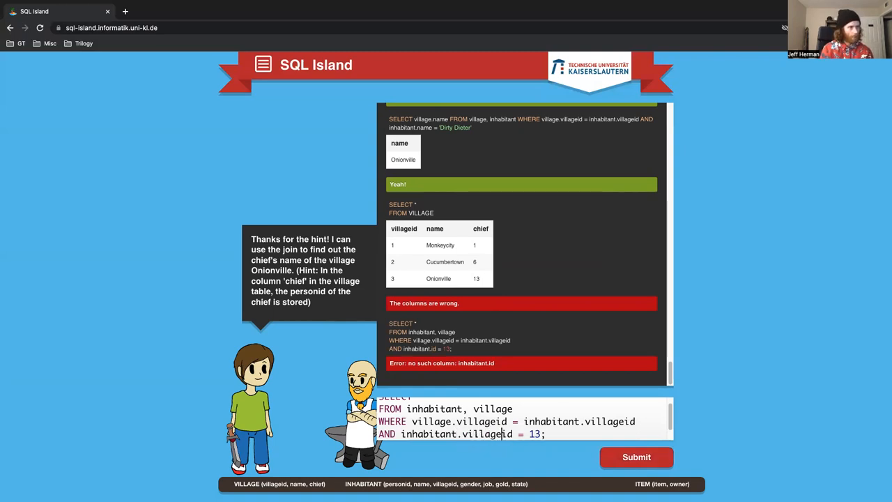
{"action": "mouse_move", "coordinate": [588, 395]}
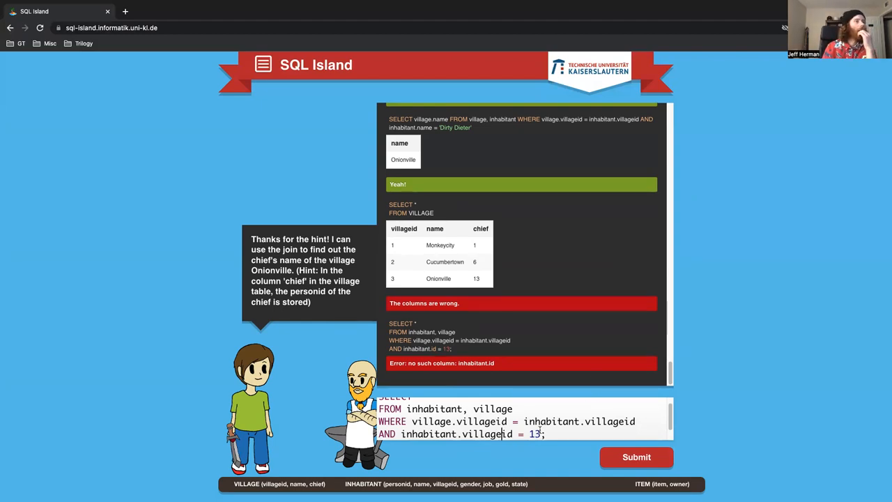
{"action": "left_click", "coordinate": [635, 457]}
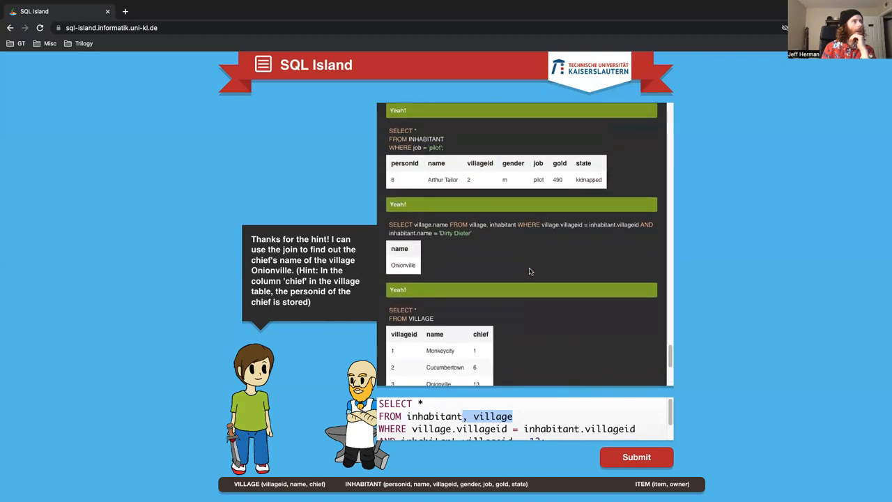
{"action": "mouse_move", "coordinate": [584, 380]}
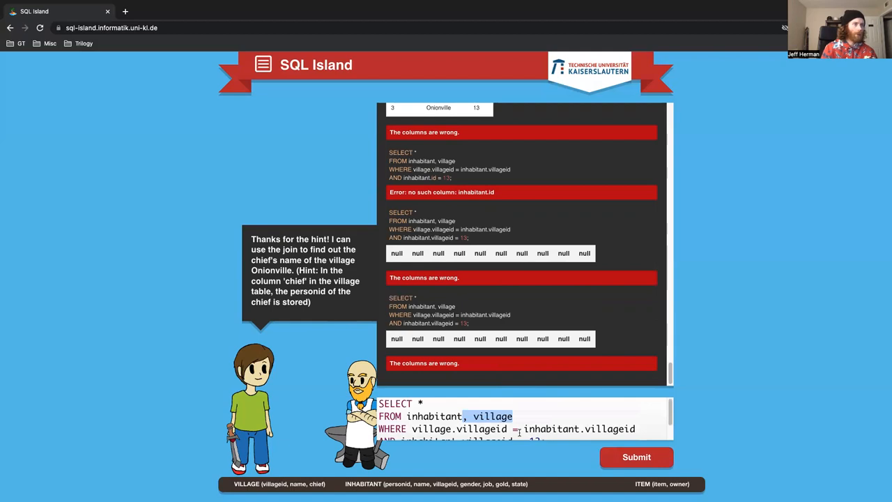
{"action": "mouse_move", "coordinate": [519, 431]}
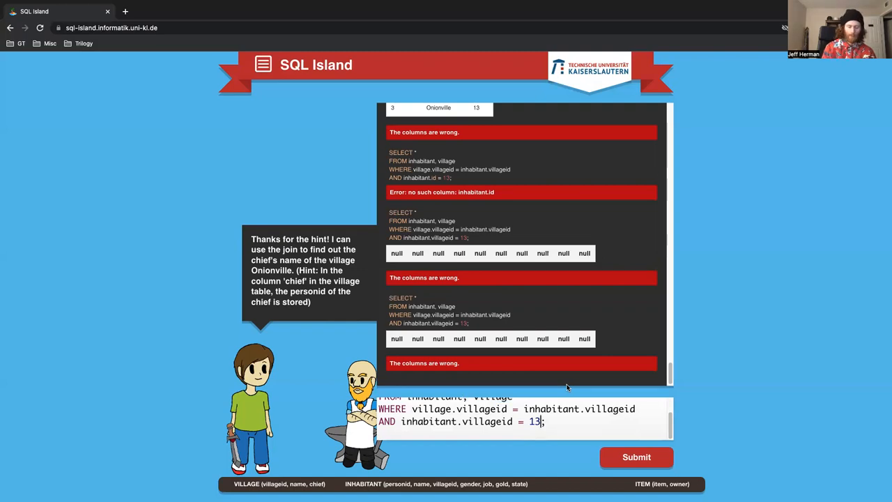
{"action": "key", "text": "BackSpace"}
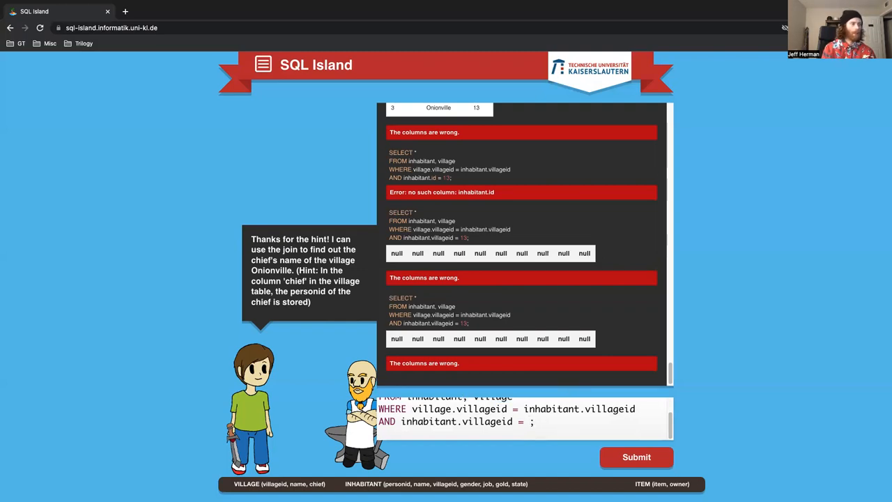
{"action": "type", "text": "WHERE"}
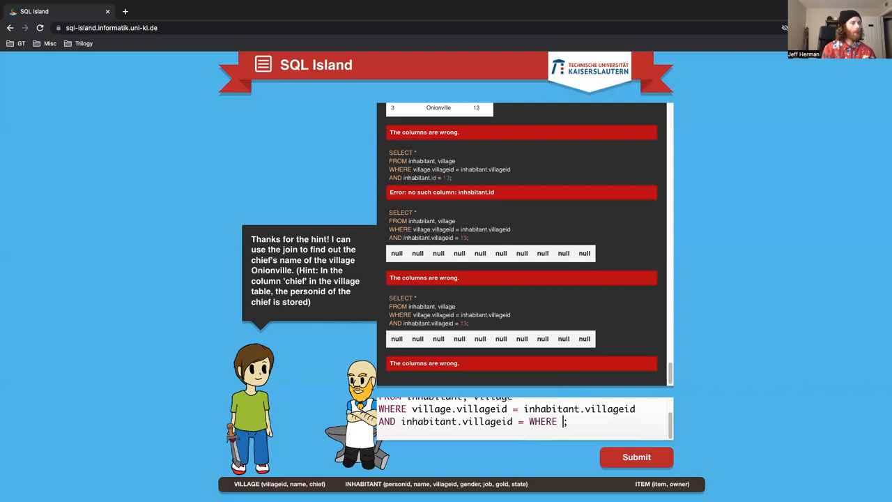
{"action": "type", "text": "vi"}
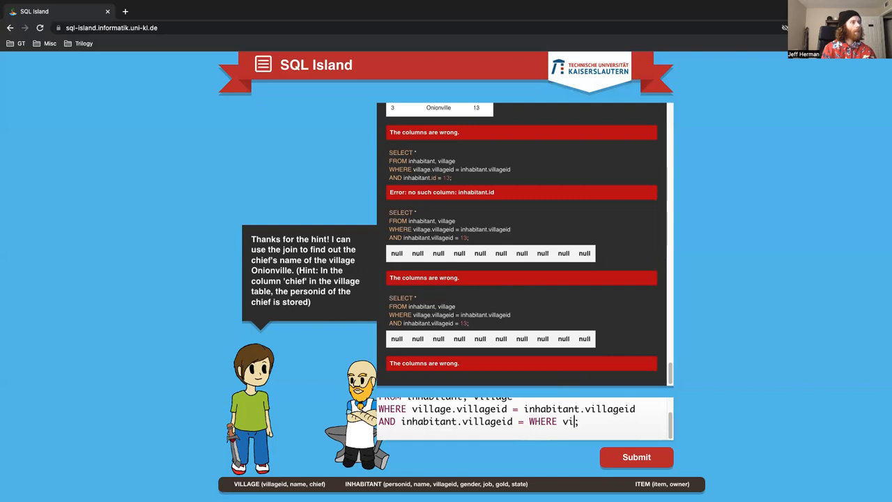
{"action": "type", "text": "llage"}
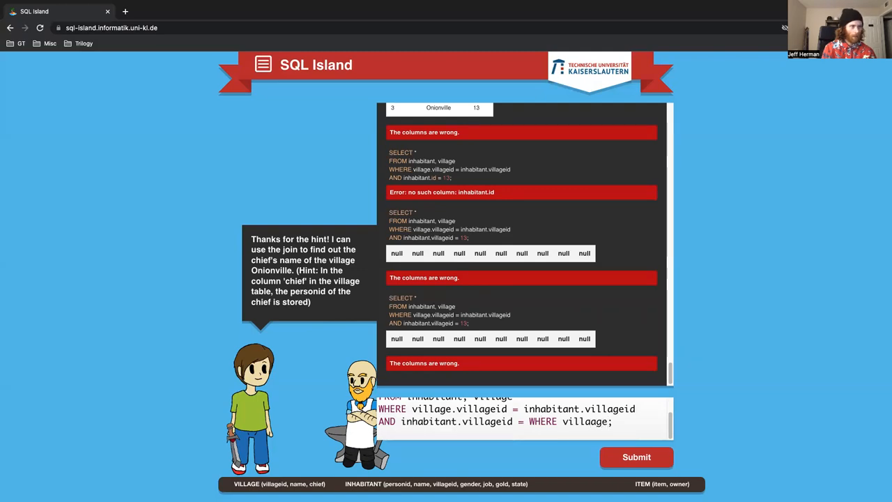
Remove the village table and the table prefix, leaving villageid = 13 on inhabitant
{"action": "key", "text": "Backspace"}
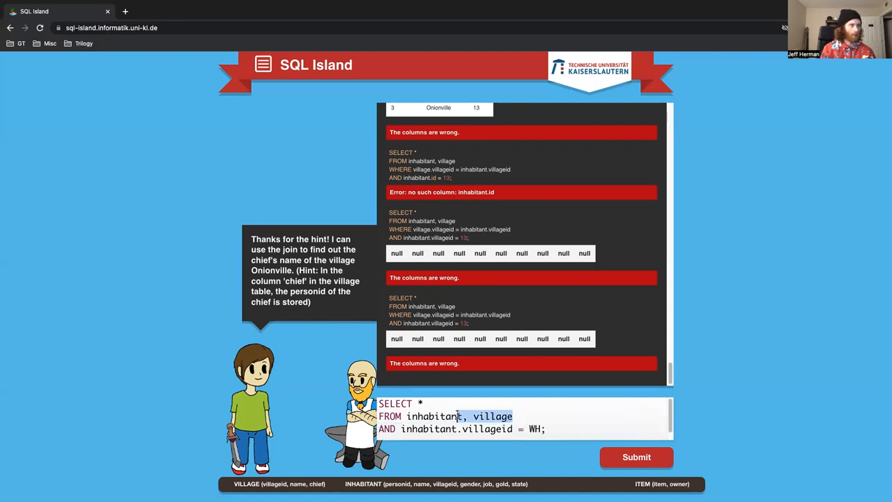
{"action": "key", "text": "Backspace"}
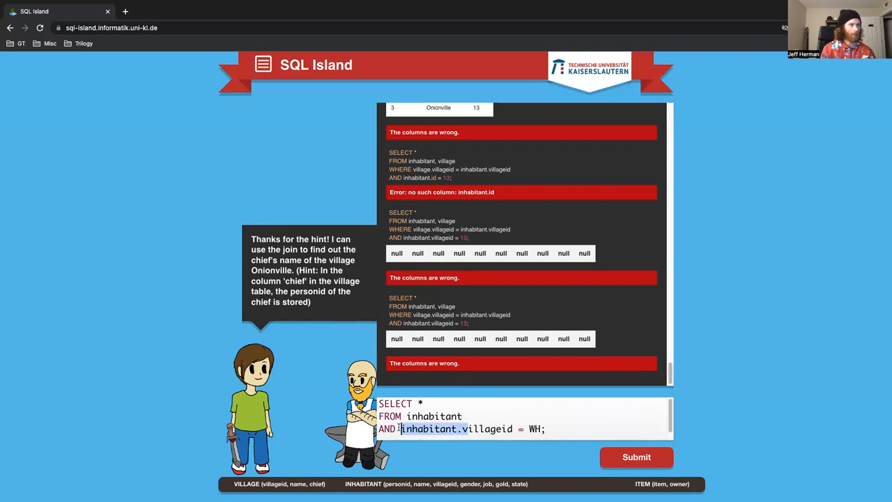
{"action": "key", "text": "Backspace"}
{"action": "type", "text": "13"}
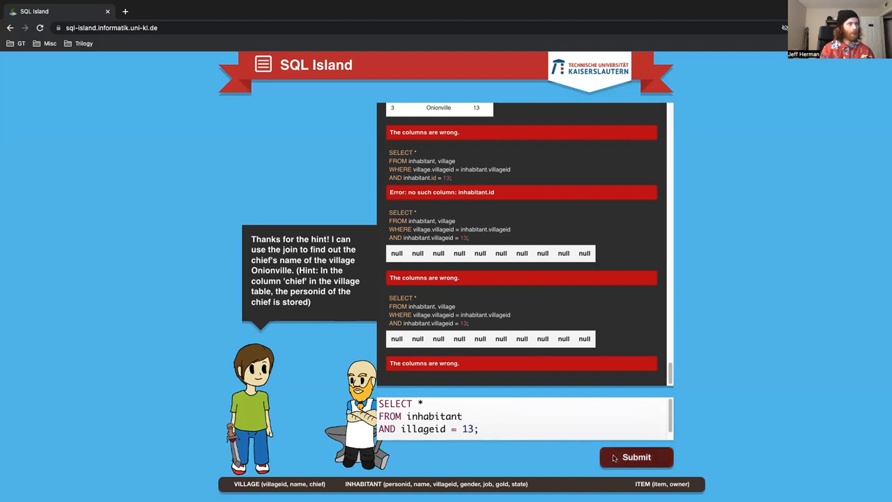
Fix AND to WHERE, change villageid to personid = 13 and run it, returning Fred Dix
{"action": "left_click", "coordinate": [635, 457]}
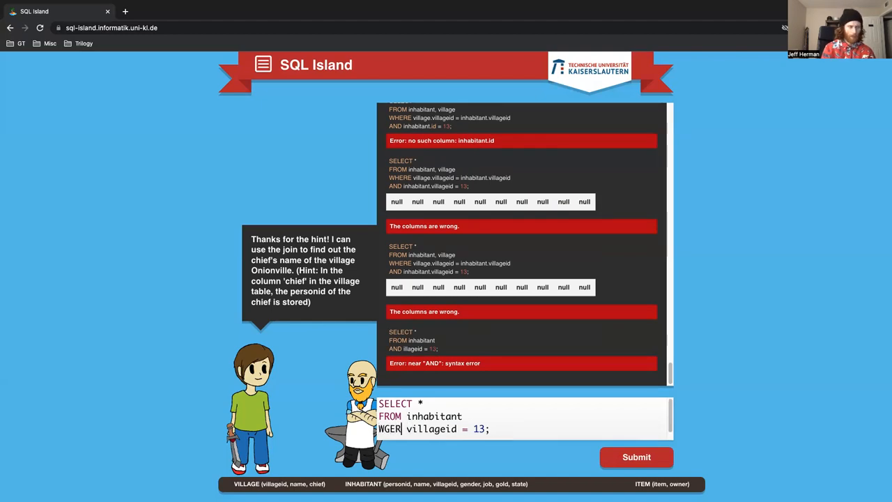
{"action": "type", "text": "WHERE"}
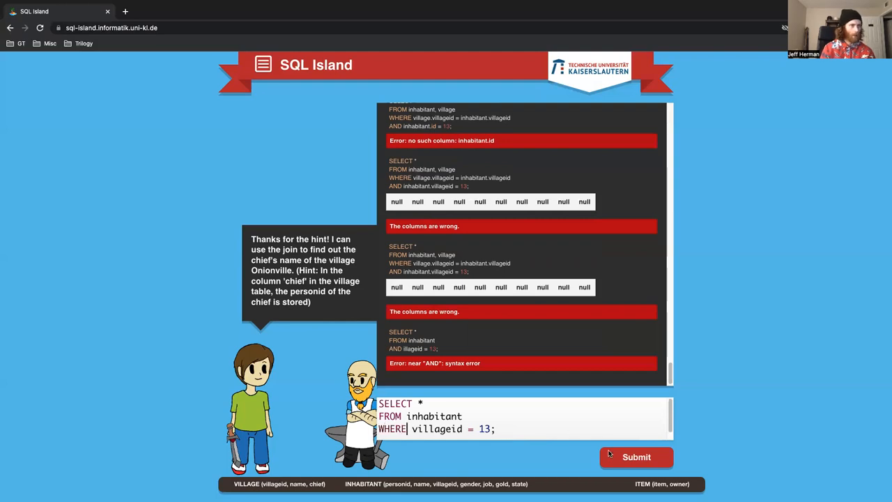
{"action": "left_click", "coordinate": [635, 457]}
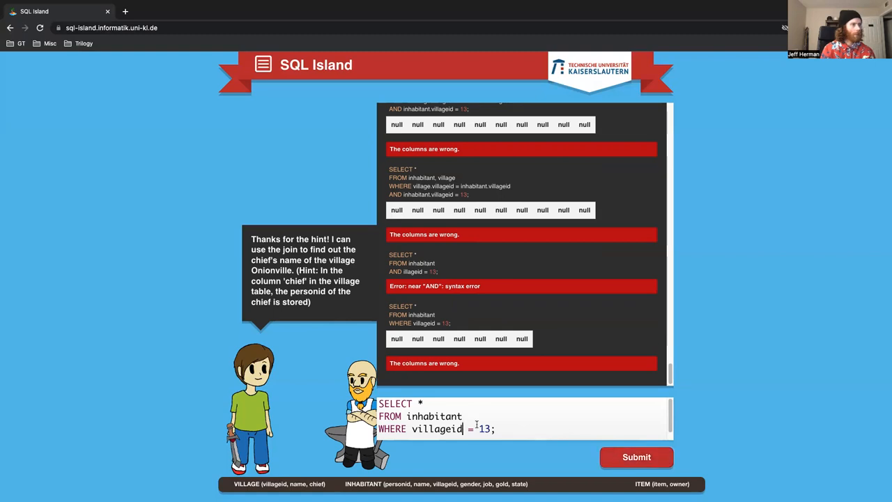
{"action": "key", "text": "Backspace"}
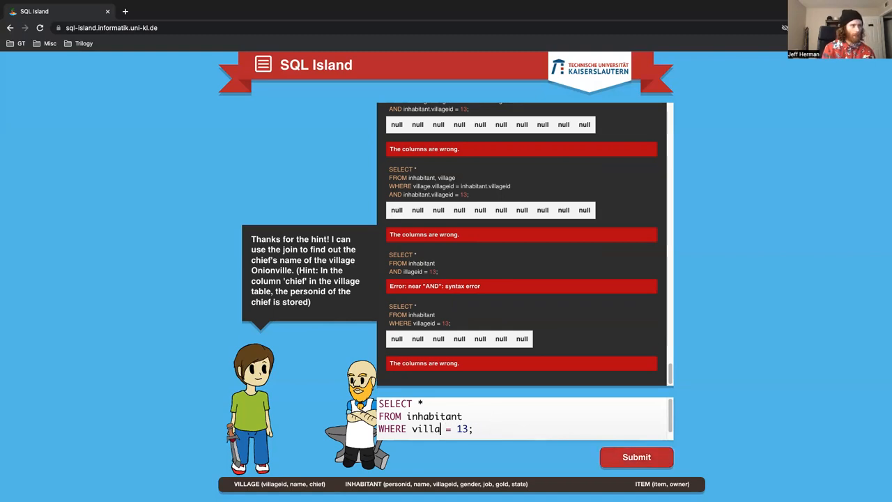
{"action": "type", "text": "person"}
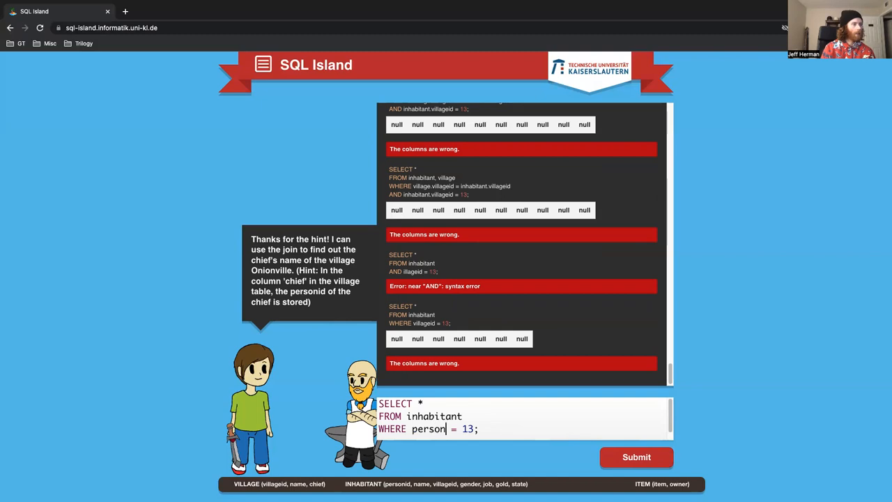
{"action": "left_click", "coordinate": [636, 457]}
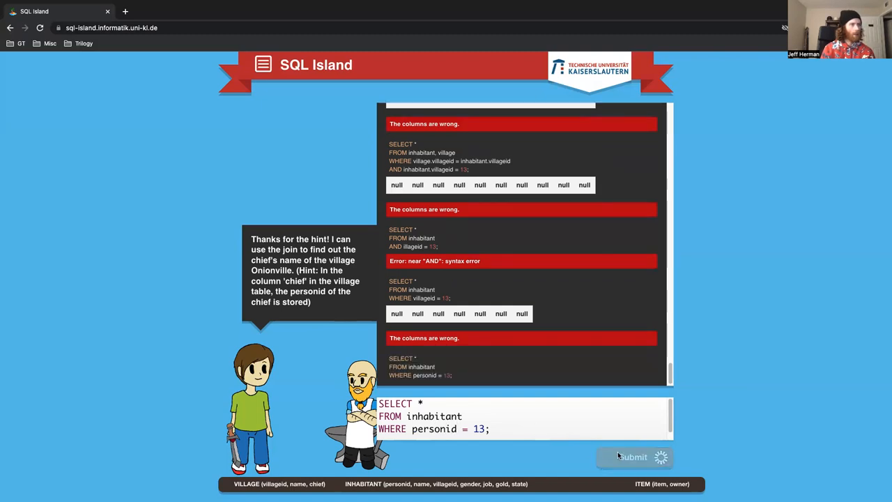
Replace SELECT * with SELECT name to return only the person's name
{"action": "left_click", "coordinate": [635, 457]}
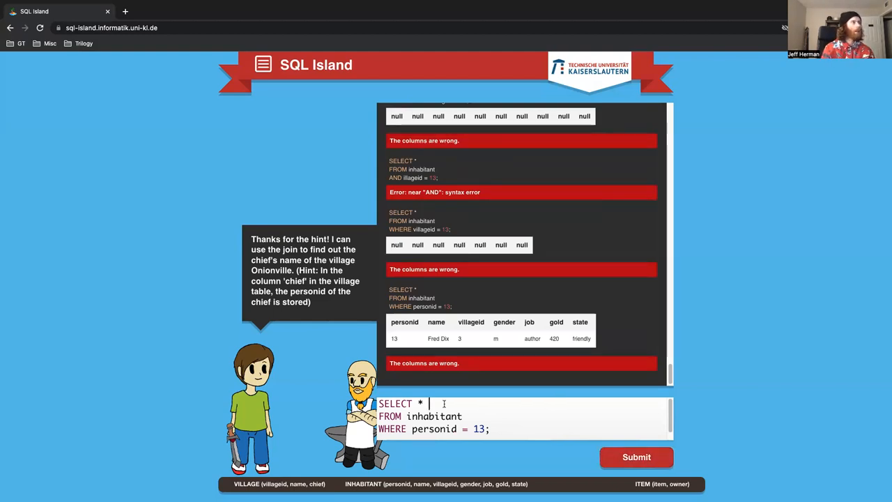
{"action": "key", "text": "Backspace"}
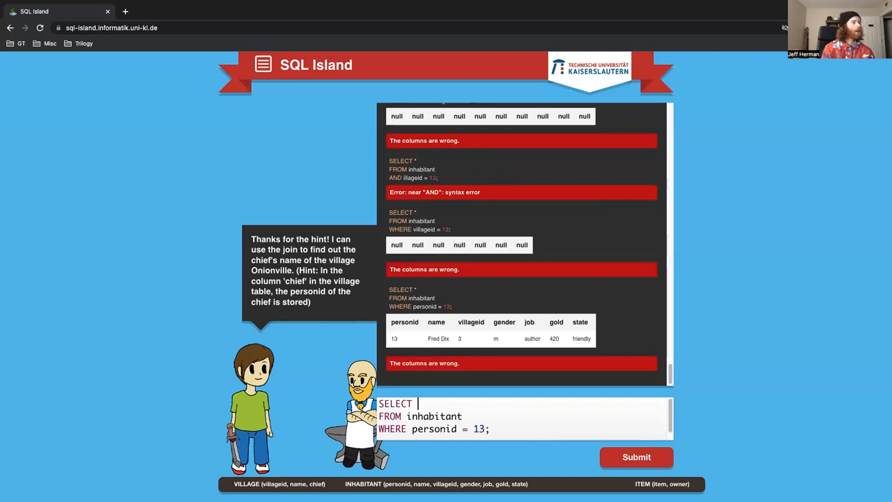
{"action": "type", "text": "name"}
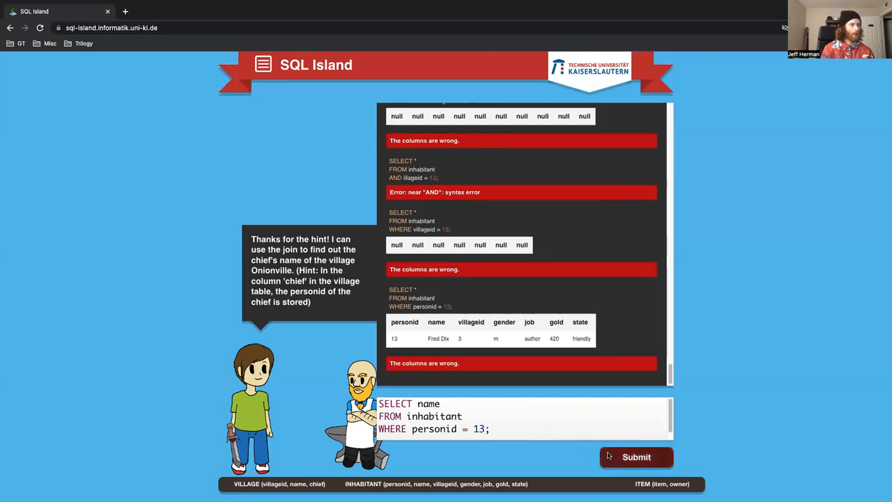
Run SELECT name FROM inhabitant WHERE personid = 13 and prefix the column as inhabitant.name
{"action": "left_click", "coordinate": [635, 457]}
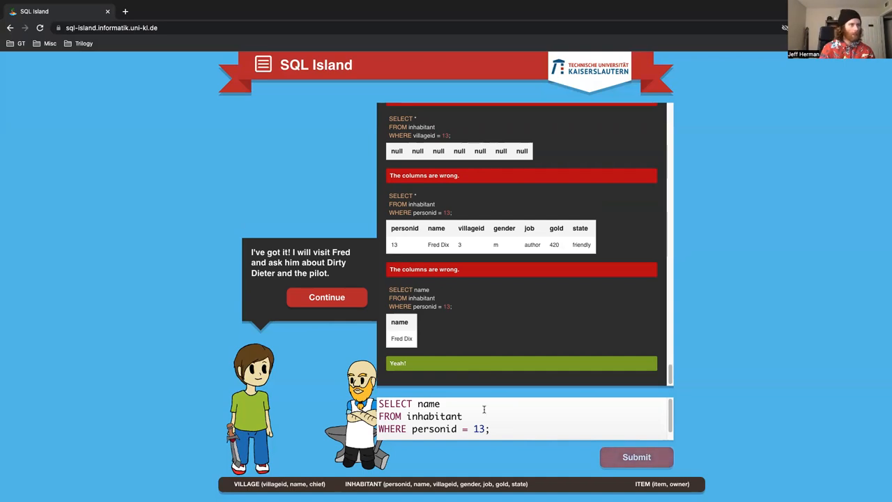
{"action": "left_click", "coordinate": [491, 429]}
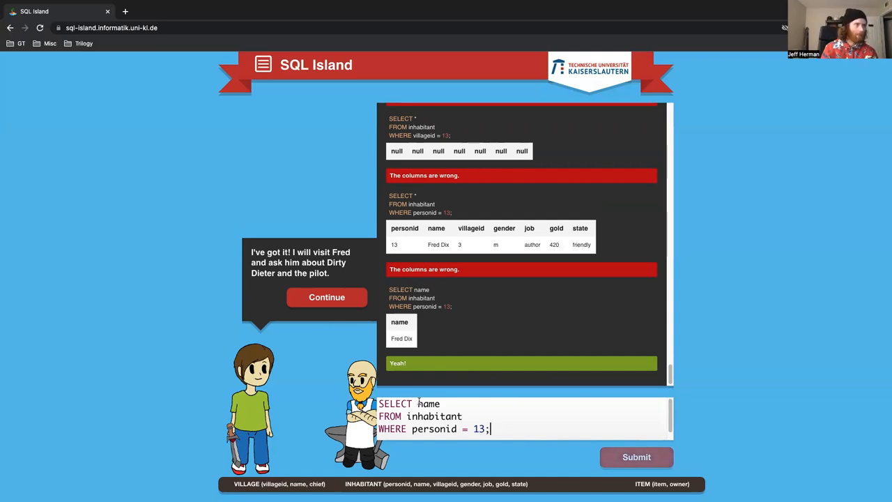
{"action": "type", "text": "inhabitant."}
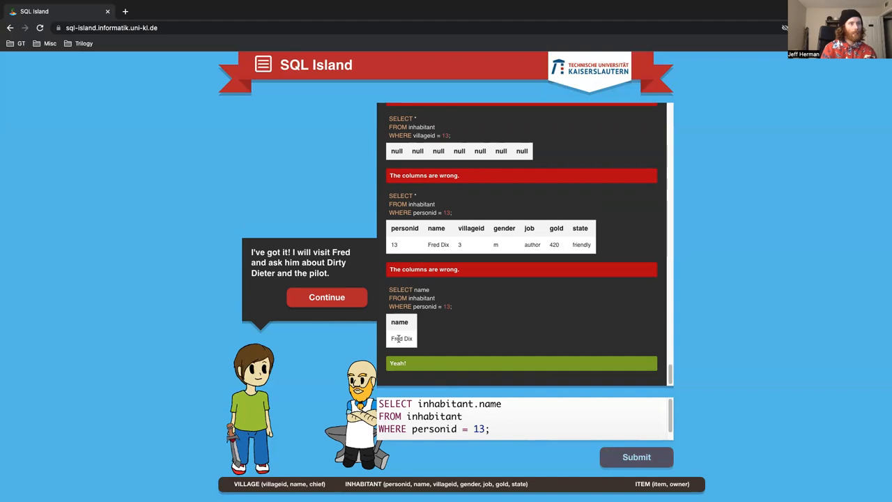
{"action": "mouse_move", "coordinate": [462, 382]}
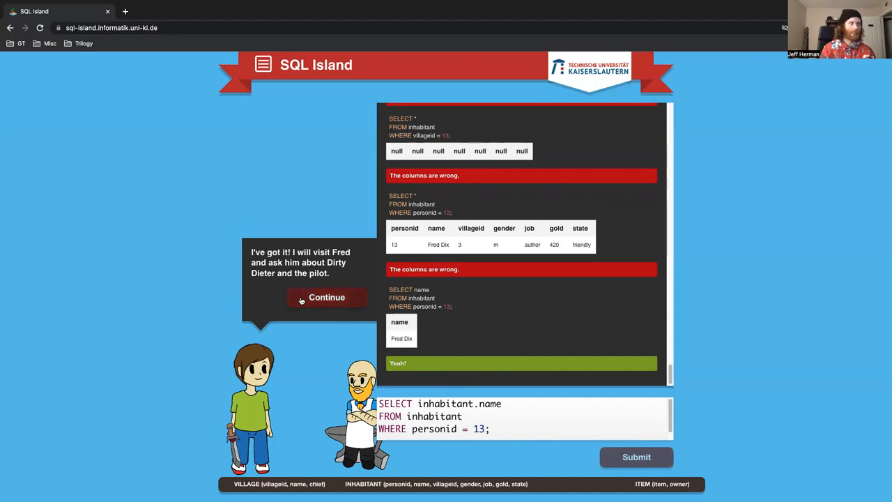
Continue through Fred's dialogue to the hint about counting Onionville's women
{"action": "left_click", "coordinate": [326, 296]}
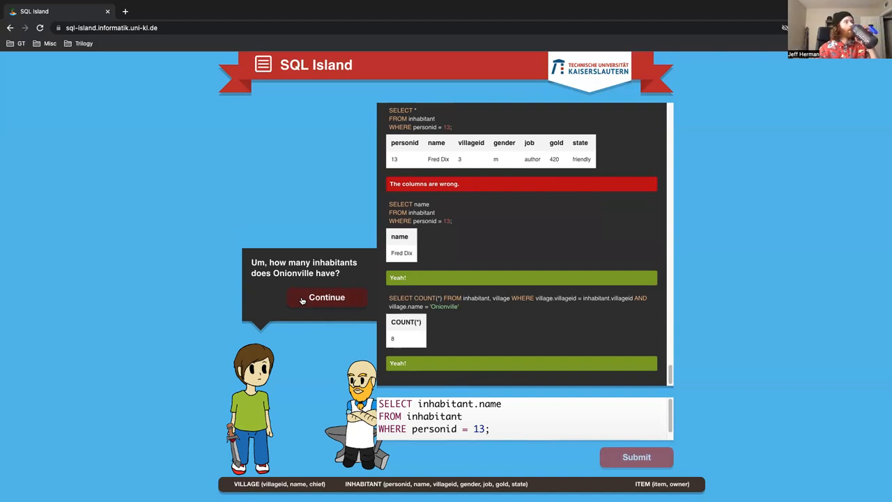
{"action": "left_click", "coordinate": [326, 297]}
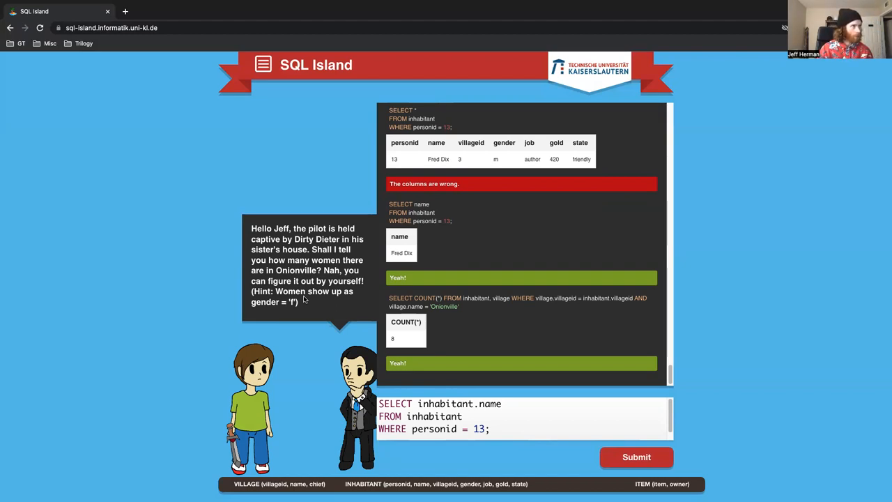
{"action": "mouse_move", "coordinate": [521, 446]}
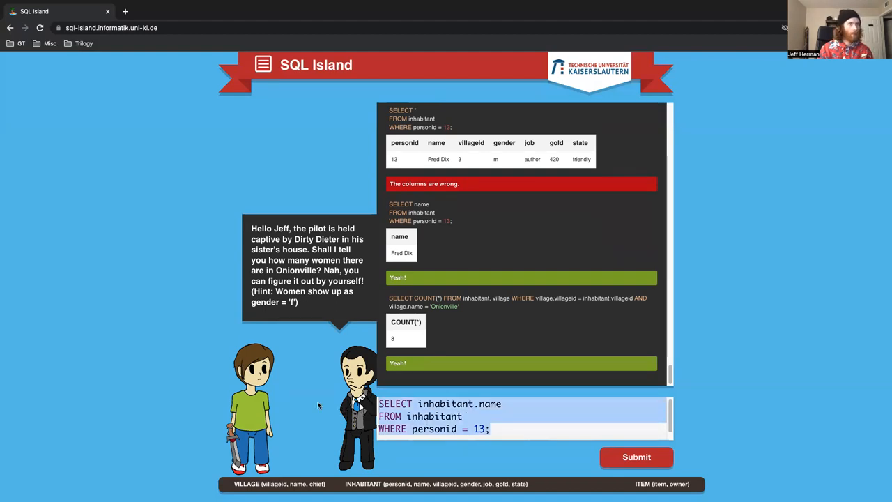
{"action": "mouse_move", "coordinate": [495, 373]}
{"action": "type", "text": "AND"}
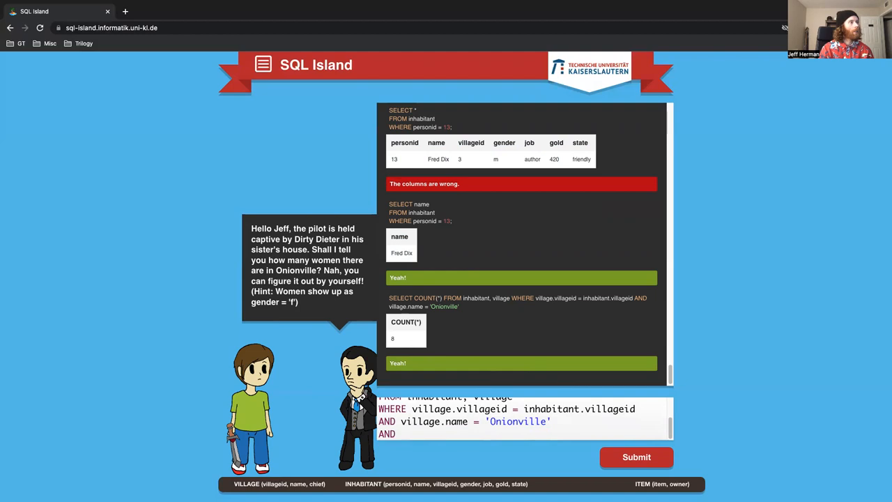
Run the COUNT(*) of Onionville inhabitants with gender 'f', fixing the missing = to get 1
{"action": "type", "text": "gender"}
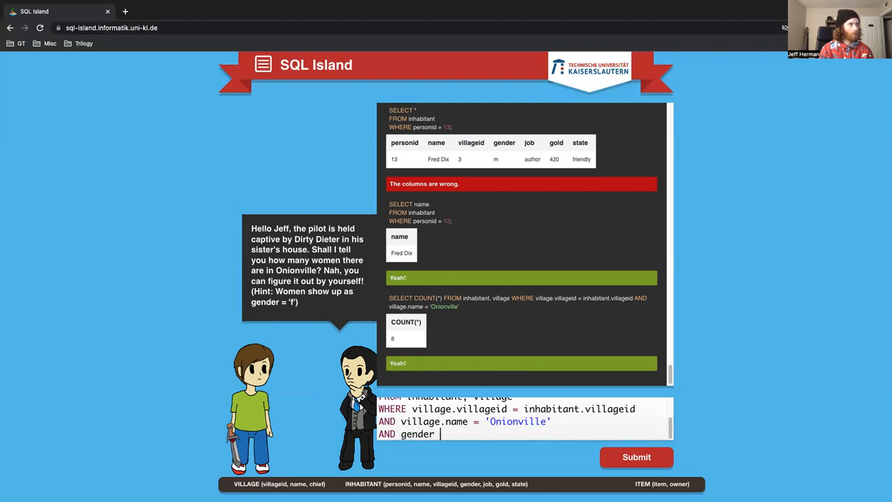
{"action": "type", "text": "'f';"}
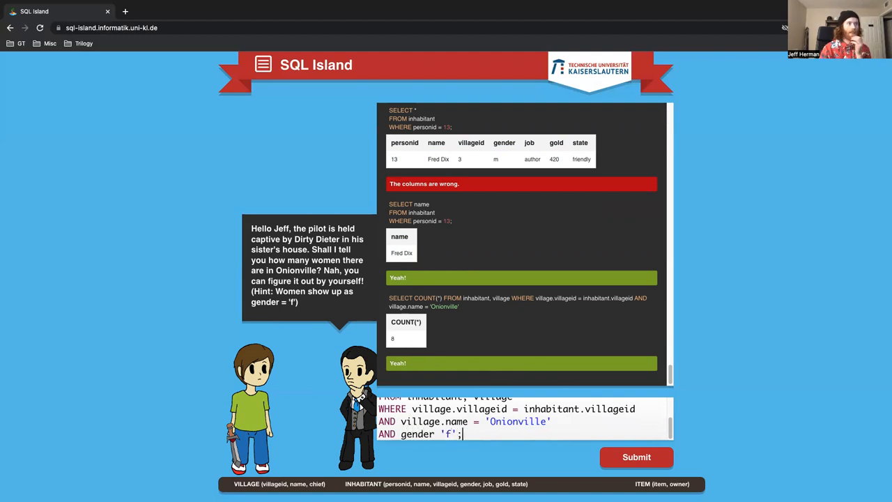
{"action": "left_click", "coordinate": [636, 457]}
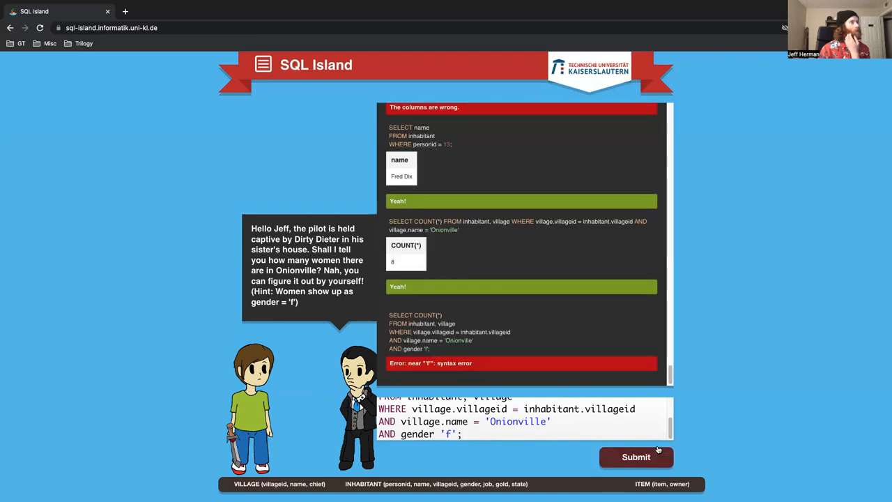
{"action": "mouse_move", "coordinate": [655, 413]}
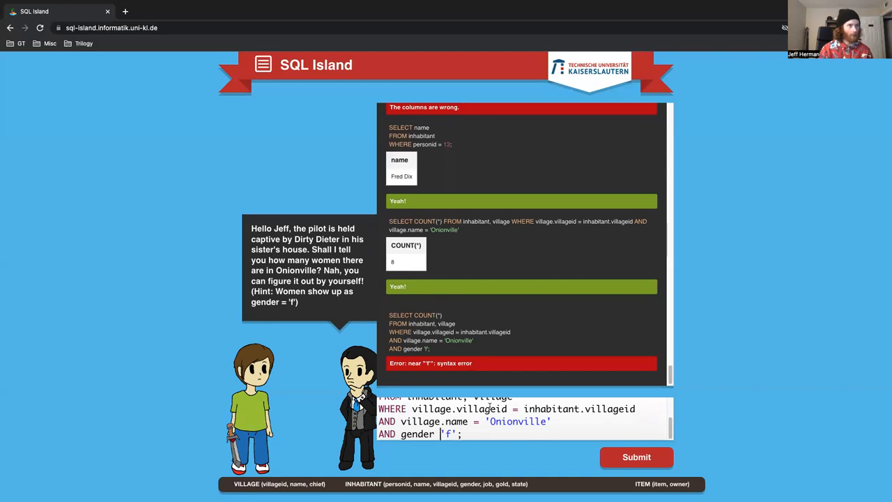
{"action": "left_click", "coordinate": [635, 457]}
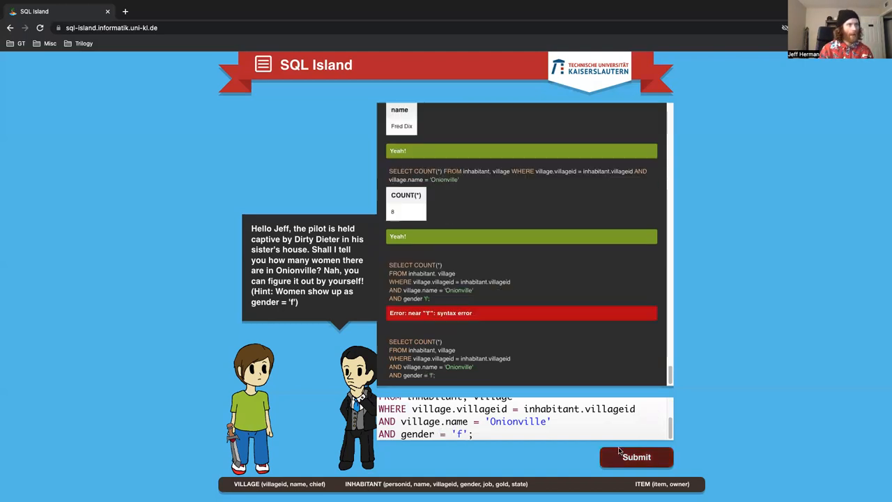
{"action": "left_click", "coordinate": [636, 457]}
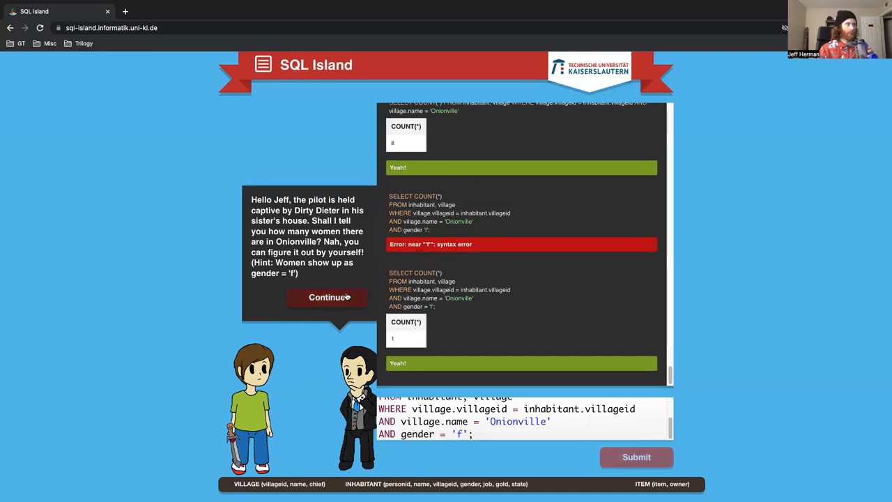
Select inhabitant.name instead of COUNT(*) for Onionville's woman, returning Dirty Diane
{"action": "left_click", "coordinate": [329, 297]}
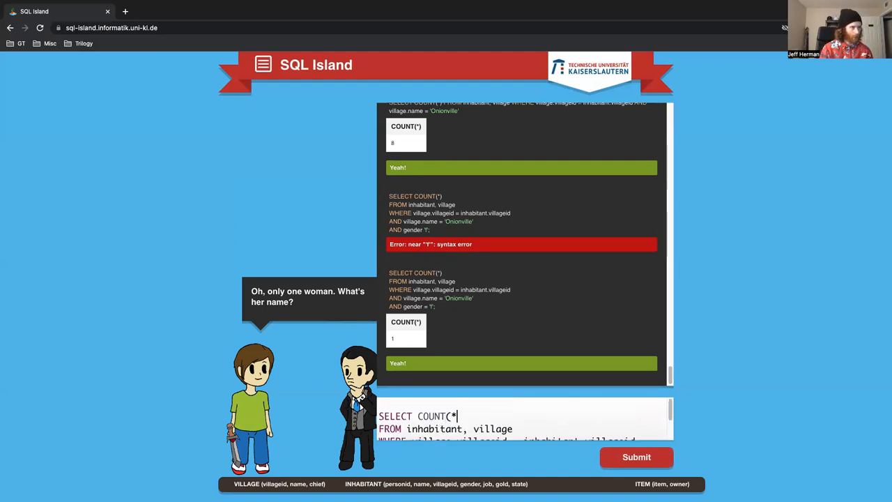
{"action": "key", "text": "Backspace"}
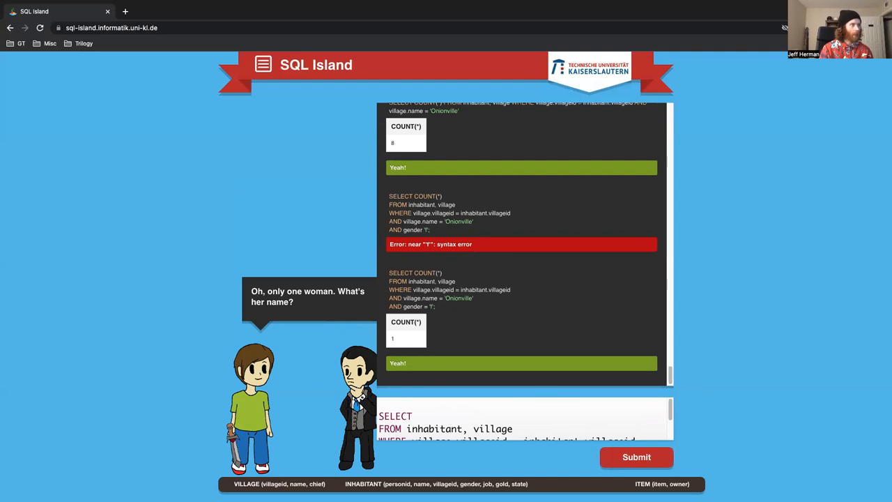
{"action": "type", "text": "inhabitant.n"}
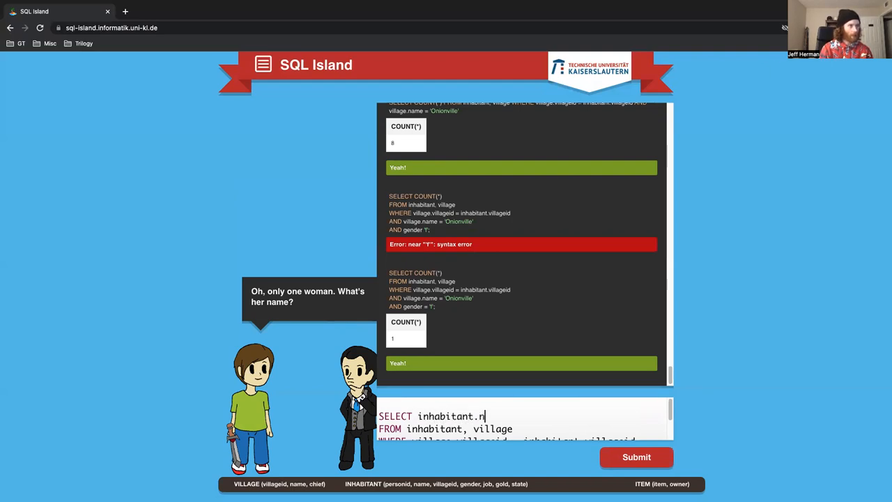
{"action": "type", "text": "ame"}
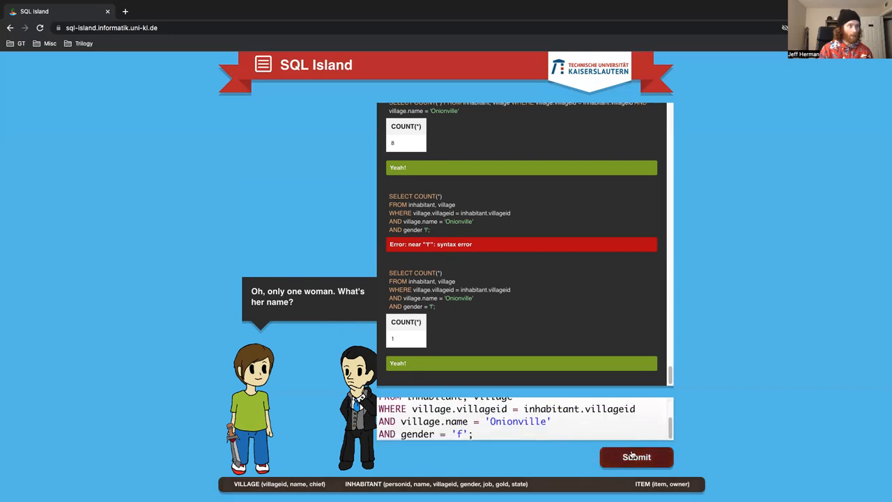
{"action": "left_click", "coordinate": [635, 457]}
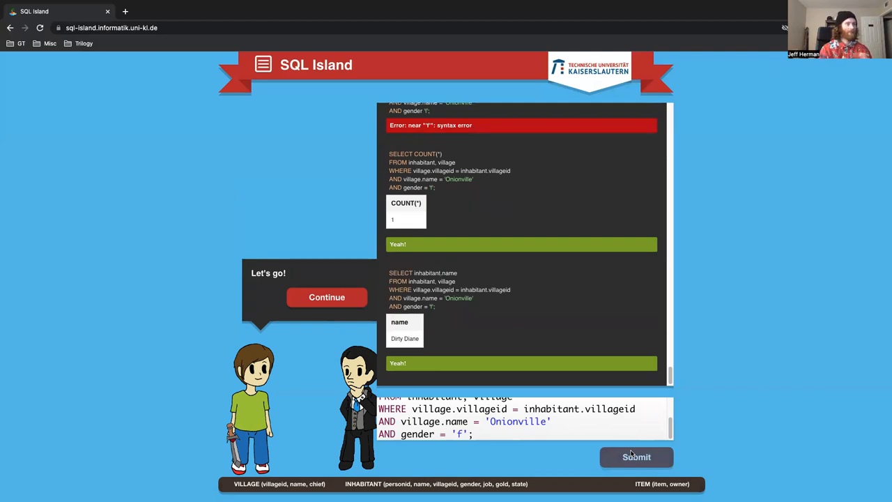
{"action": "mouse_move", "coordinate": [326, 297]}
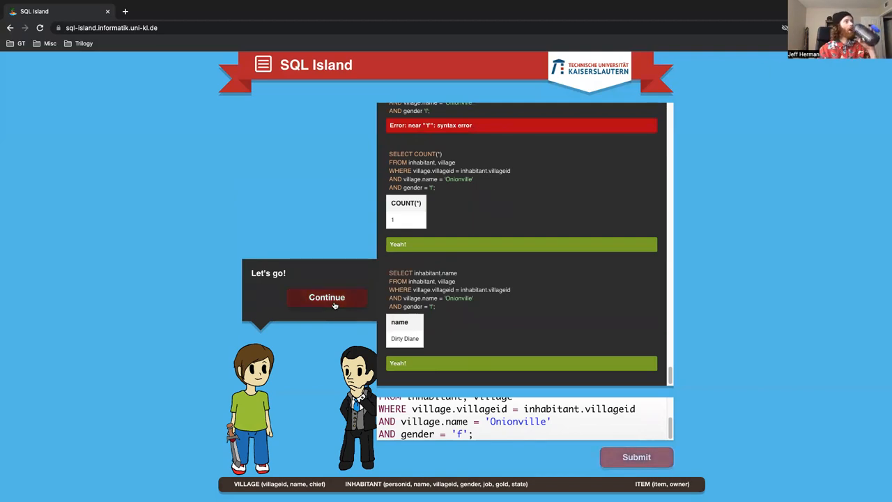
Continue past the Cucumbertown gold result to the bakers, dealers and merchants question
{"action": "left_click", "coordinate": [326, 299]}
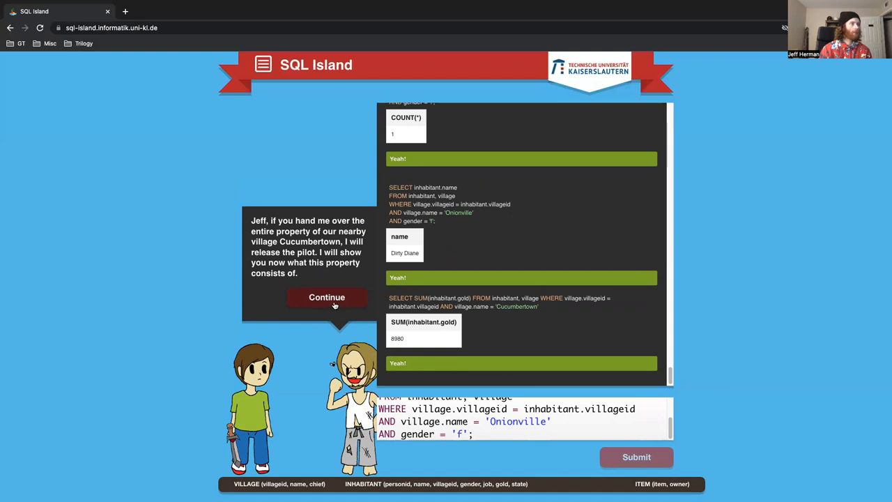
{"action": "left_click", "coordinate": [326, 297]}
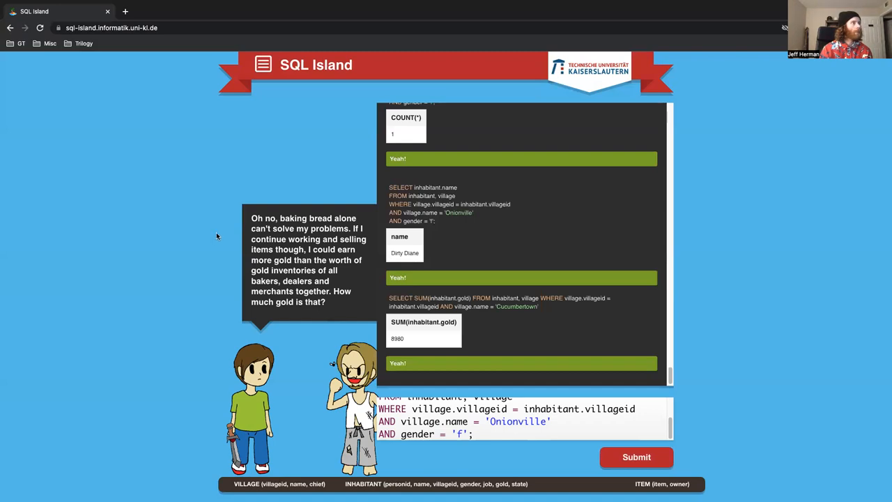
{"action": "mouse_move", "coordinate": [304, 282]}
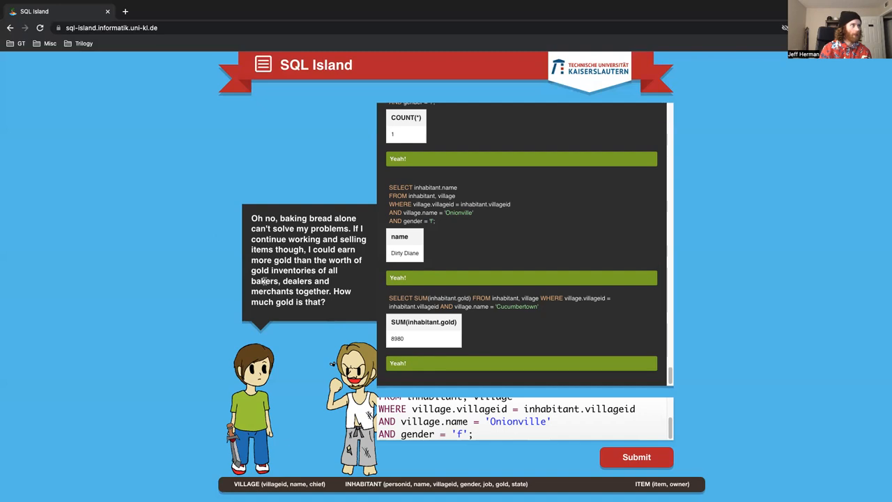
Query inhabitant gold WHERE job = 'baker' and submit it
{"action": "left_click", "coordinate": [474, 433]}
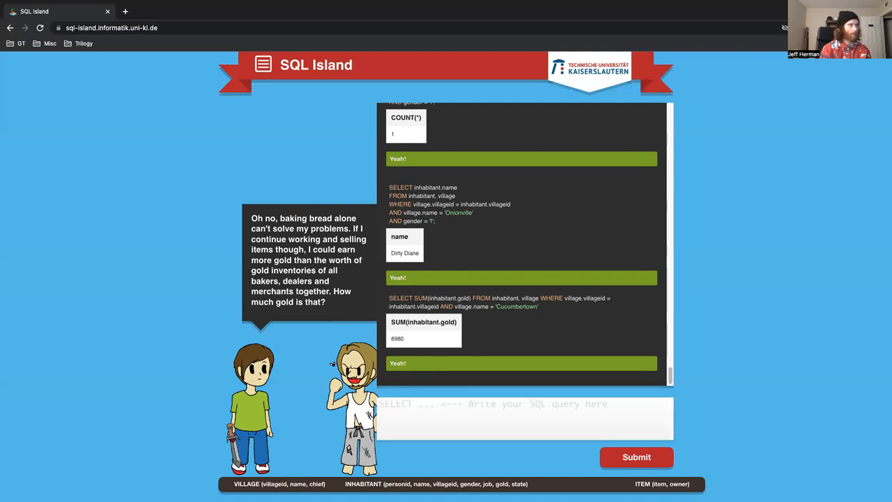
{"action": "type", "text": "SELECT"}
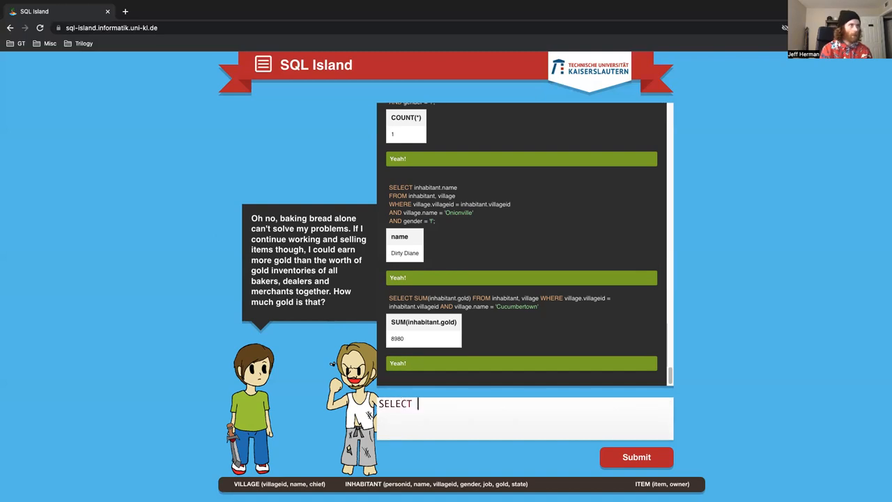
{"action": "type", "text": "SUM(inhab"}
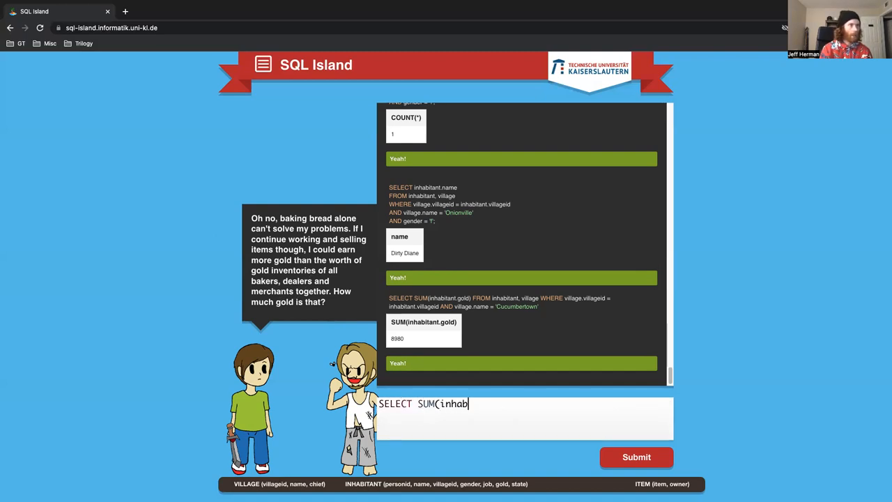
{"action": "type", "text": "itant."}
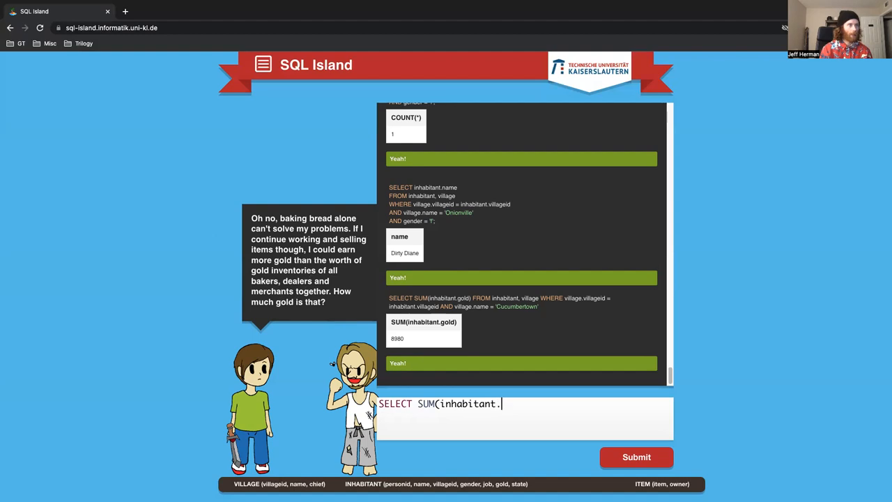
{"action": "type", "text": "gold"}
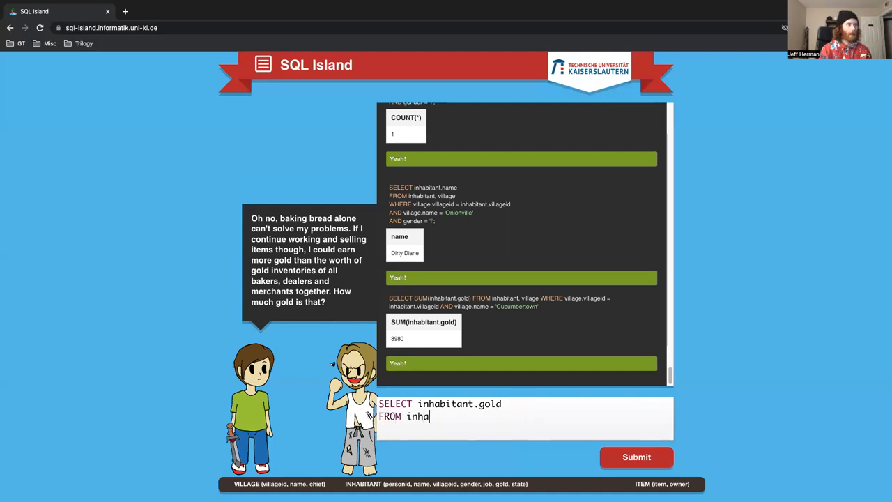
{"action": "type", "text": "bitant"}
{"action": "type", "text": "WHERE"}
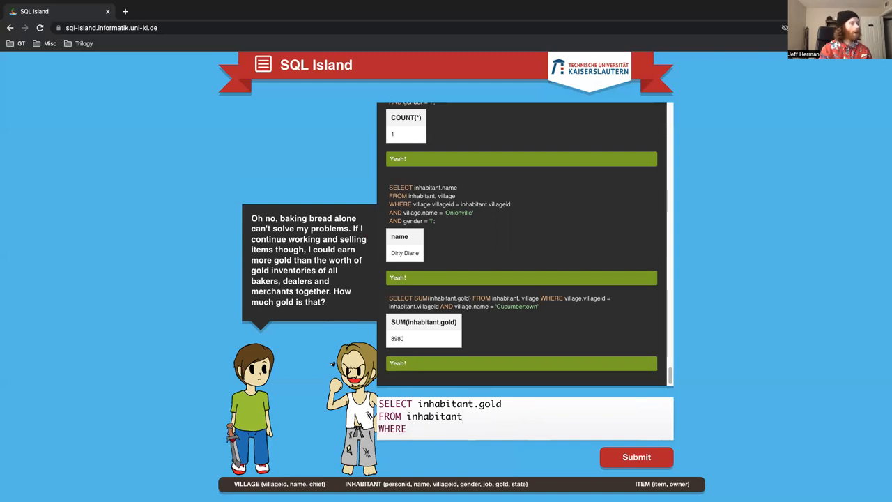
{"action": "type", "text": "()"}
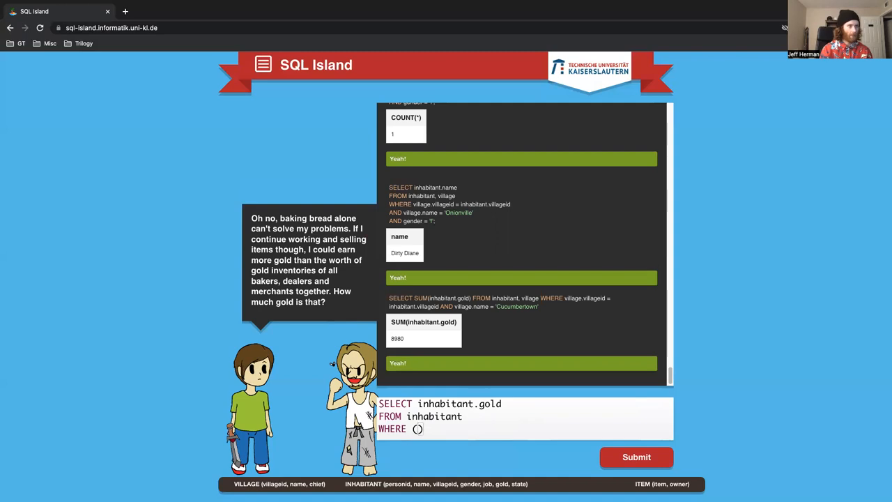
{"action": "type", "text": "(job = '"}
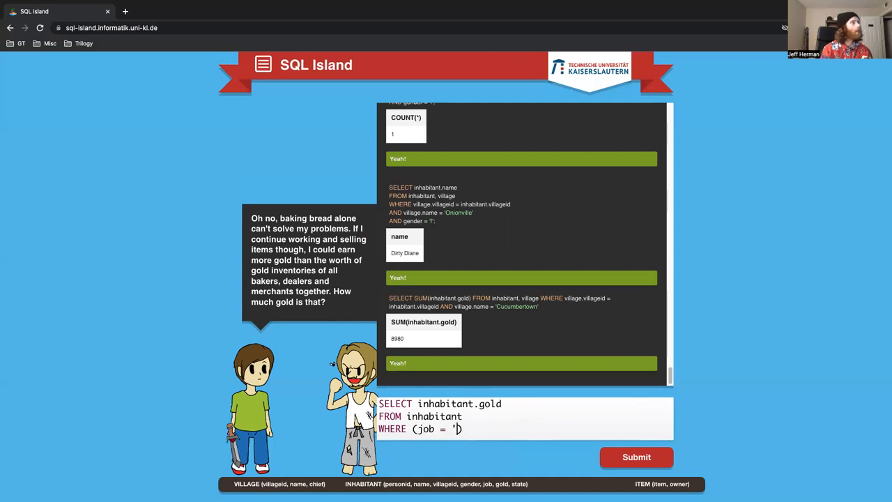
{"action": "type", "text": "baker"}
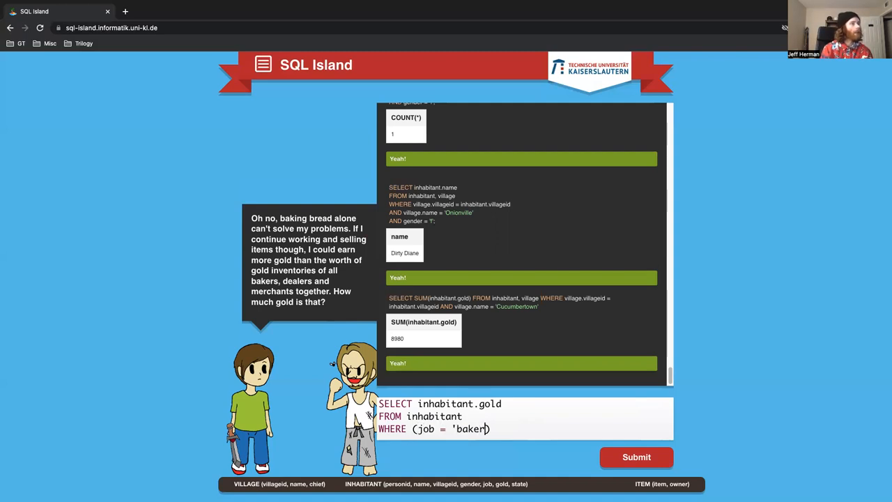
{"action": "left_click", "coordinate": [635, 457]}
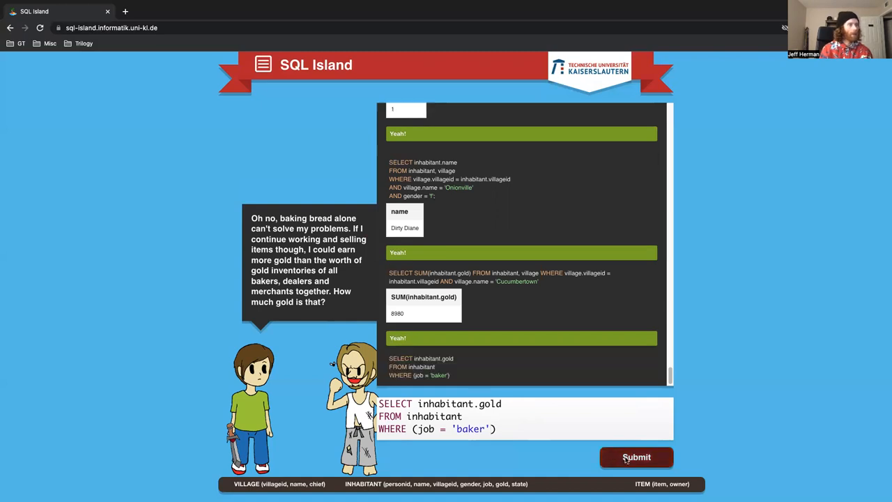
Extend the WHERE clause with OR job = 'dealer' and OR job = 'merchant' and run it
{"action": "left_click", "coordinate": [636, 457]}
{"action": "type", "text": "OR job = ')"}
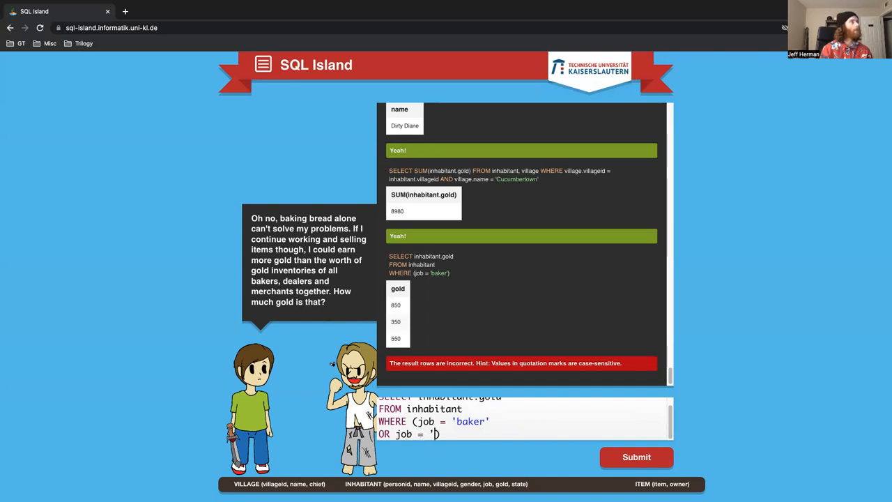
{"action": "type", "text": "dealer'"}
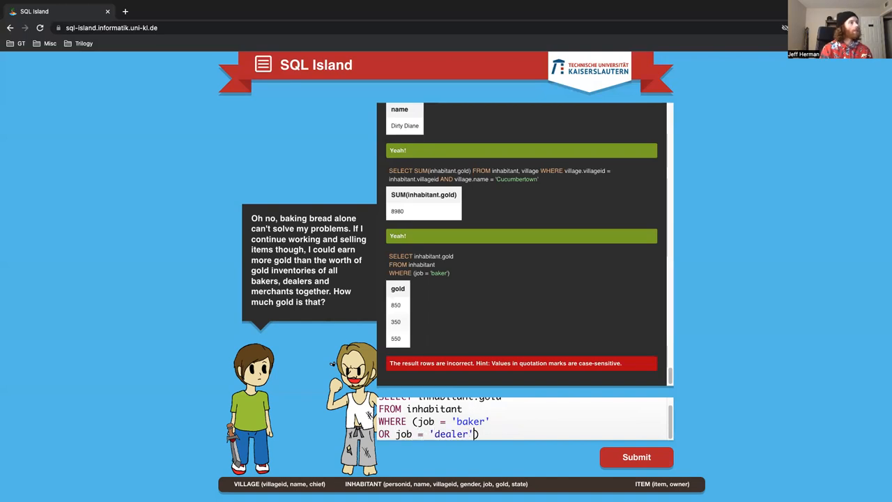
{"action": "left_click", "coordinate": [636, 457]}
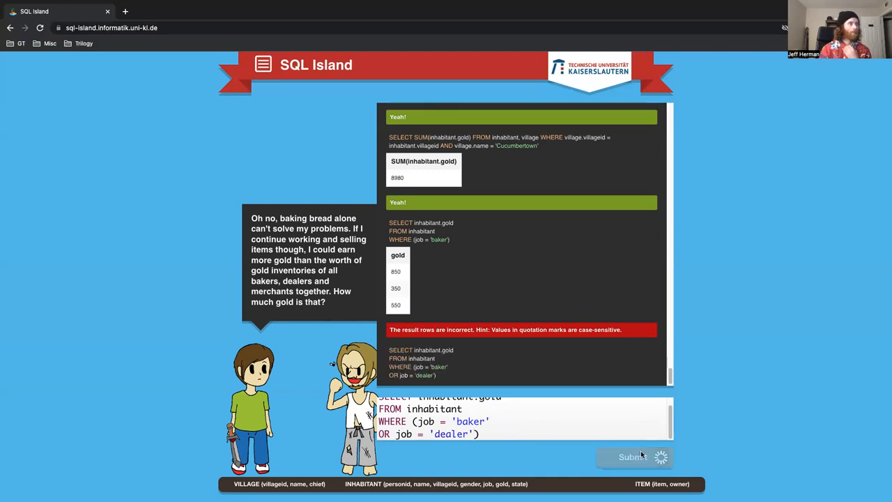
{"action": "left_click", "coordinate": [633, 458]}
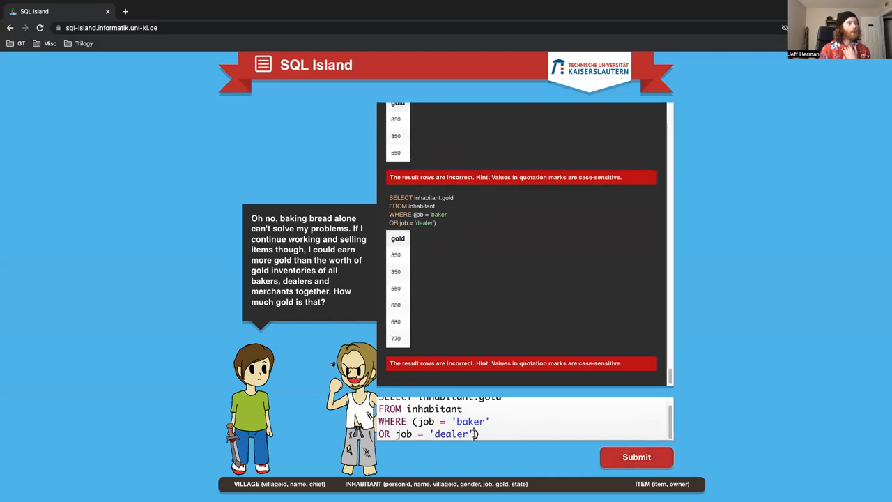
{"action": "type", "text": "OR job"}
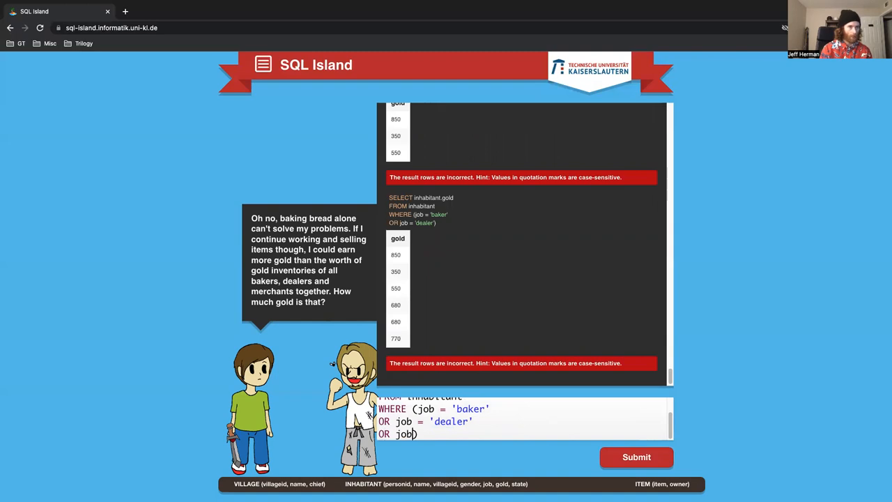
{"action": "type", "text": ")"}
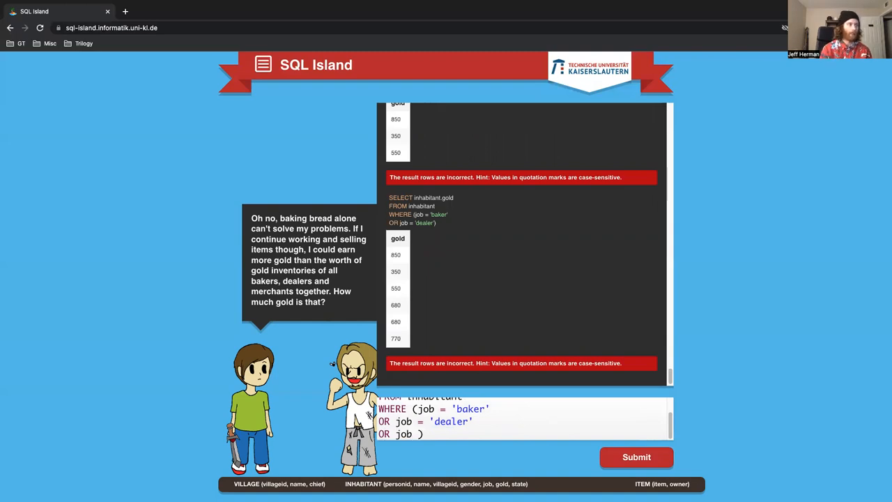
{"action": "type", "text": "= 'mer"}
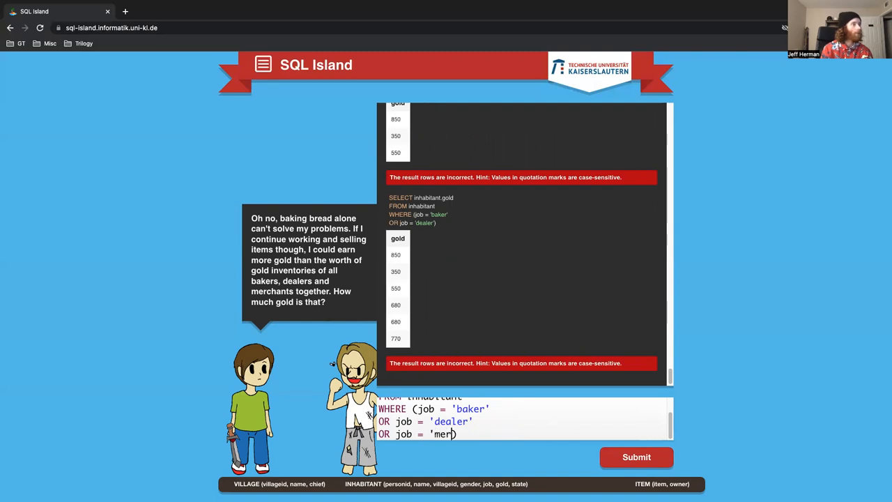
{"action": "type", "text": "chant')"}
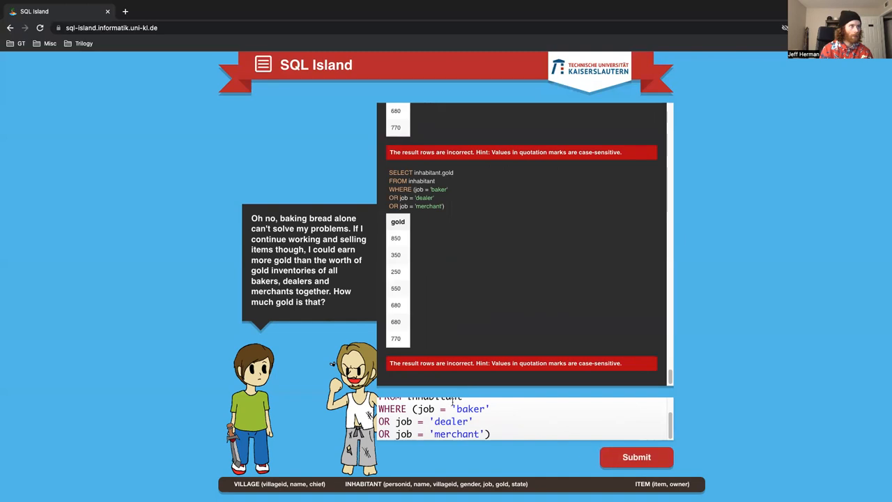
Add inhabitant.job as a second column in the SELECT list
{"action": "scroll", "scroll_direction": "up", "scroll_amount": 3}
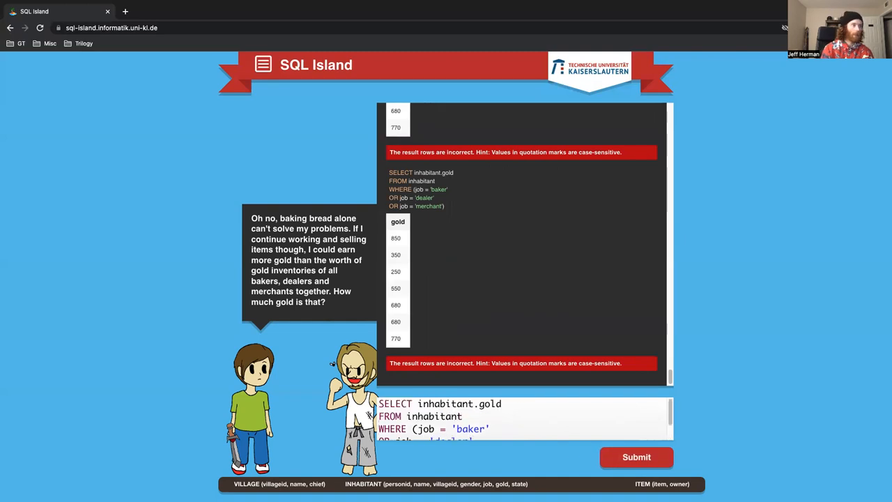
{"action": "type", "text": ", inhabitant"}
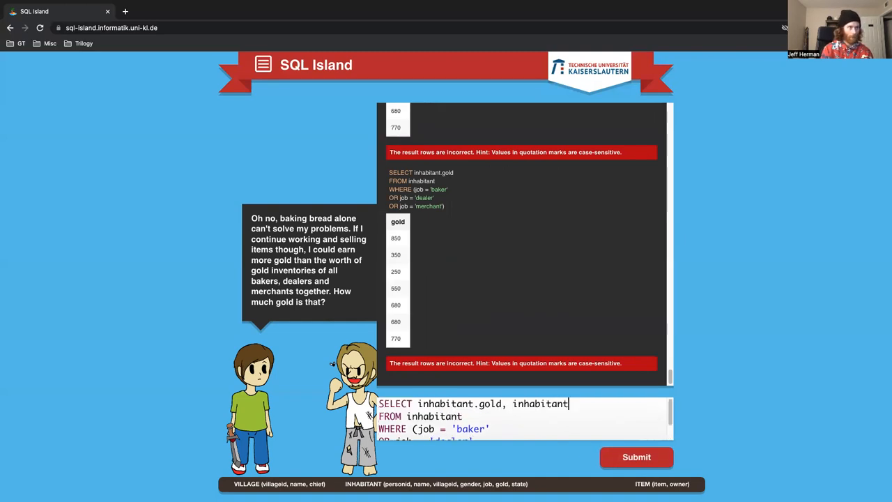
{"action": "type", "text": ".job"}
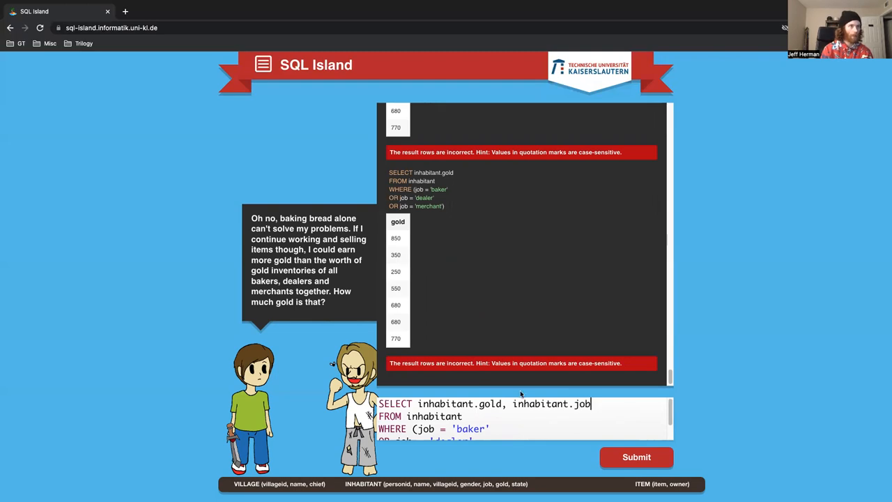
Wrap inhabitant.gold in SUM() and get the bakers, dealers and merchants total accepted
{"action": "left_click", "coordinate": [636, 457]}
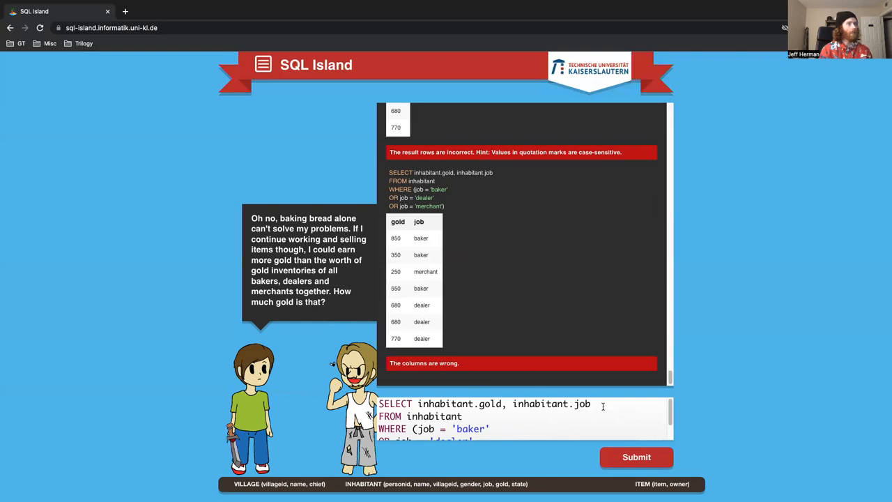
{"action": "key", "text": "BackSpace"}
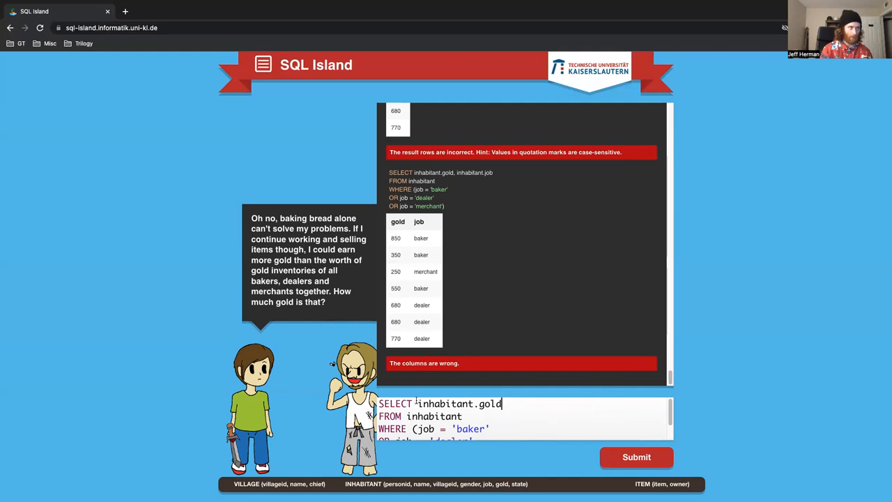
{"action": "type", "text": "SUM("}
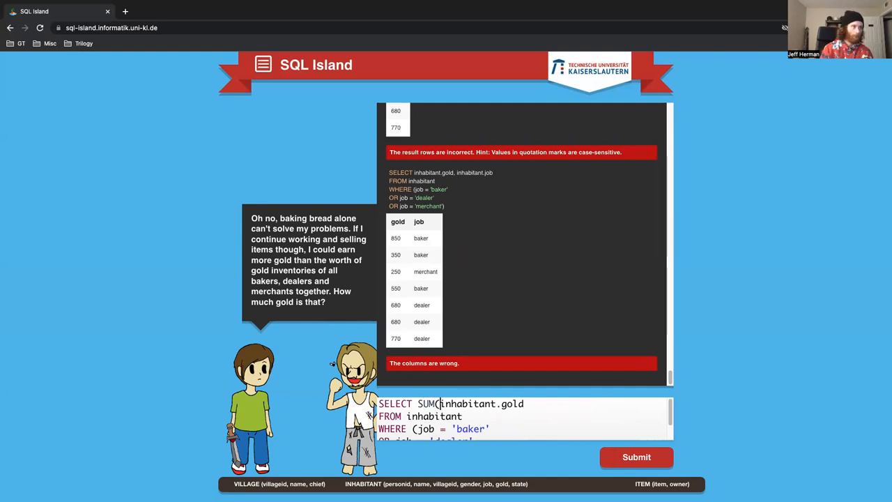
{"action": "type", "text": ")"}
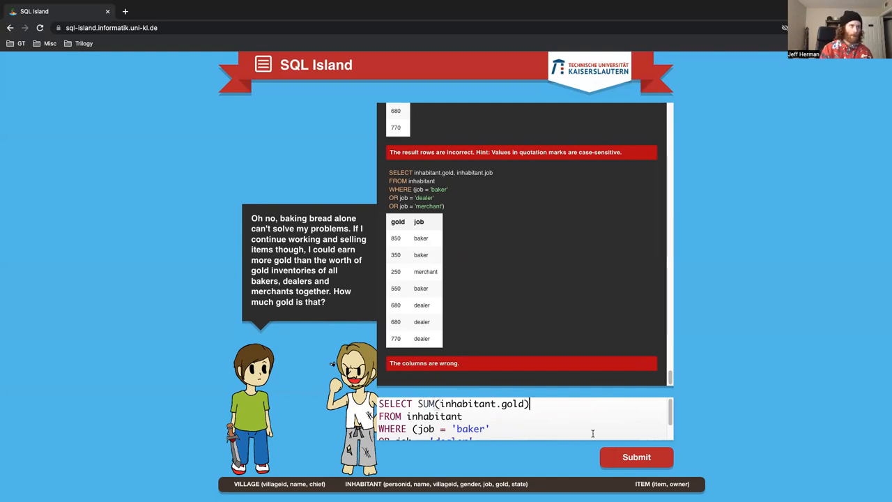
{"action": "left_click", "coordinate": [636, 457]}
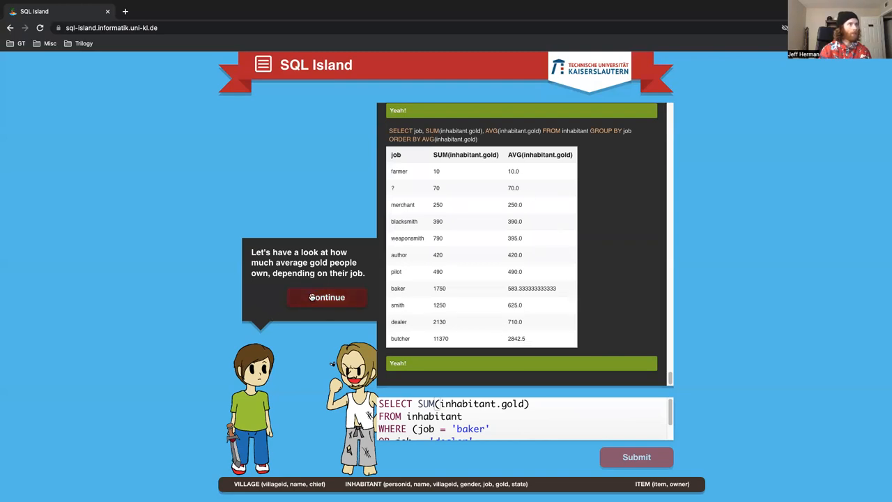
Continue the story to the question about average gold by state
{"action": "left_click", "coordinate": [326, 297]}
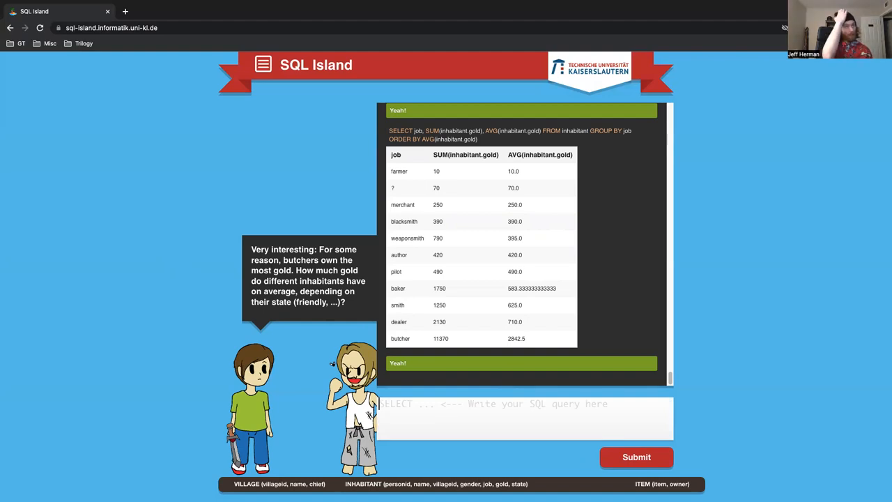
{"action": "mouse_move", "coordinate": [634, 142]}
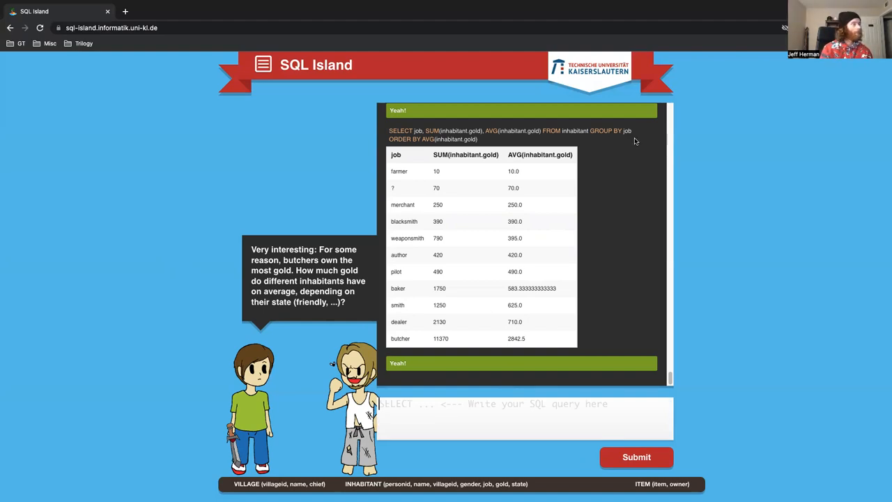
{"action": "mouse_move", "coordinate": [385, 138]}
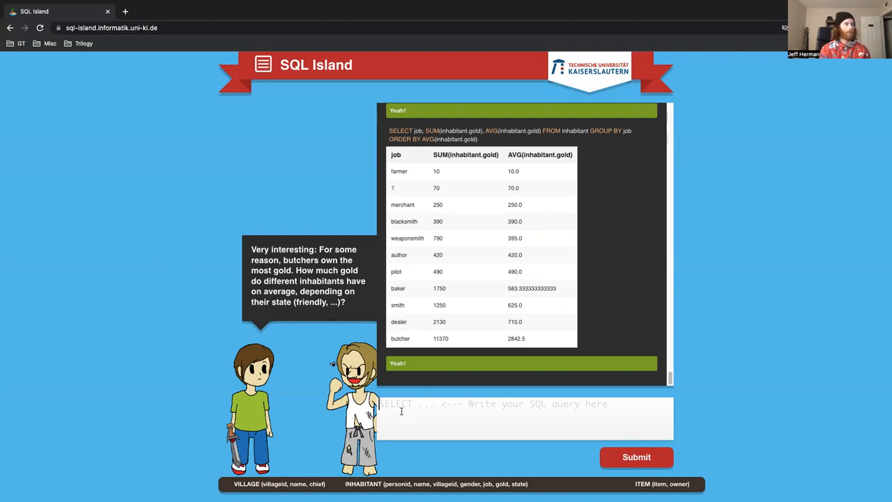
Query state, SUM(gold), AVG(gold) grouped by state ordered by AVG(gold); game reports wrong columns
{"action": "type", "text": "SELECT"}
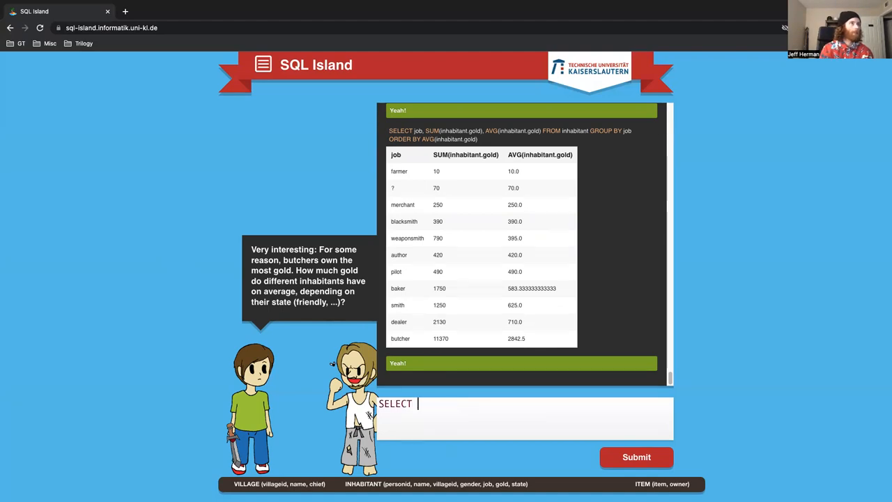
{"action": "type", "text": "state"}
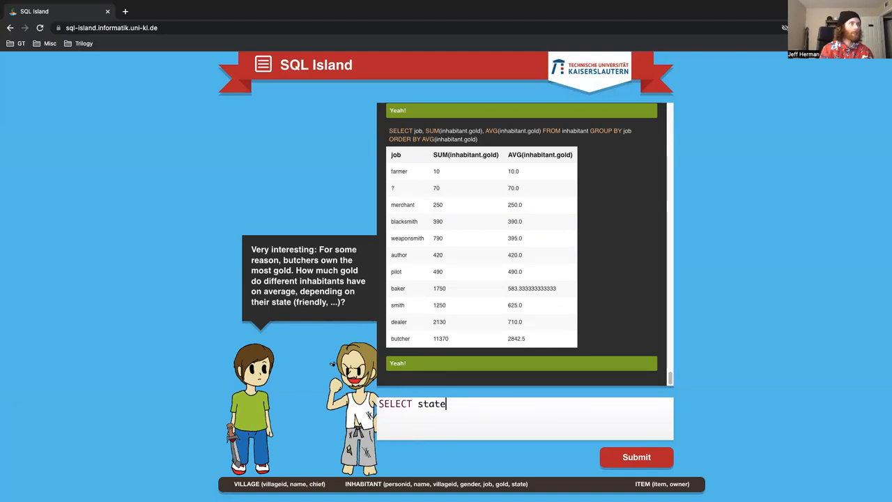
{"action": "type", "text": ", SU"}
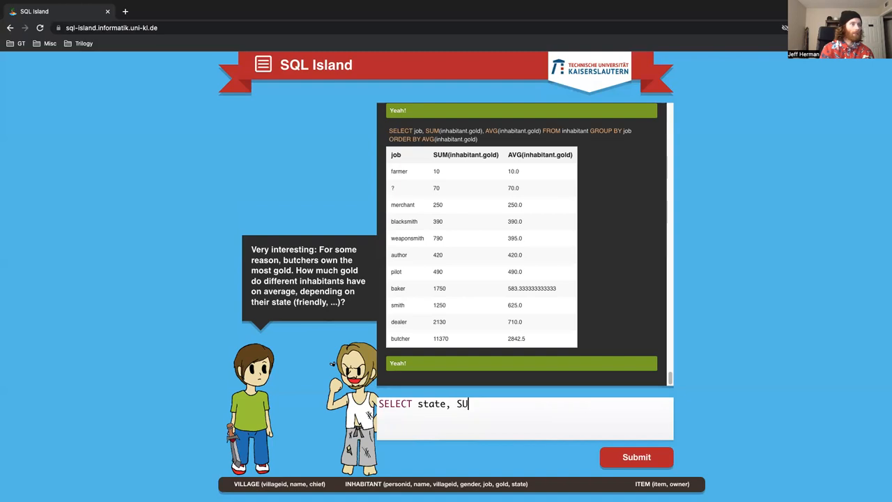
{"action": "type", "text": "M(gold"}
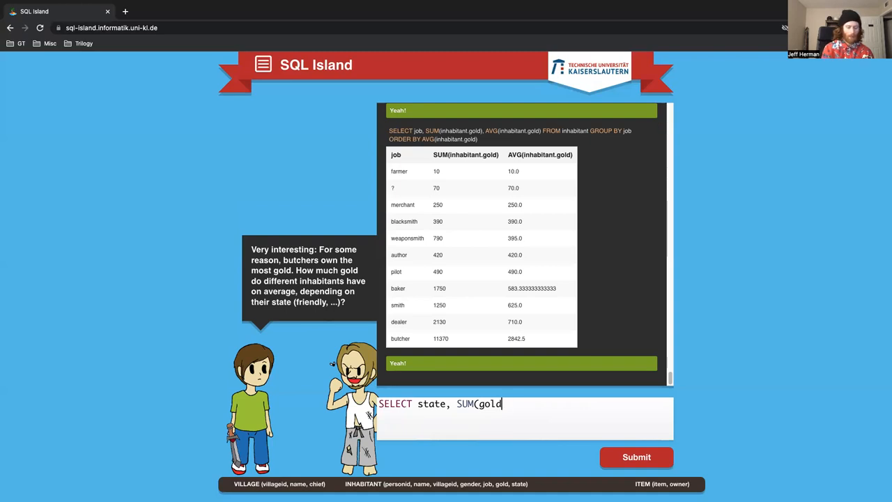
{"action": "type", "text": "), A"}
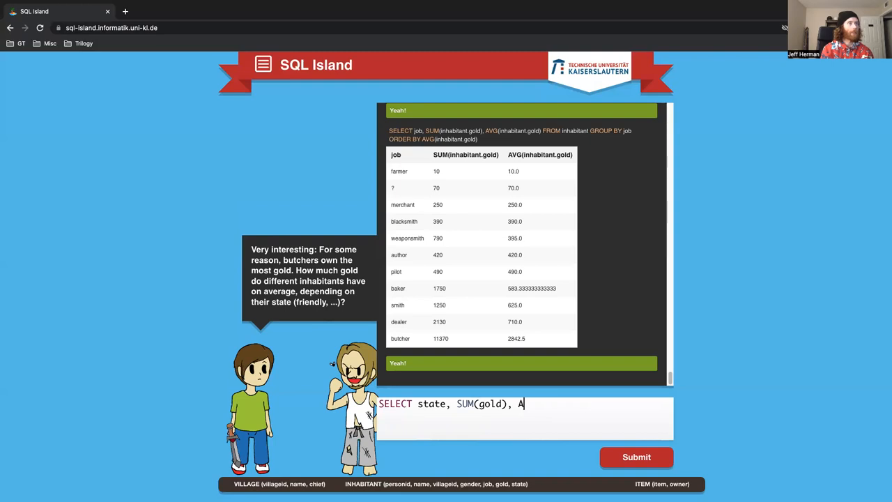
{"action": "type", "text": "VG(gold"}
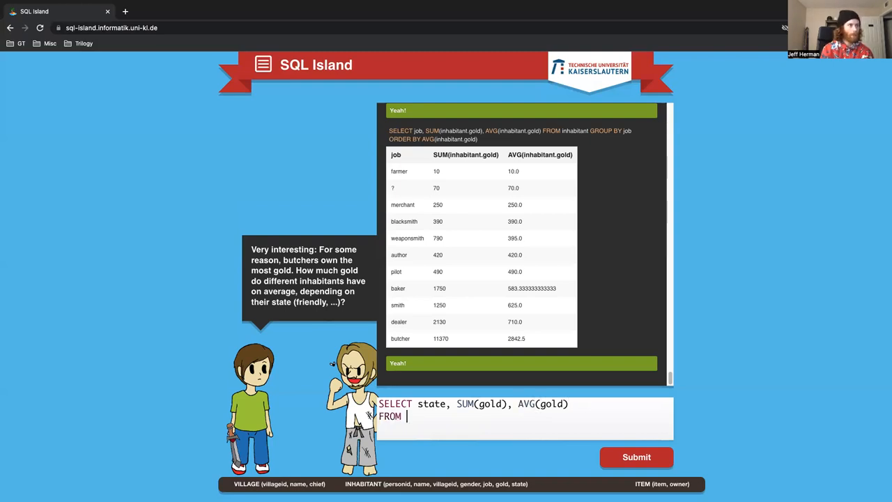
{"action": "type", "text": "inhabitant"}
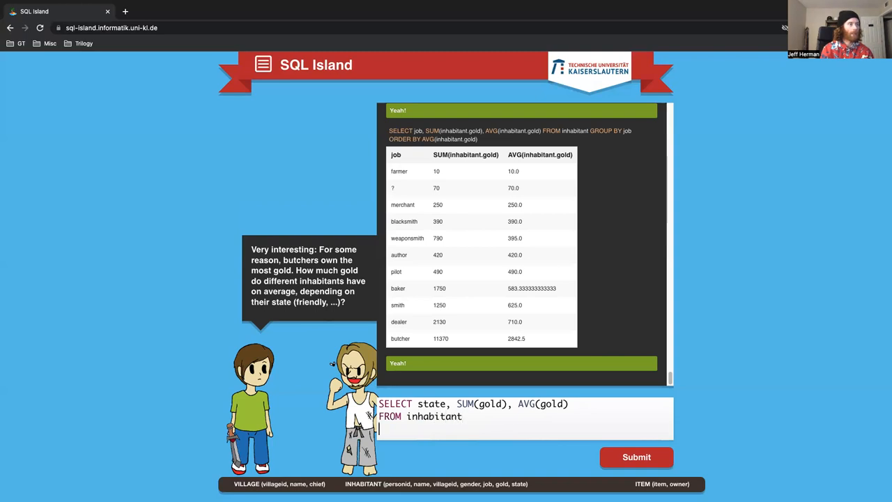
{"action": "type", "text": "GROUP"}
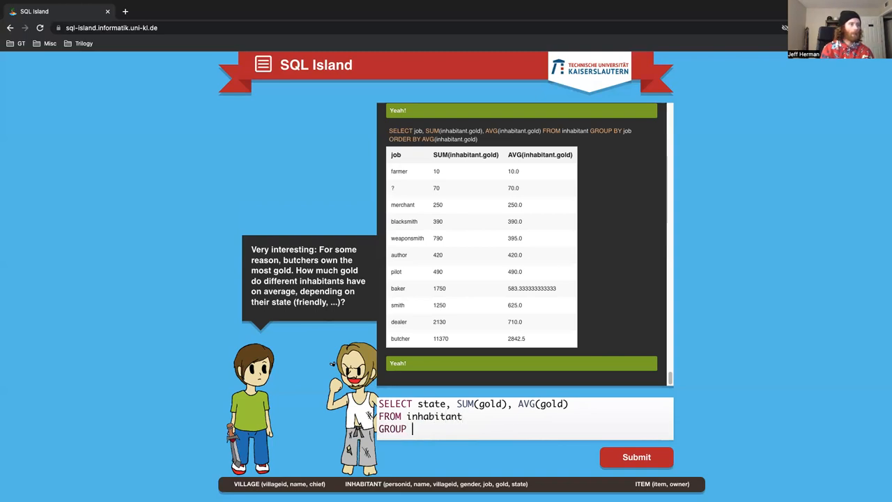
{"action": "type", "text": "BY state"}
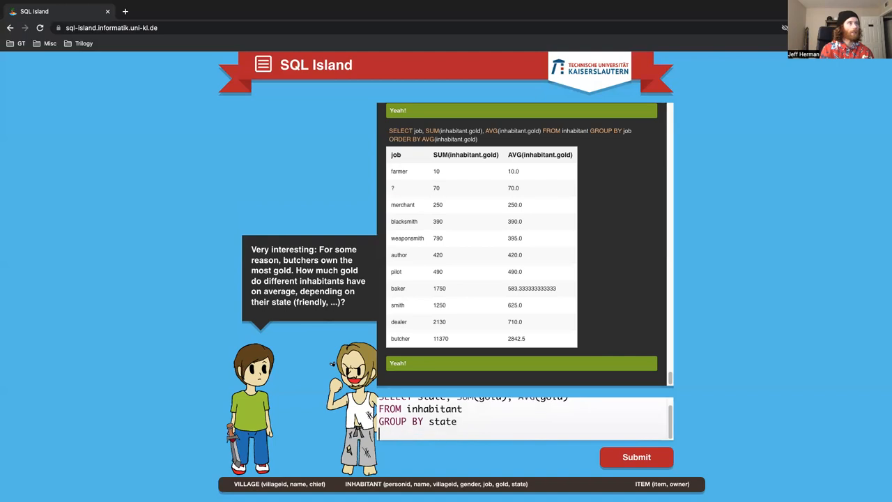
{"action": "type", "text": "ORDER BY A"}
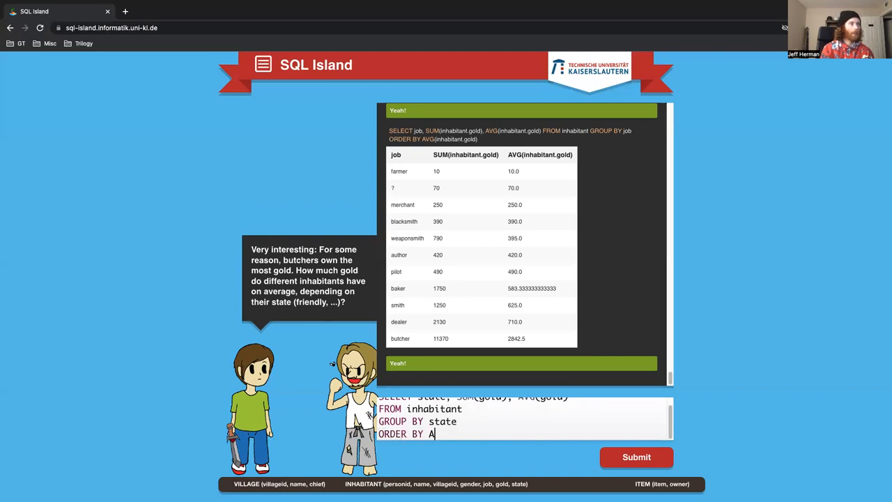
{"action": "type", "text": "VG(gold"}
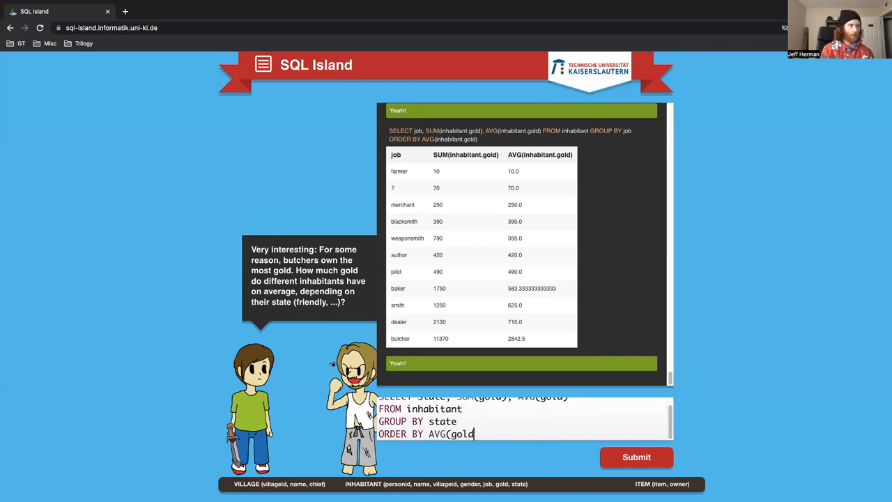
{"action": "left_click", "coordinate": [635, 457]}
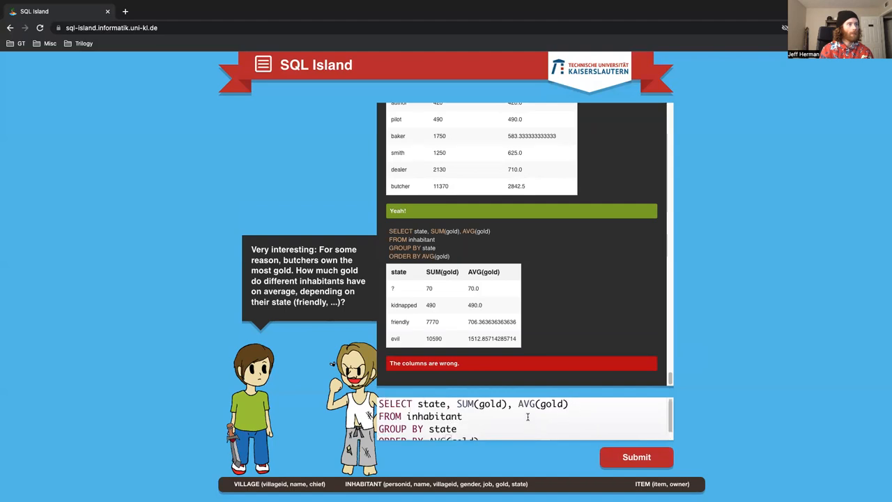
Drop SUM(gold) so the average-by-state query is accepted, then continue the story
{"action": "key", "text": "Backspace"}
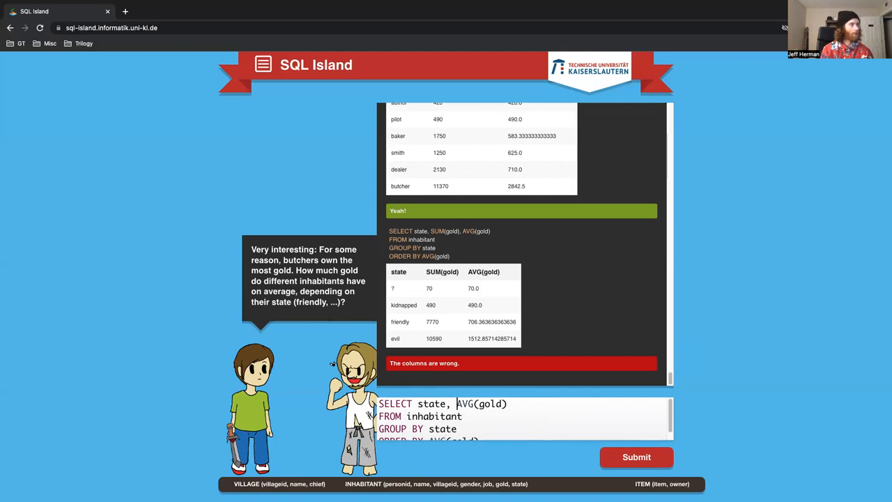
{"action": "left_click", "coordinate": [635, 457]}
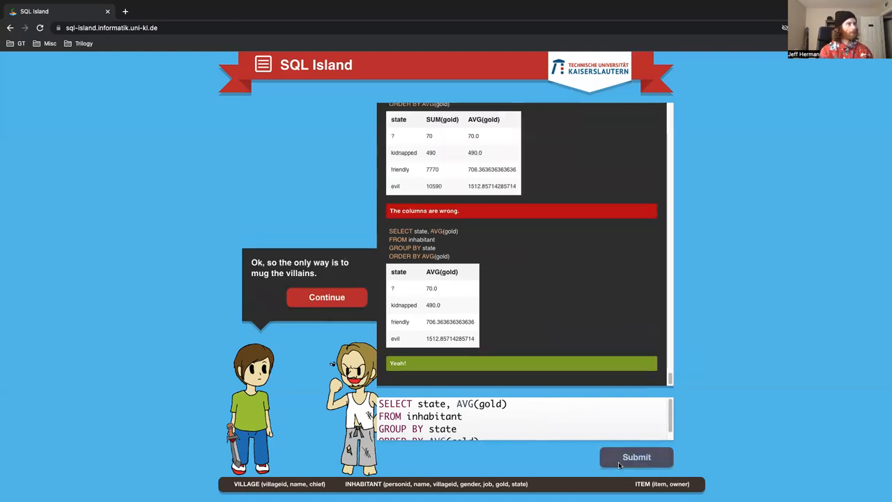
{"action": "mouse_move", "coordinate": [516, 201]}
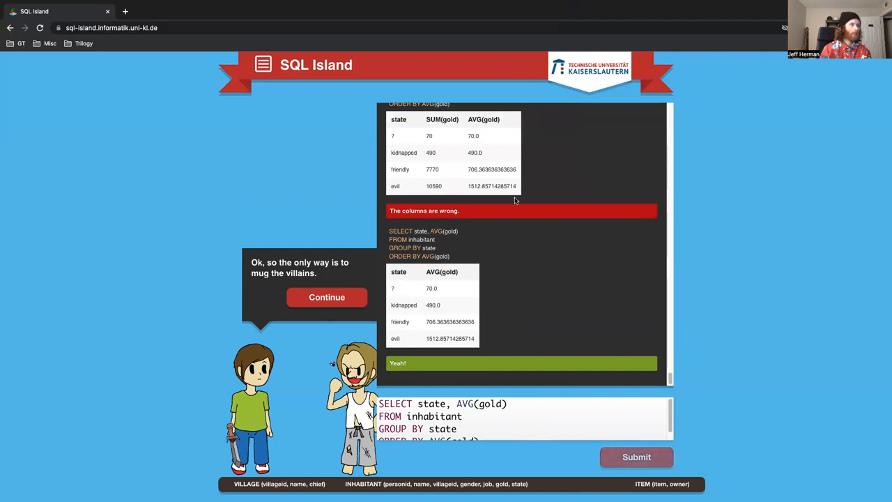
{"action": "mouse_move", "coordinate": [435, 331]}
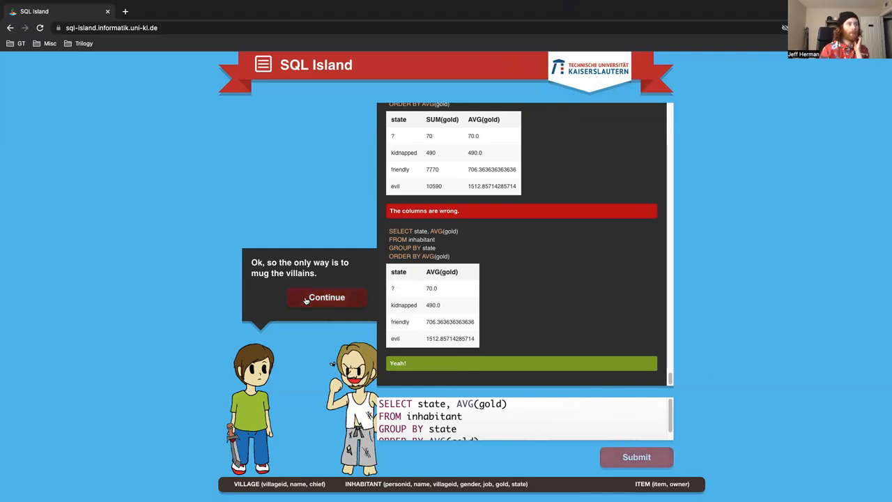
{"action": "left_click", "coordinate": [326, 297]}
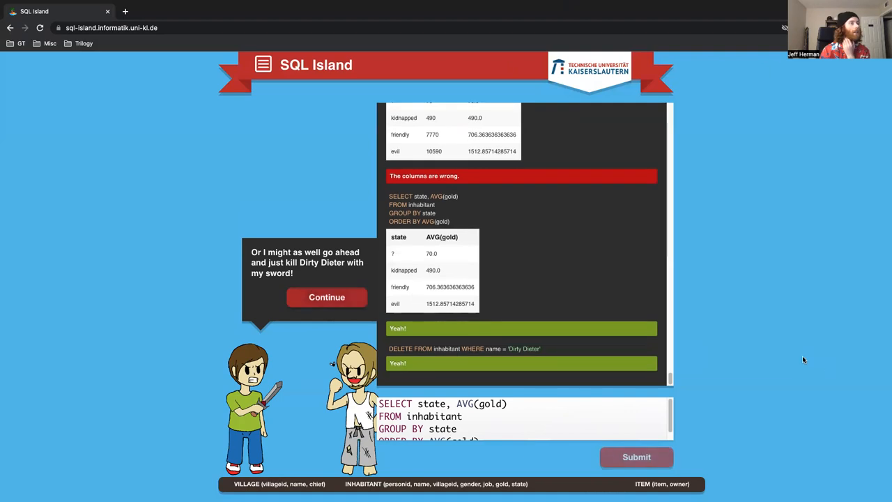
{"action": "mouse_move", "coordinate": [828, 351]}
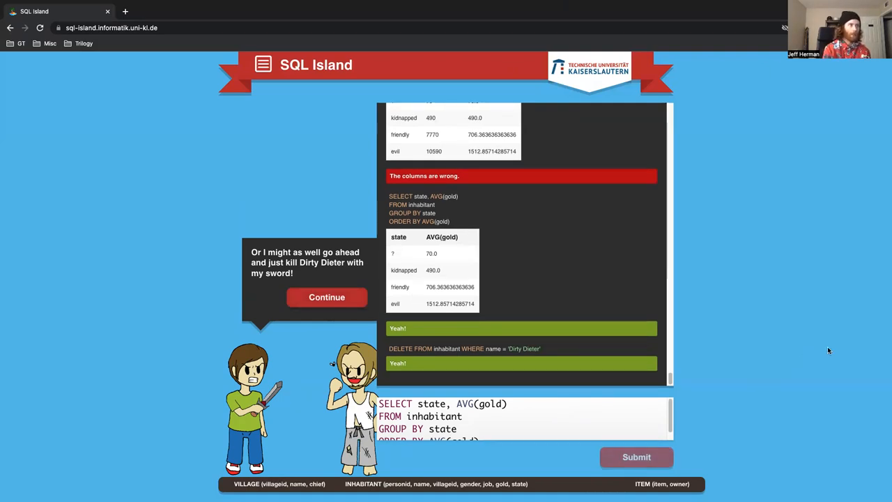
{"action": "mouse_move", "coordinate": [265, 240]}
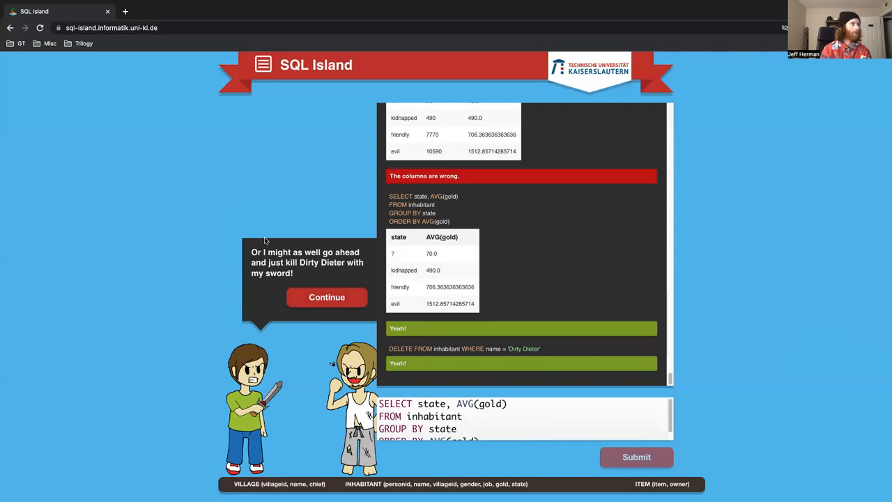
Continue past Dirty Dieter's deletion and scroll back through the query history
{"action": "left_click", "coordinate": [326, 297]}
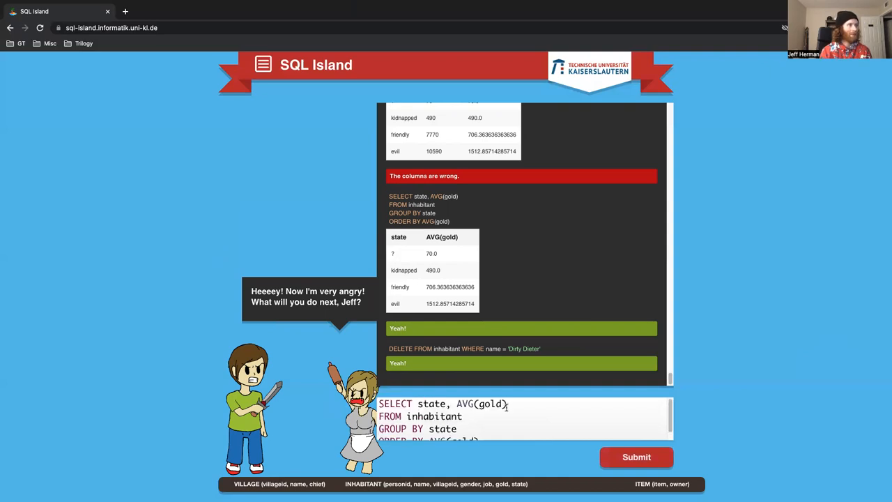
{"action": "scroll", "scroll_direction": "up", "scroll_amount": 3}
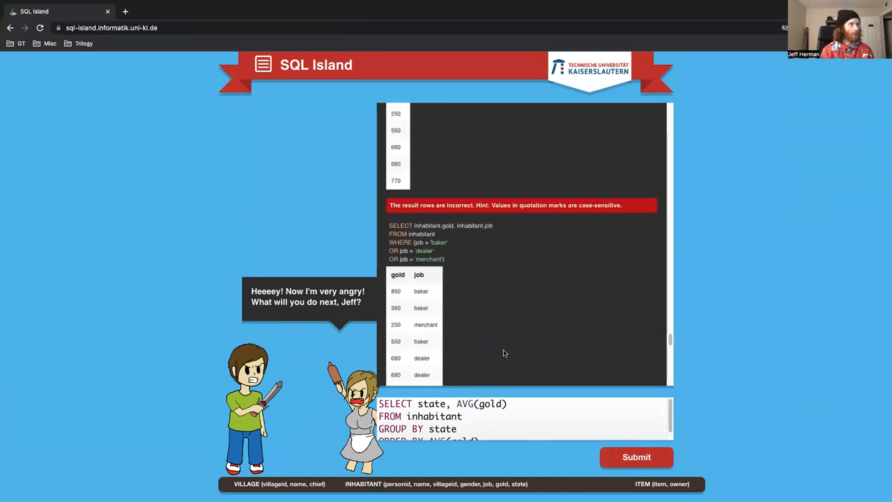
{"action": "scroll", "scroll_direction": "up", "scroll_amount": 3}
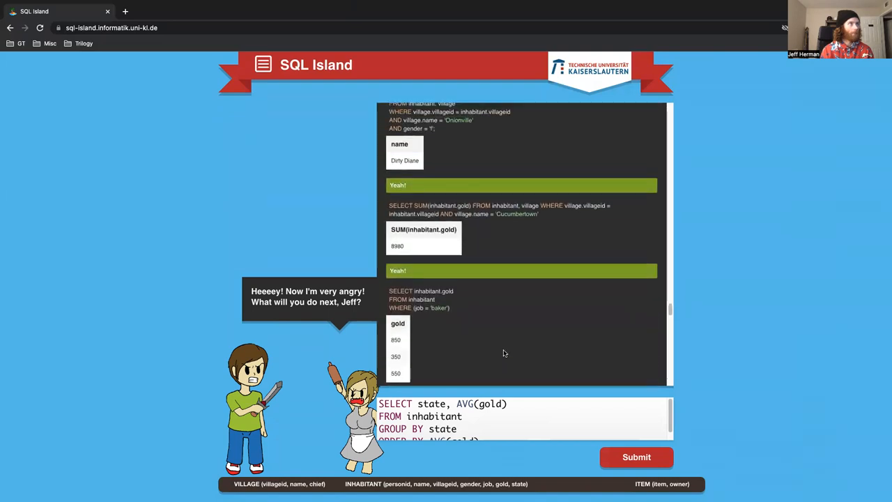
{"action": "scroll", "scroll_direction": "up", "scroll_amount": 3}
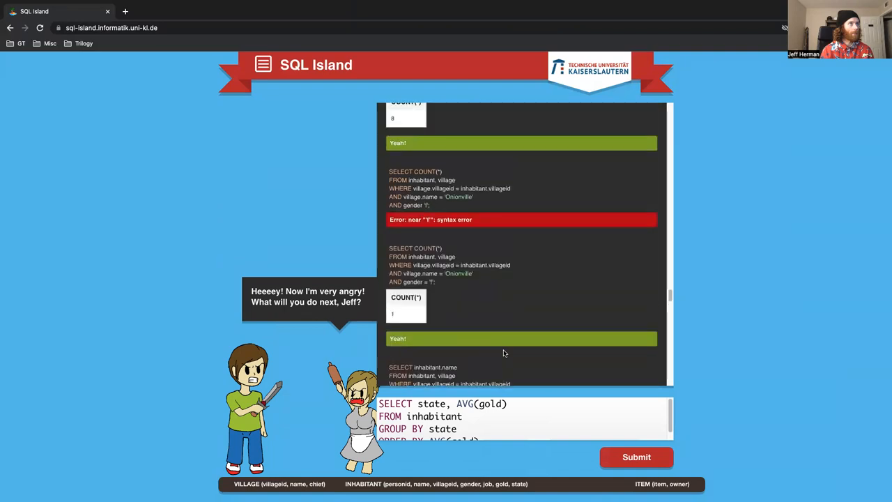
{"action": "scroll", "scroll_direction": "up", "scroll_amount": 3}
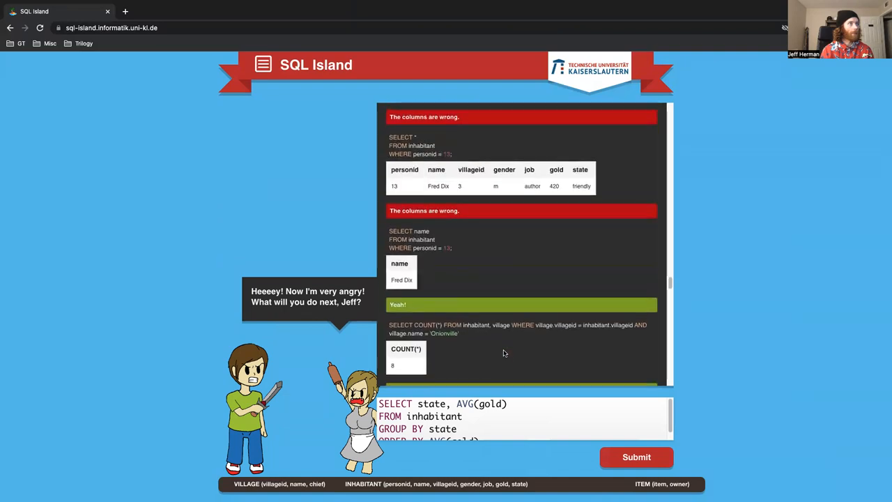
{"action": "scroll", "scroll_direction": "up", "scroll_amount": 3}
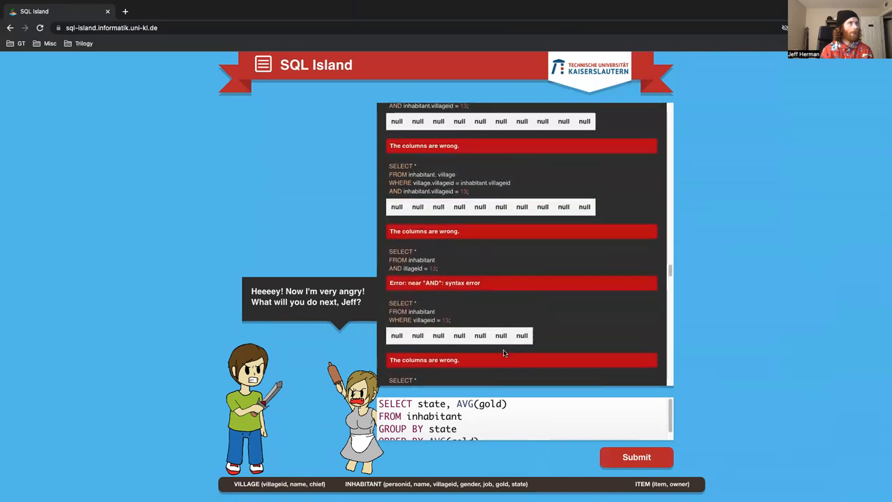
{"action": "scroll", "scroll_direction": "up", "scroll_amount": 3}
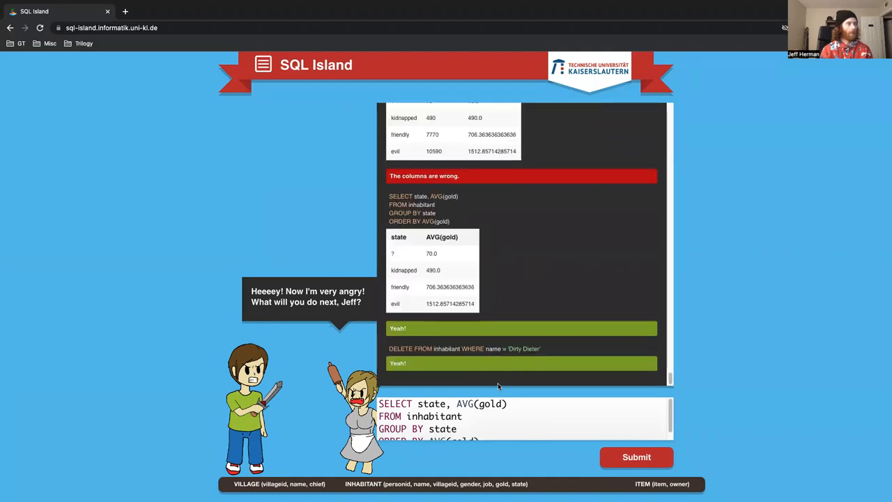
{"action": "mouse_move", "coordinate": [546, 348]}
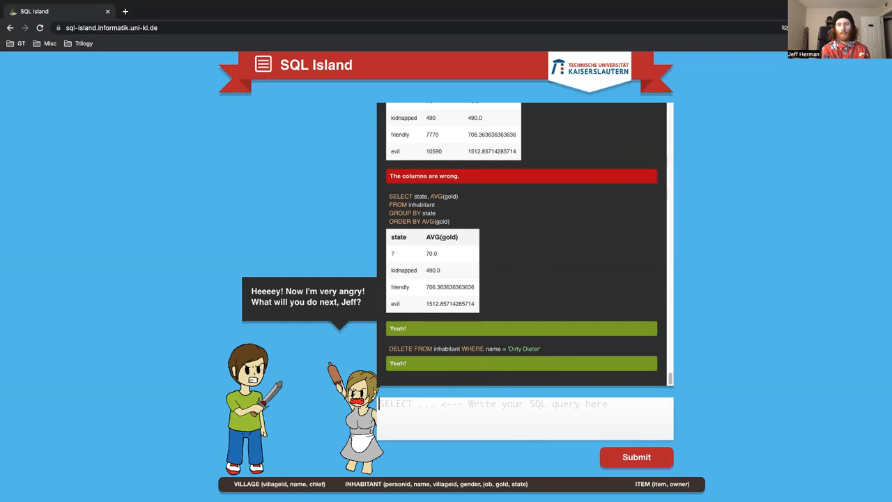
Run DELETE FROM inhabitant WHERE name = 'Dirty Diane'; to remove her from the table
{"action": "type", "text": "S"}
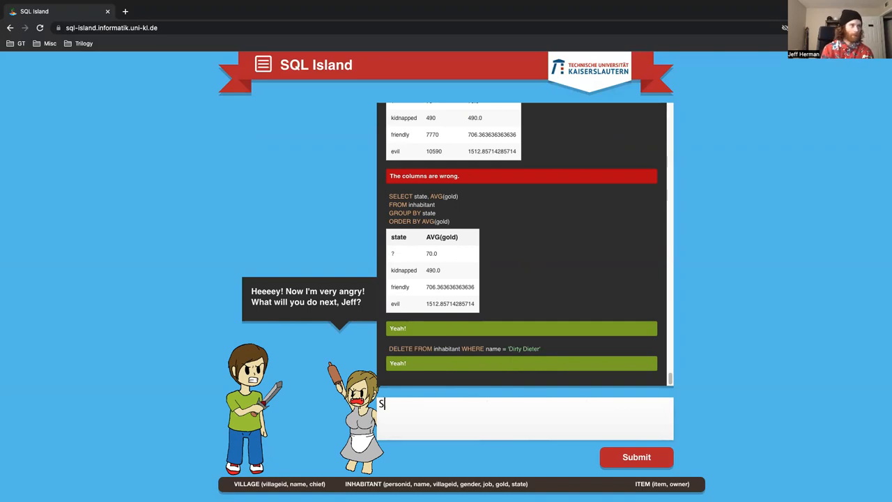
{"action": "type", "text": "ELECT"}
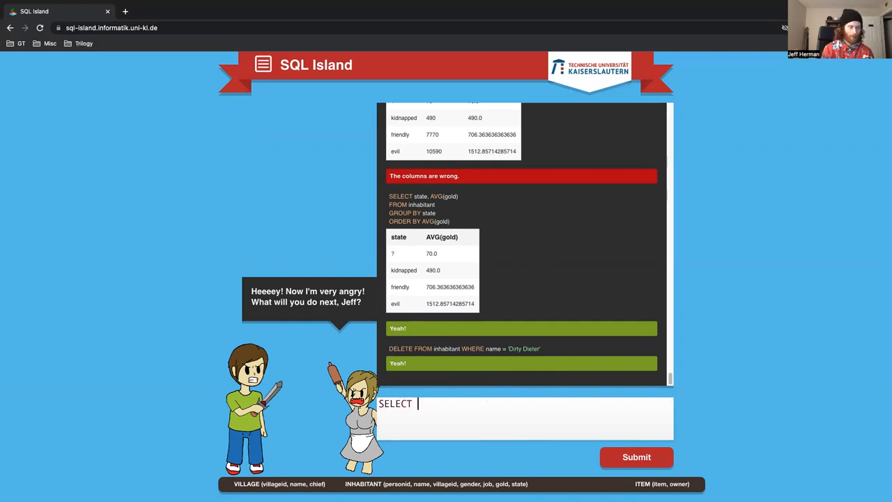
{"action": "type", "text": "*"}
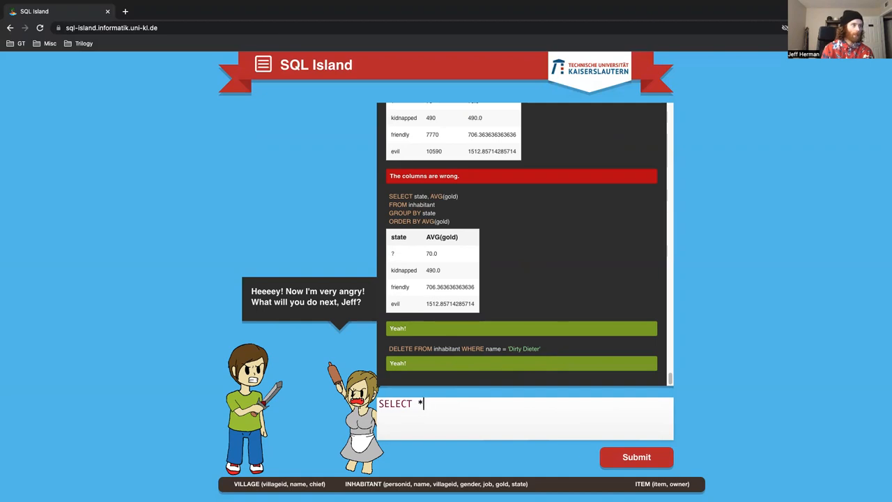
{"action": "type", "text": "DELETE"}
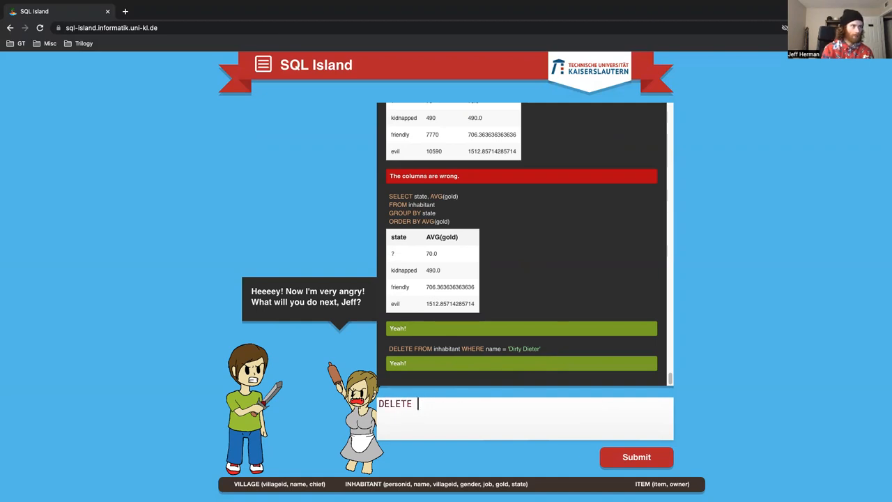
{"action": "type", "text": "FROM inhabitant"}
{"action": "type", "text": "WHER"}
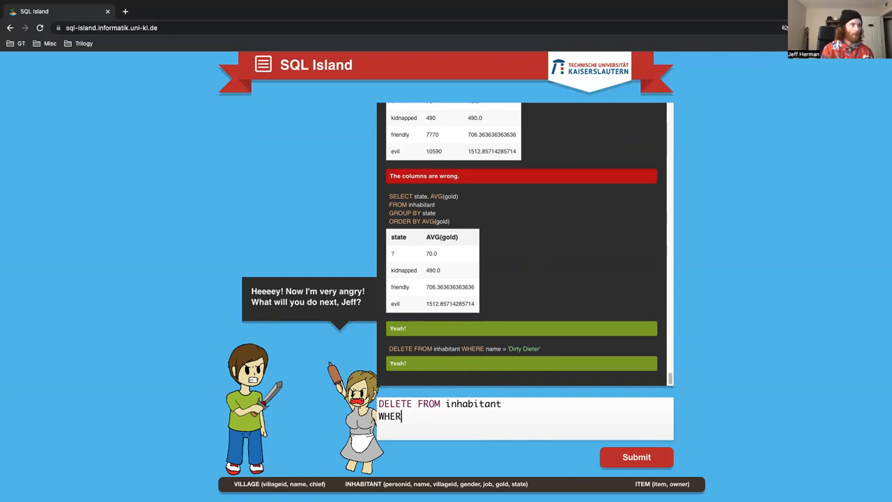
{"action": "type", "text": "E name = '"}
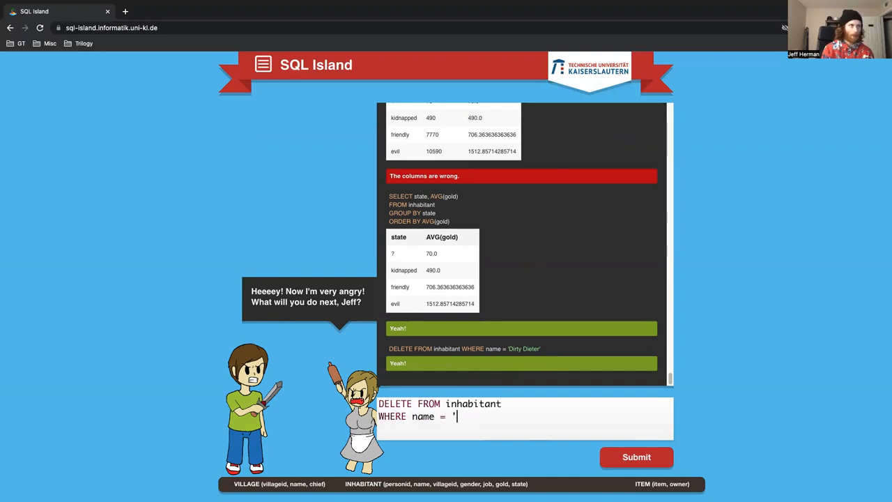
{"action": "type", "text": "Dirty Diana"}
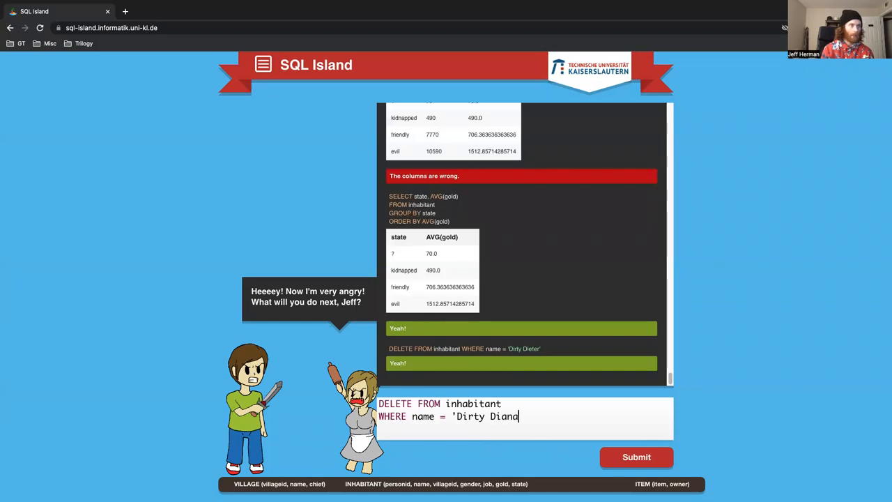
{"action": "type", "text": "e'"}
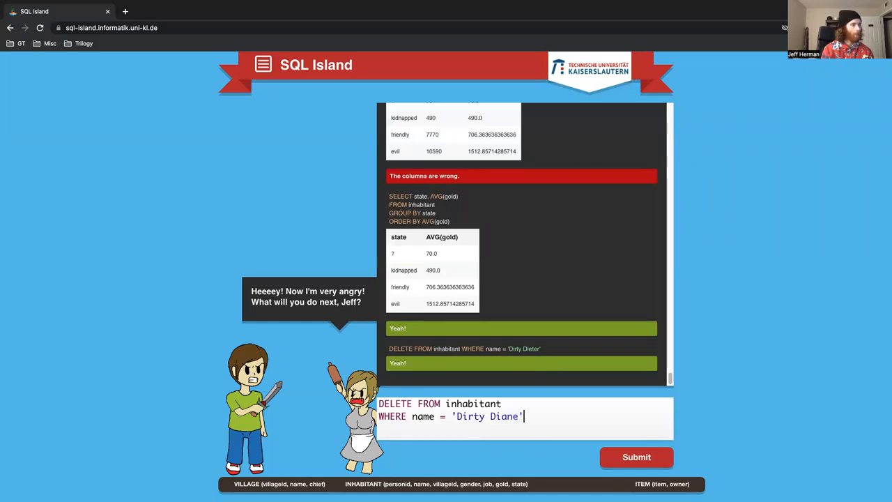
{"action": "type", "text": ";"}
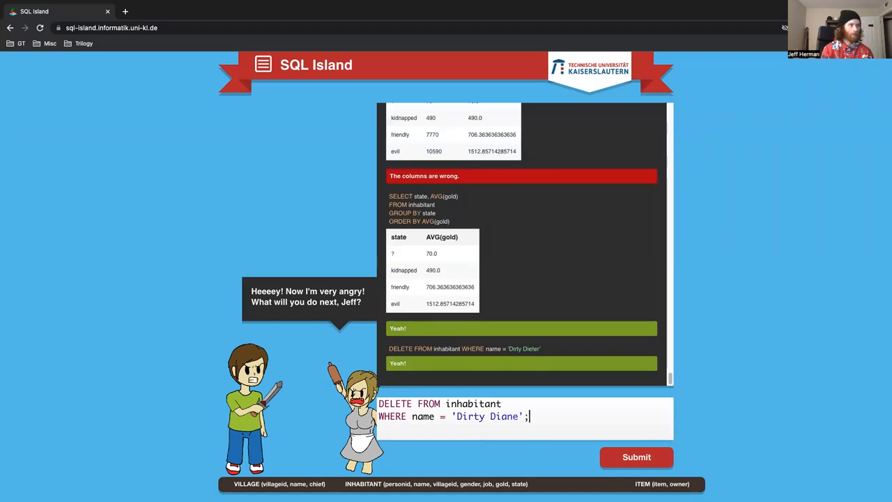
{"action": "left_click", "coordinate": [636, 457]}
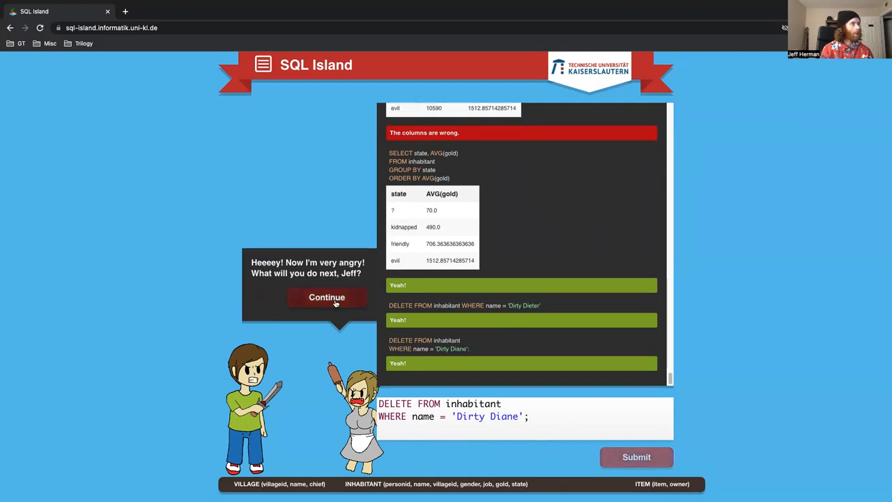
Continue the story and run SELECT * FROM inhabitant WHERE state = 'kidnapped';
{"action": "left_click", "coordinate": [326, 297]}
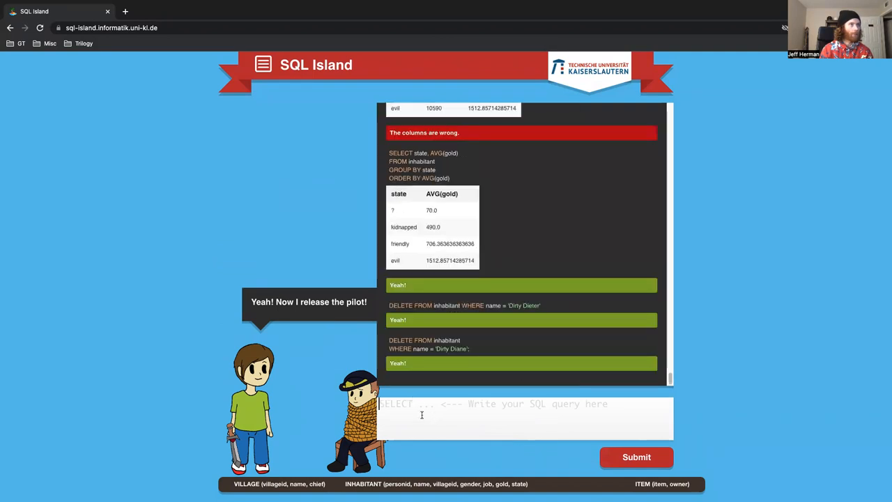
{"action": "type", "text": "SELECT *"}
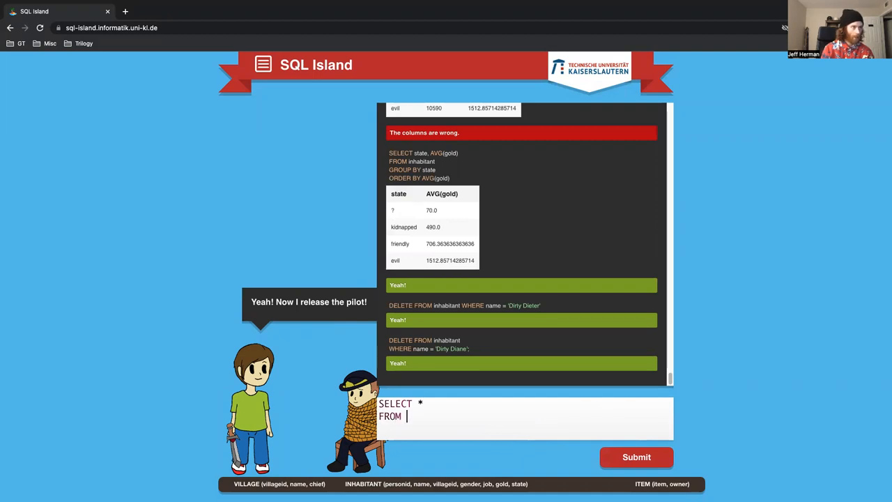
{"action": "type", "text": "INHABITANT"}
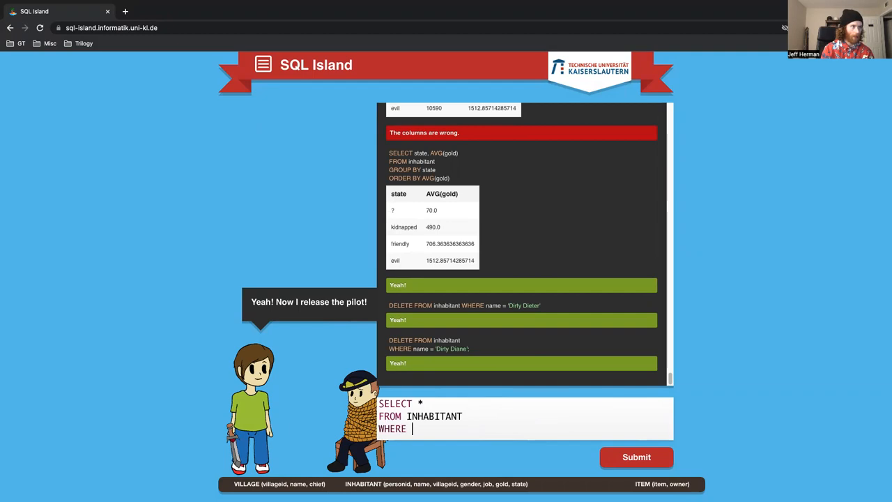
{"action": "type", "text": "state ="}
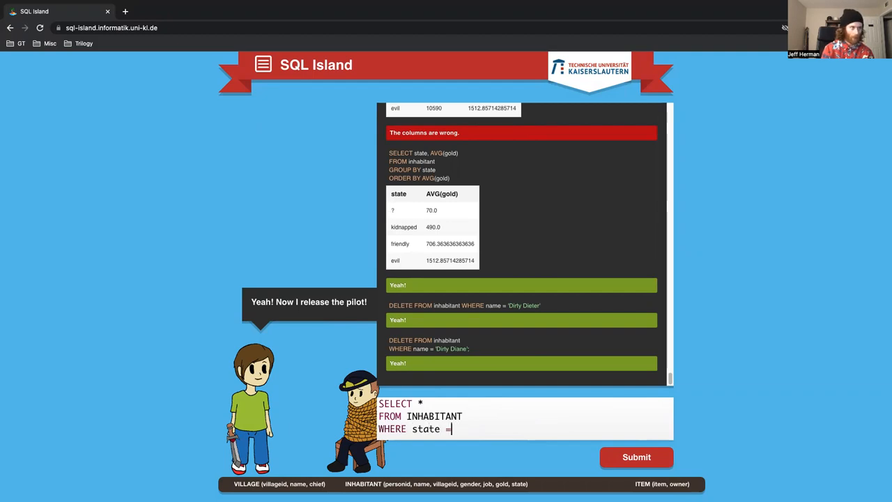
{"action": "type", "text": "'kidnam"}
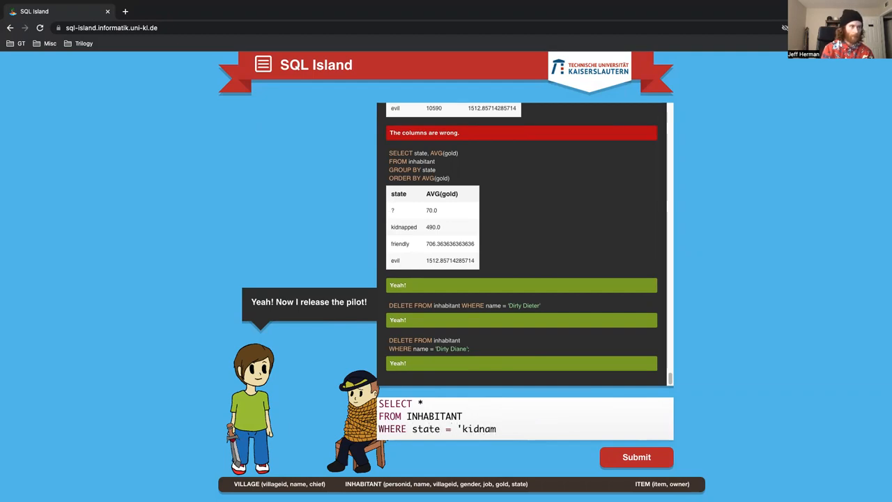
{"action": "type", "text": "ped';"}
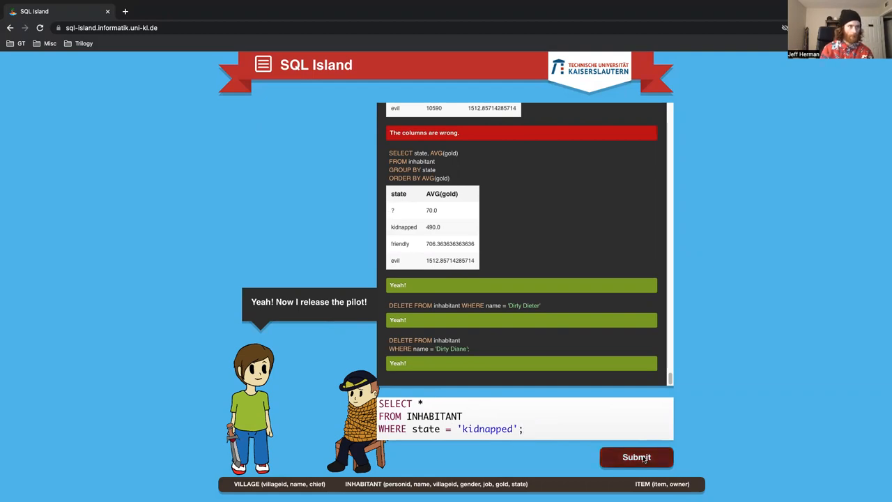
{"action": "left_click", "coordinate": [636, 457]}
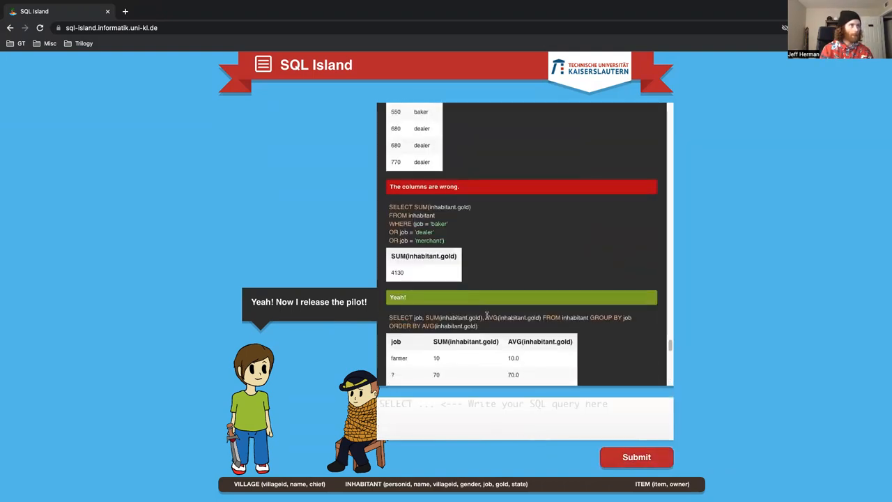
{"action": "scroll", "scroll_direction": "up", "scroll_amount": 3}
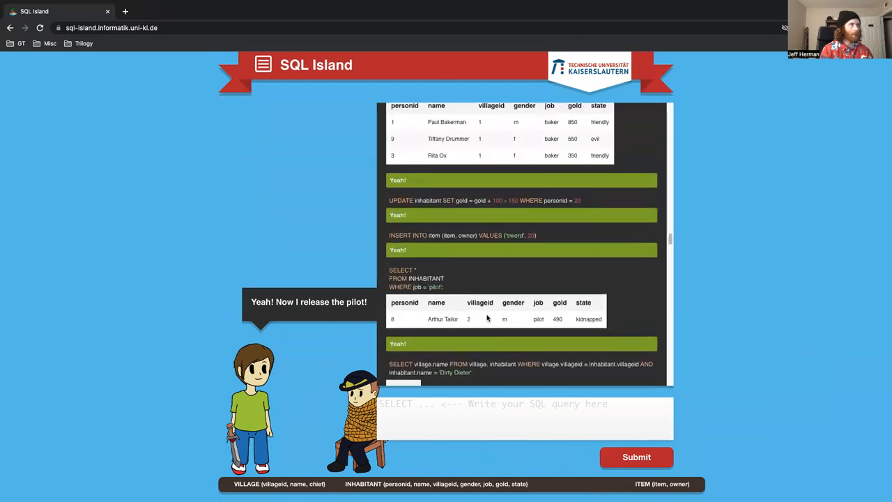
{"action": "scroll", "scroll_direction": "up", "scroll_amount": 3}
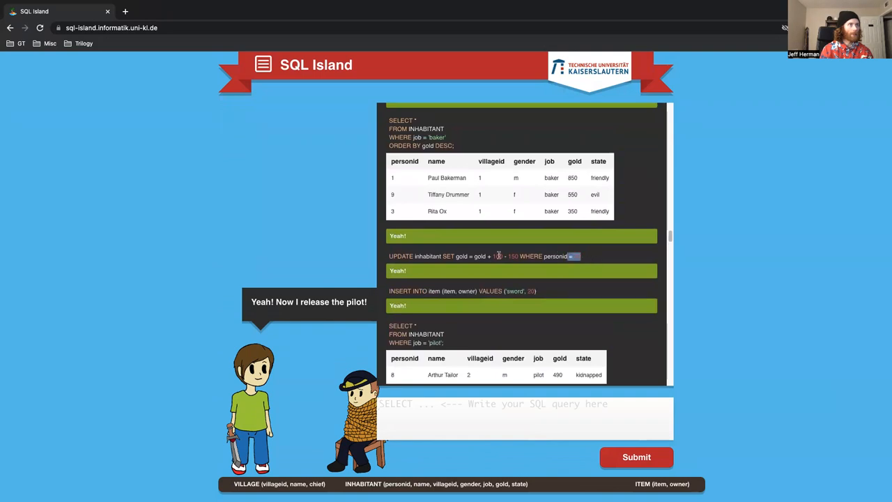
{"action": "scroll", "scroll_direction": "down", "scroll_amount": 3}
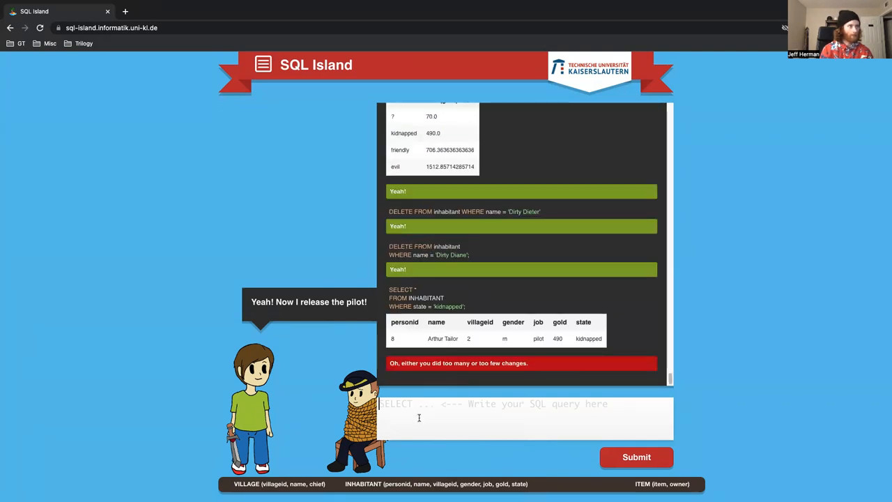
{"action": "type", "text": "UPDATE inhabitant SET gold = gold + 100 - 150 WHERE personid = 20"}
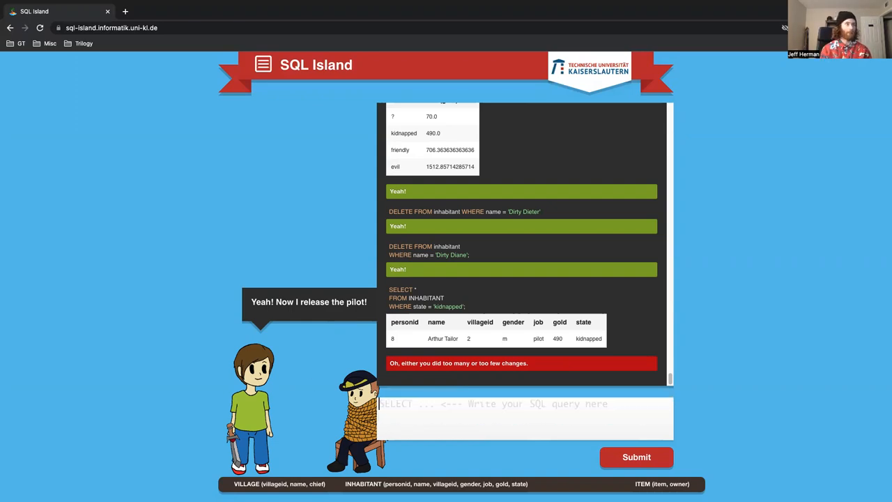
Run UPDATE inhabitant SET state = 'friendly' WHERE personid = 8; to free the pilot
{"action": "type", "text": "SELEC"}
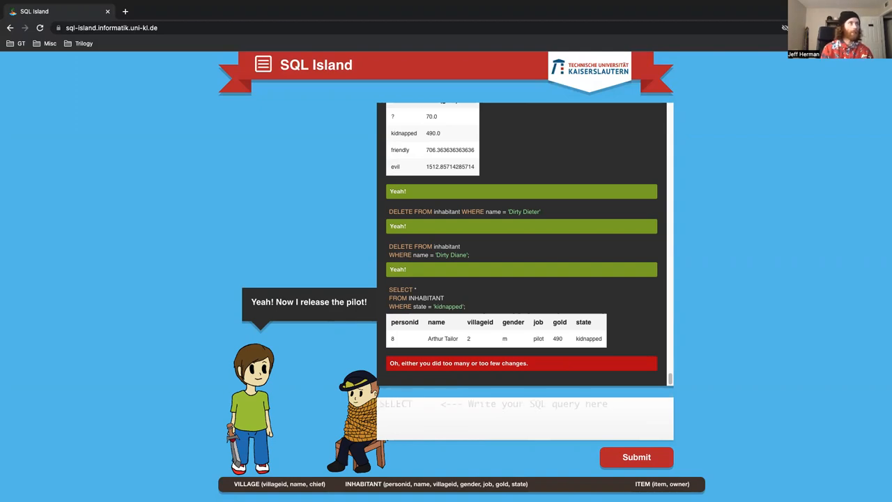
{"action": "type", "text": "UPDATE inhabitant SET gold = gold + 100 - 150 WHERE personid = 20"}
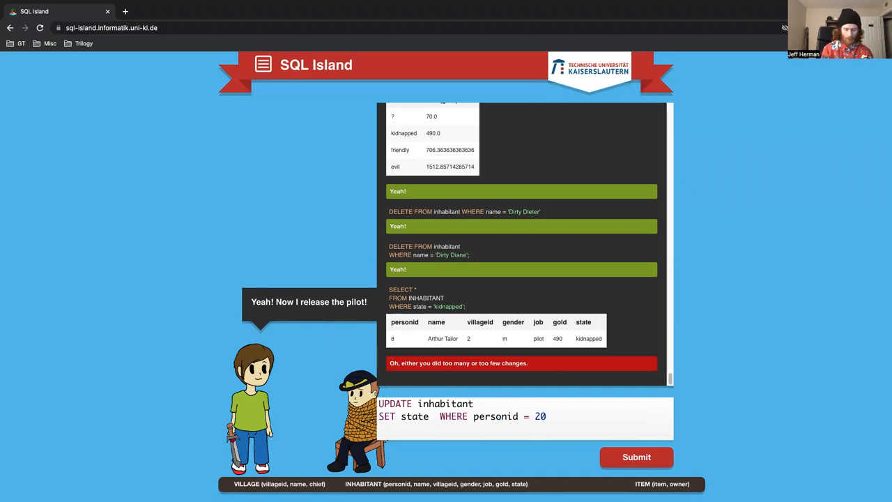
{"action": "type", "text": "= 'friendly"}
{"action": "type", "text": "8;"}
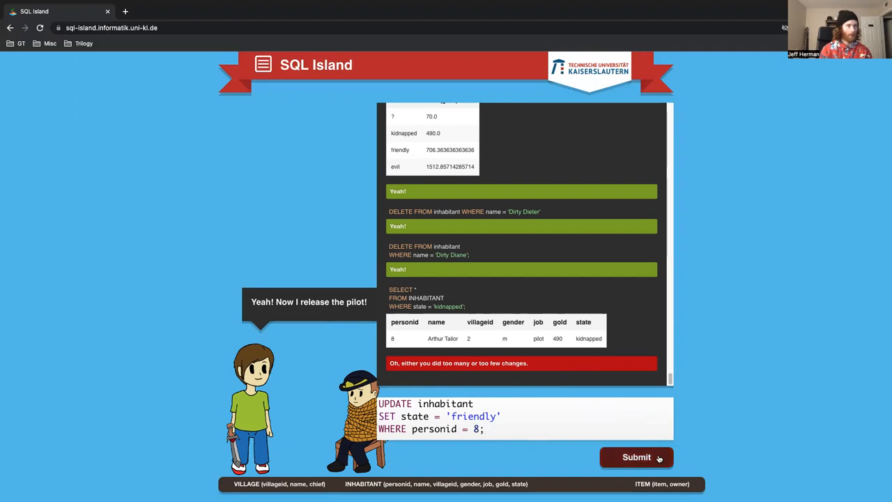
{"action": "left_click", "coordinate": [636, 457]}
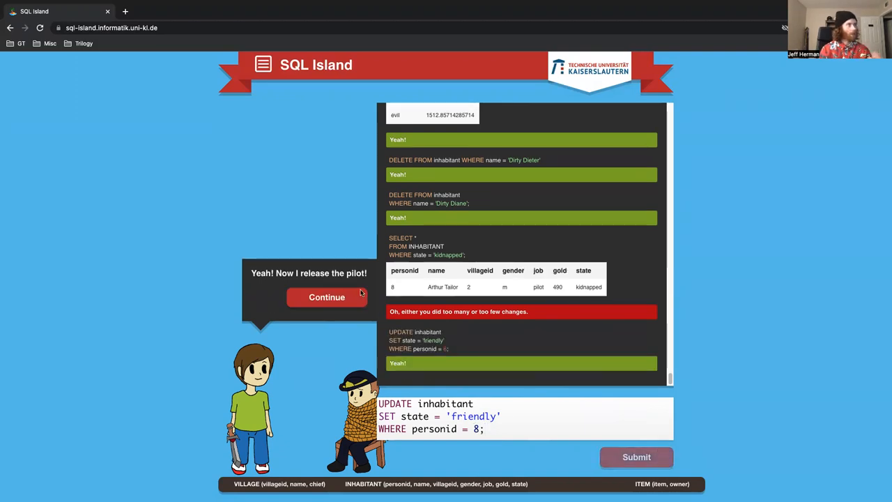
Continue the dialogue twice until the game-over message offers the completion certificate
{"action": "left_click", "coordinate": [326, 297]}
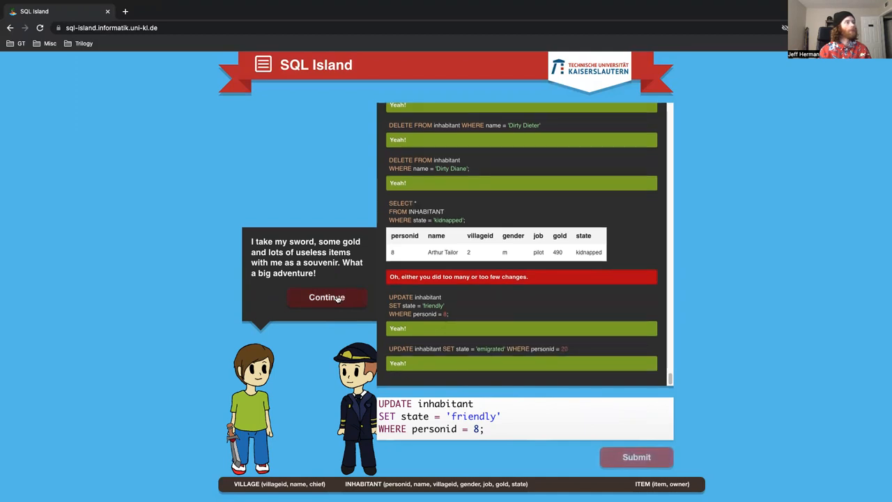
{"action": "left_click", "coordinate": [326, 297]}
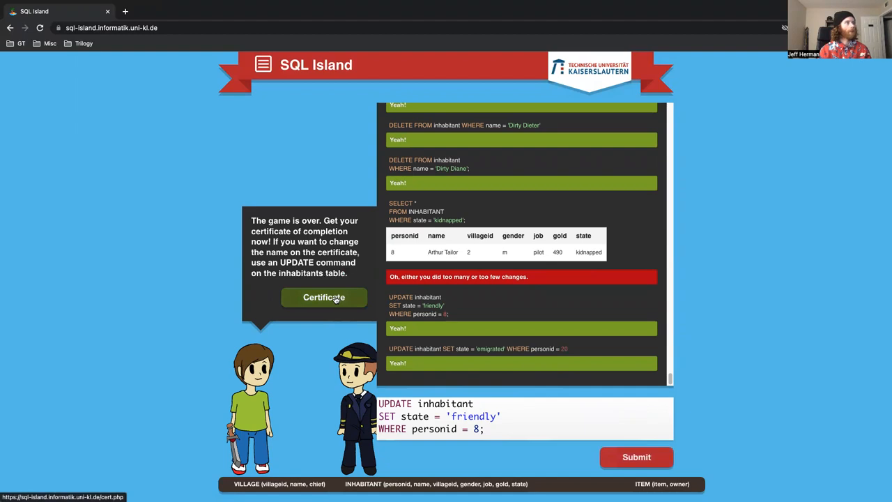